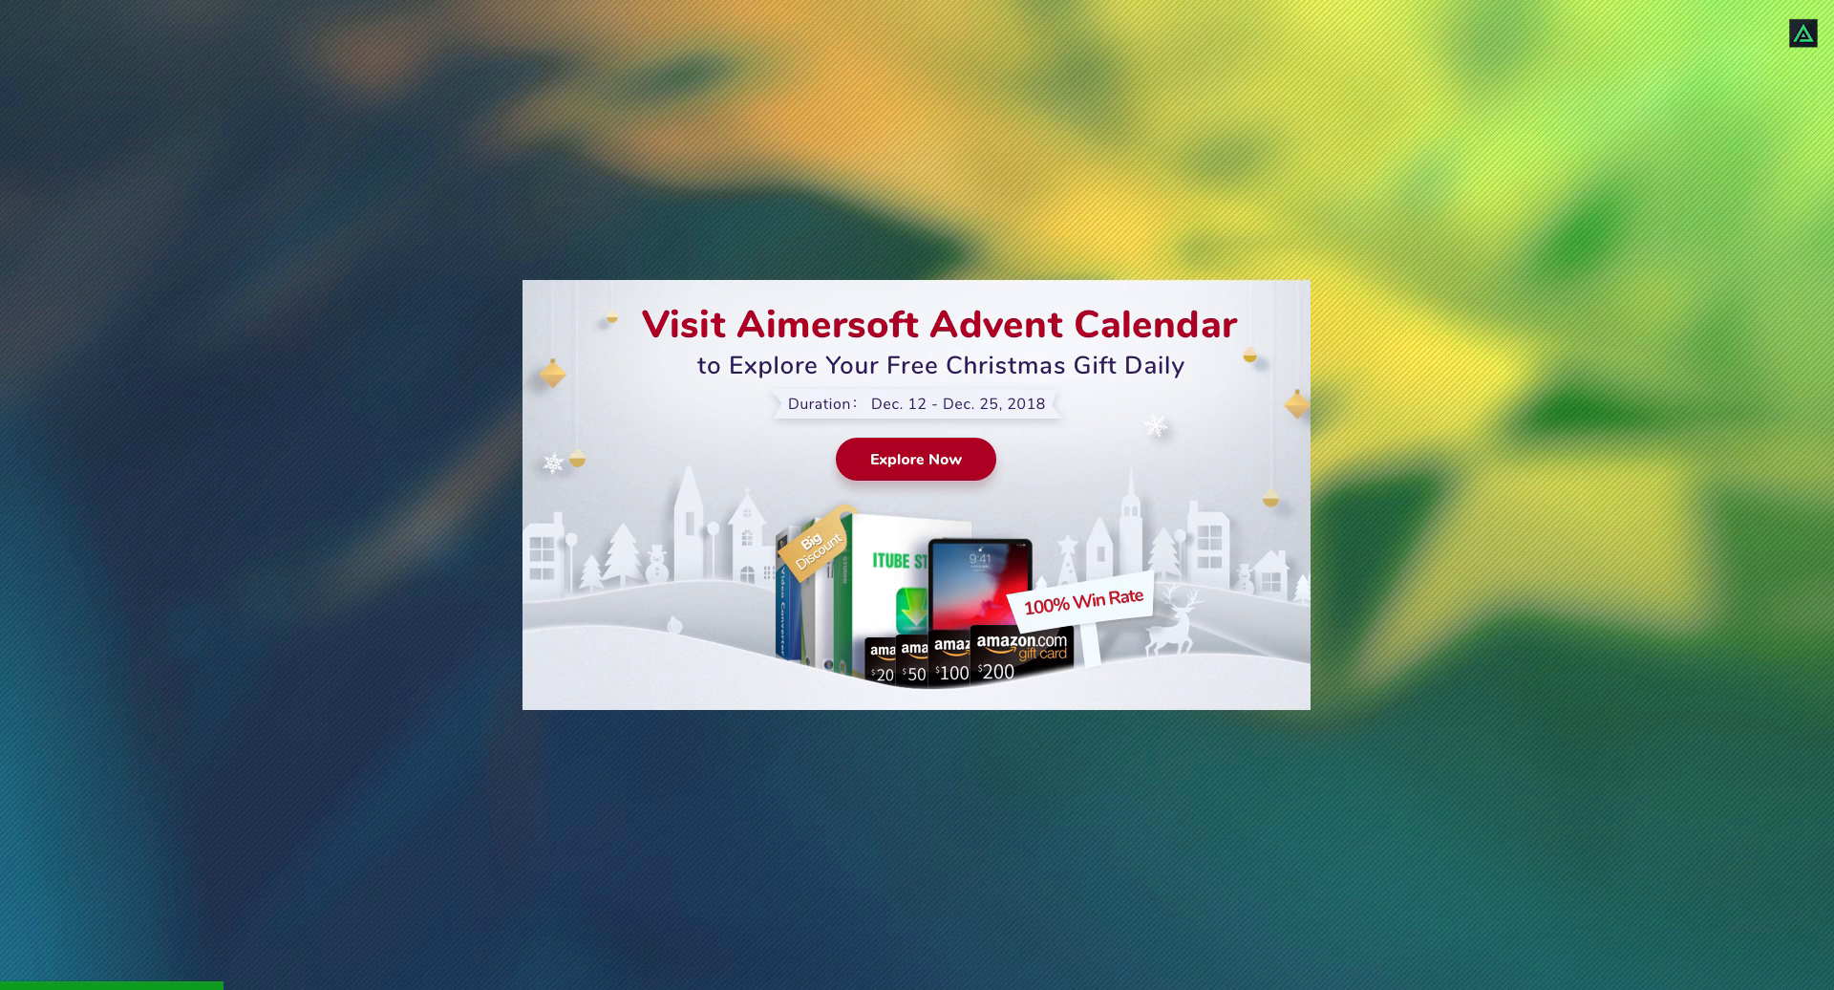
# Open the Aimersoft Advent Calendar page and scroll down to the December 2018 calendar
pyautogui.click(915, 457)
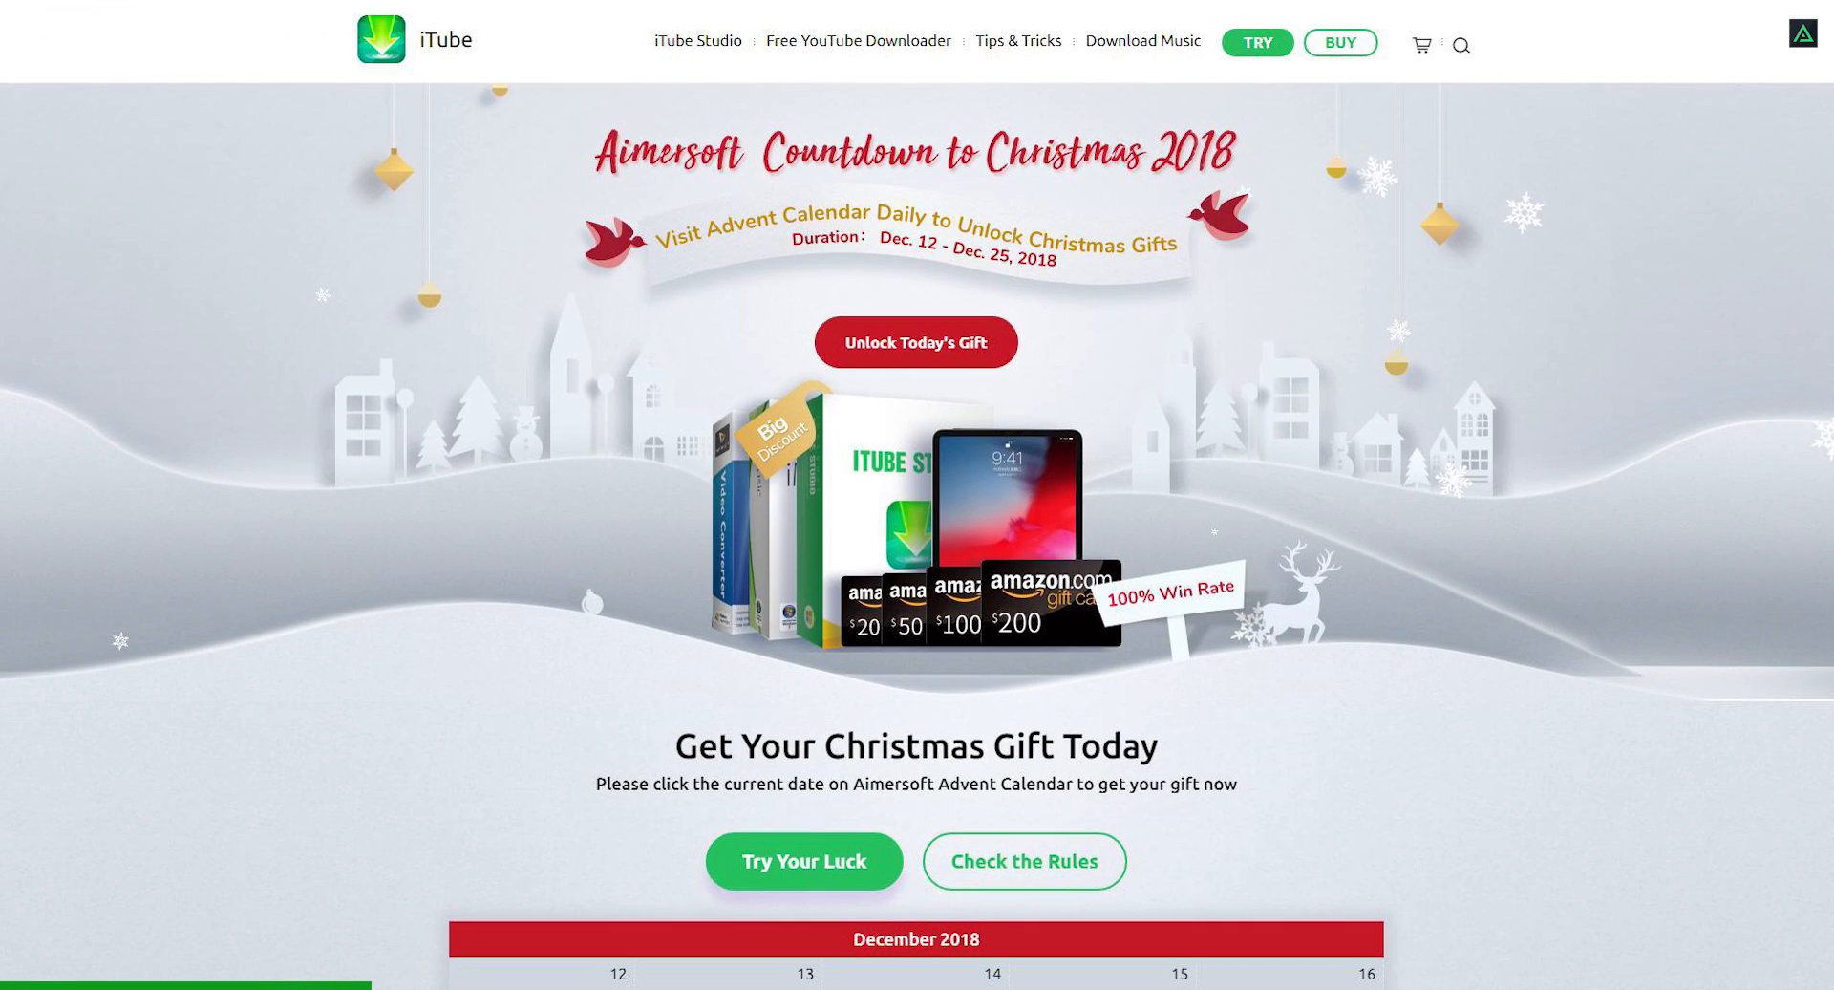
pyautogui.scroll(-3)
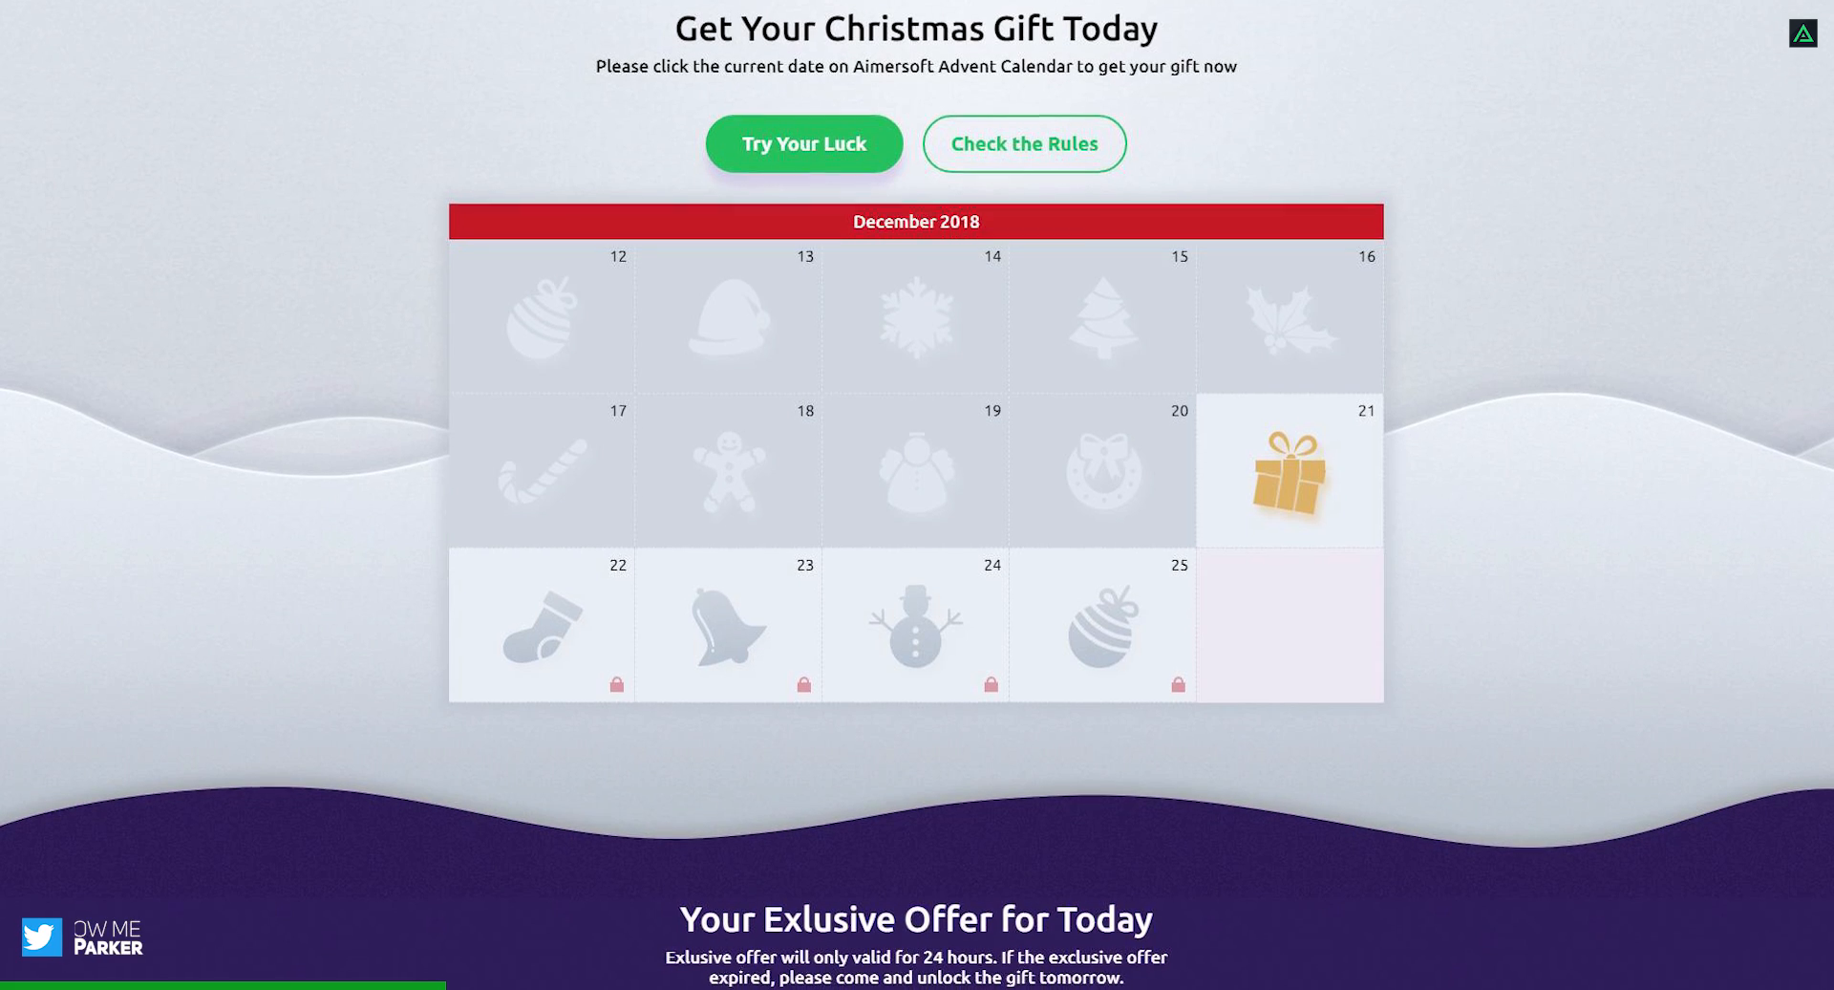
pyautogui.scroll(-3)
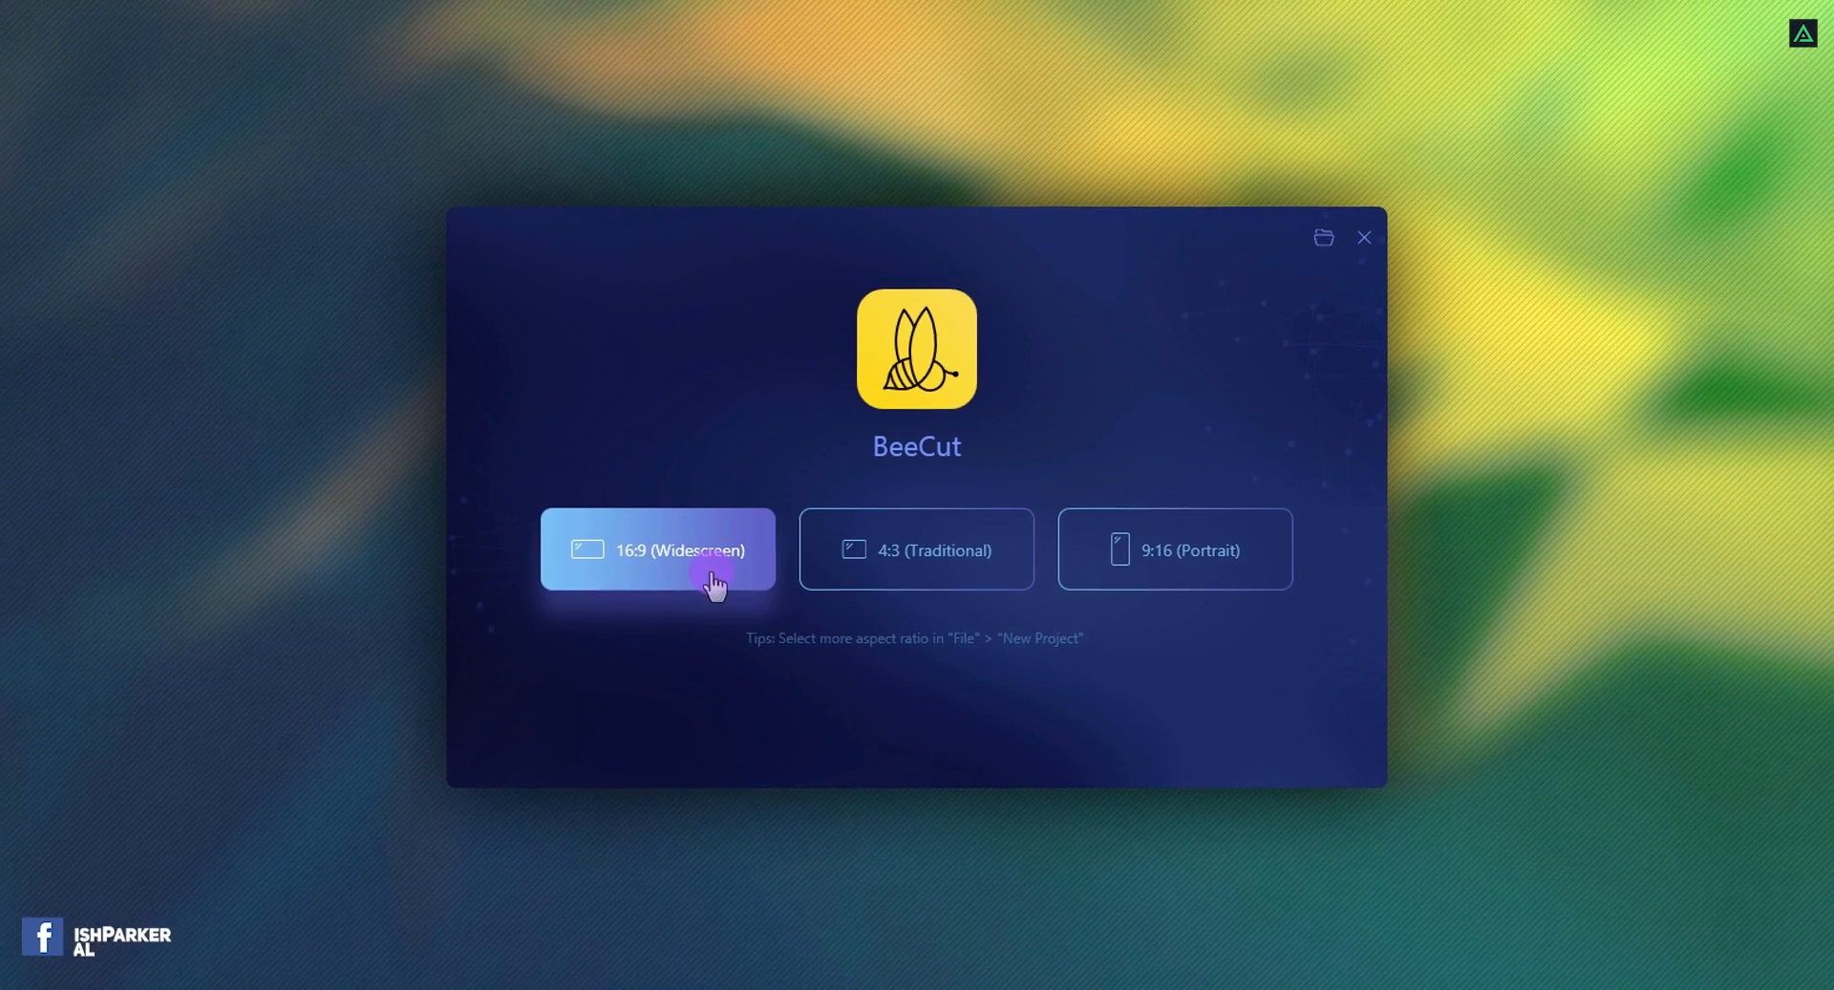
# Start a 16:9 widescreen project and show the Text title templates library
pyautogui.click(656, 550)
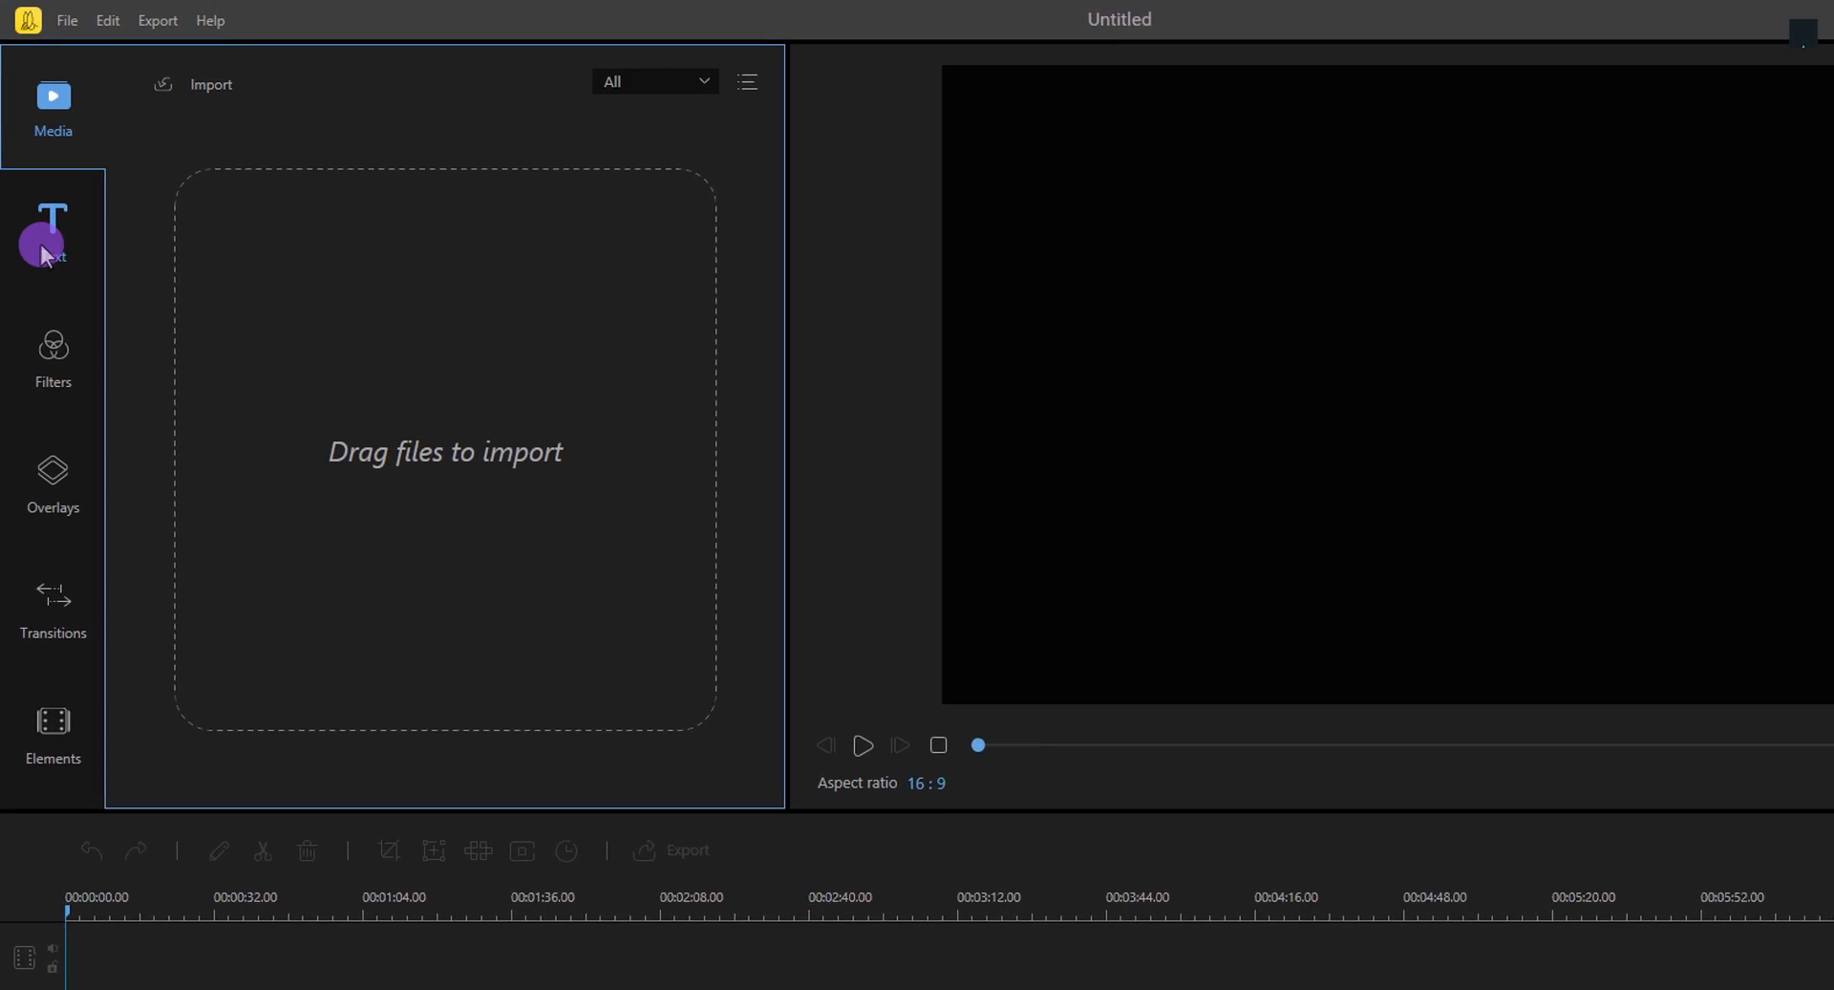
pyautogui.click(53, 233)
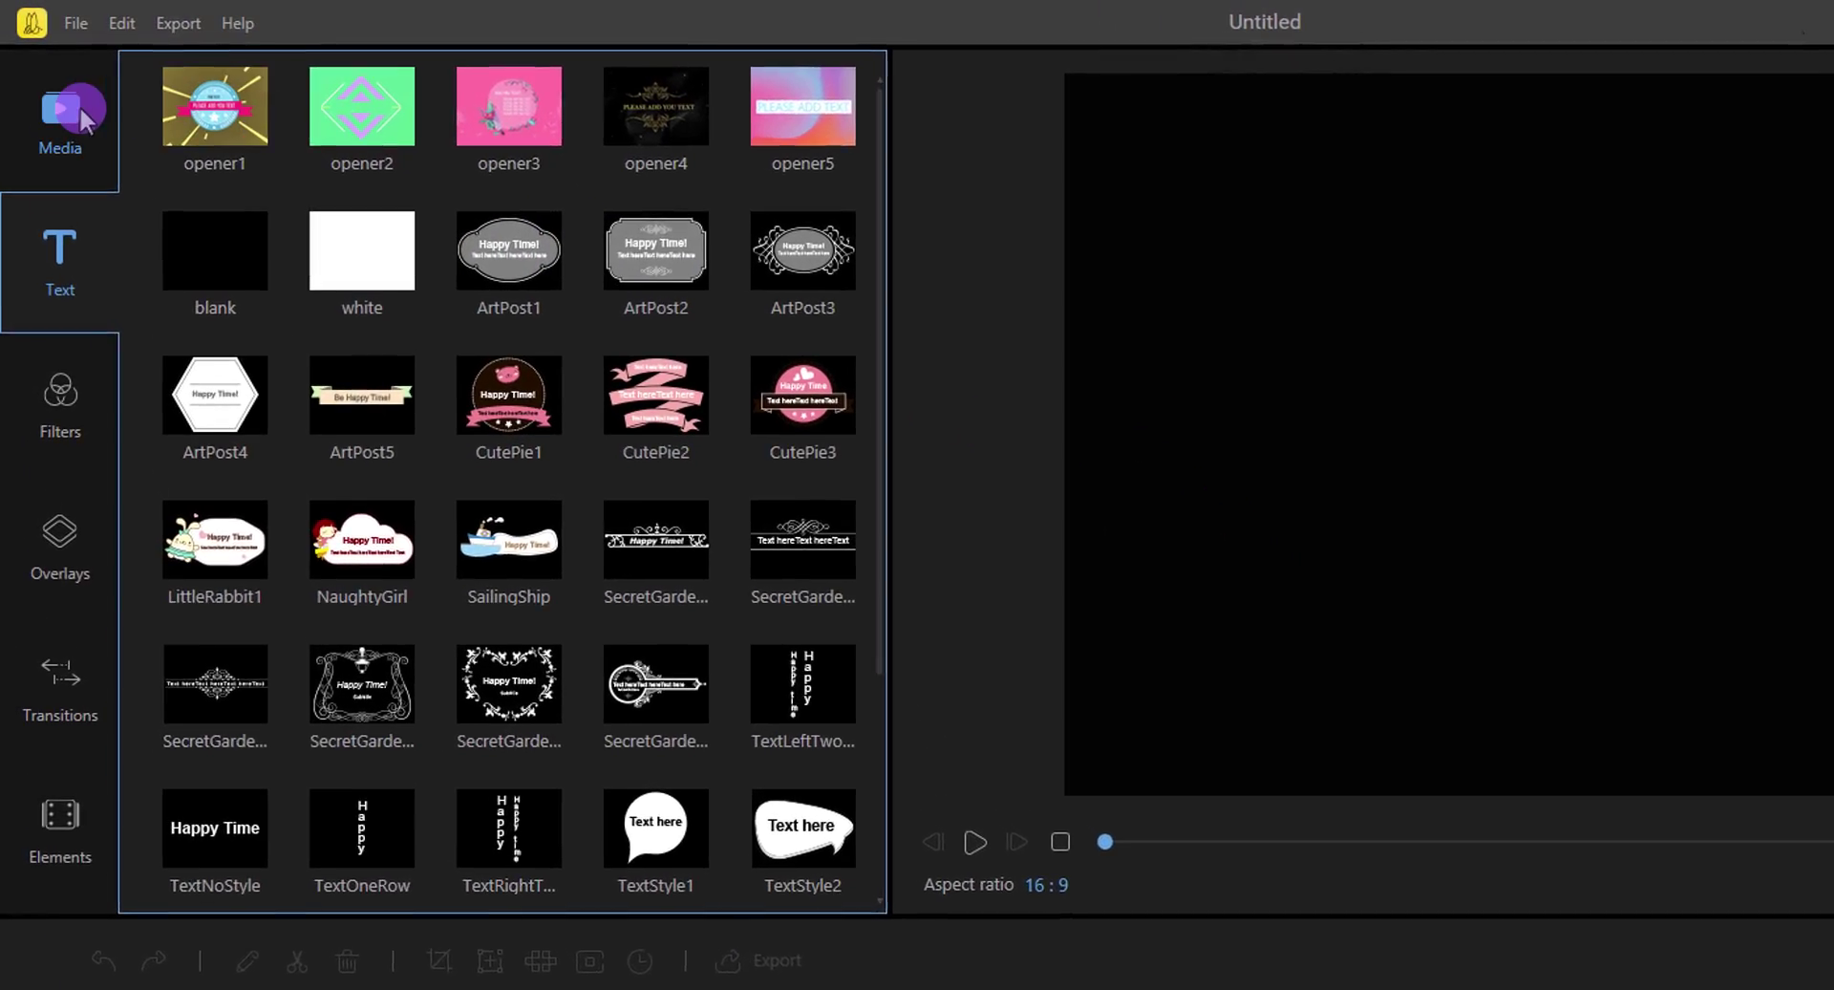
# Import clips 001 and 002 from the Open dialog into the Media library
pyautogui.click(59, 123)
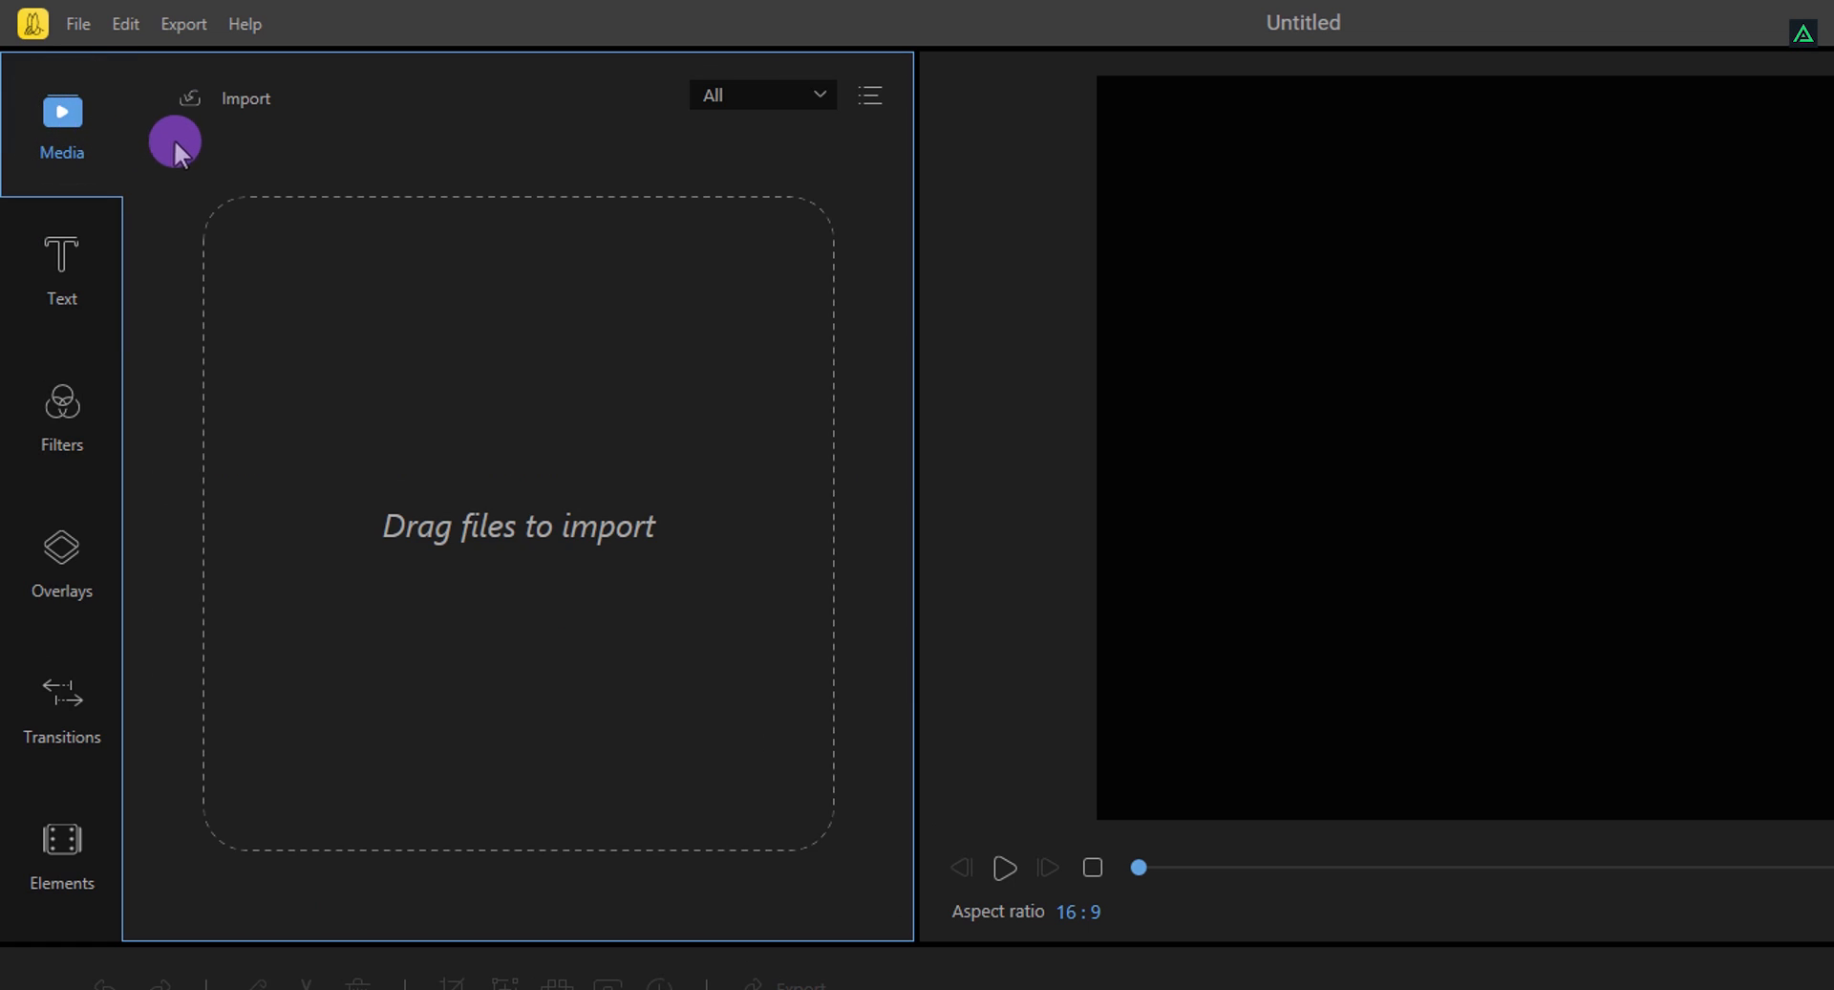
pyautogui.moveTo(363, 187)
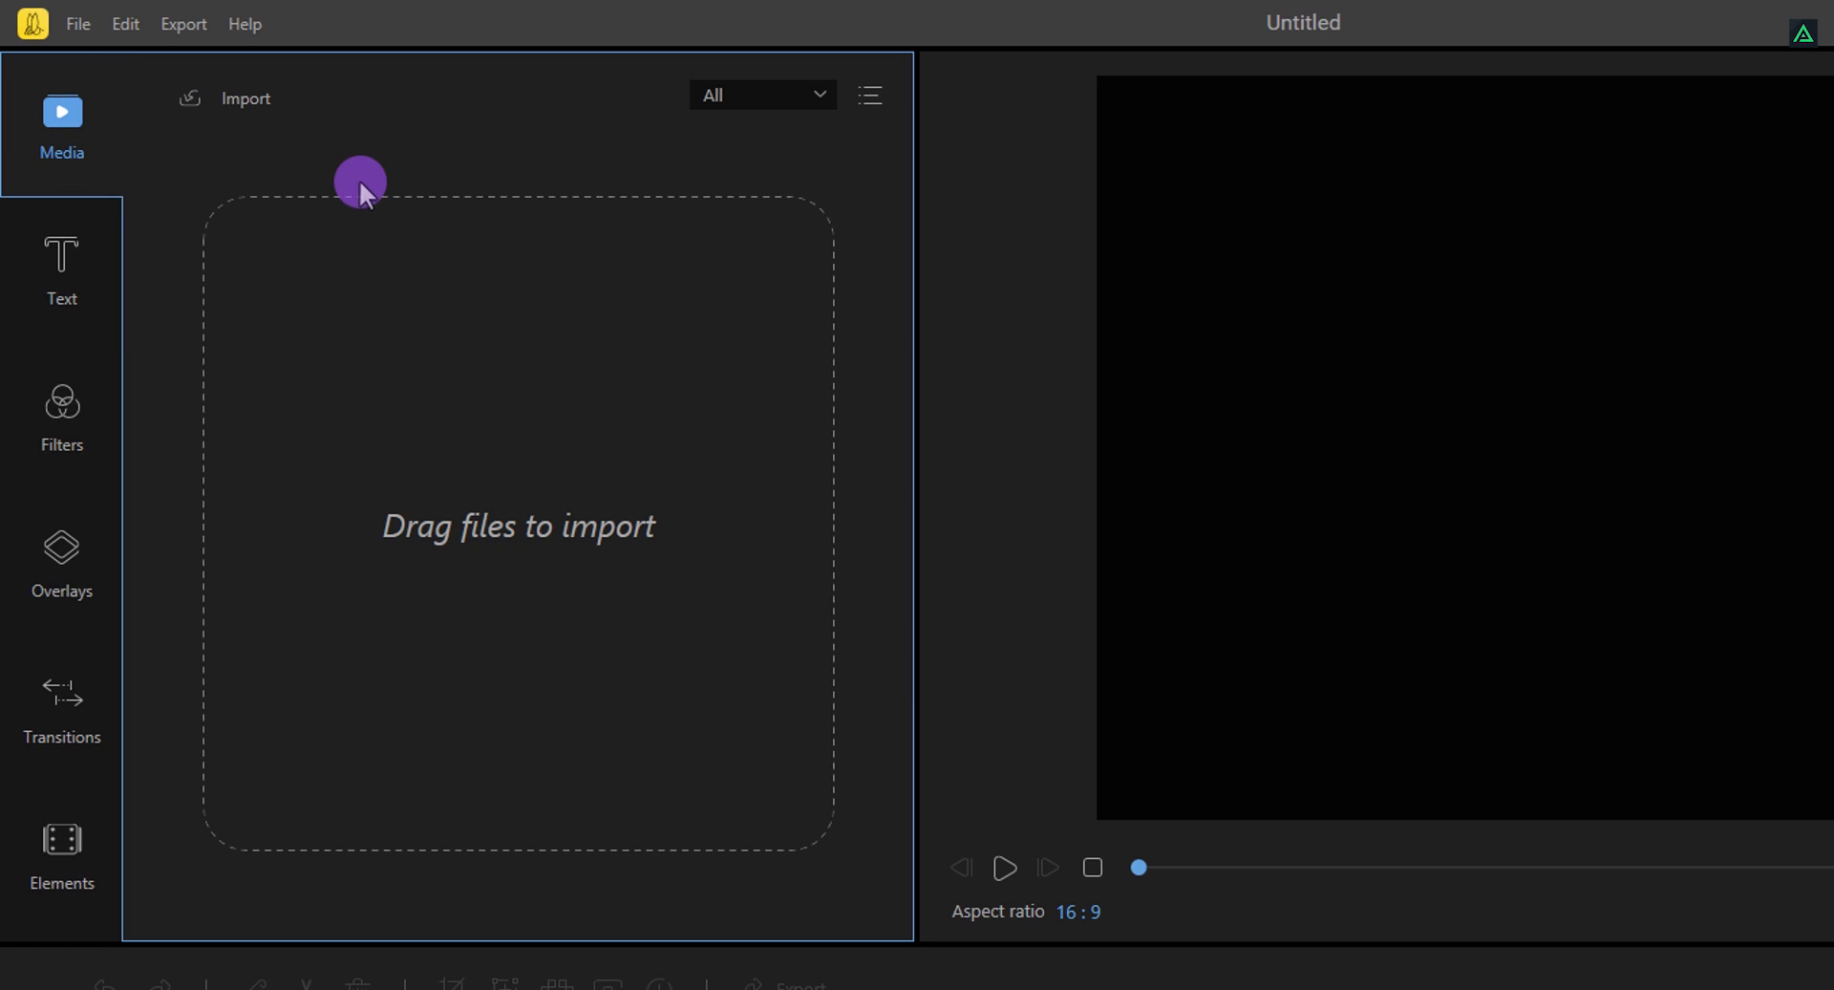
pyautogui.click(244, 97)
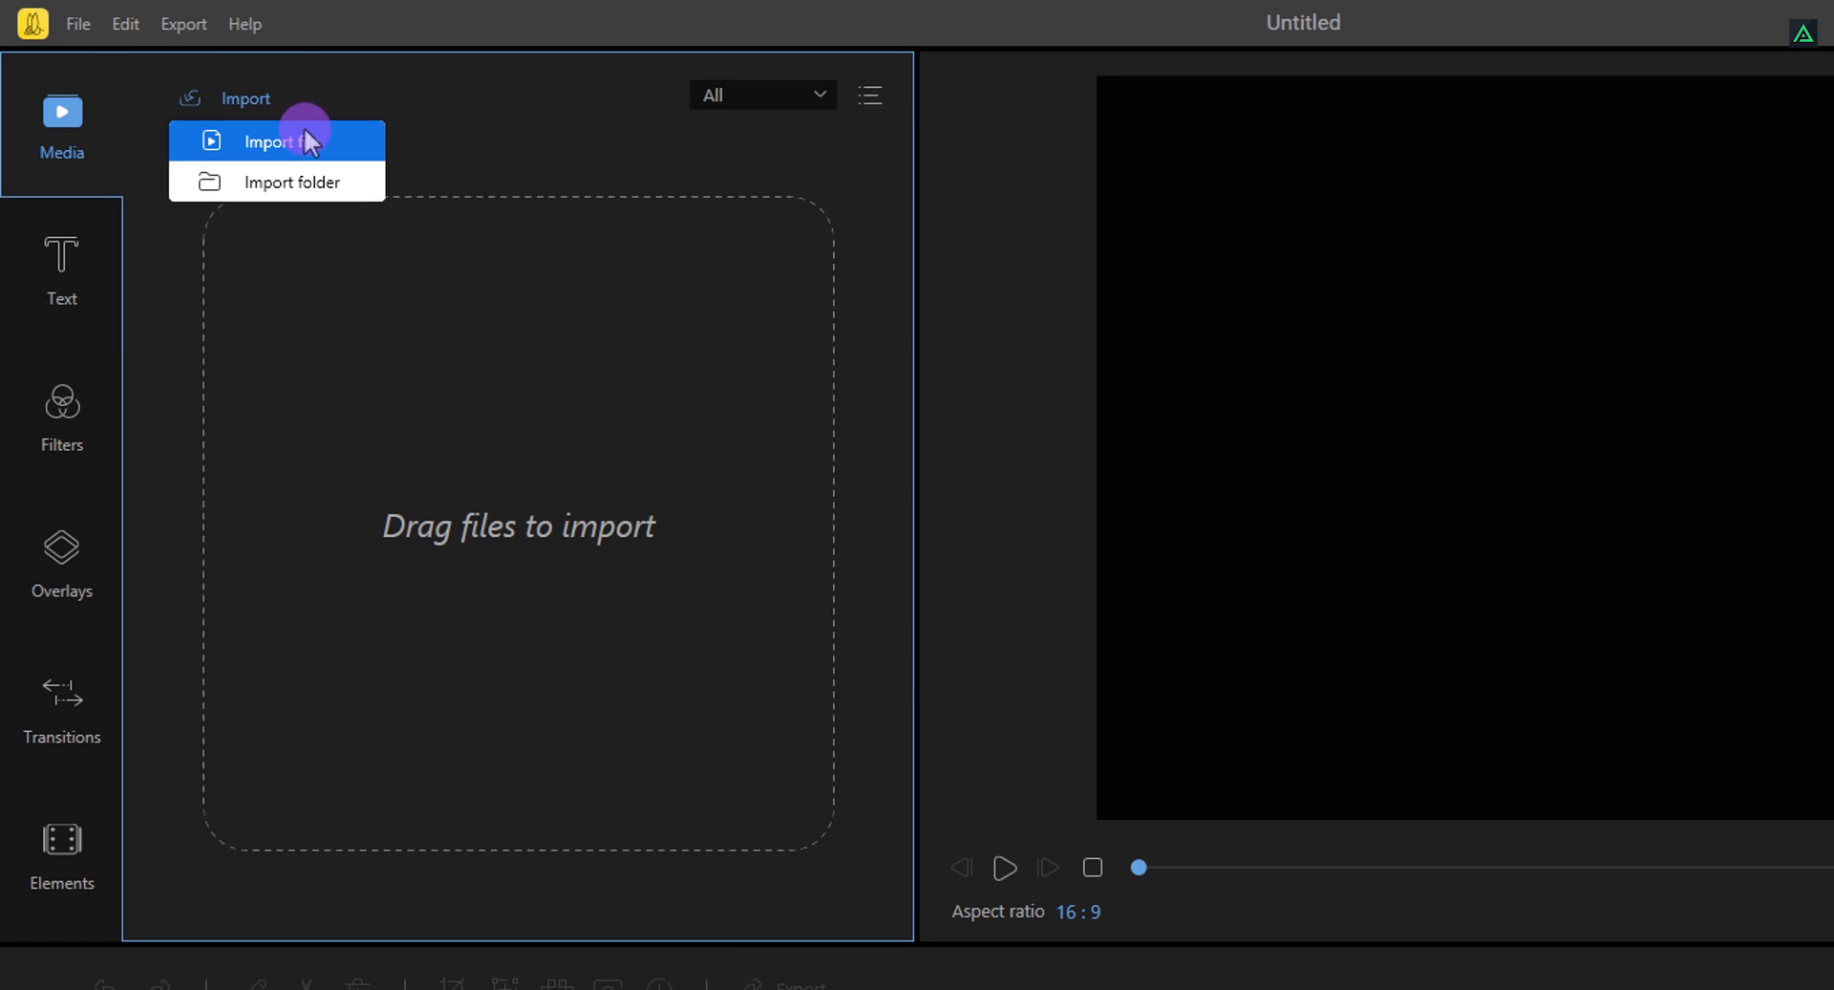
pyautogui.click(271, 141)
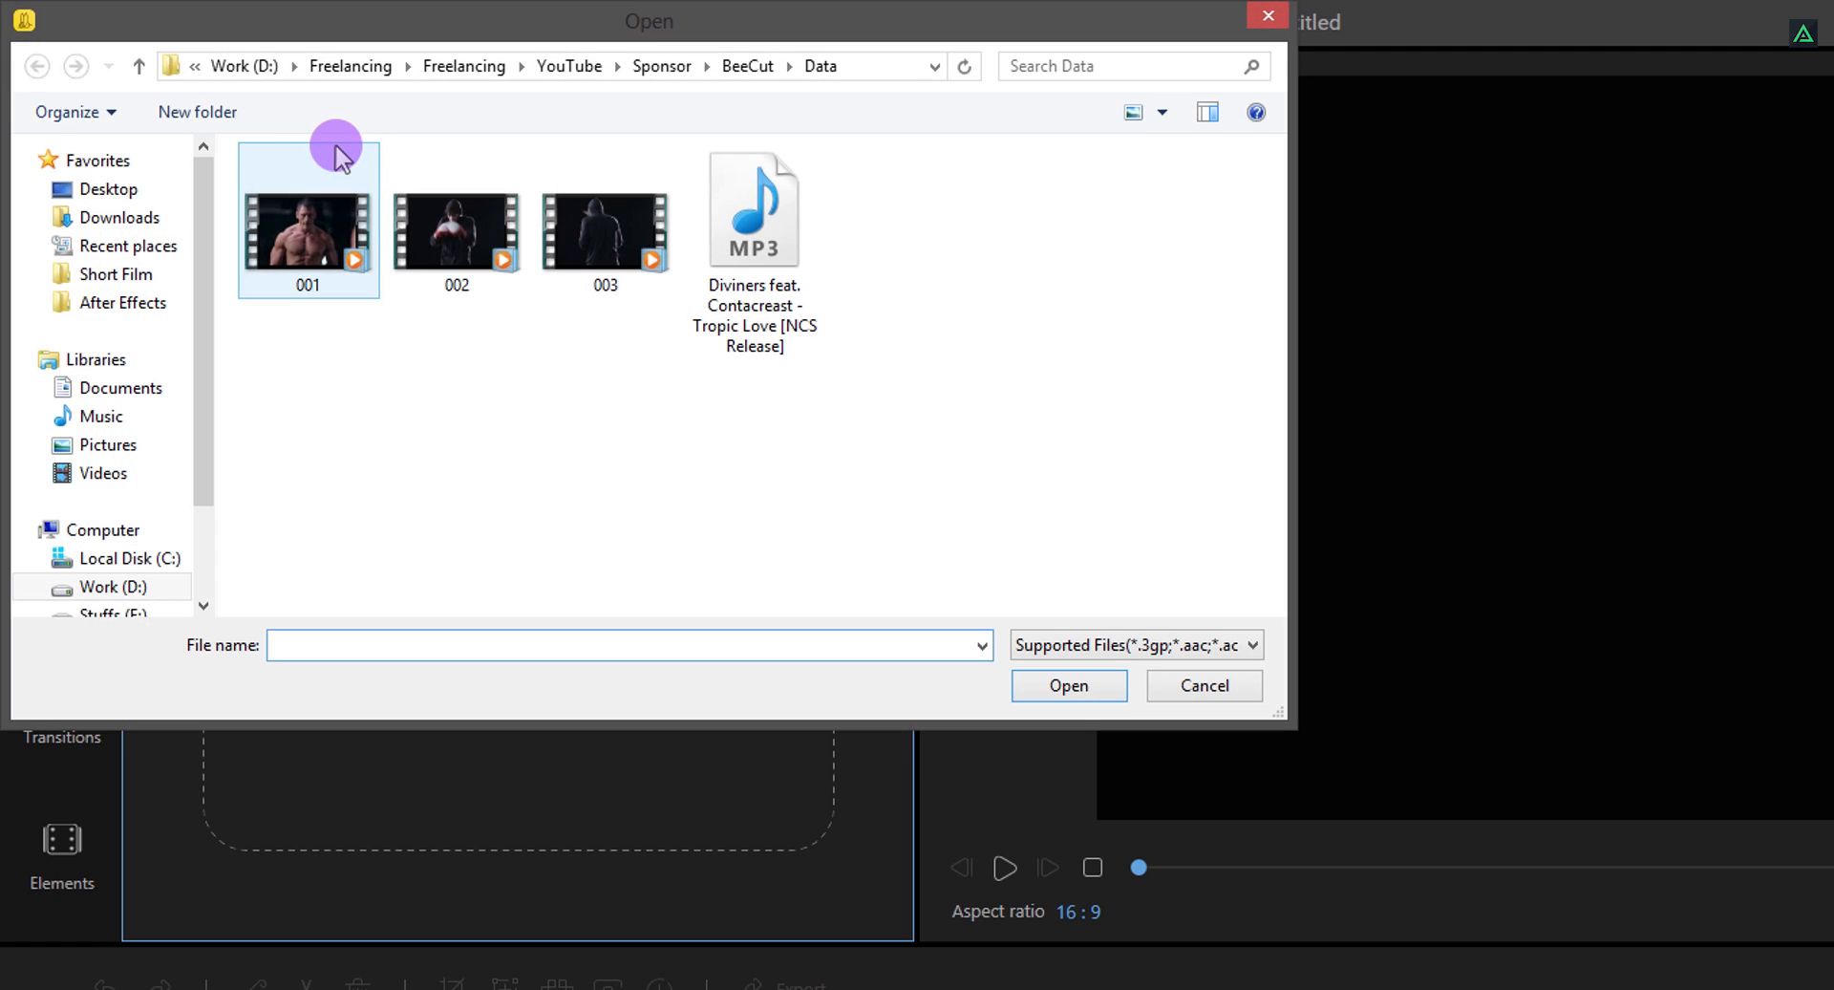
pyautogui.click(305, 233)
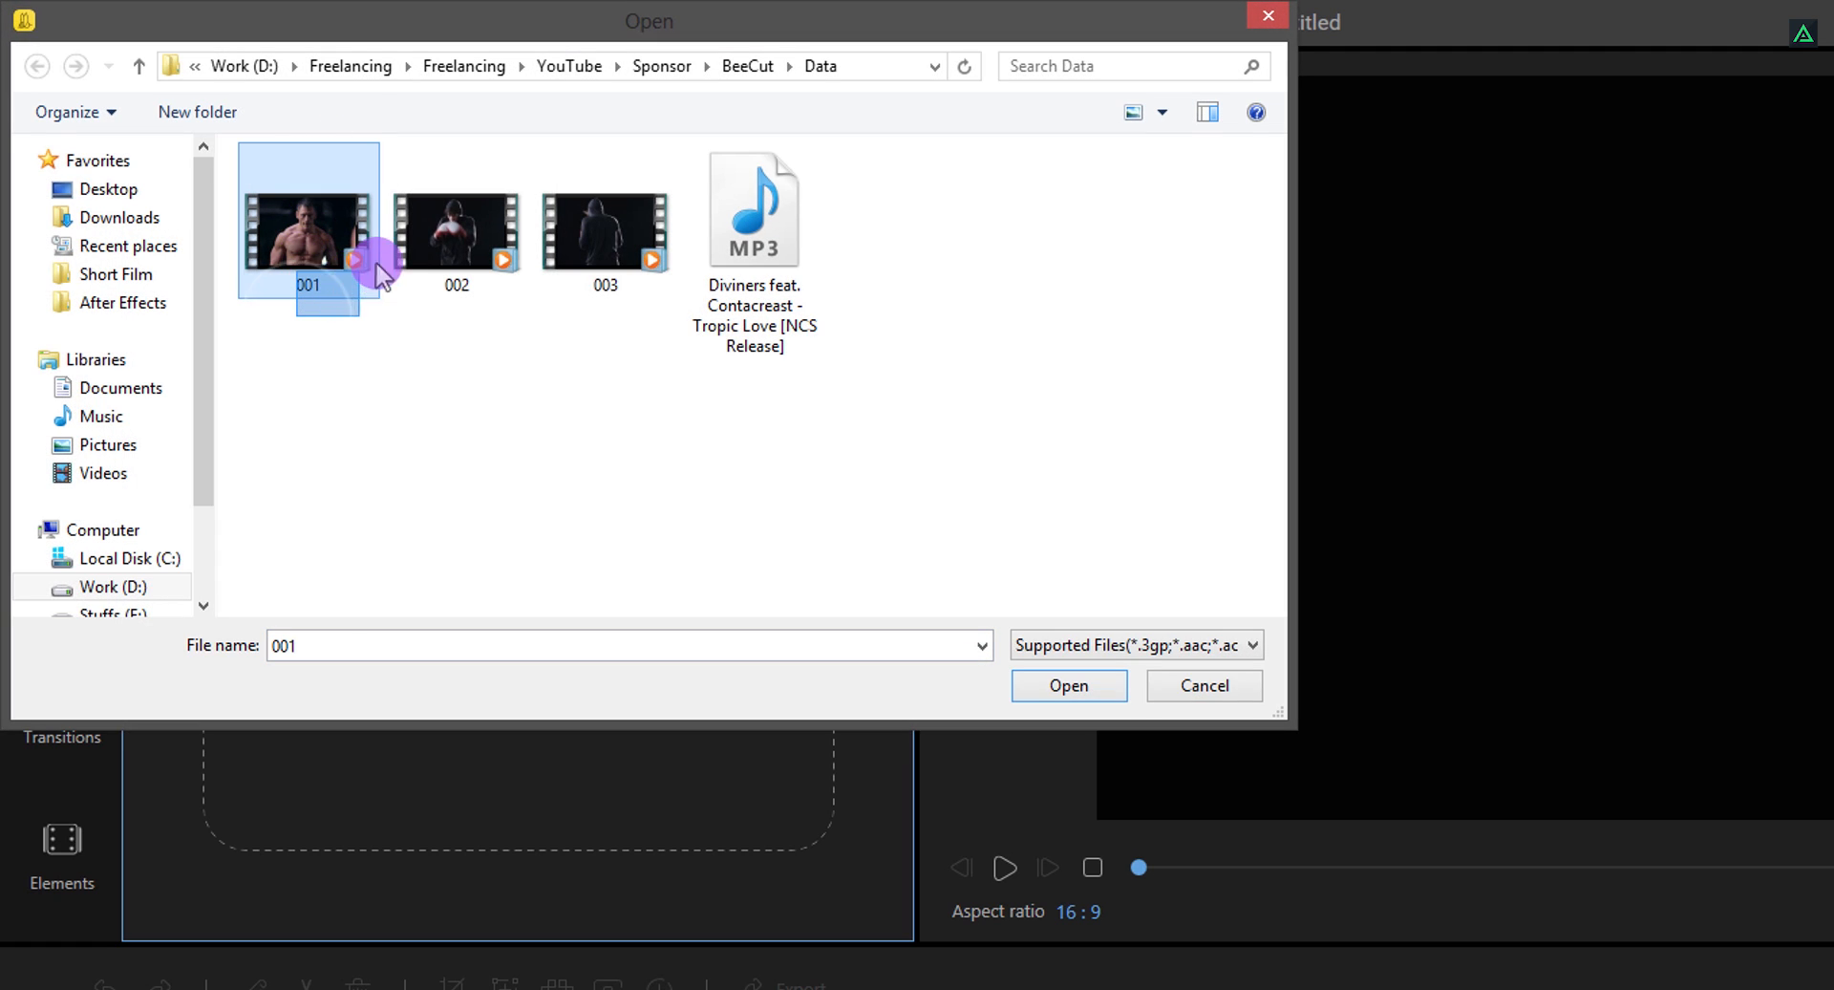
pyautogui.click(457, 232)
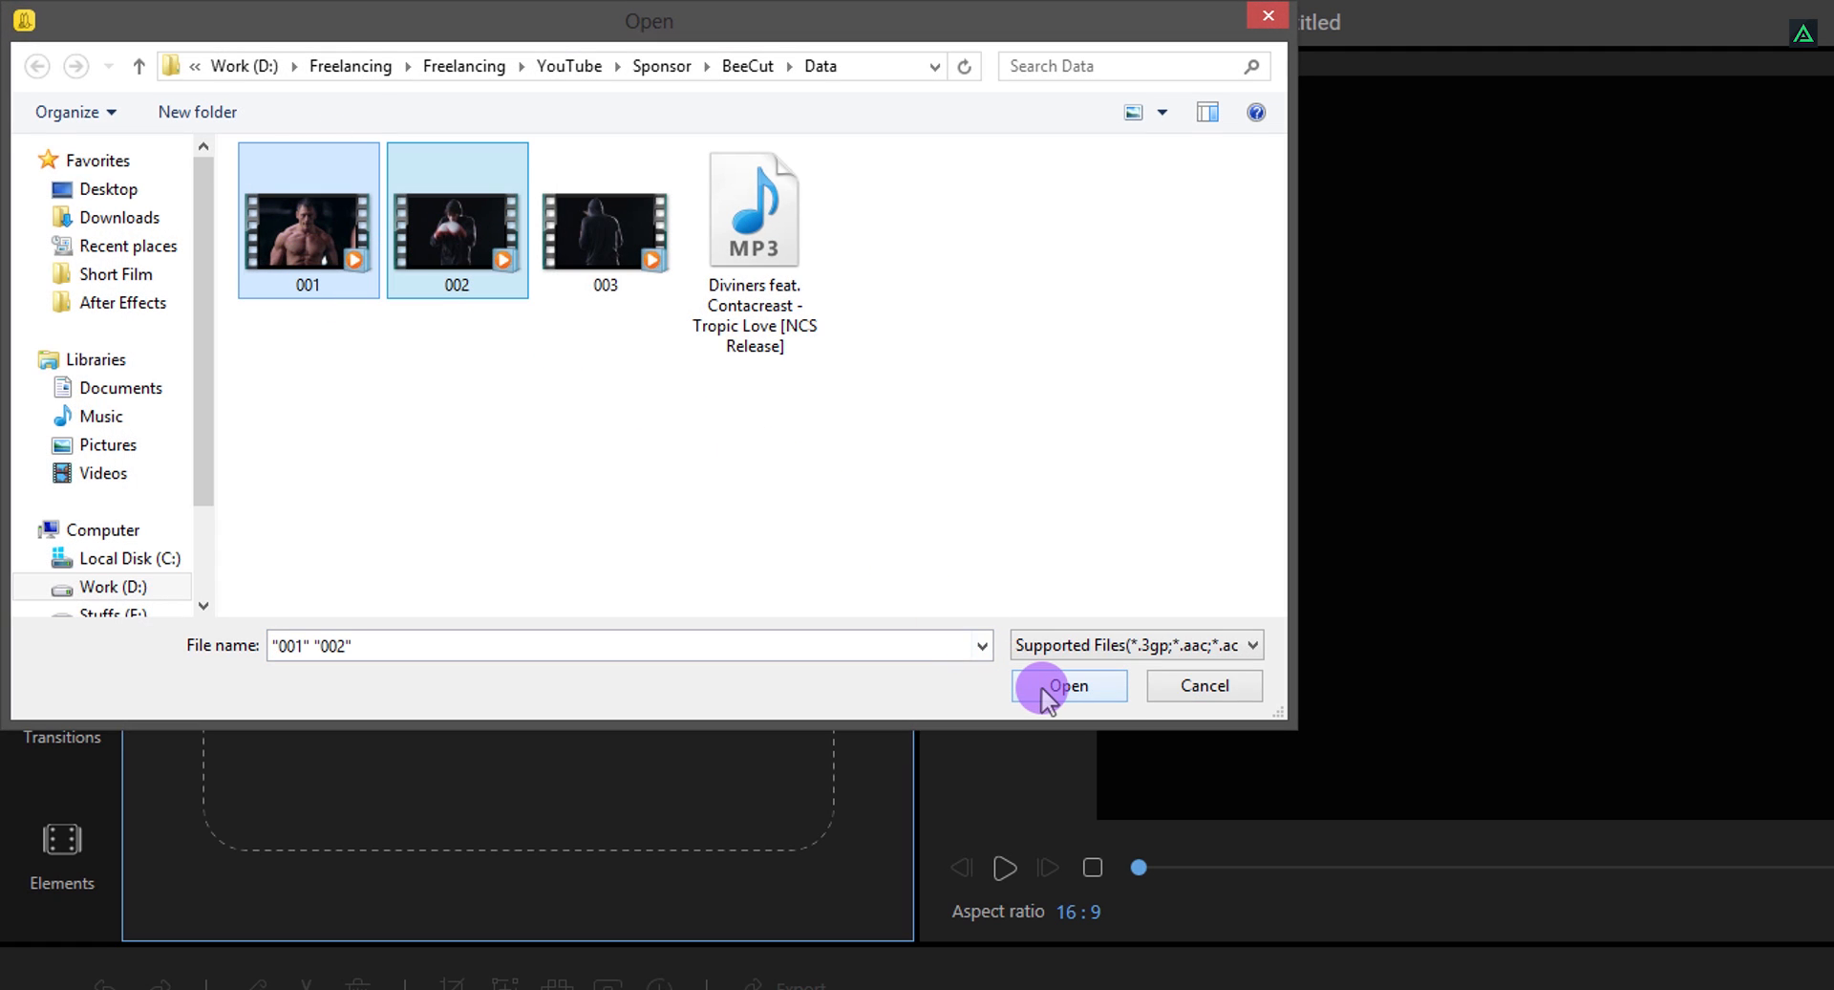
pyautogui.click(1067, 684)
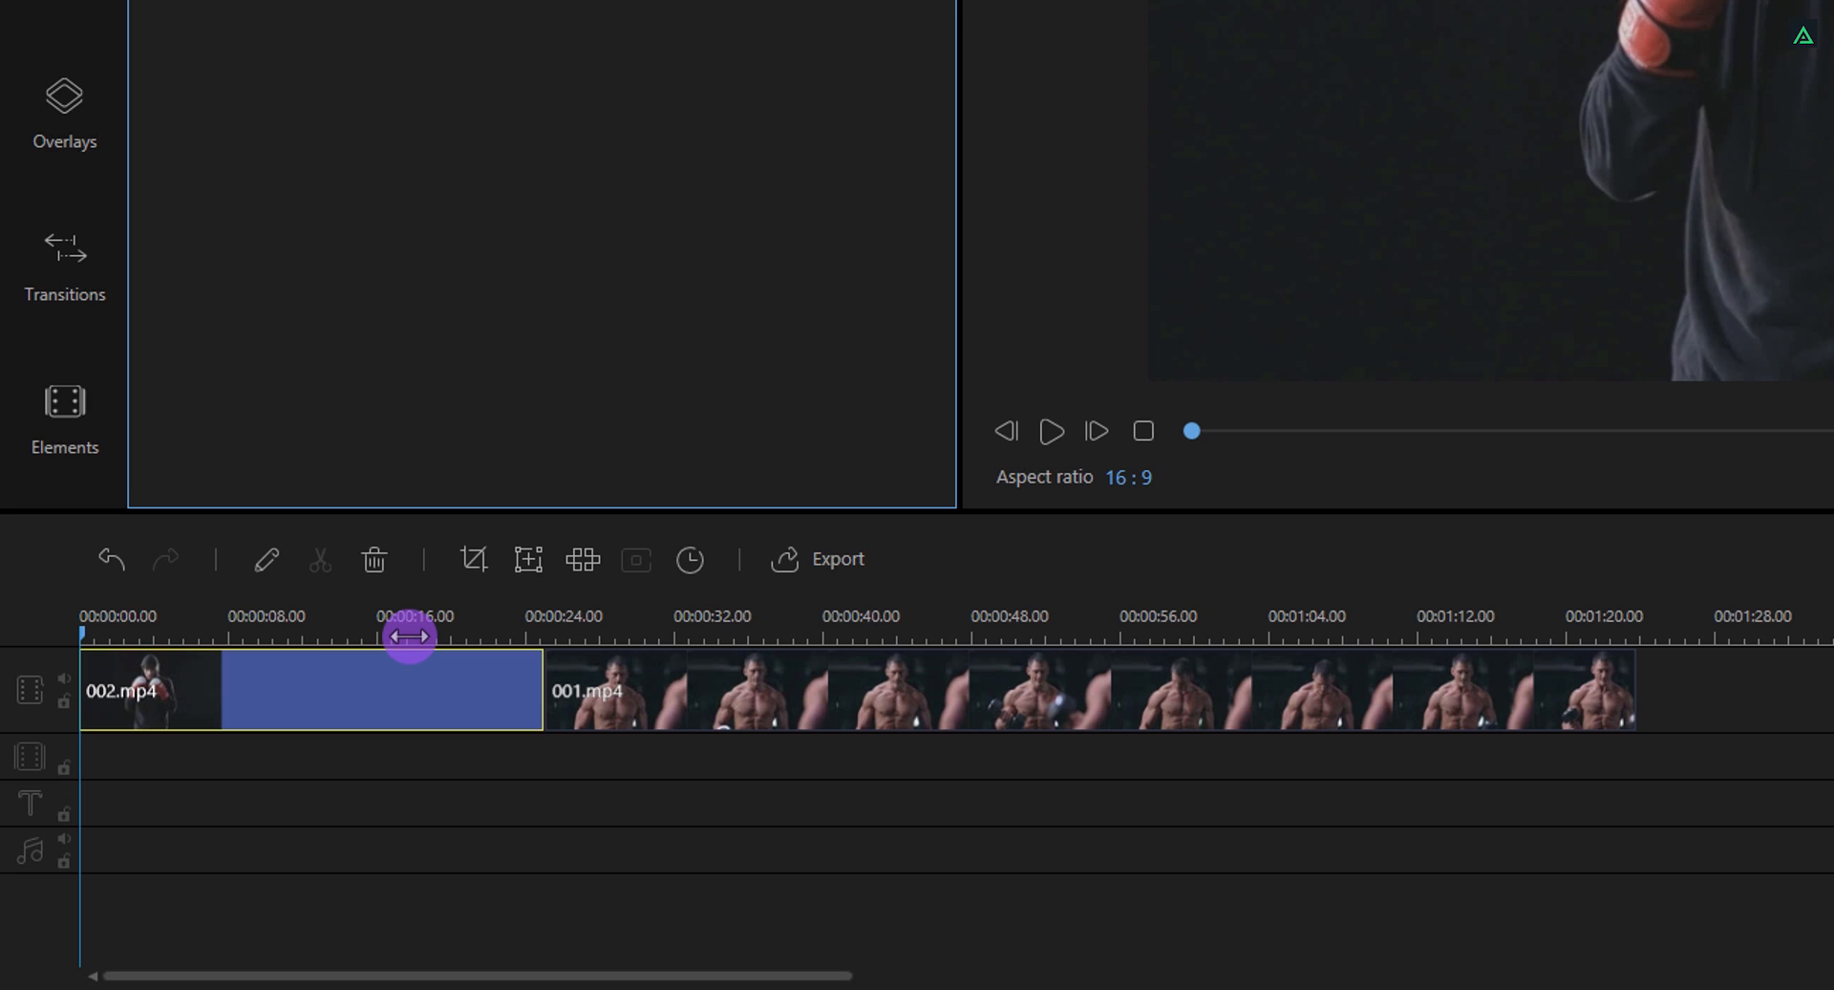
# Scrub through both clips and split clip 001 at about 00:00:48
pyautogui.moveTo(409, 636); pyautogui.dragTo(247, 636)
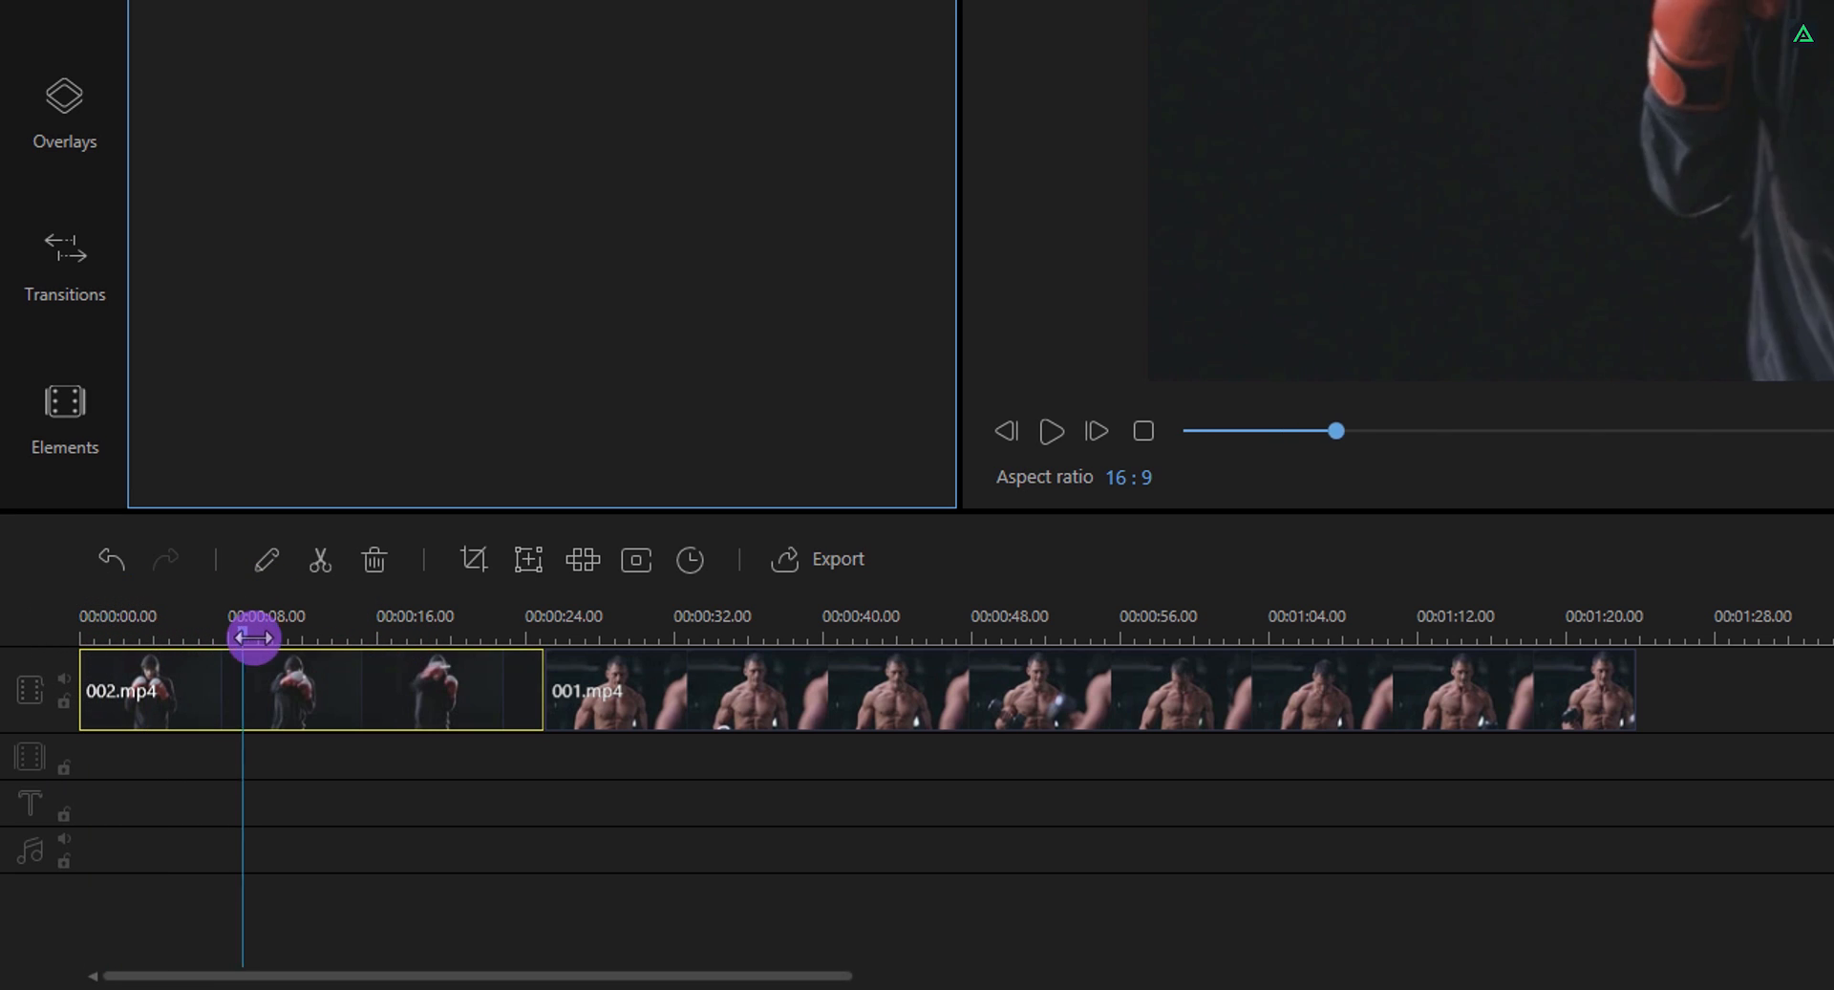
pyautogui.moveTo(253, 636); pyautogui.dragTo(705, 650)
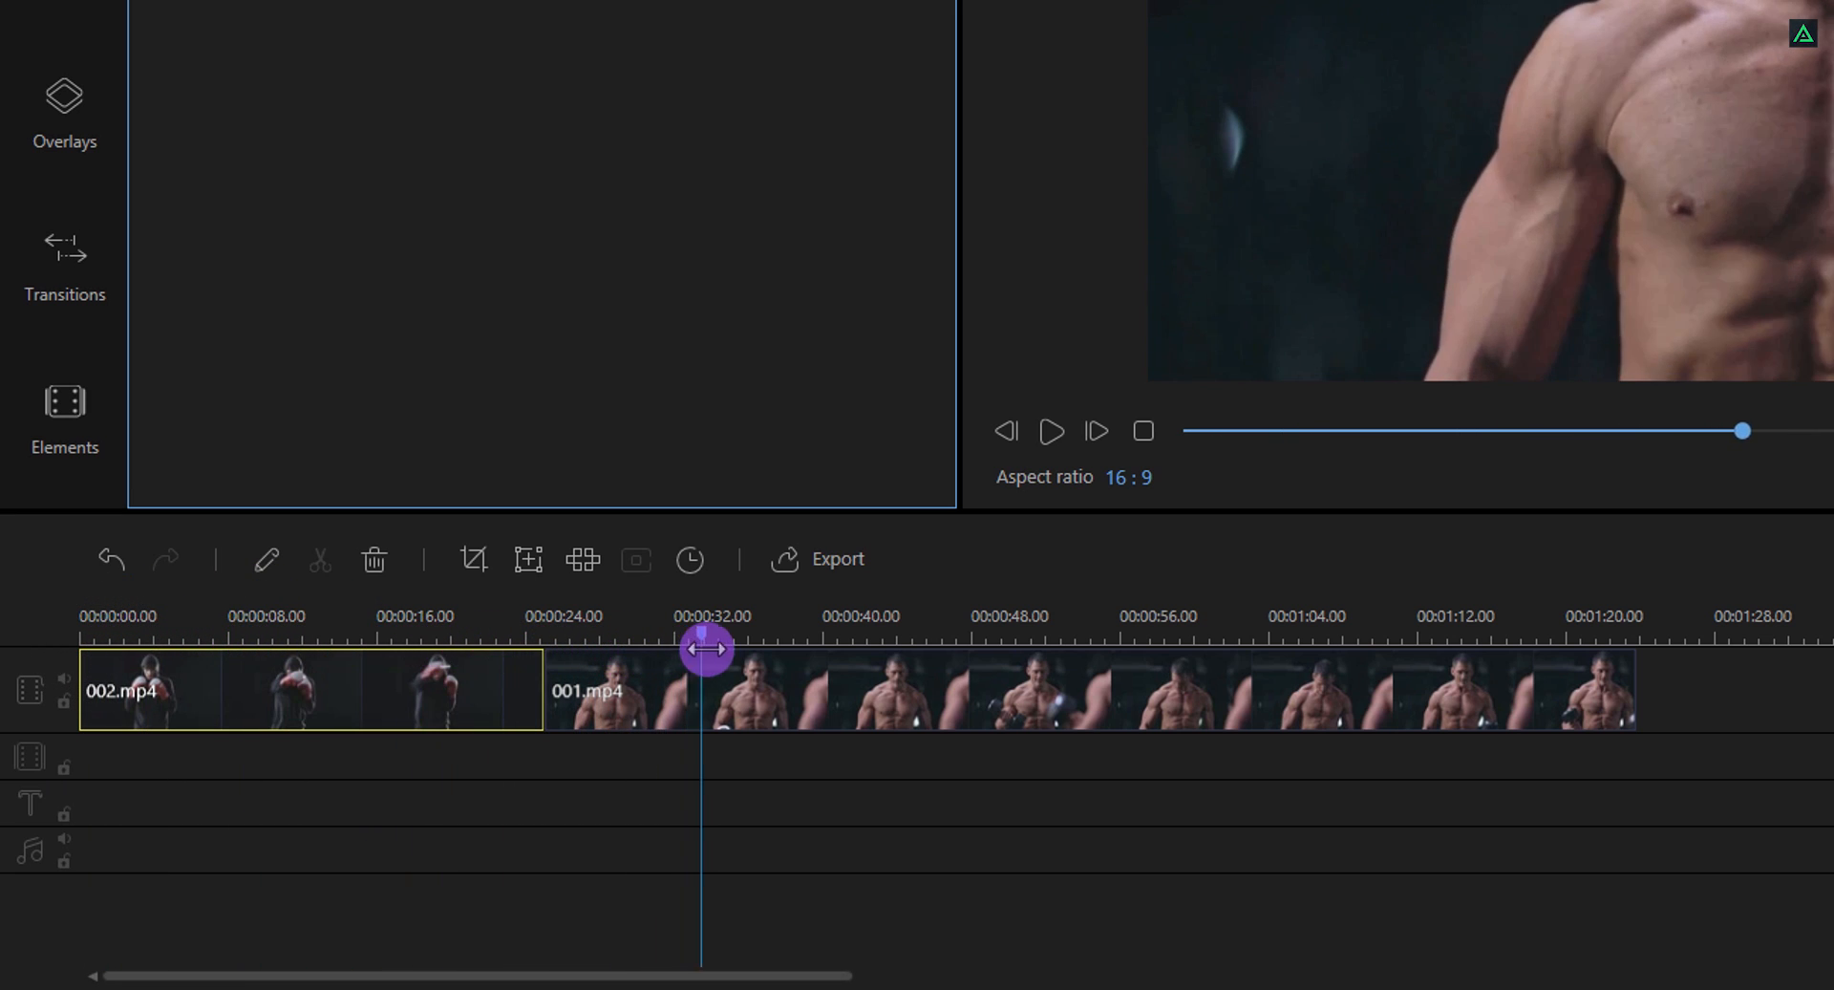
pyautogui.moveTo(705, 650); pyautogui.dragTo(1039, 650)
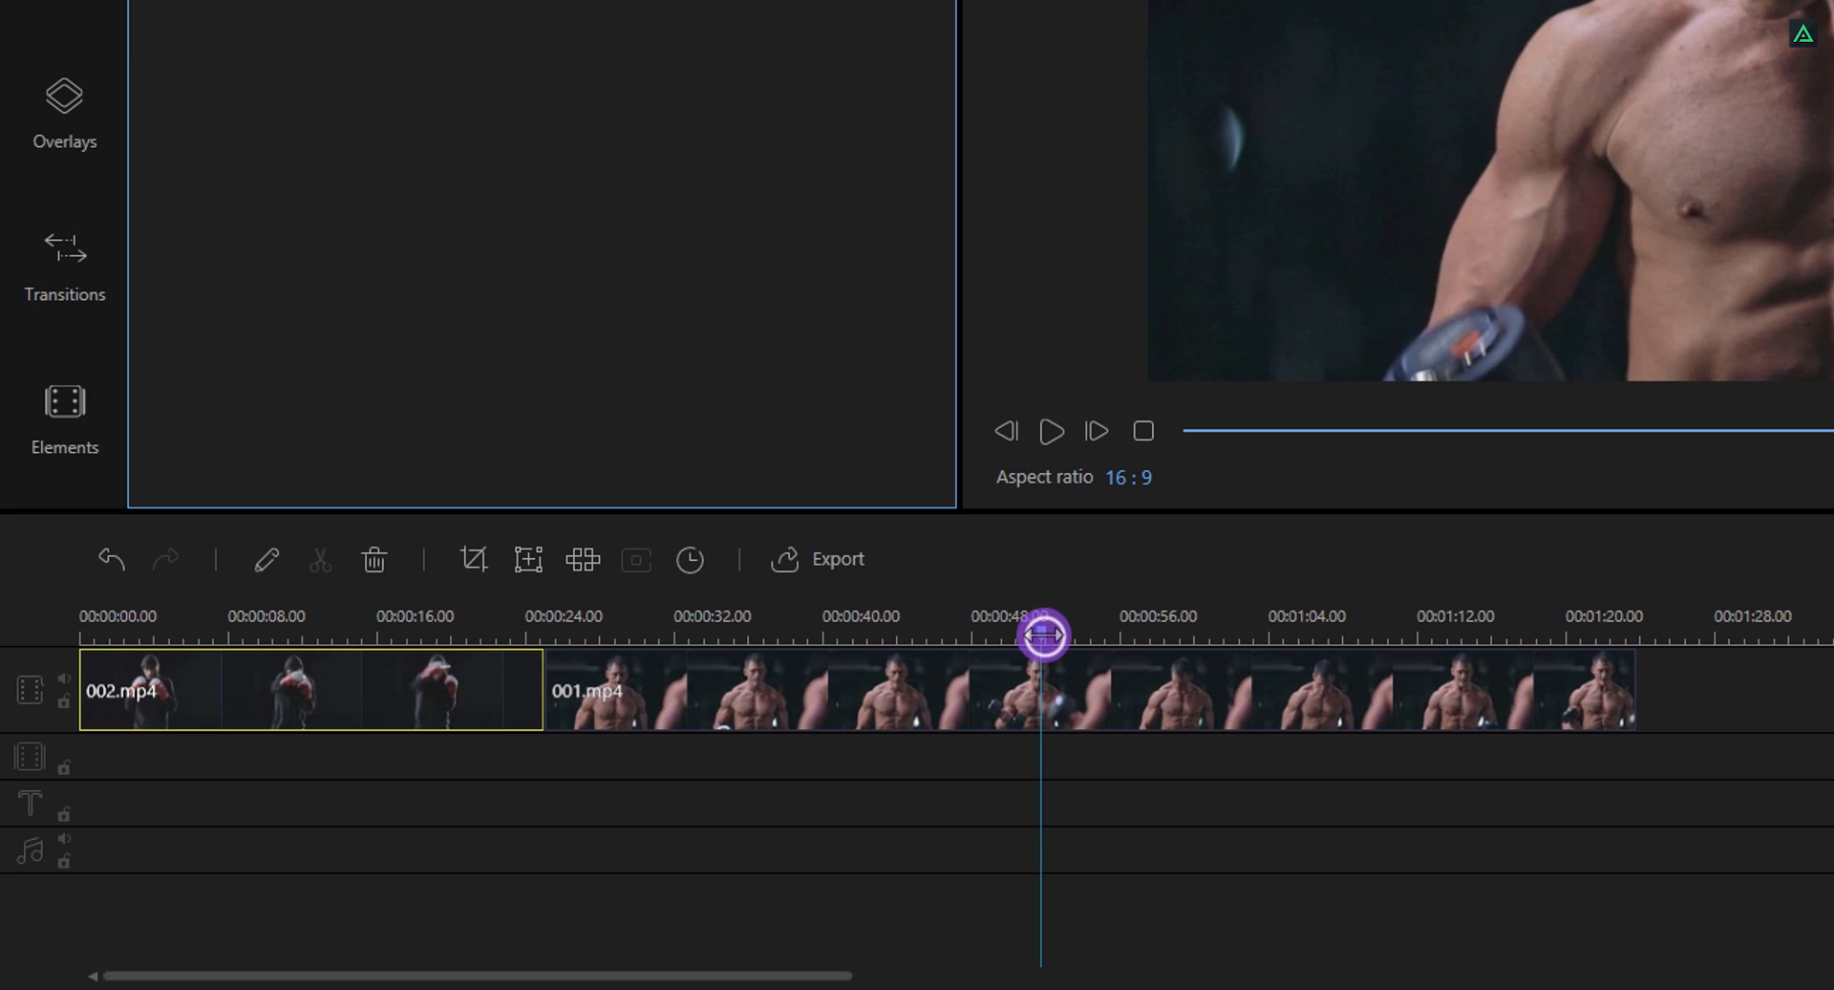
pyautogui.moveTo(1039, 634); pyautogui.dragTo(991, 650)
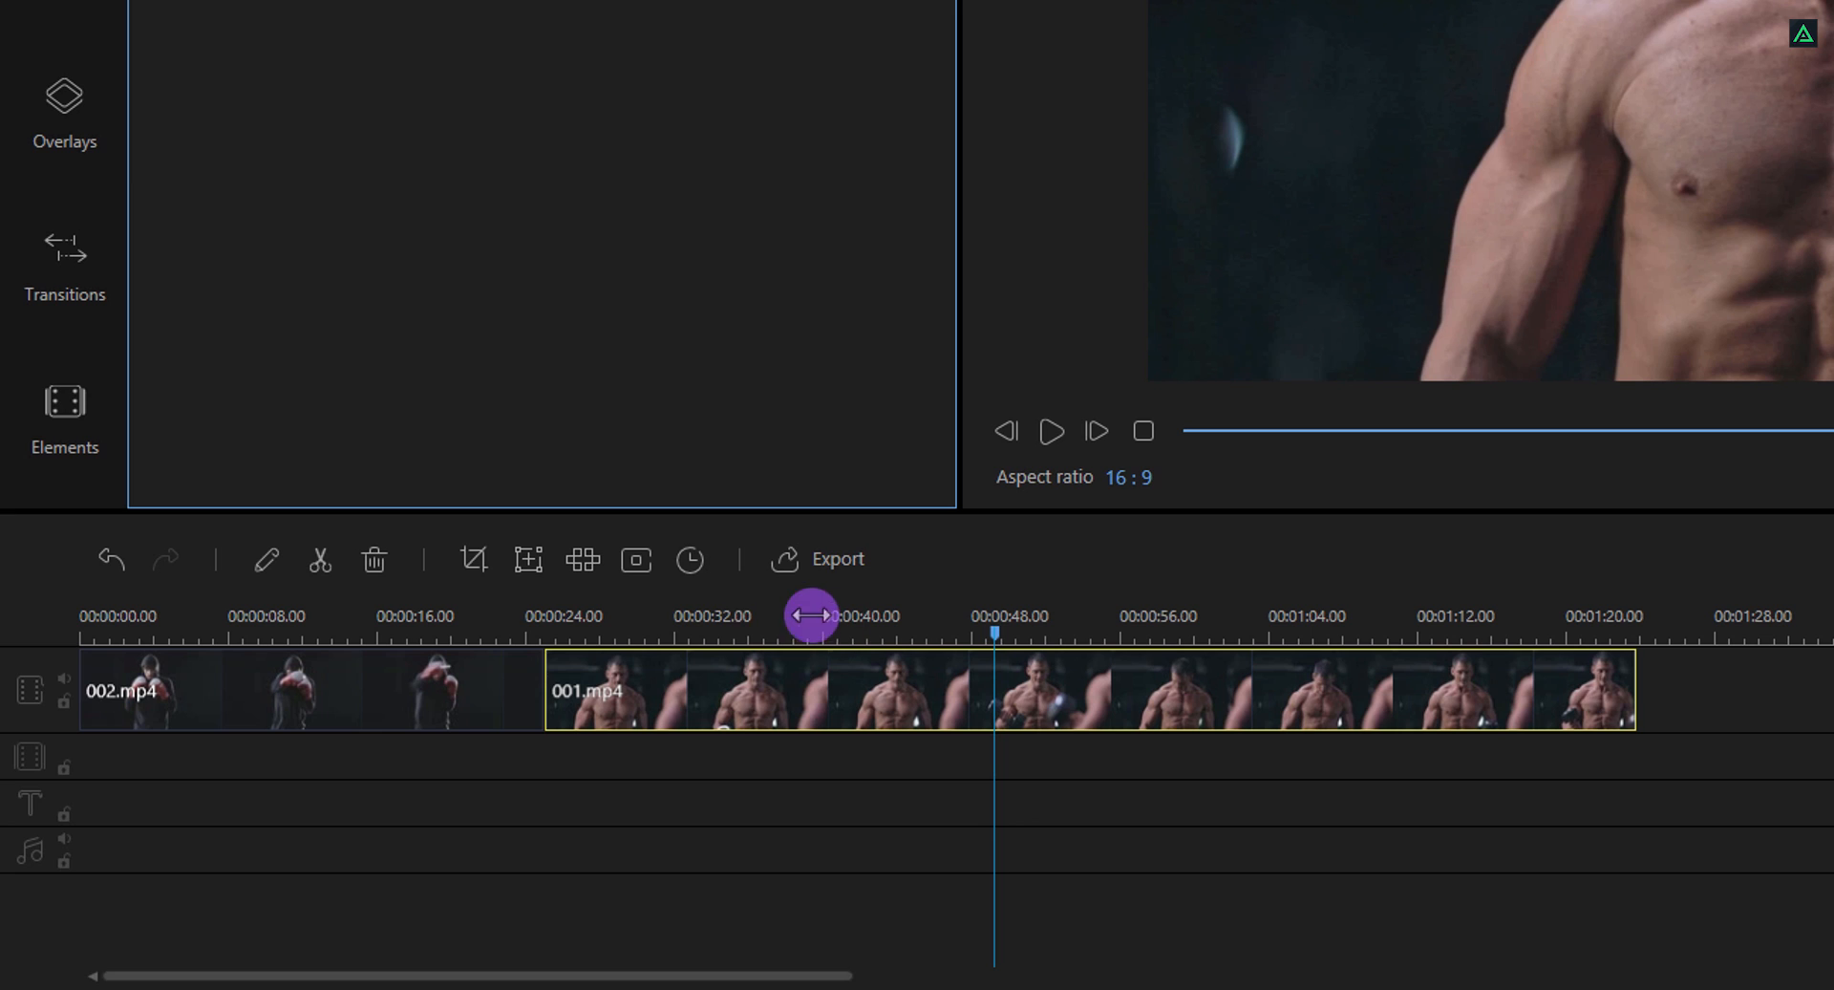
pyautogui.moveTo(266, 559)
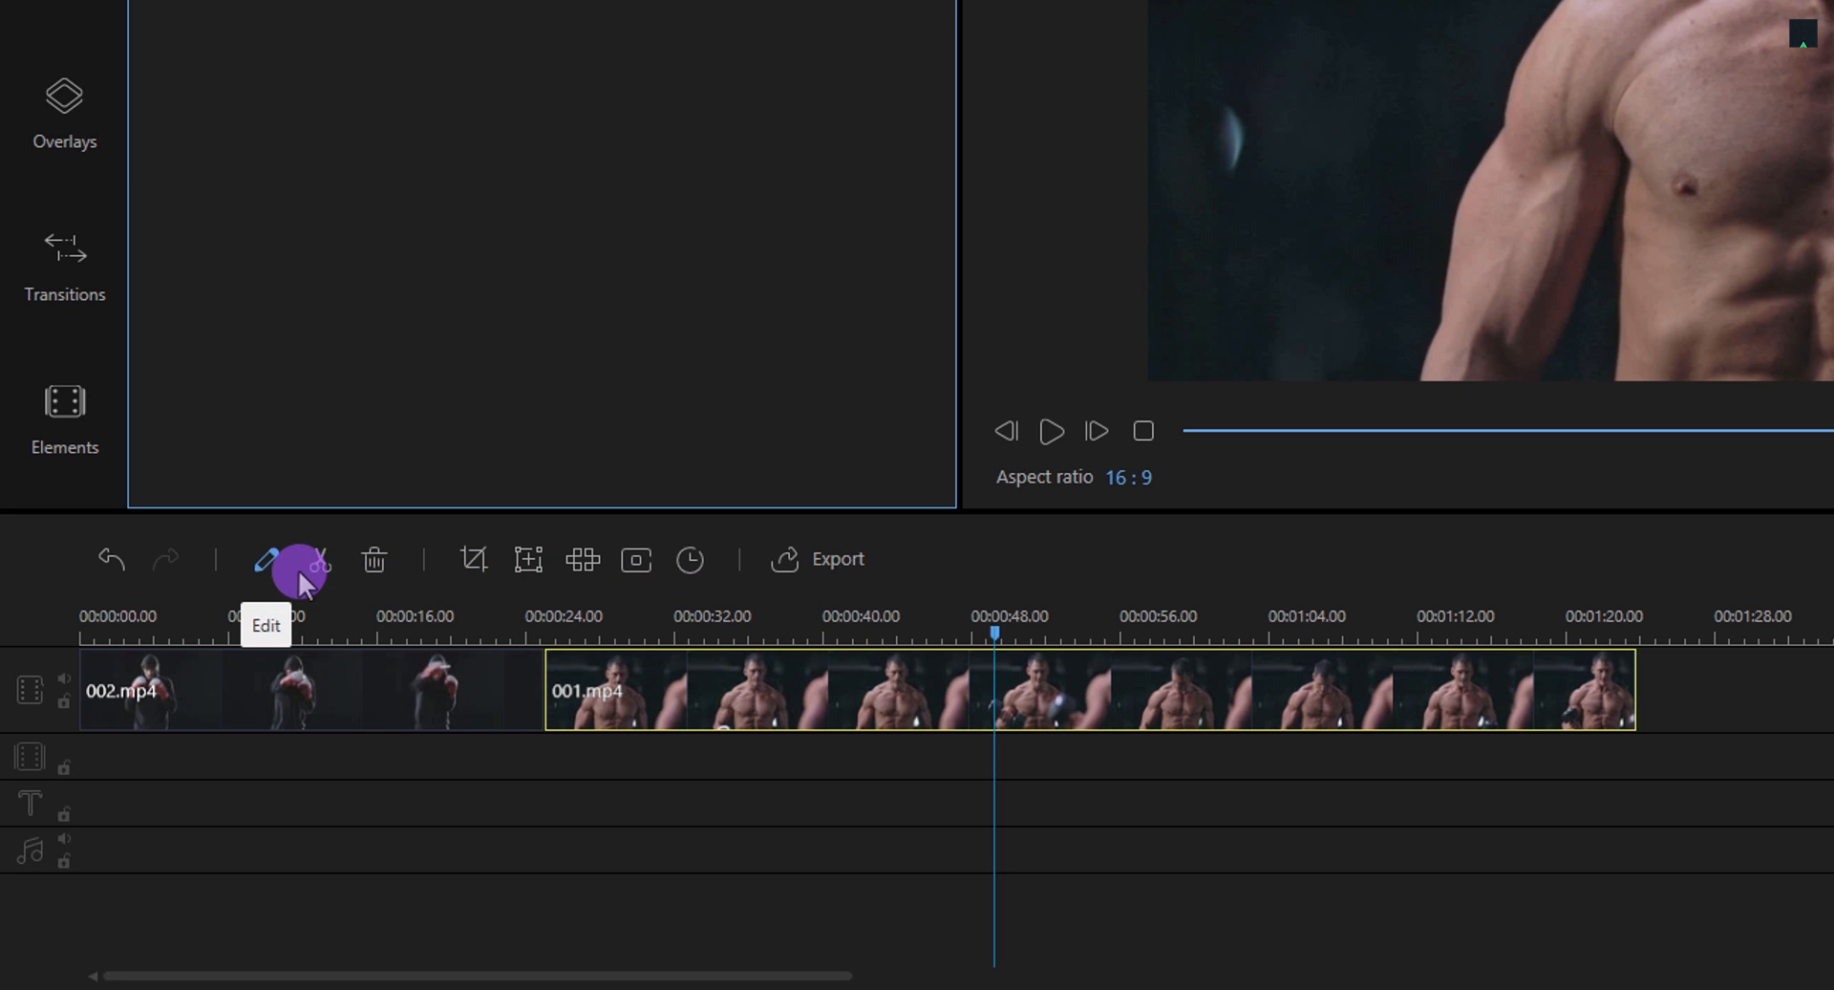
pyautogui.moveTo(330, 573)
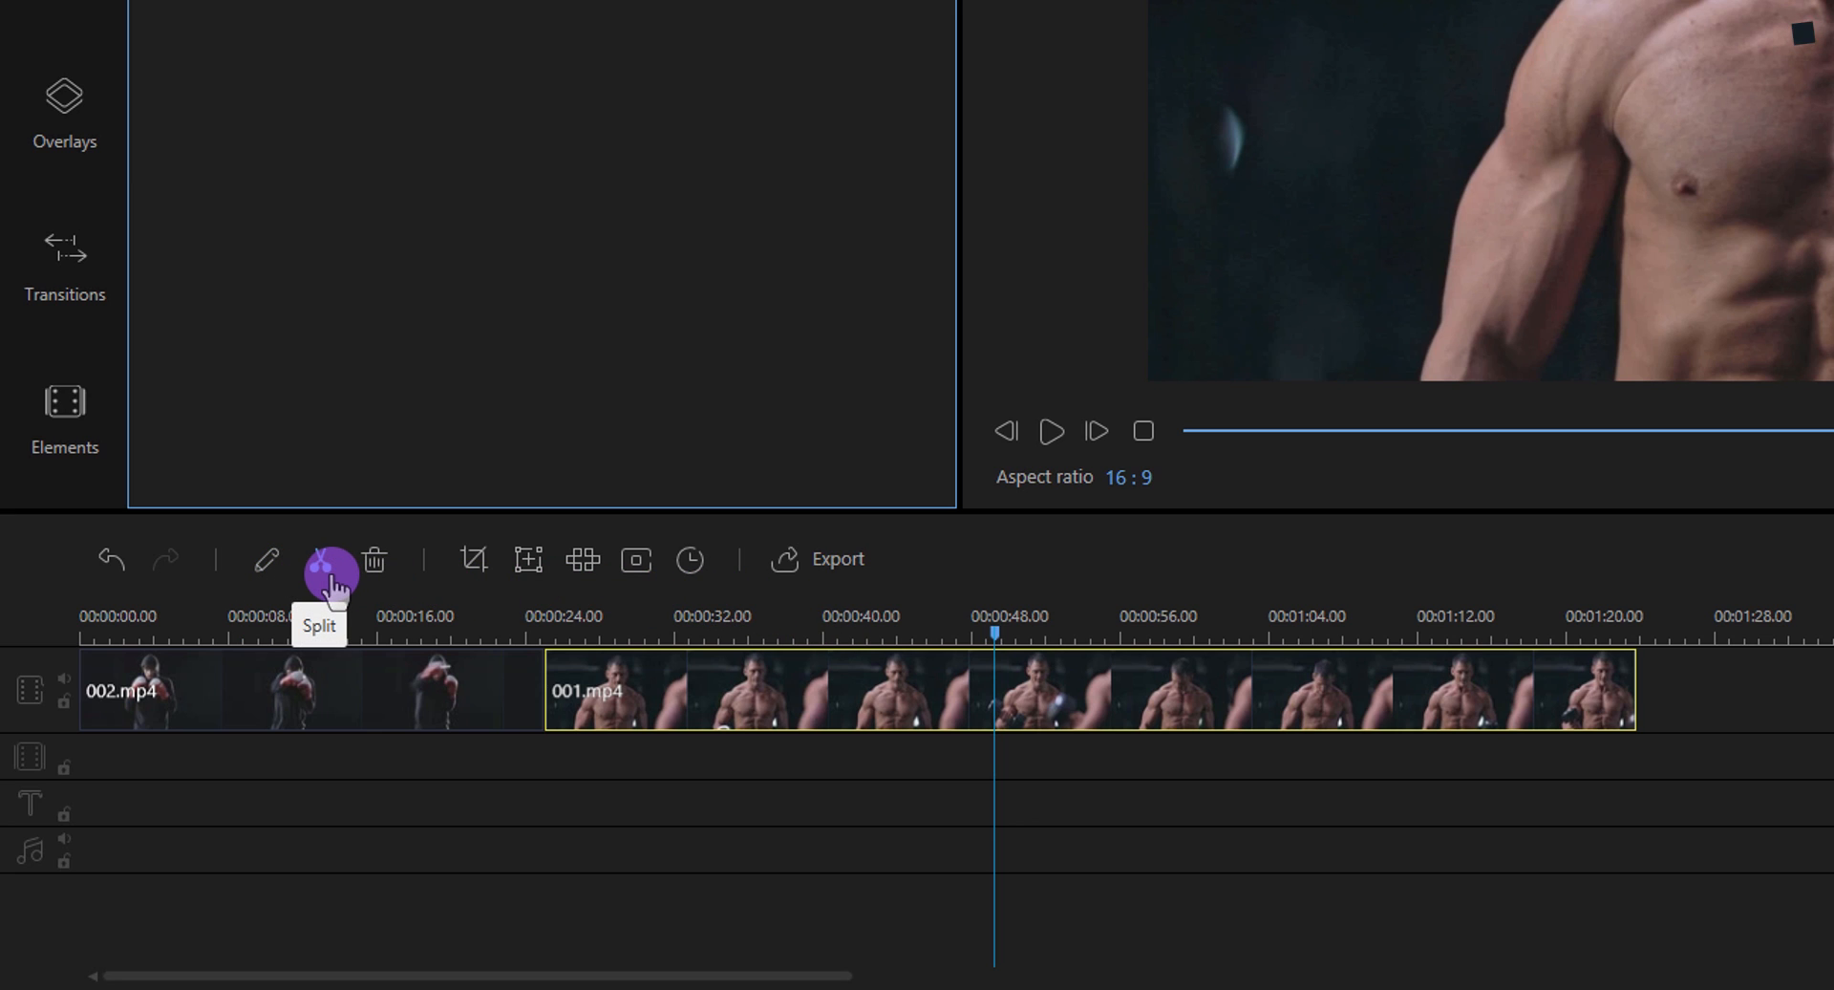
pyautogui.click(331, 560)
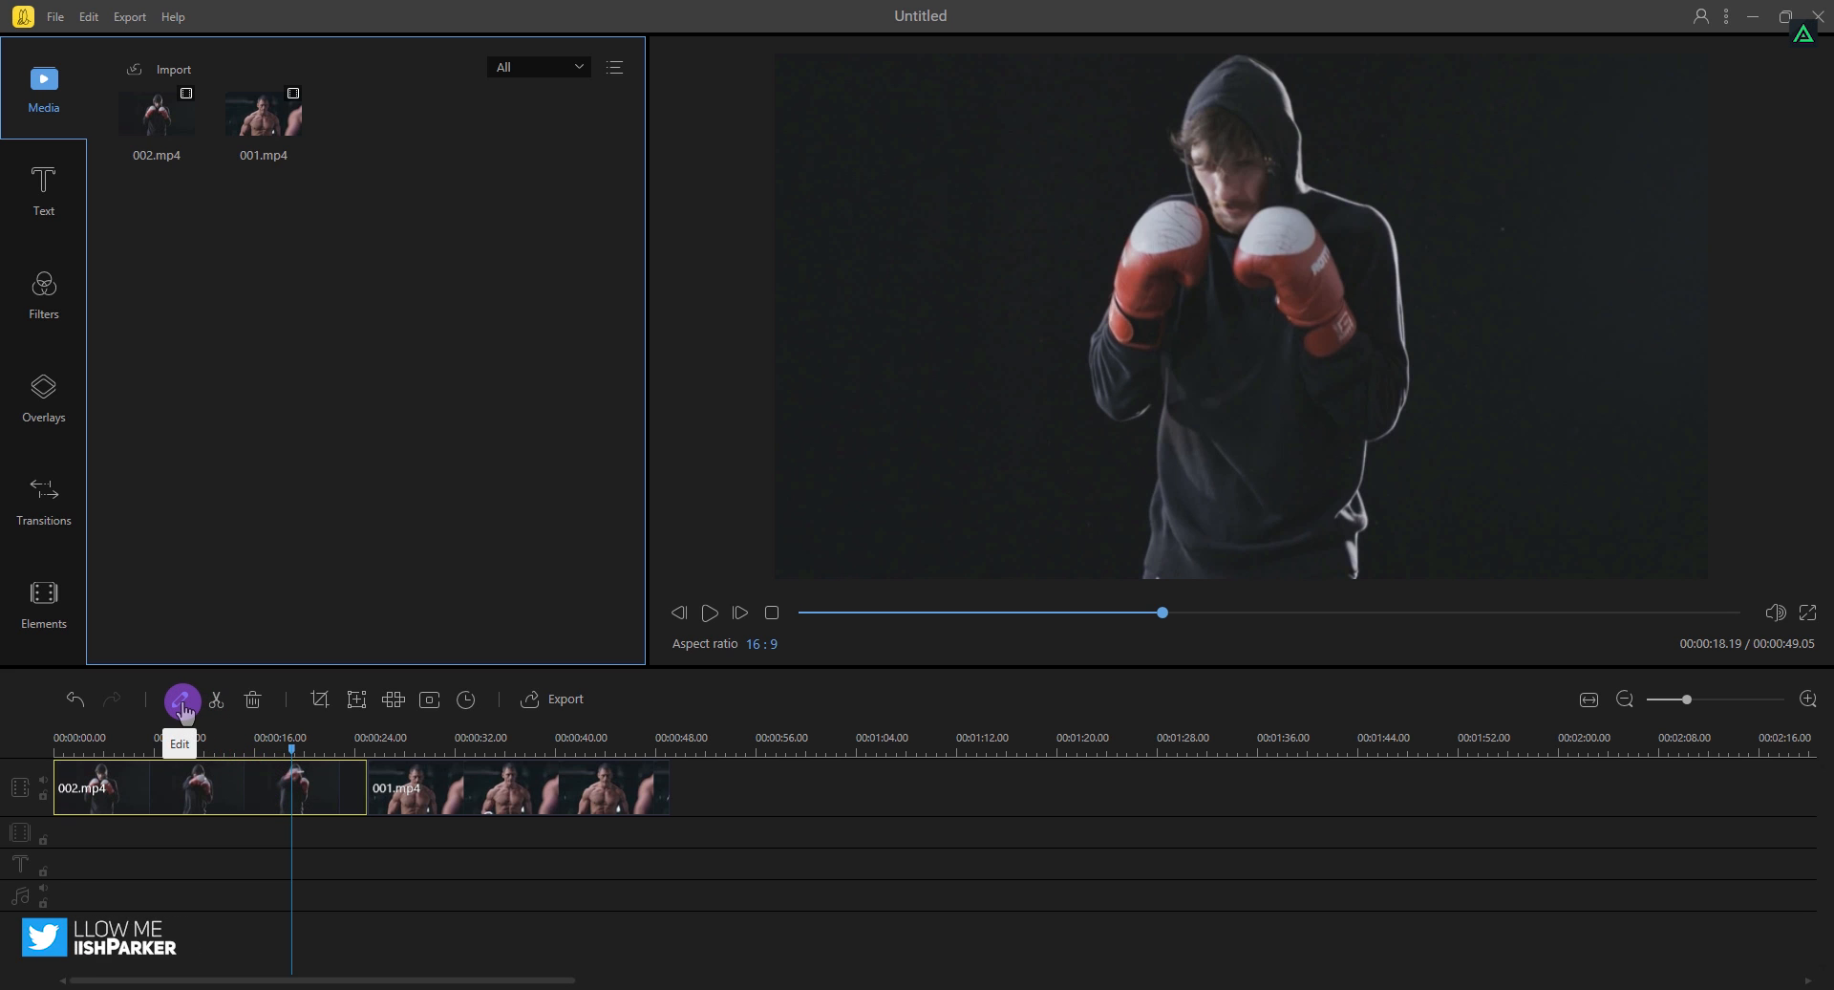
# Adjust clip 002 to contrast 14 and brightness -4 and apply it
pyautogui.click(183, 699)
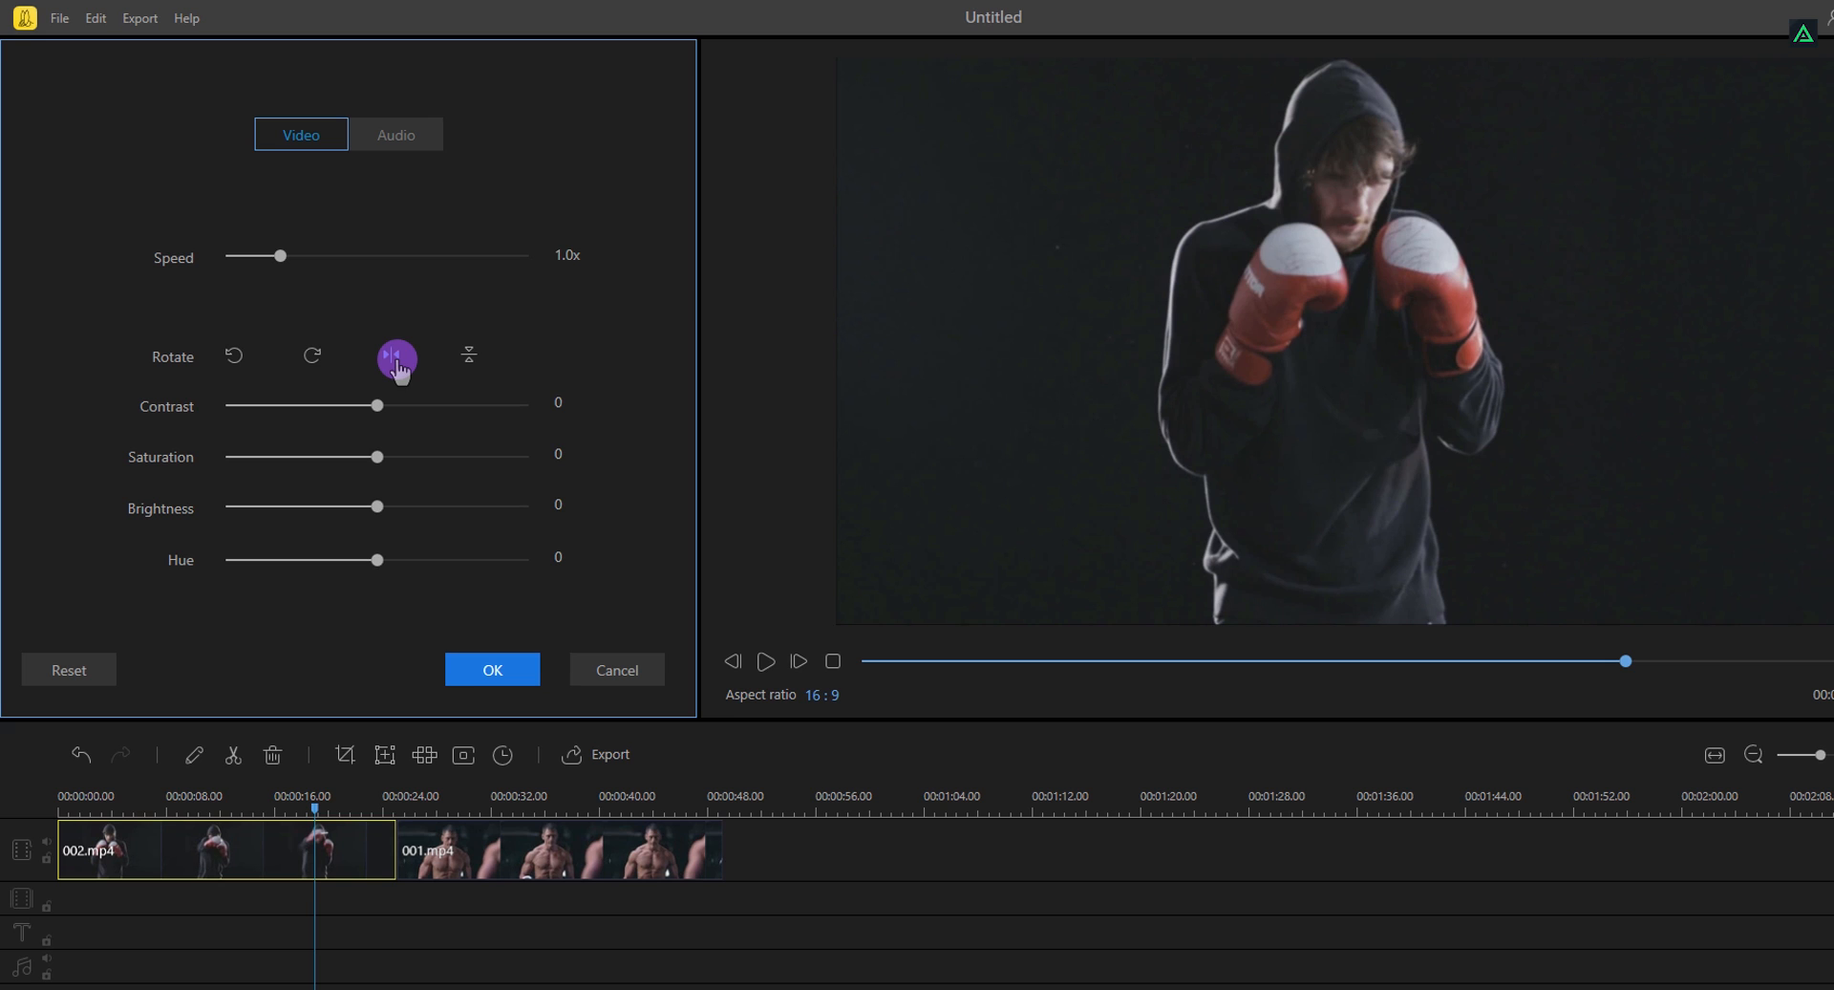
pyautogui.moveTo(376, 405); pyautogui.dragTo(394, 405)
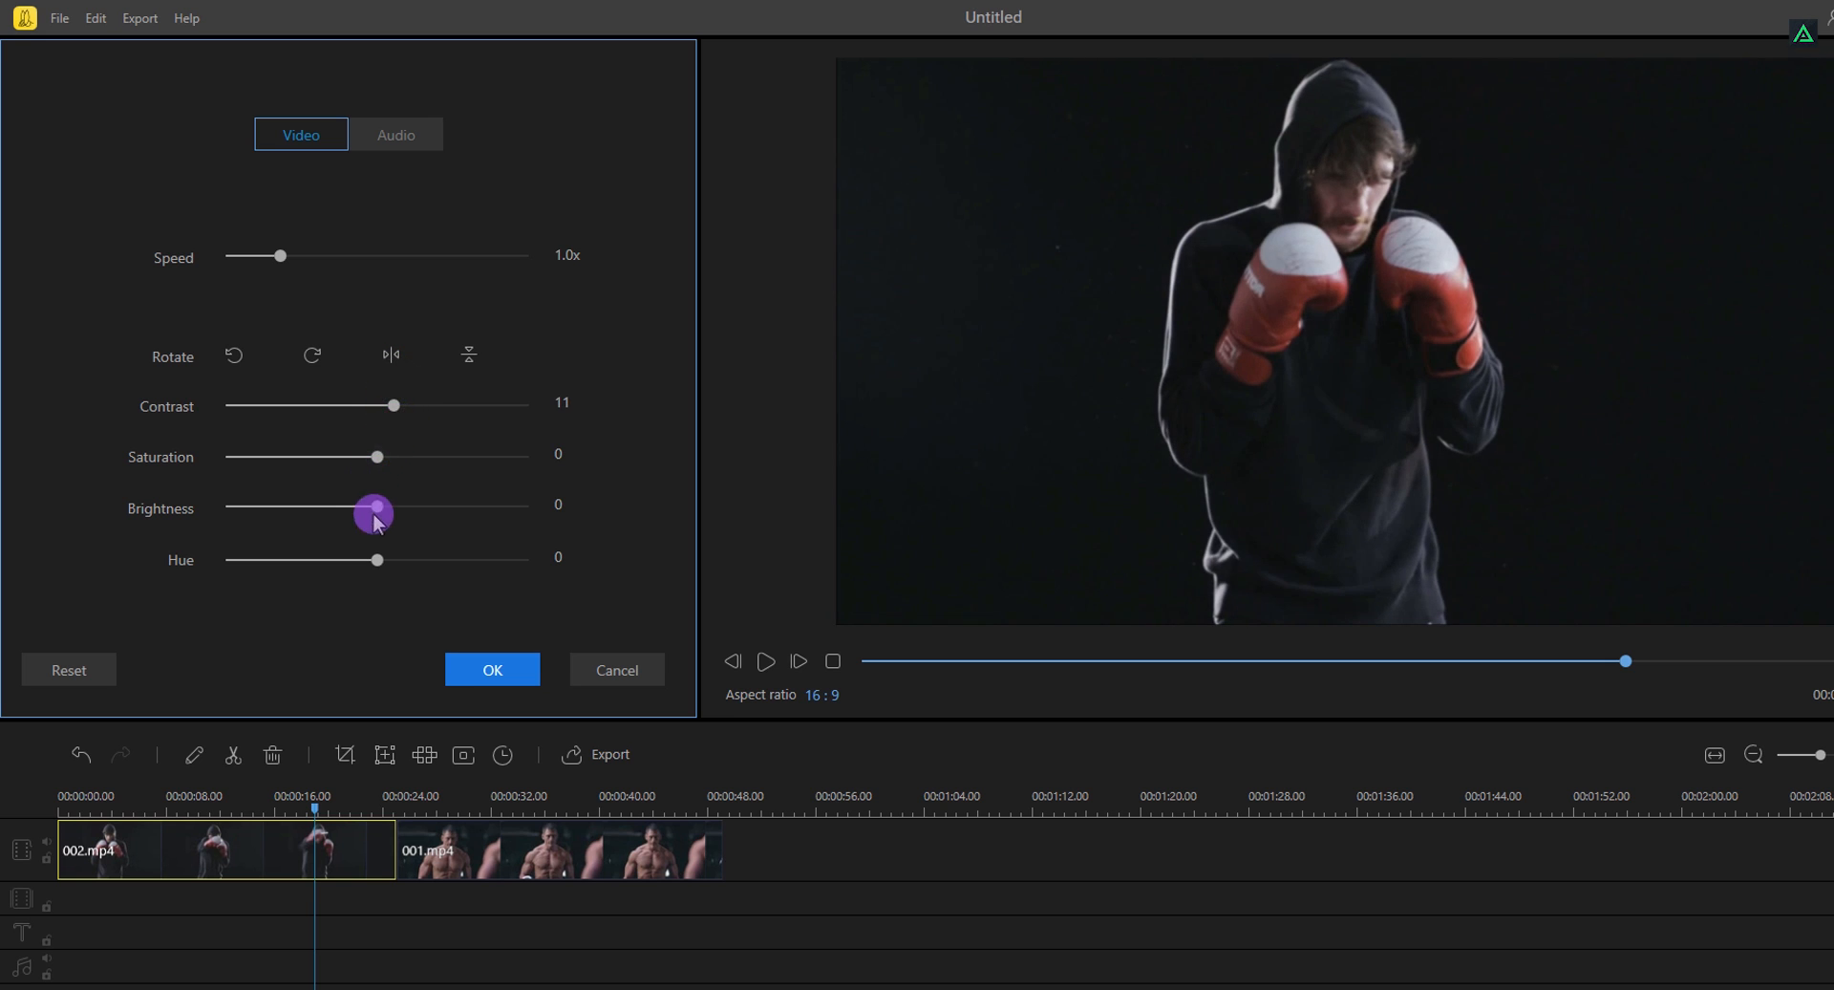
pyautogui.moveTo(374, 508); pyautogui.dragTo(378, 508)
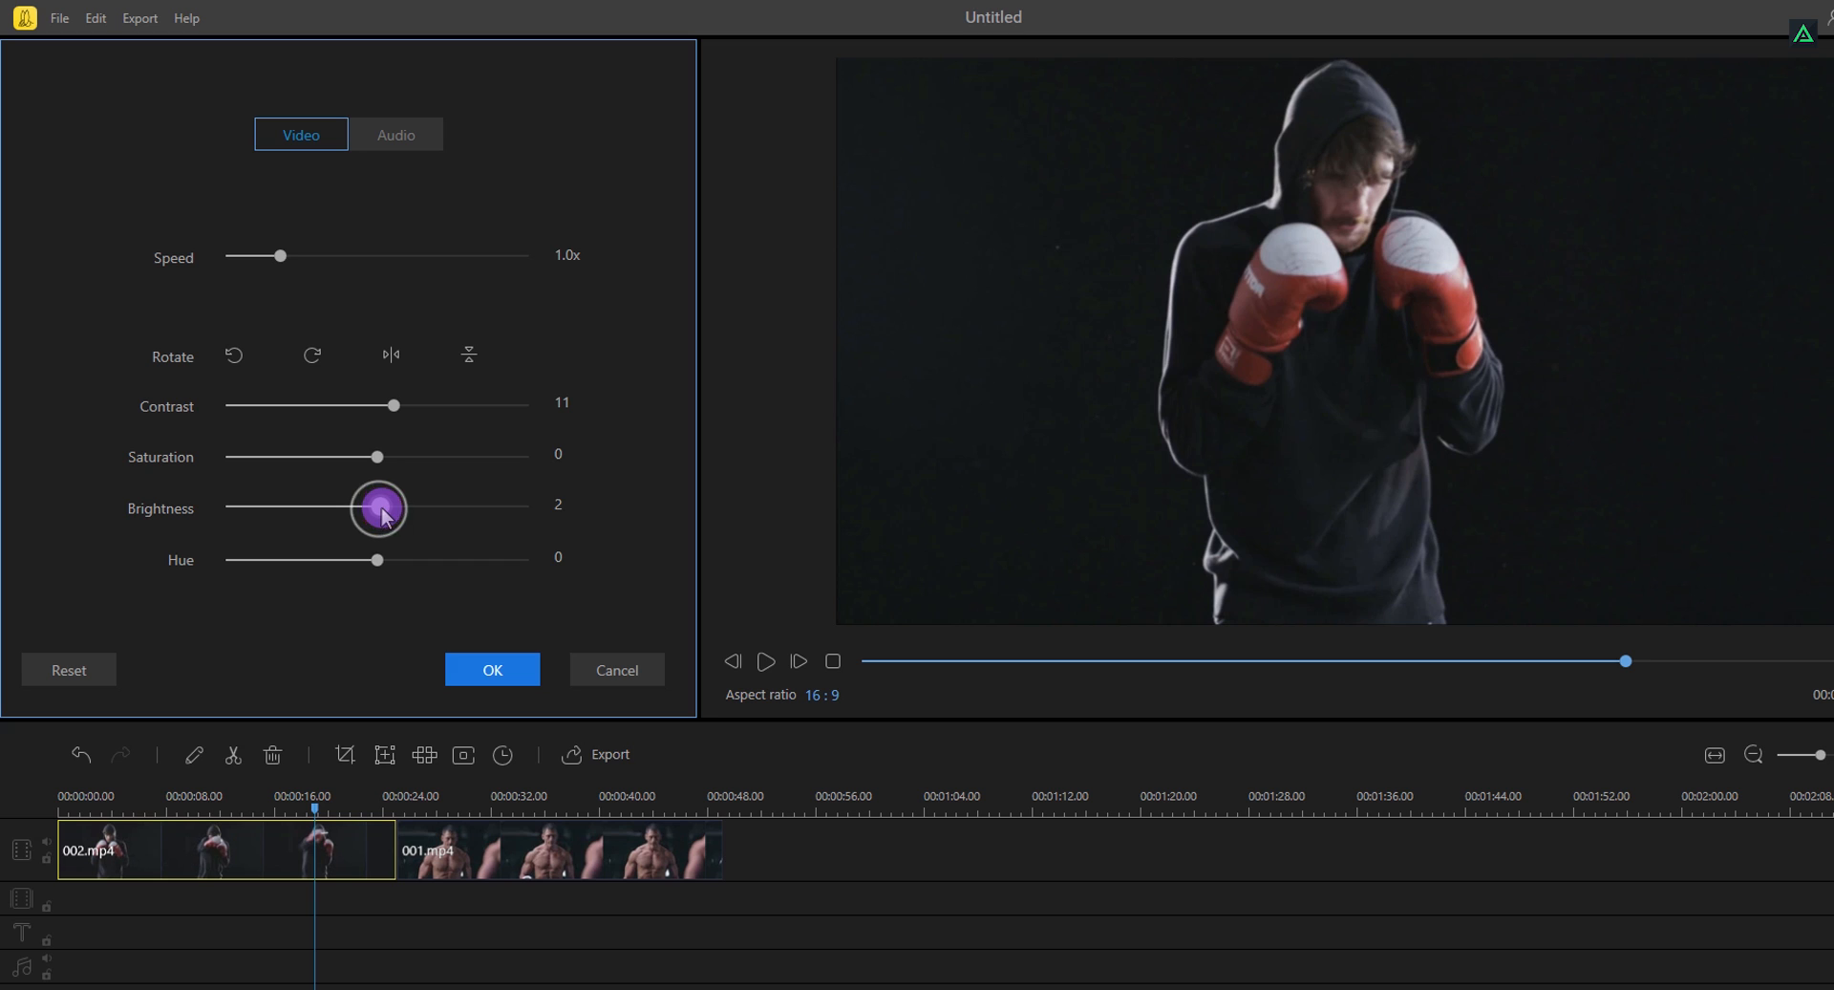
pyautogui.moveTo(380, 508); pyautogui.dragTo(375, 503)
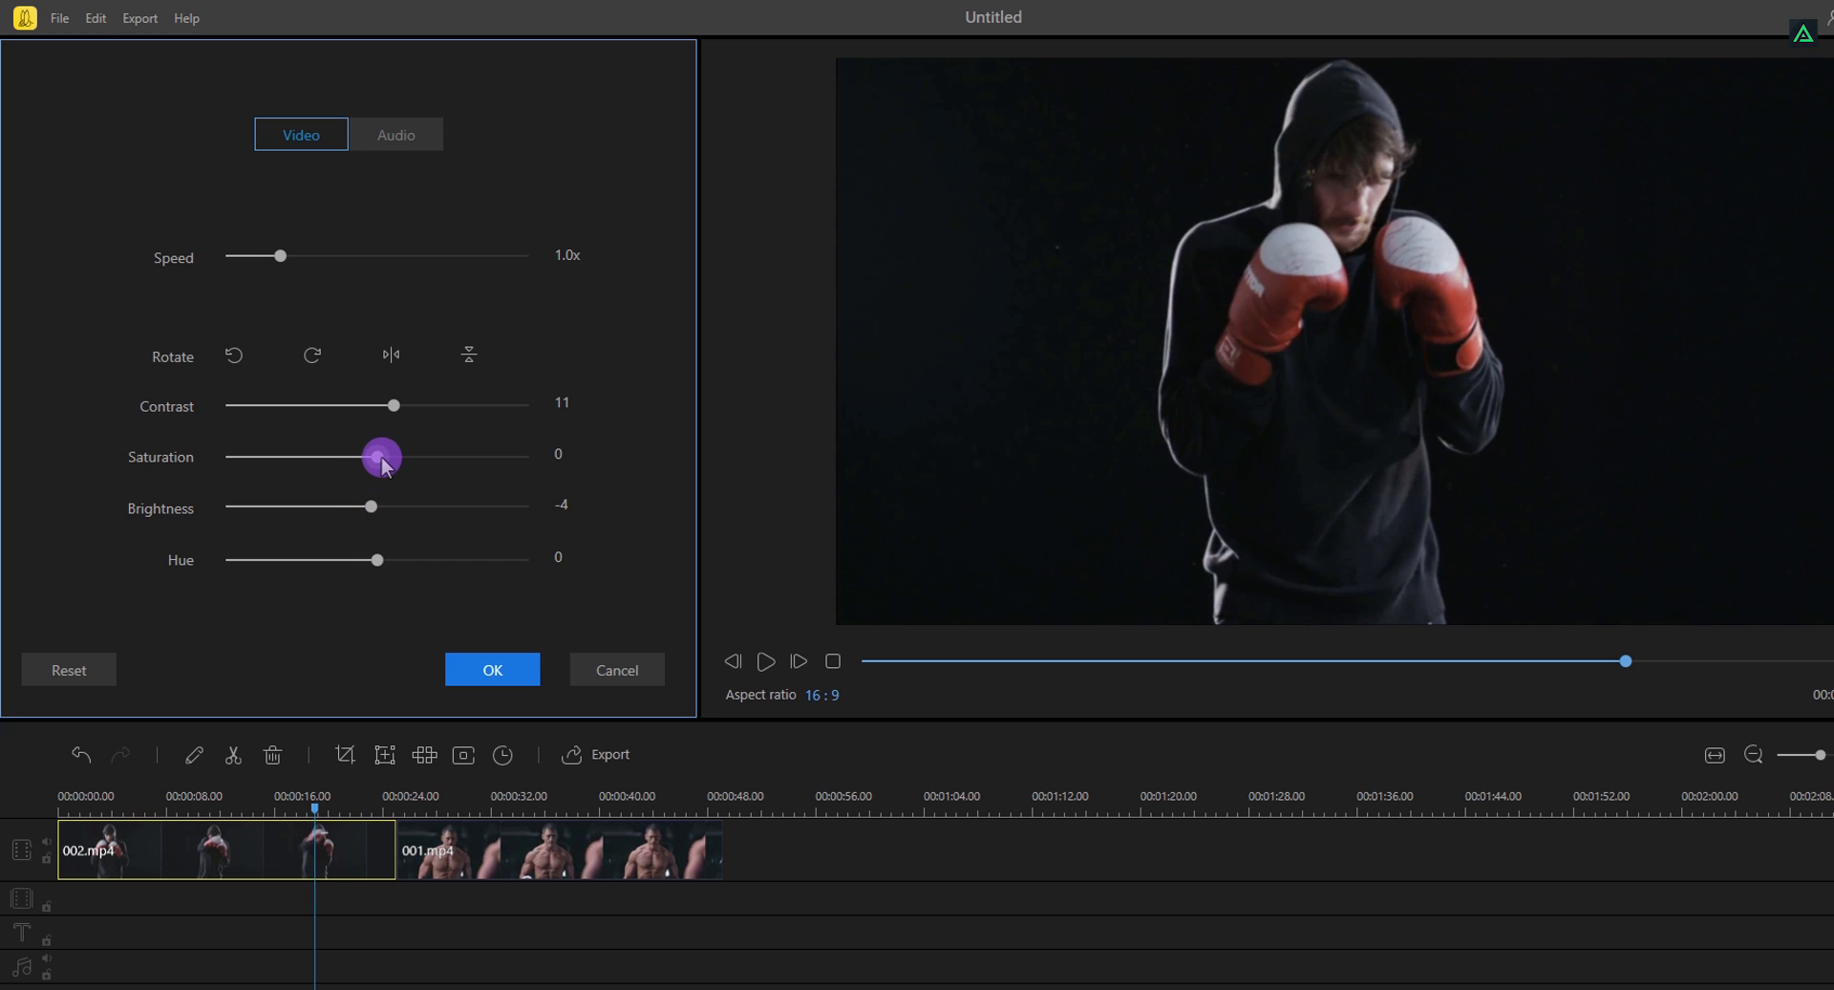
pyautogui.moveTo(393, 405); pyautogui.dragTo(397, 405)
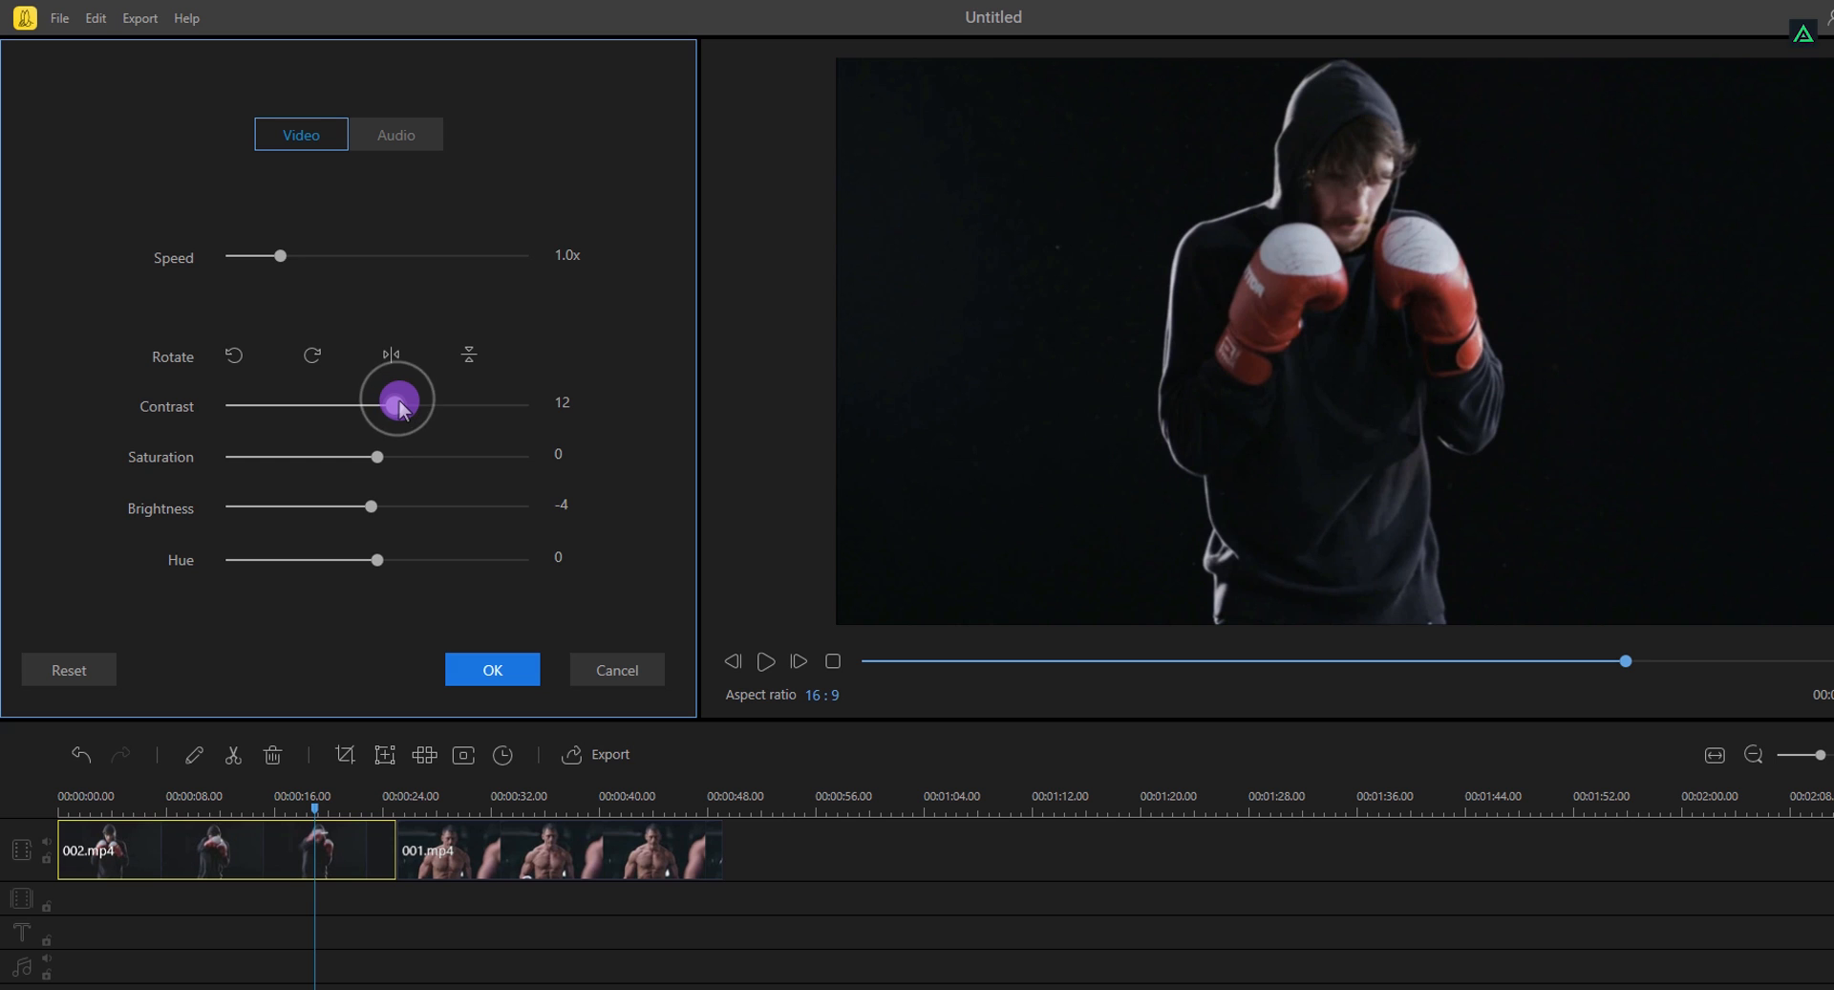
pyautogui.moveTo(398, 403); pyautogui.dragTo(397, 403)
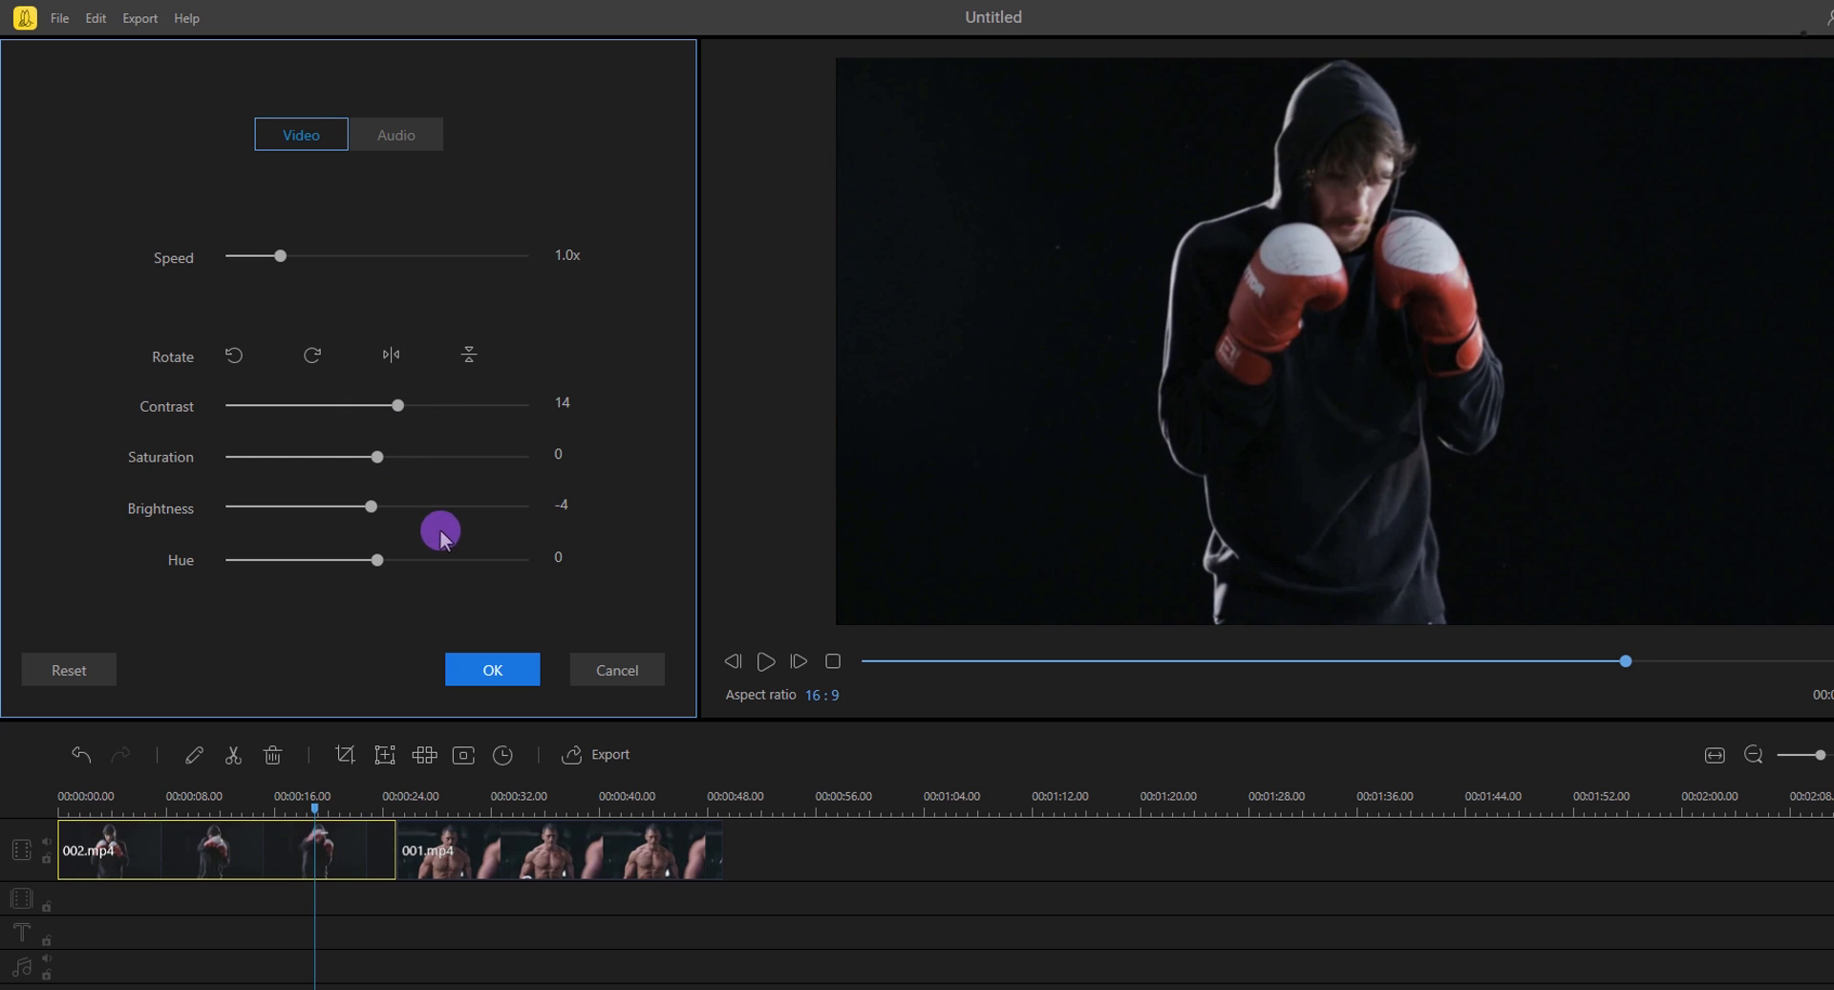
pyautogui.click(491, 669)
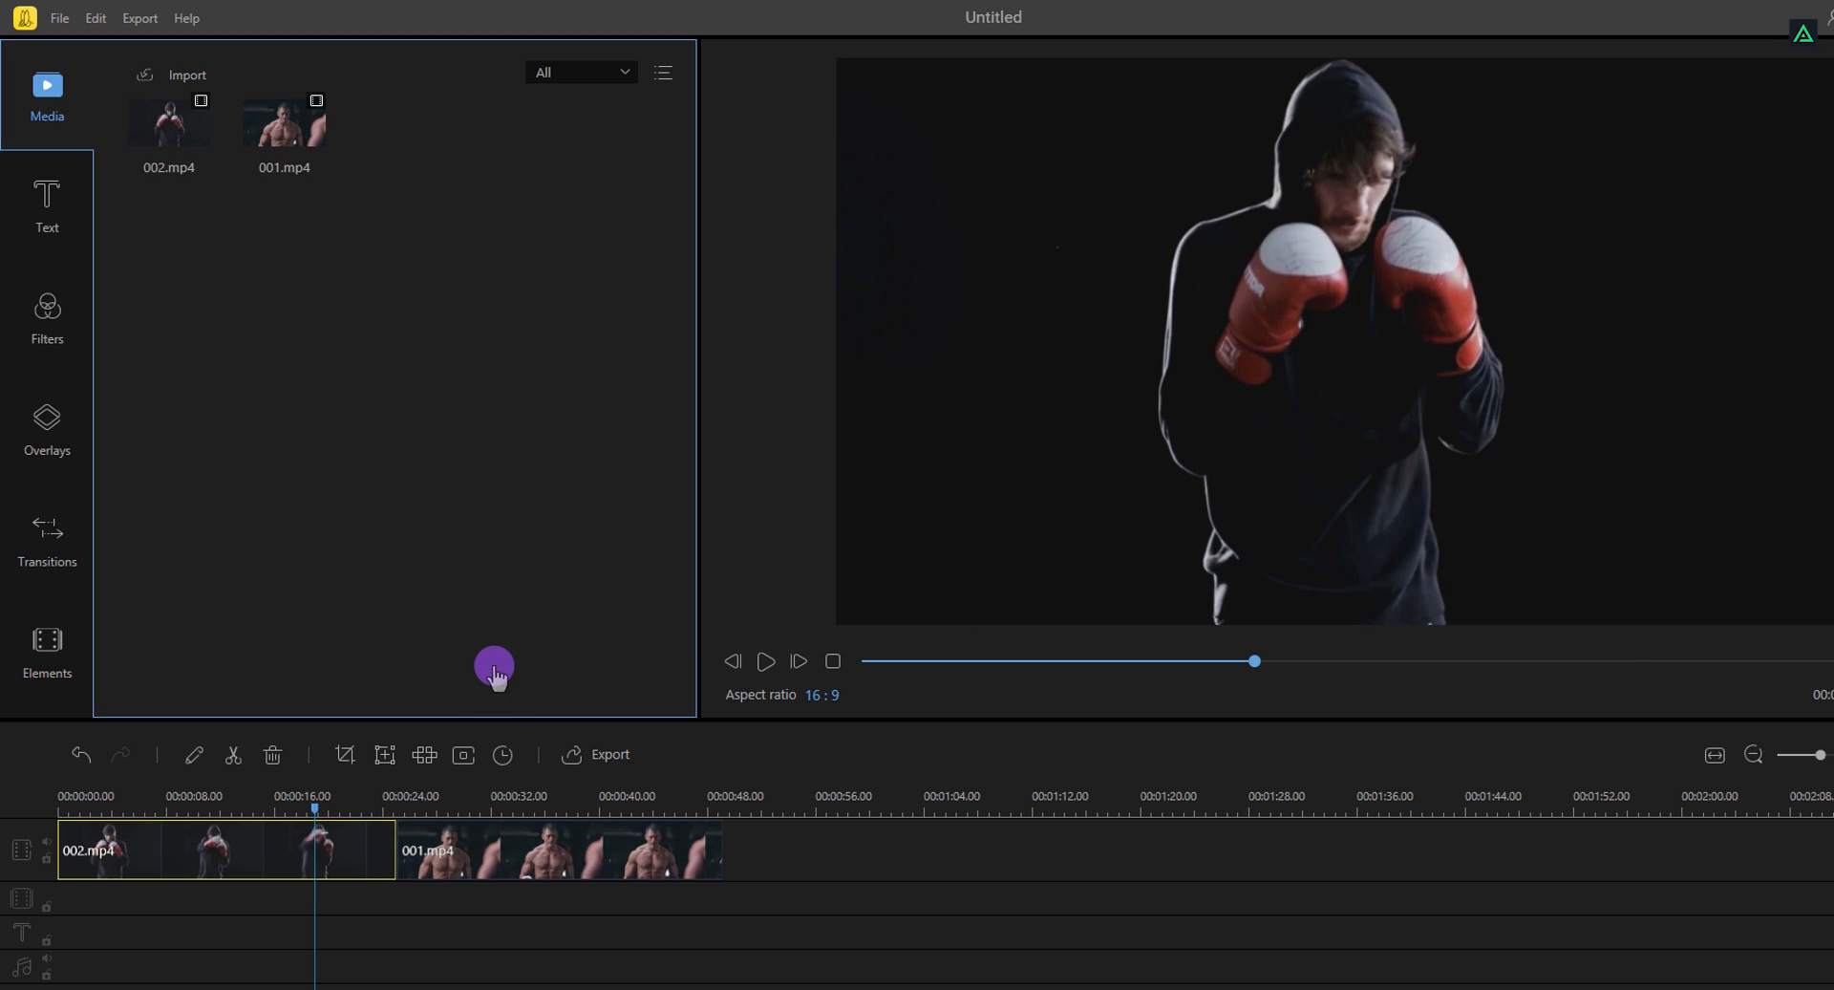
# Adjust clip 001's contrast and saturation, then bring up actions for 001.mp4
pyautogui.doubleClick(560, 850)
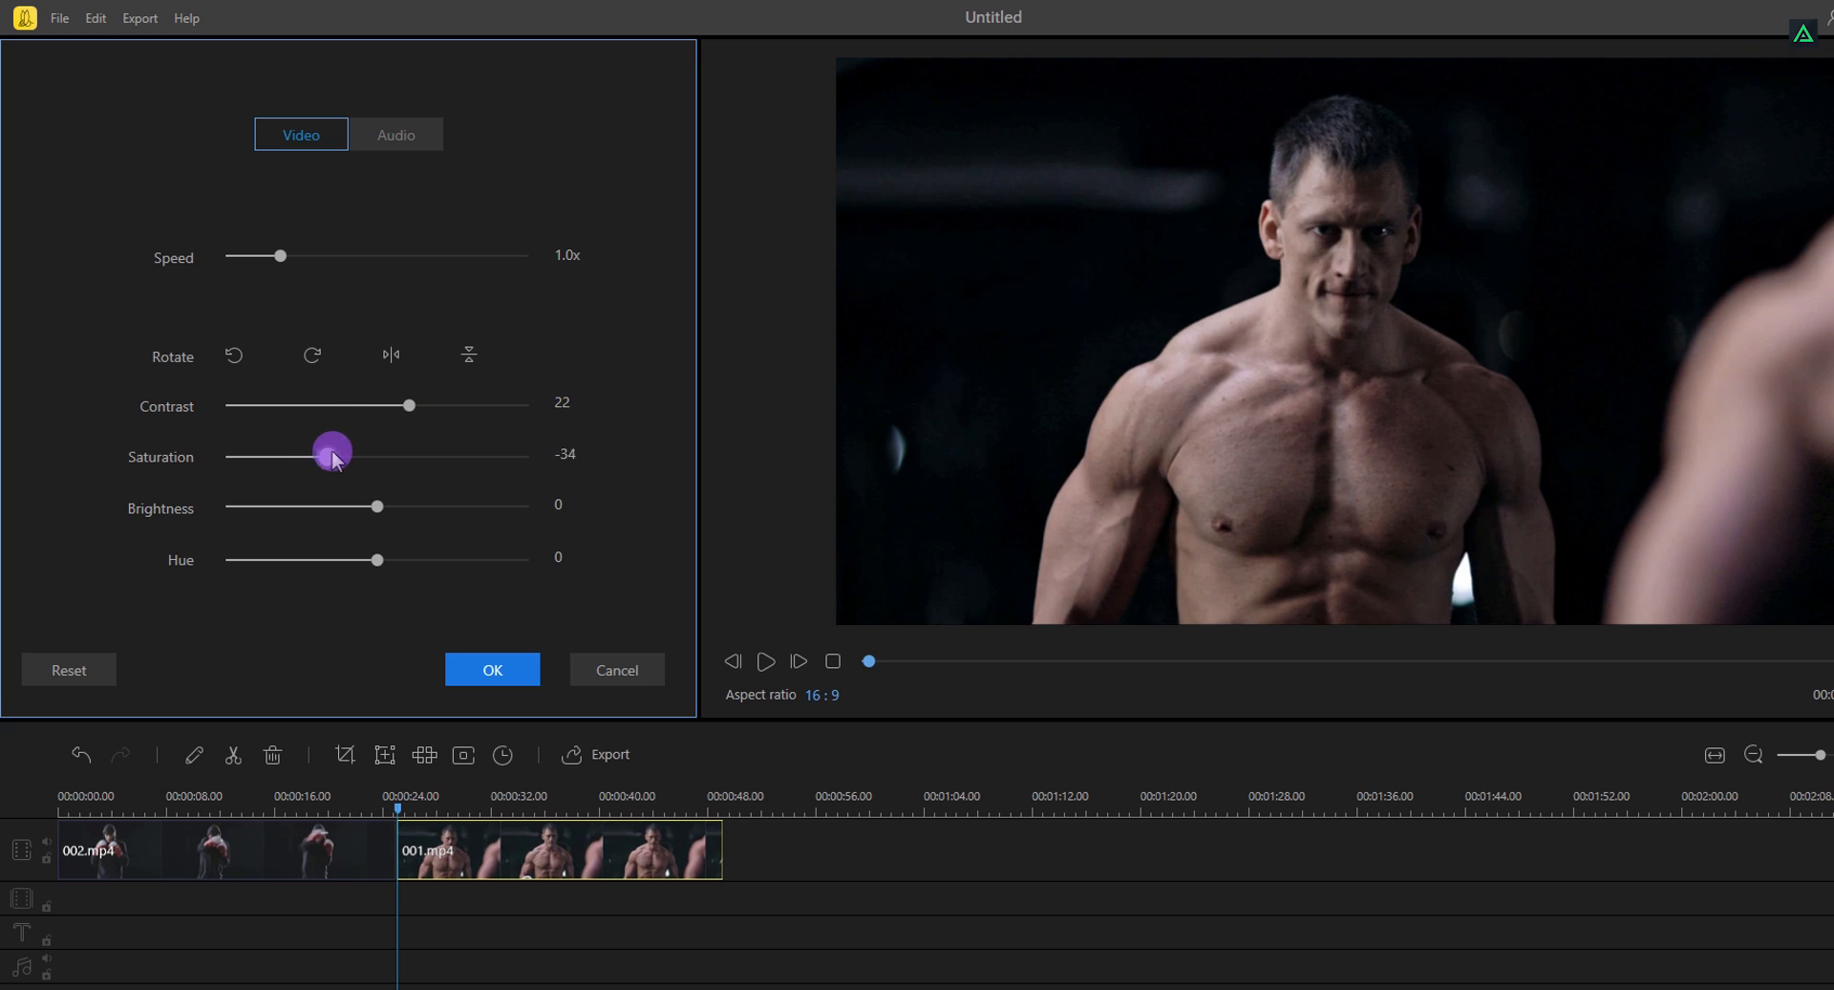
pyautogui.click(491, 669)
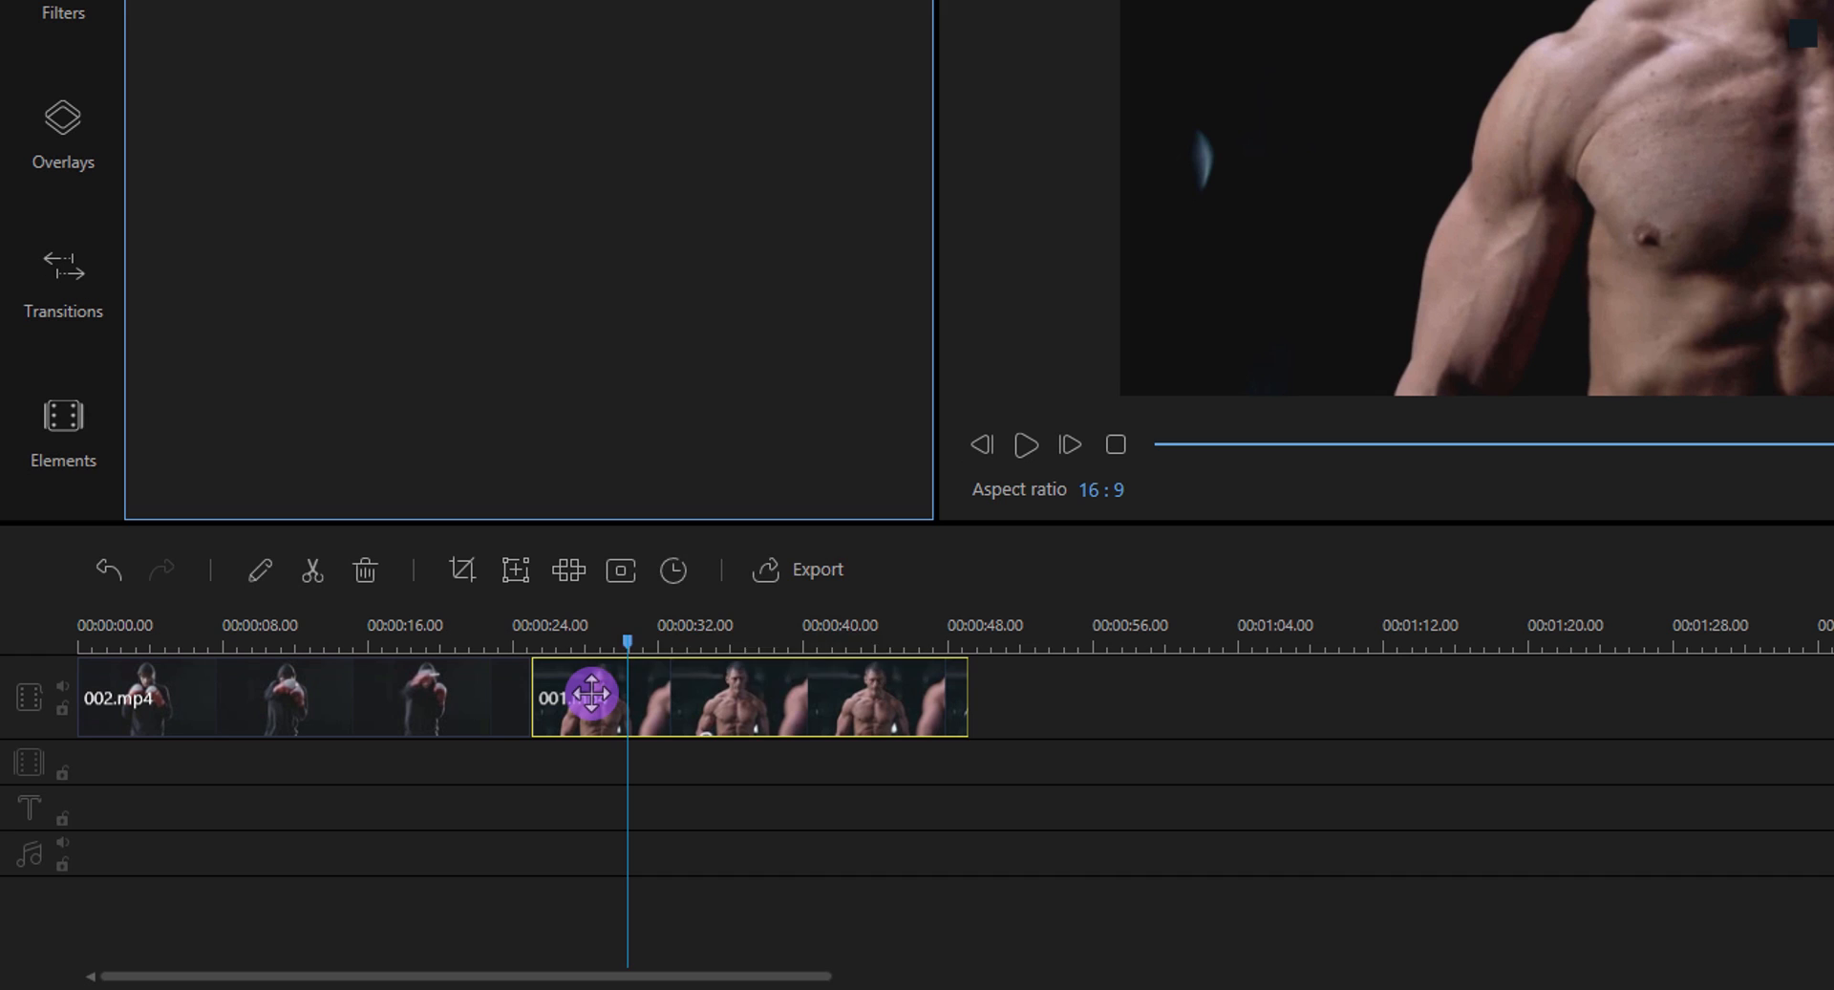
pyautogui.rightClick(573, 698)
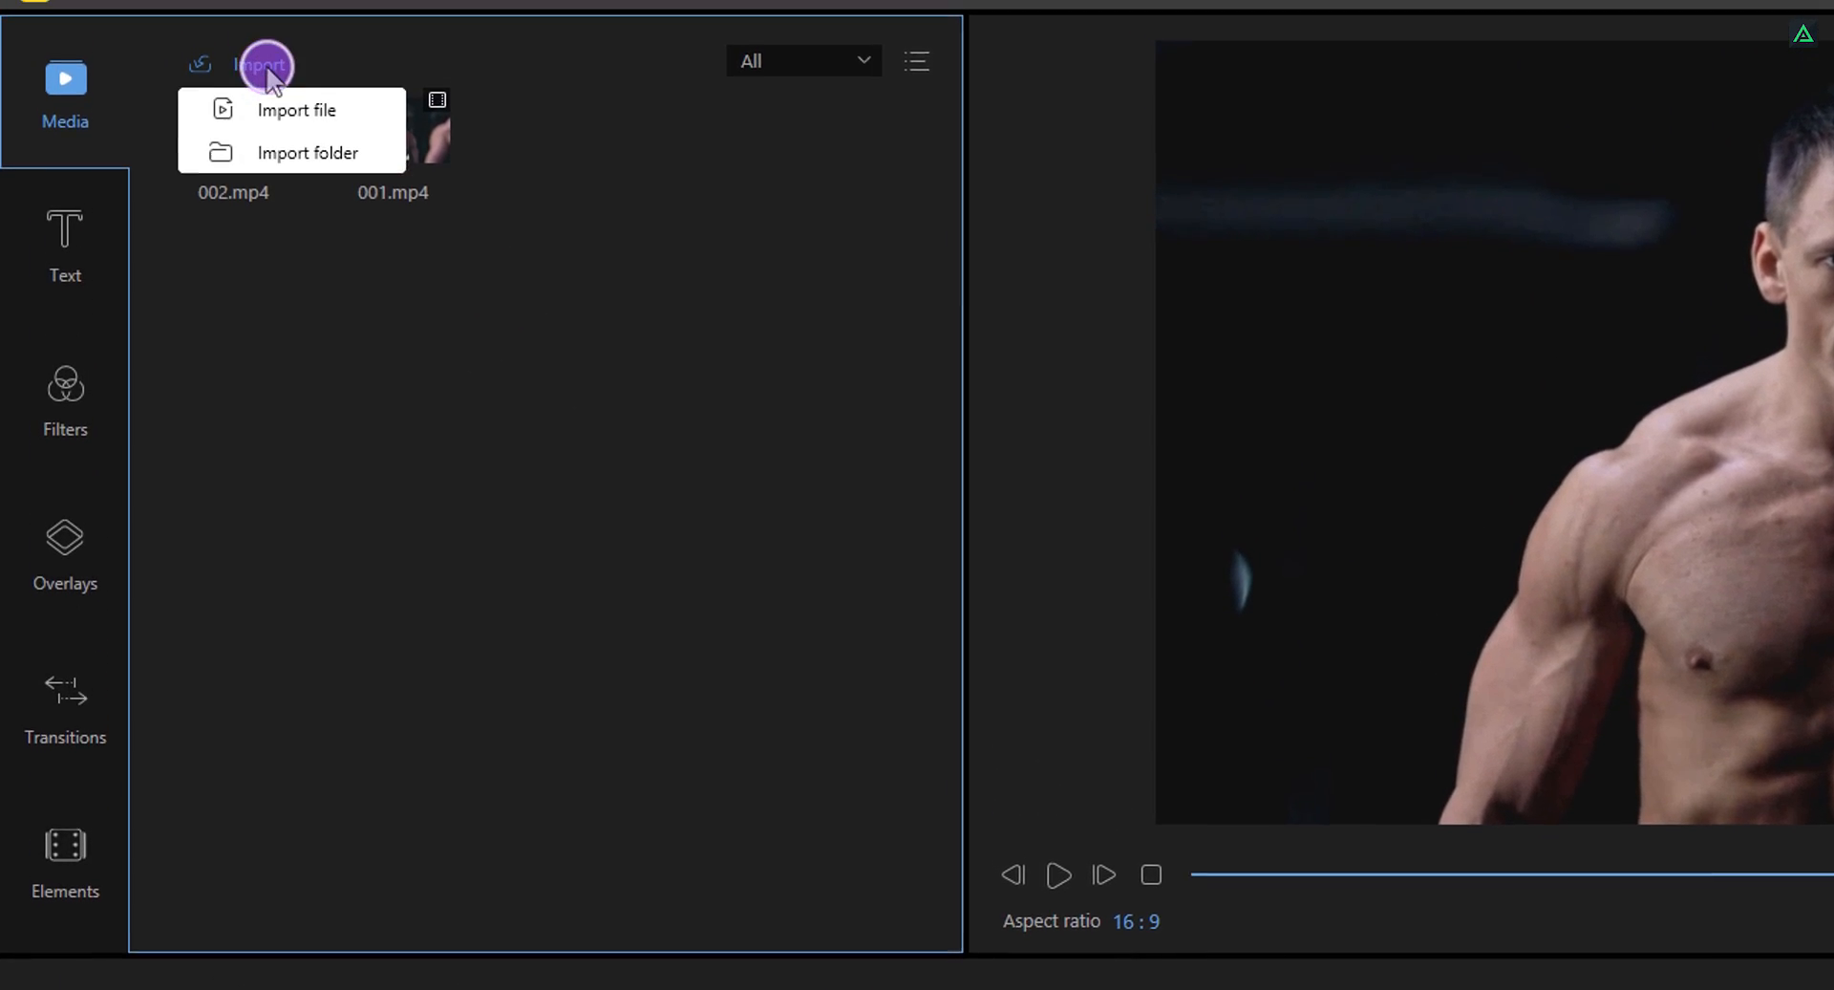
# Import the Diviners Tropic Love MP3 from the Data folder
pyautogui.click(296, 110)
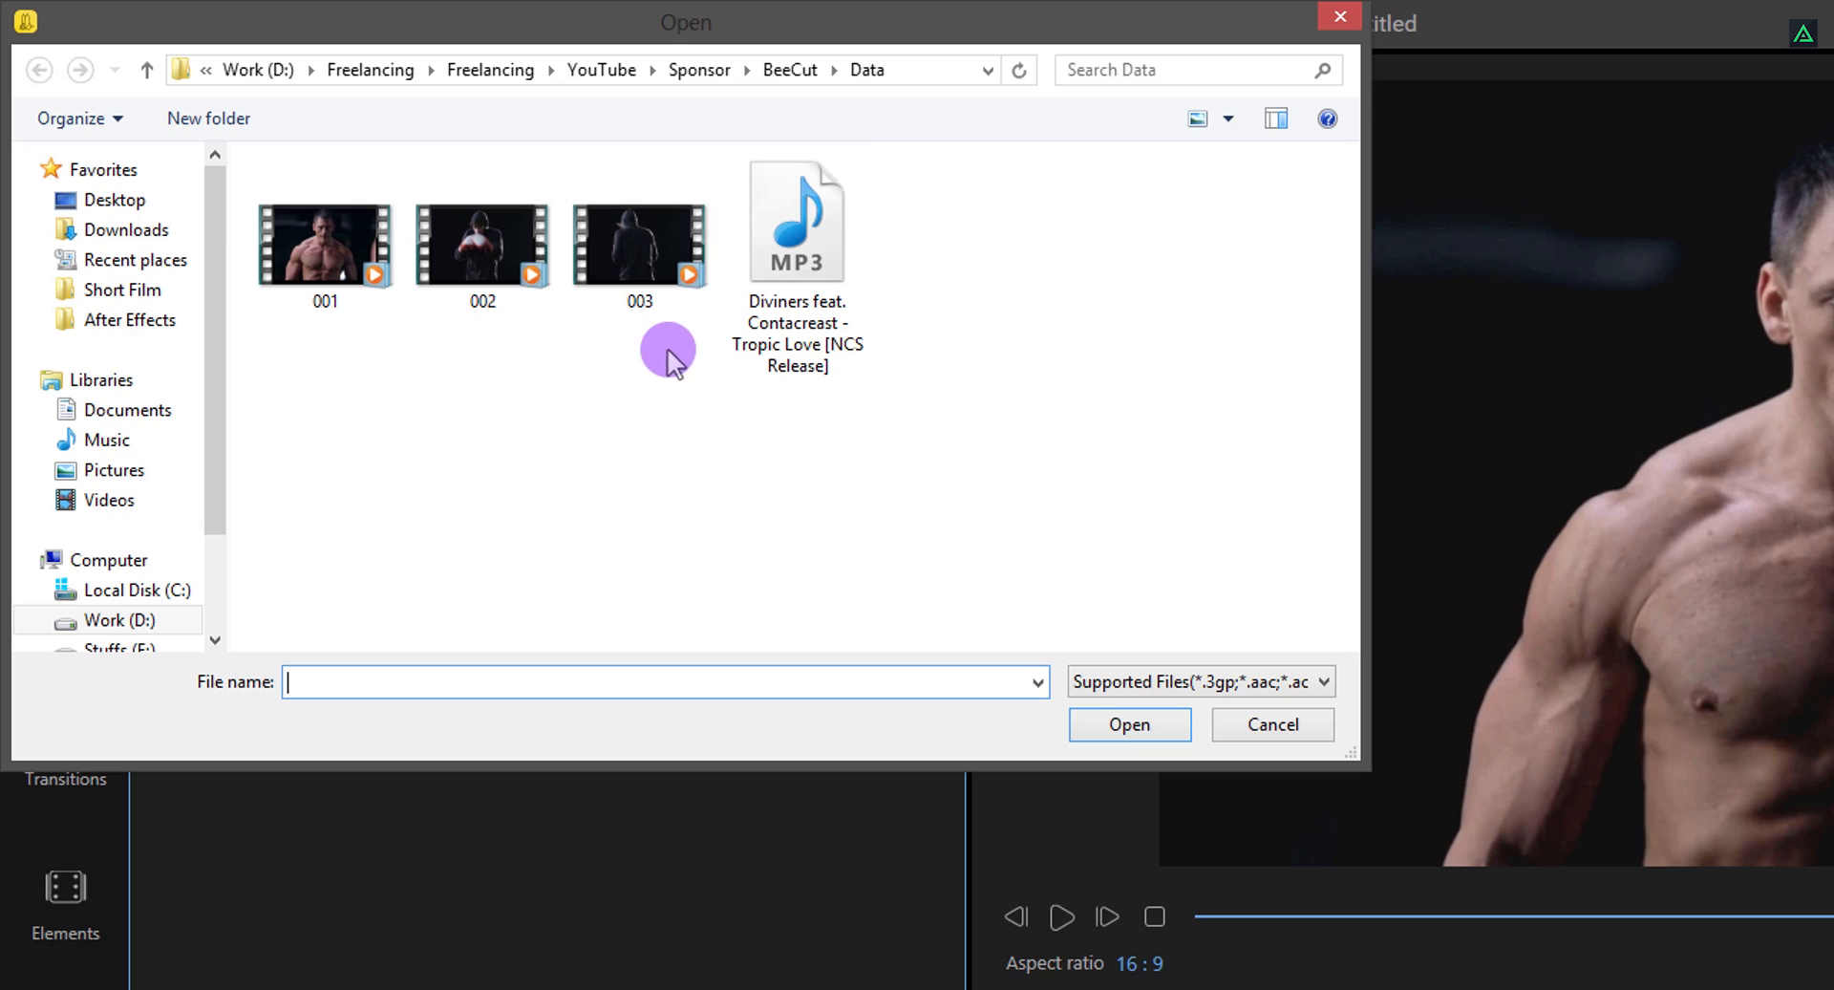
pyautogui.click(1128, 724)
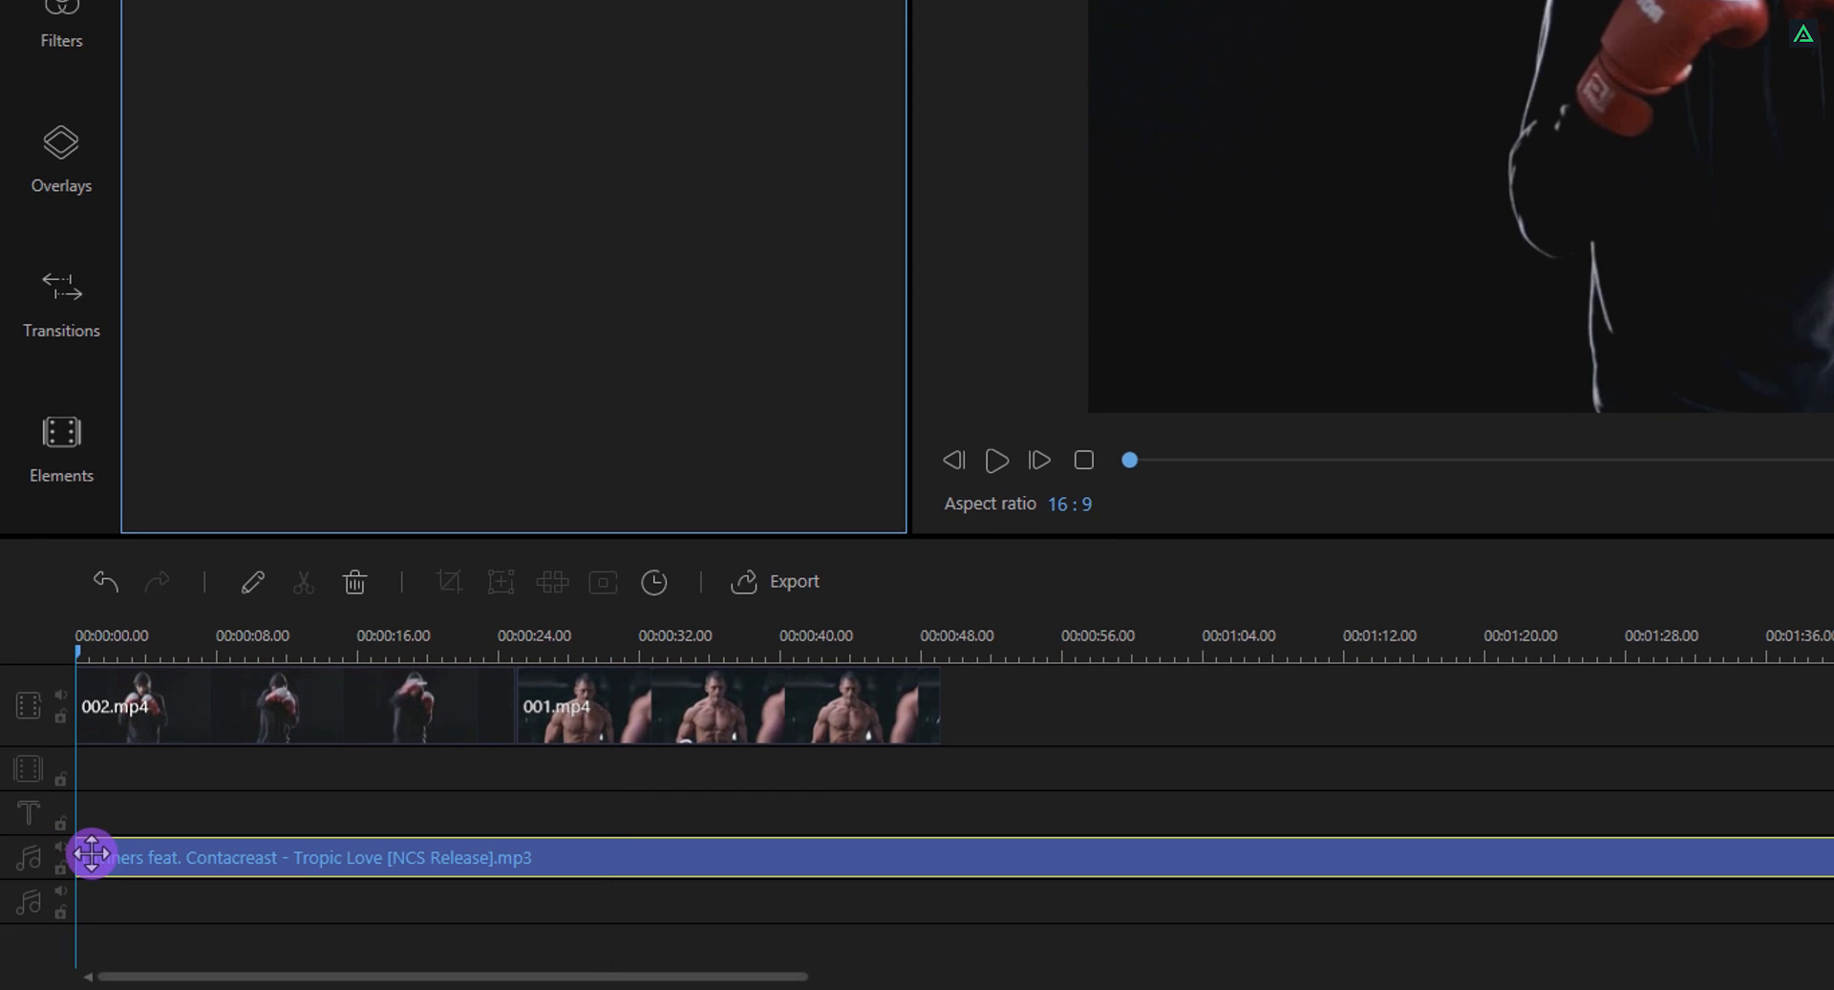
pyautogui.moveTo(254, 875)
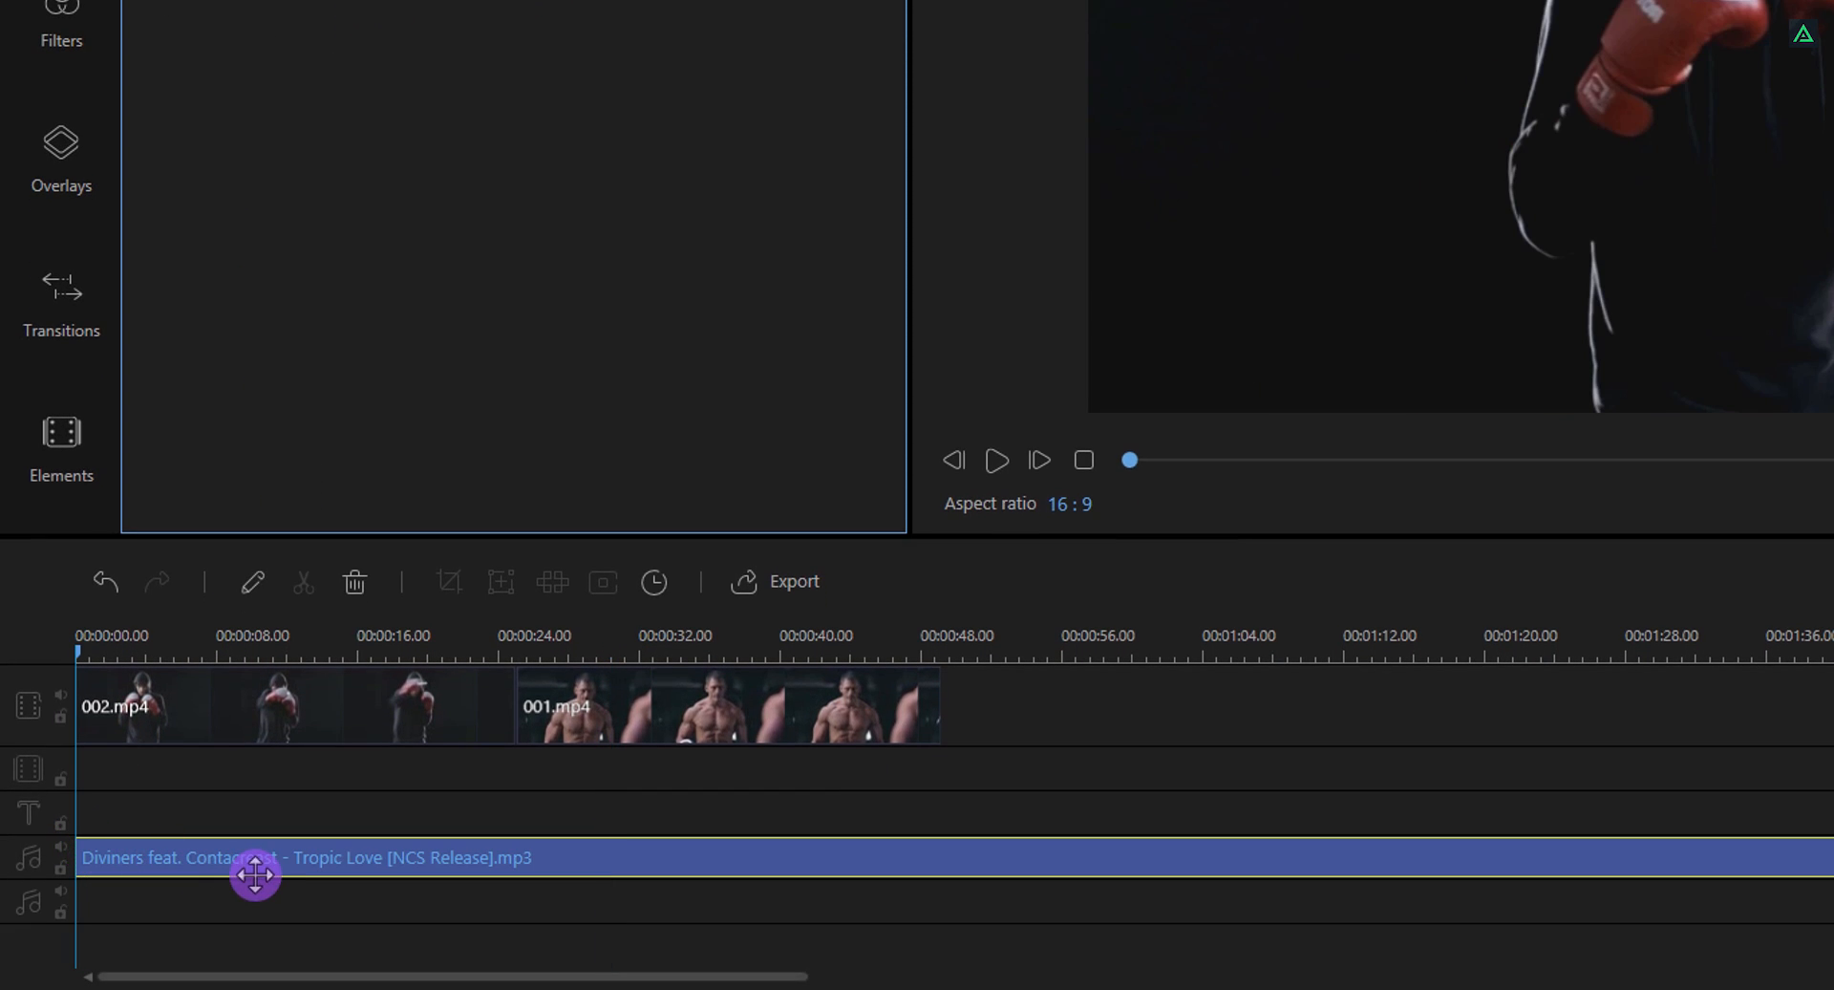
pyautogui.moveTo(174, 908)
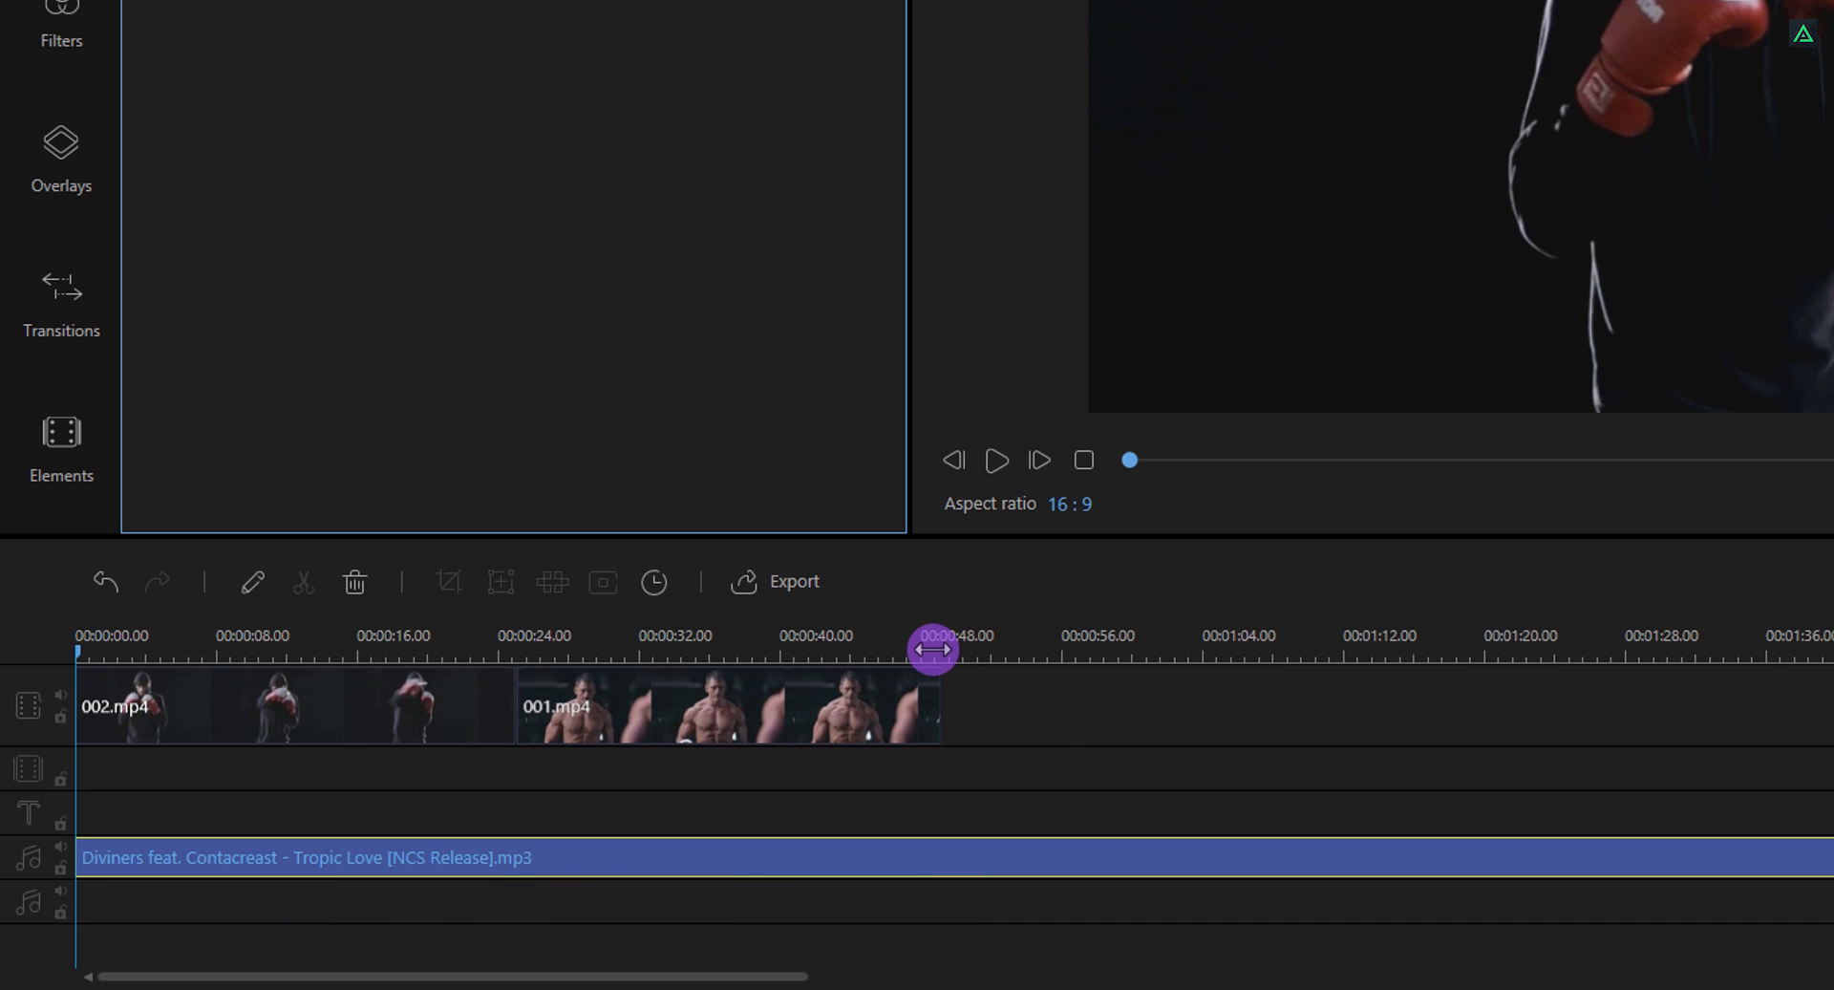
# Scrub the timeline through clip 002 and clip 001 around 39 seconds to preview the footage
pyautogui.moveTo(935, 650); pyautogui.dragTo(247, 650)
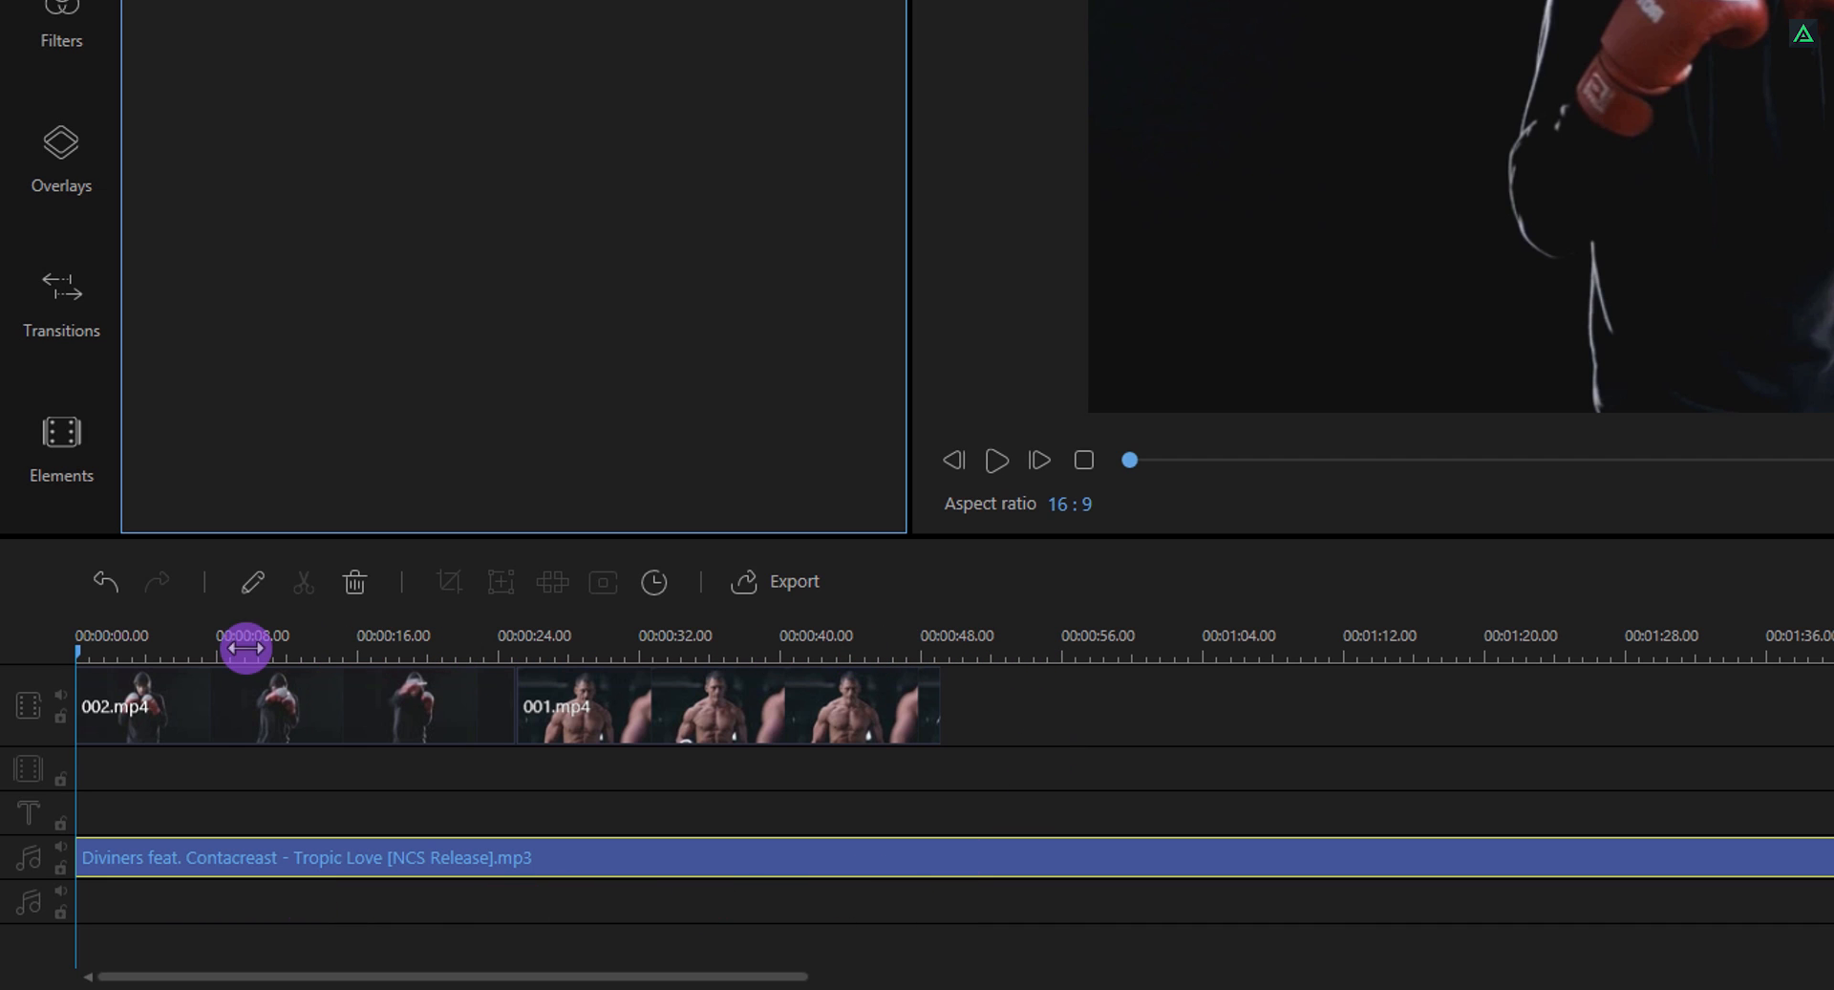
pyautogui.moveTo(246, 650); pyautogui.dragTo(794, 675)
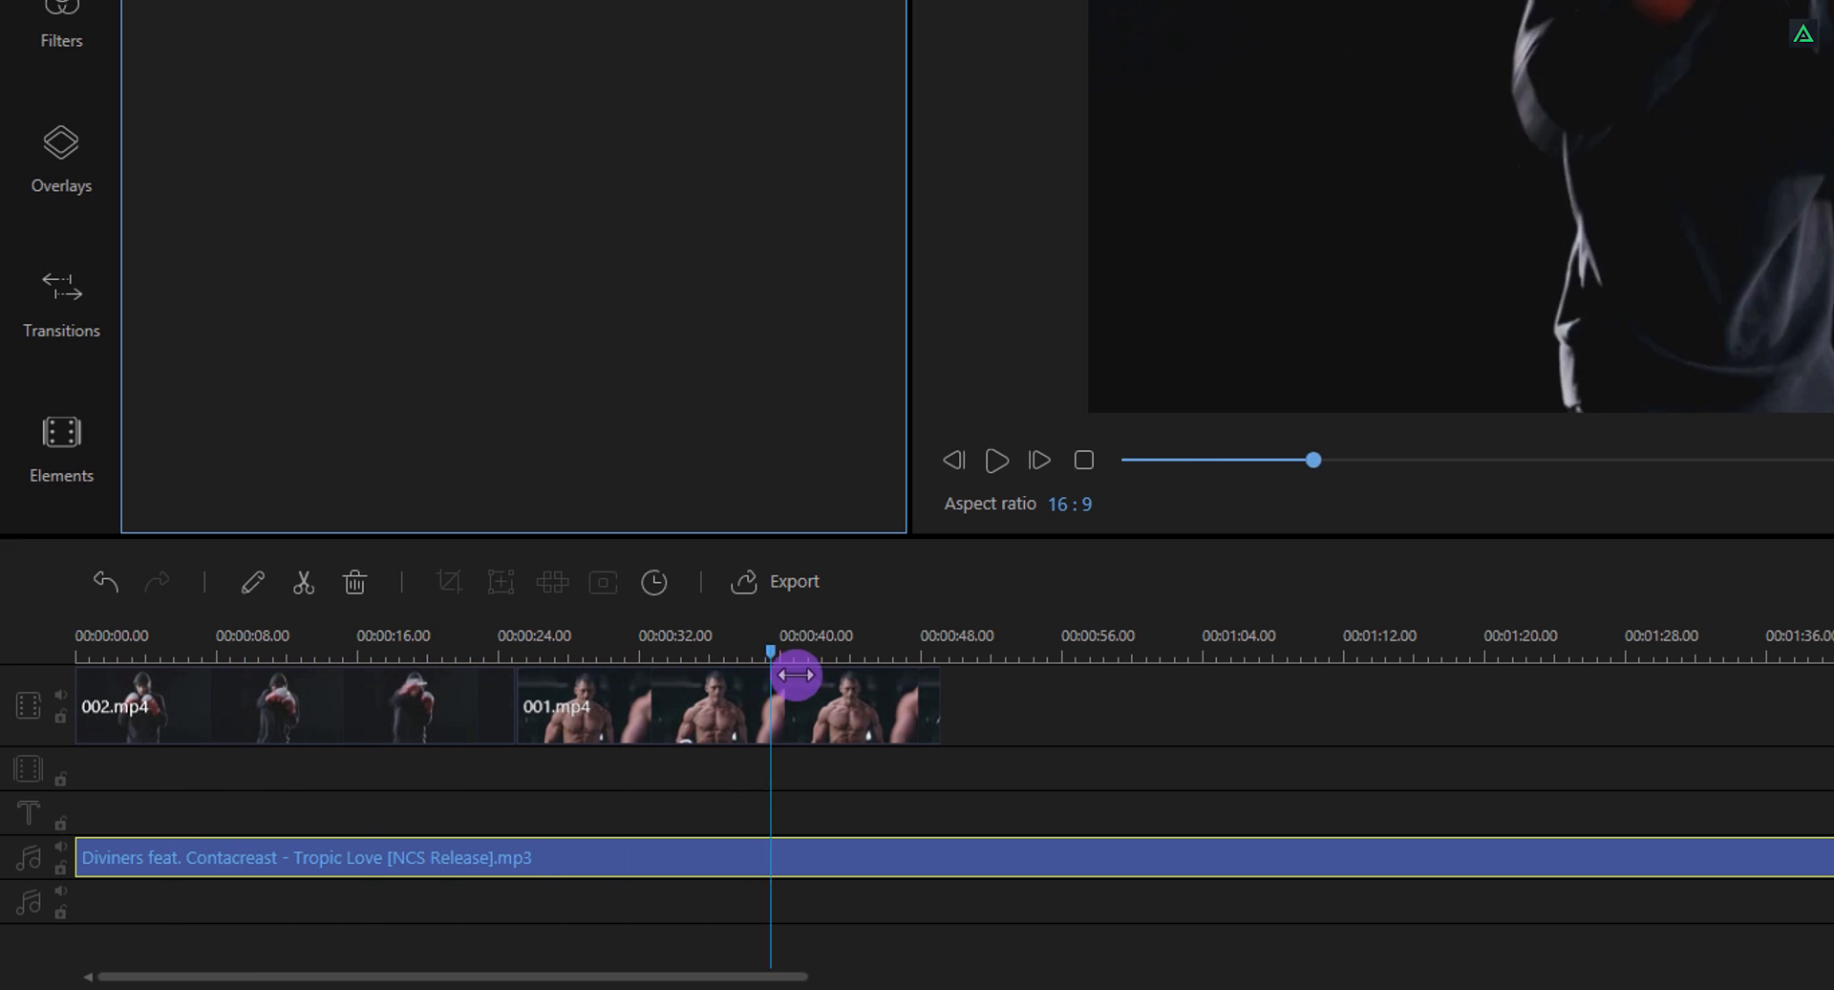
pyautogui.moveTo(770, 672); pyautogui.dragTo(940, 673)
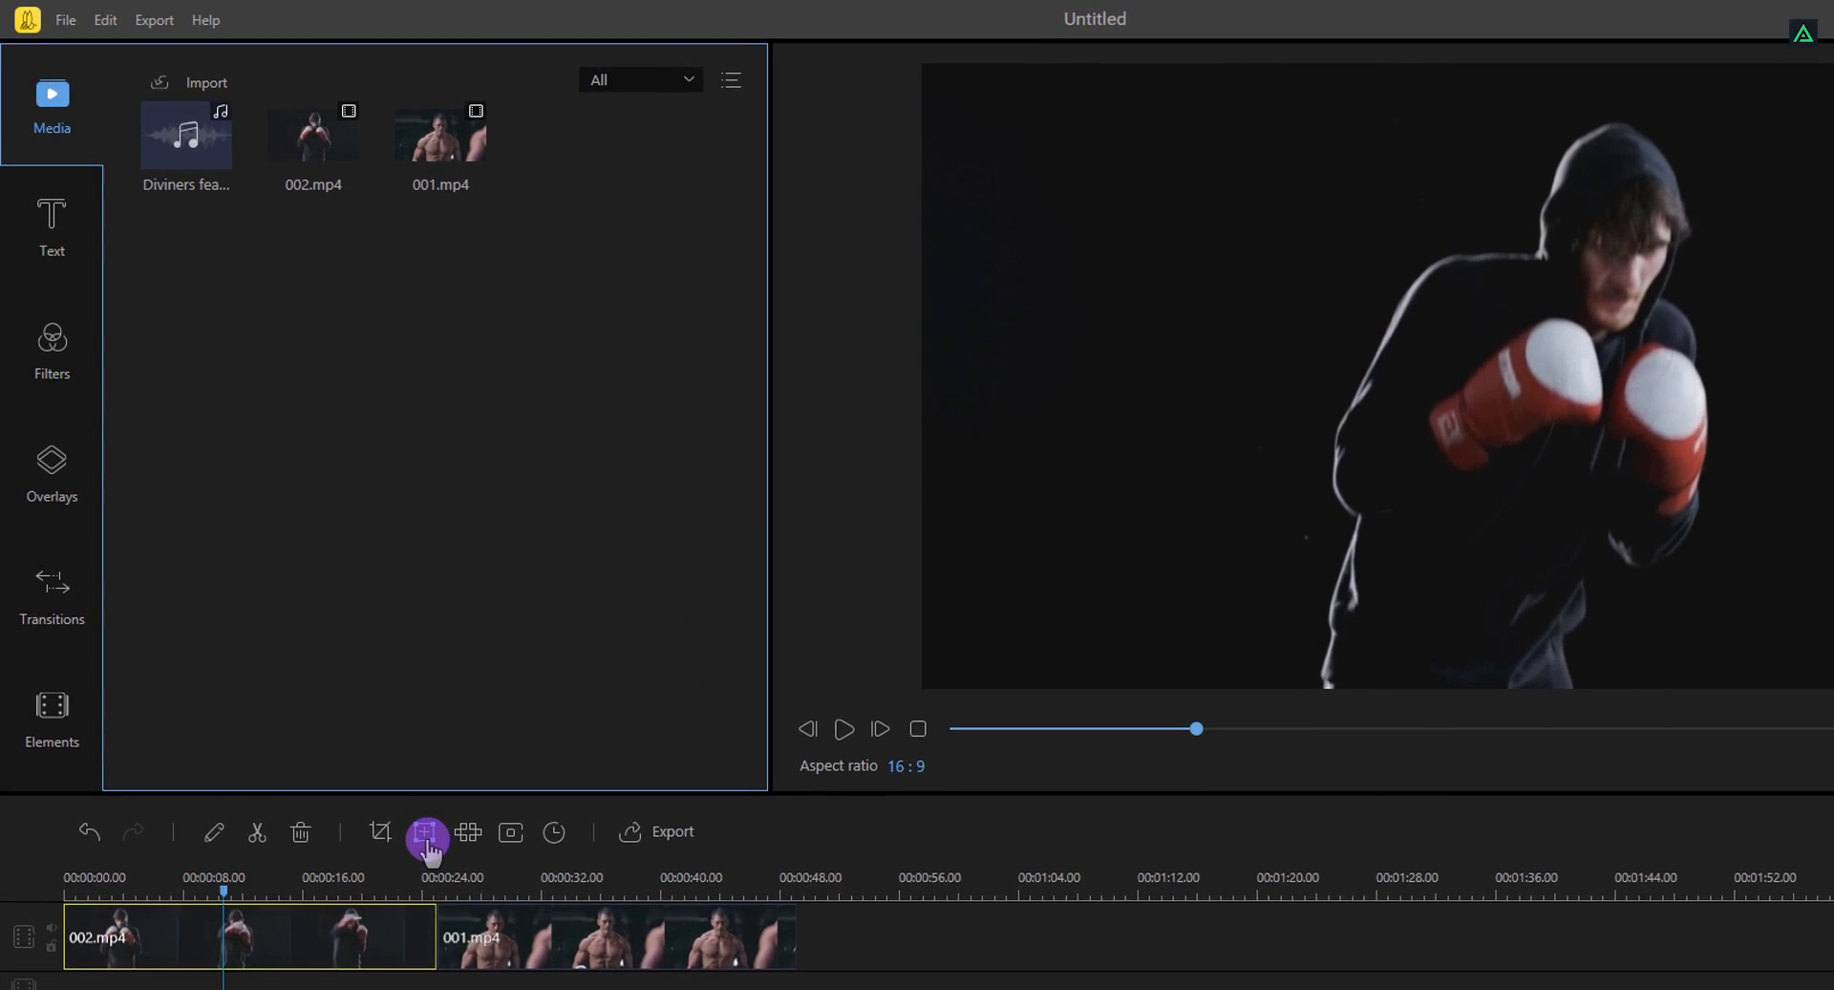
pyautogui.moveTo(426, 839)
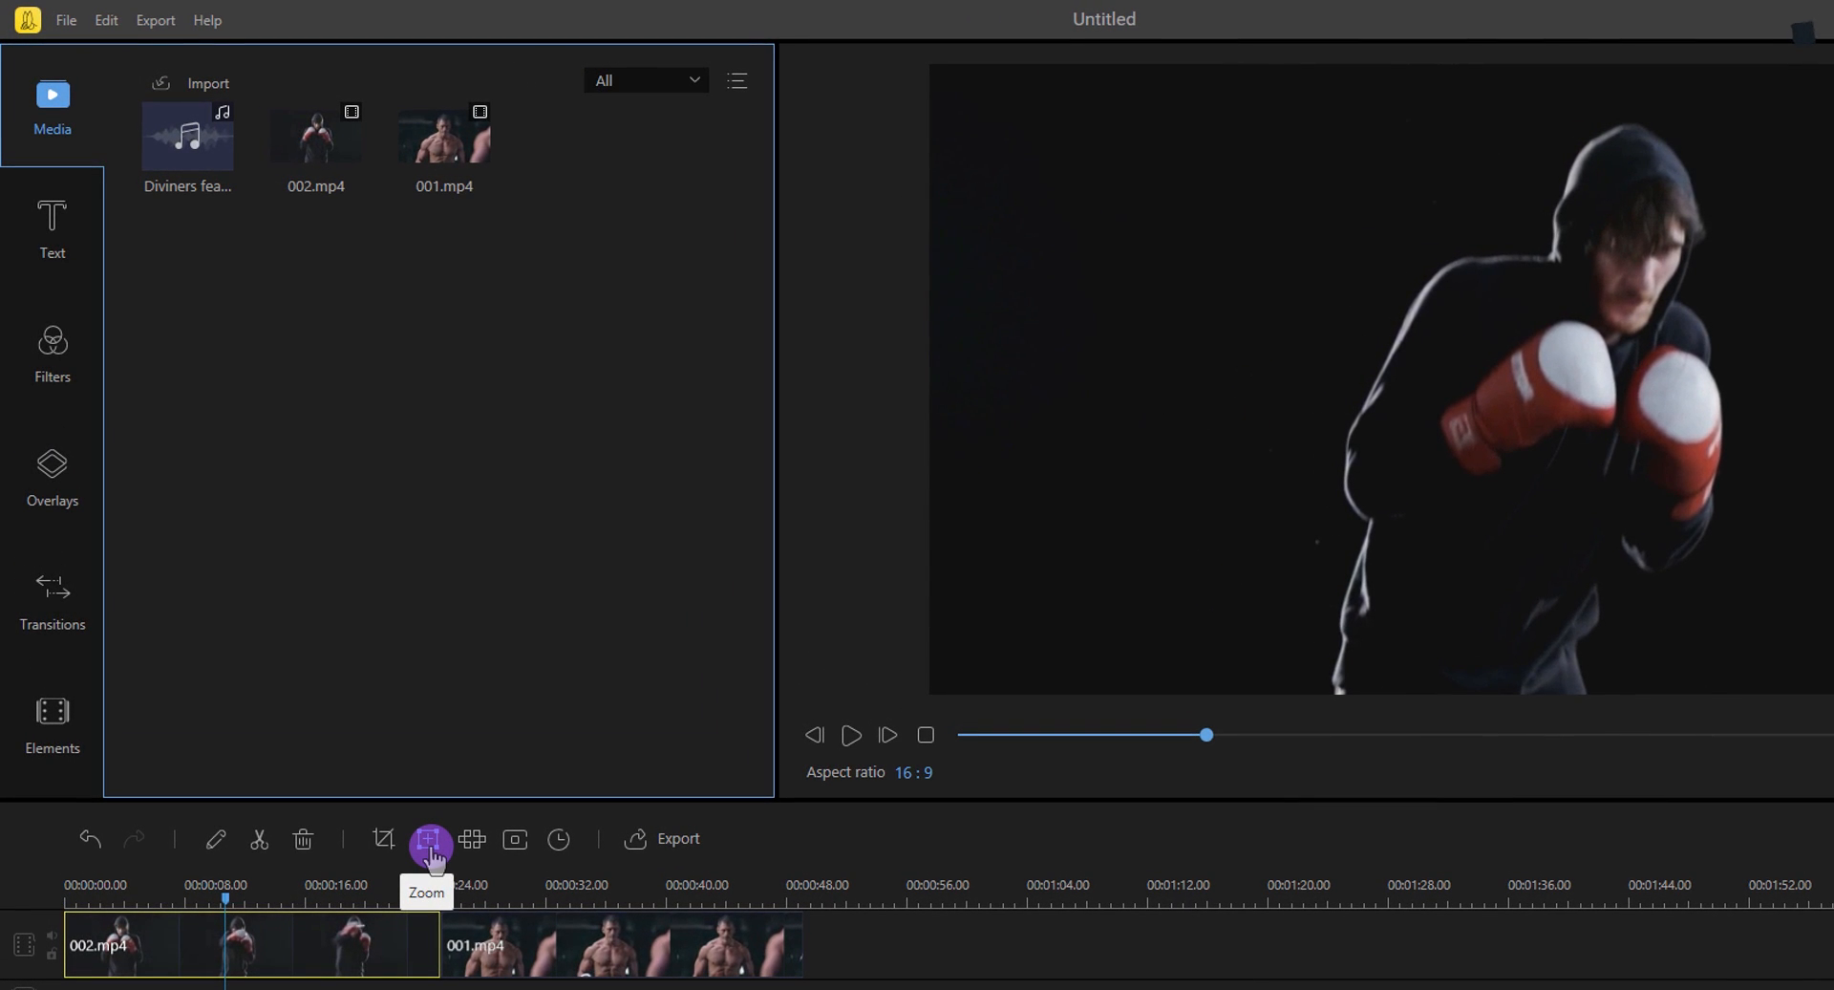
# Apply a Zoom effect on 002.mp4 framed over the boxer's head and gloves
pyautogui.click(430, 838)
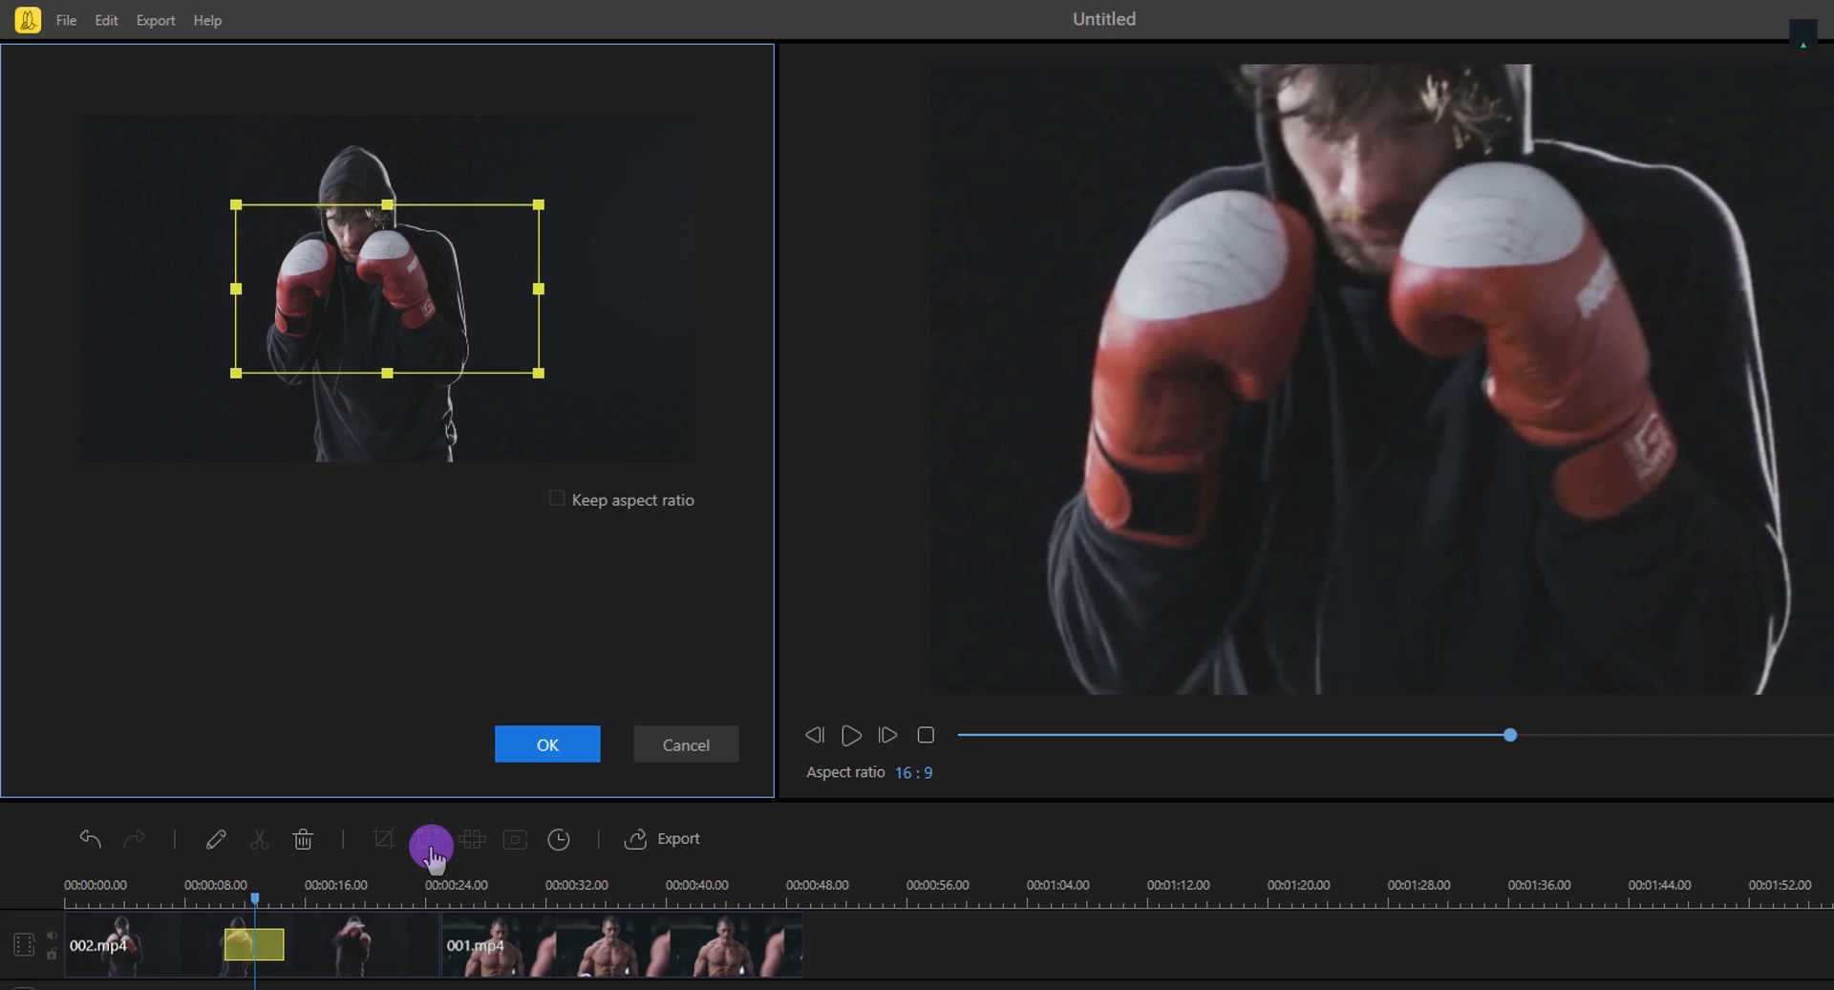
pyautogui.moveTo(386, 288); pyautogui.dragTo(357, 275)
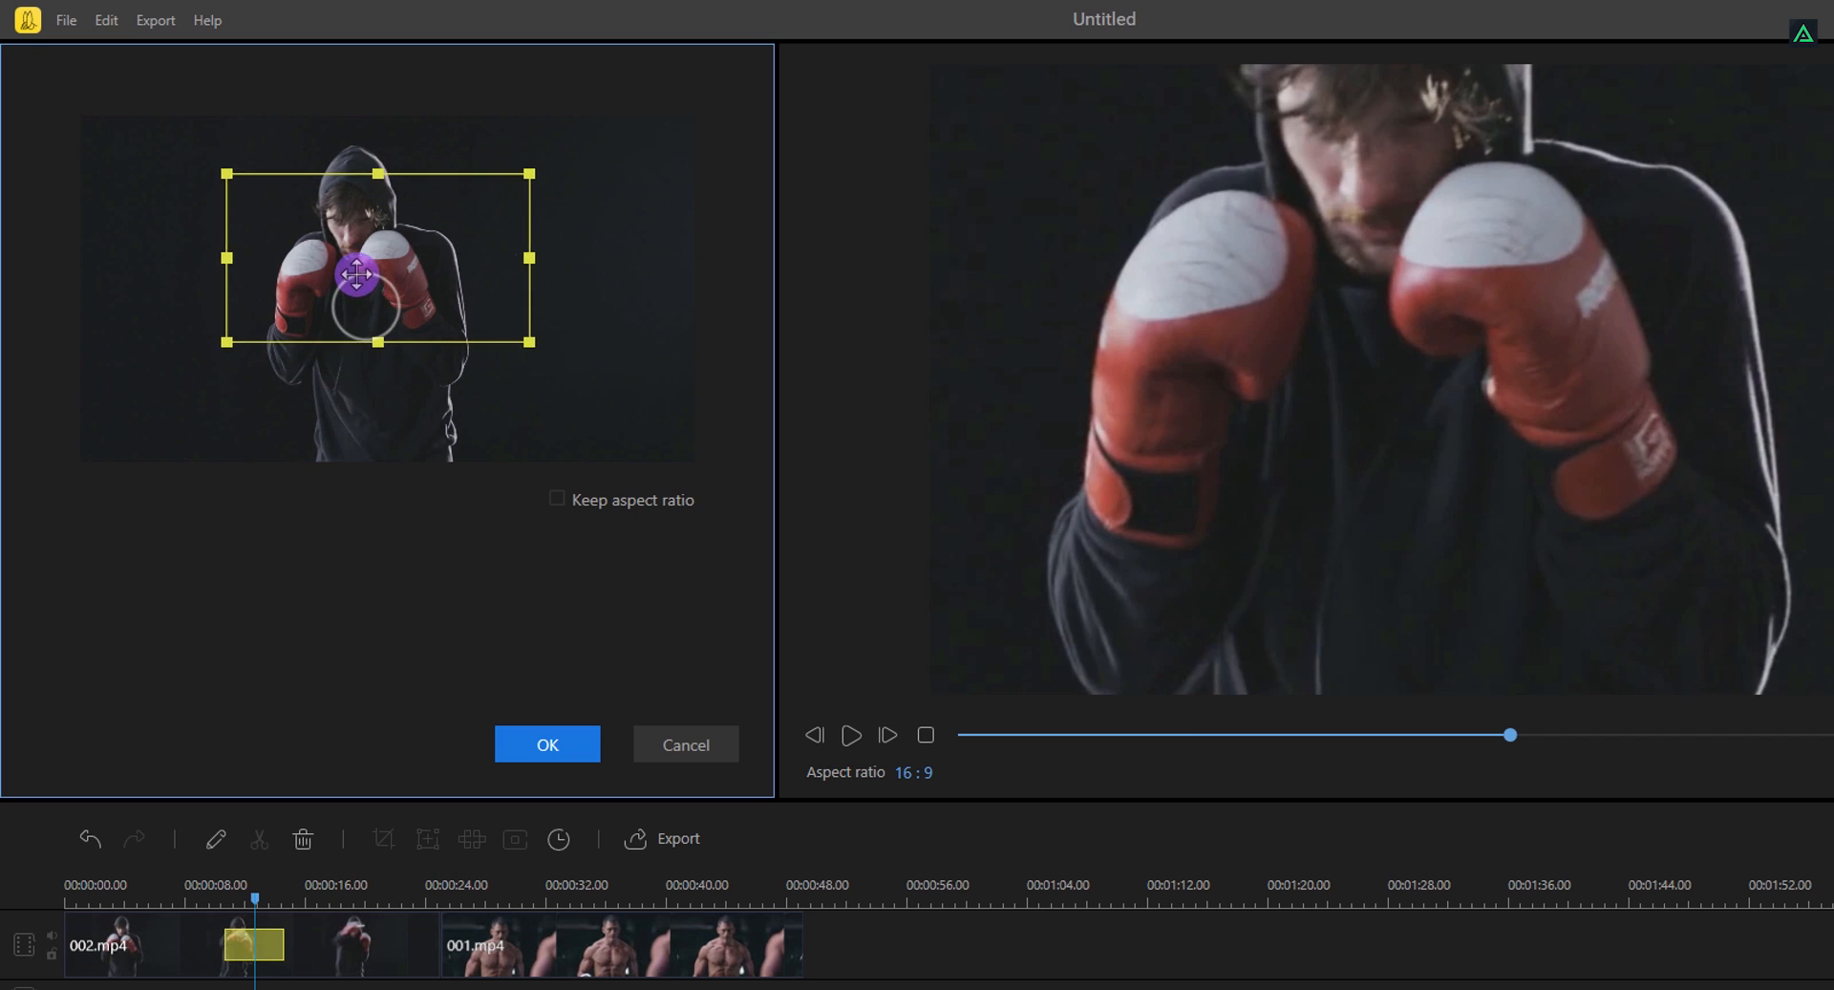
pyautogui.moveTo(356, 275); pyautogui.dragTo(594, 430)
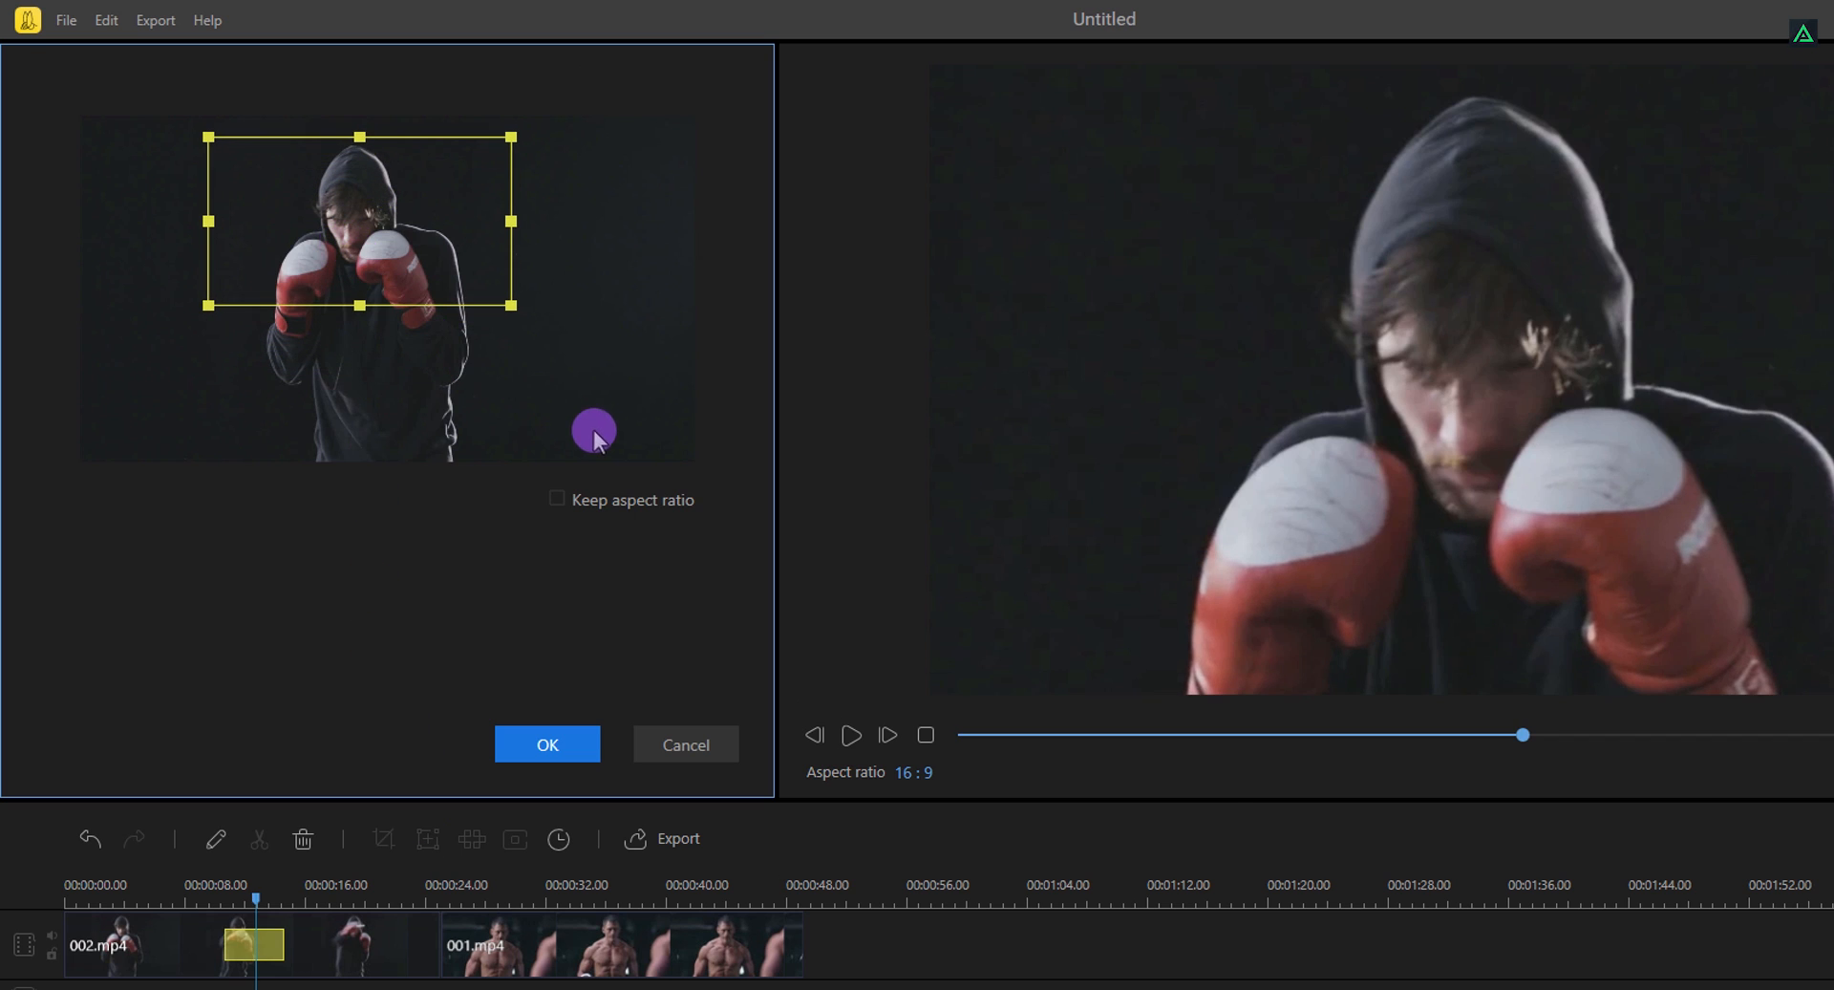
pyautogui.click(556, 499)
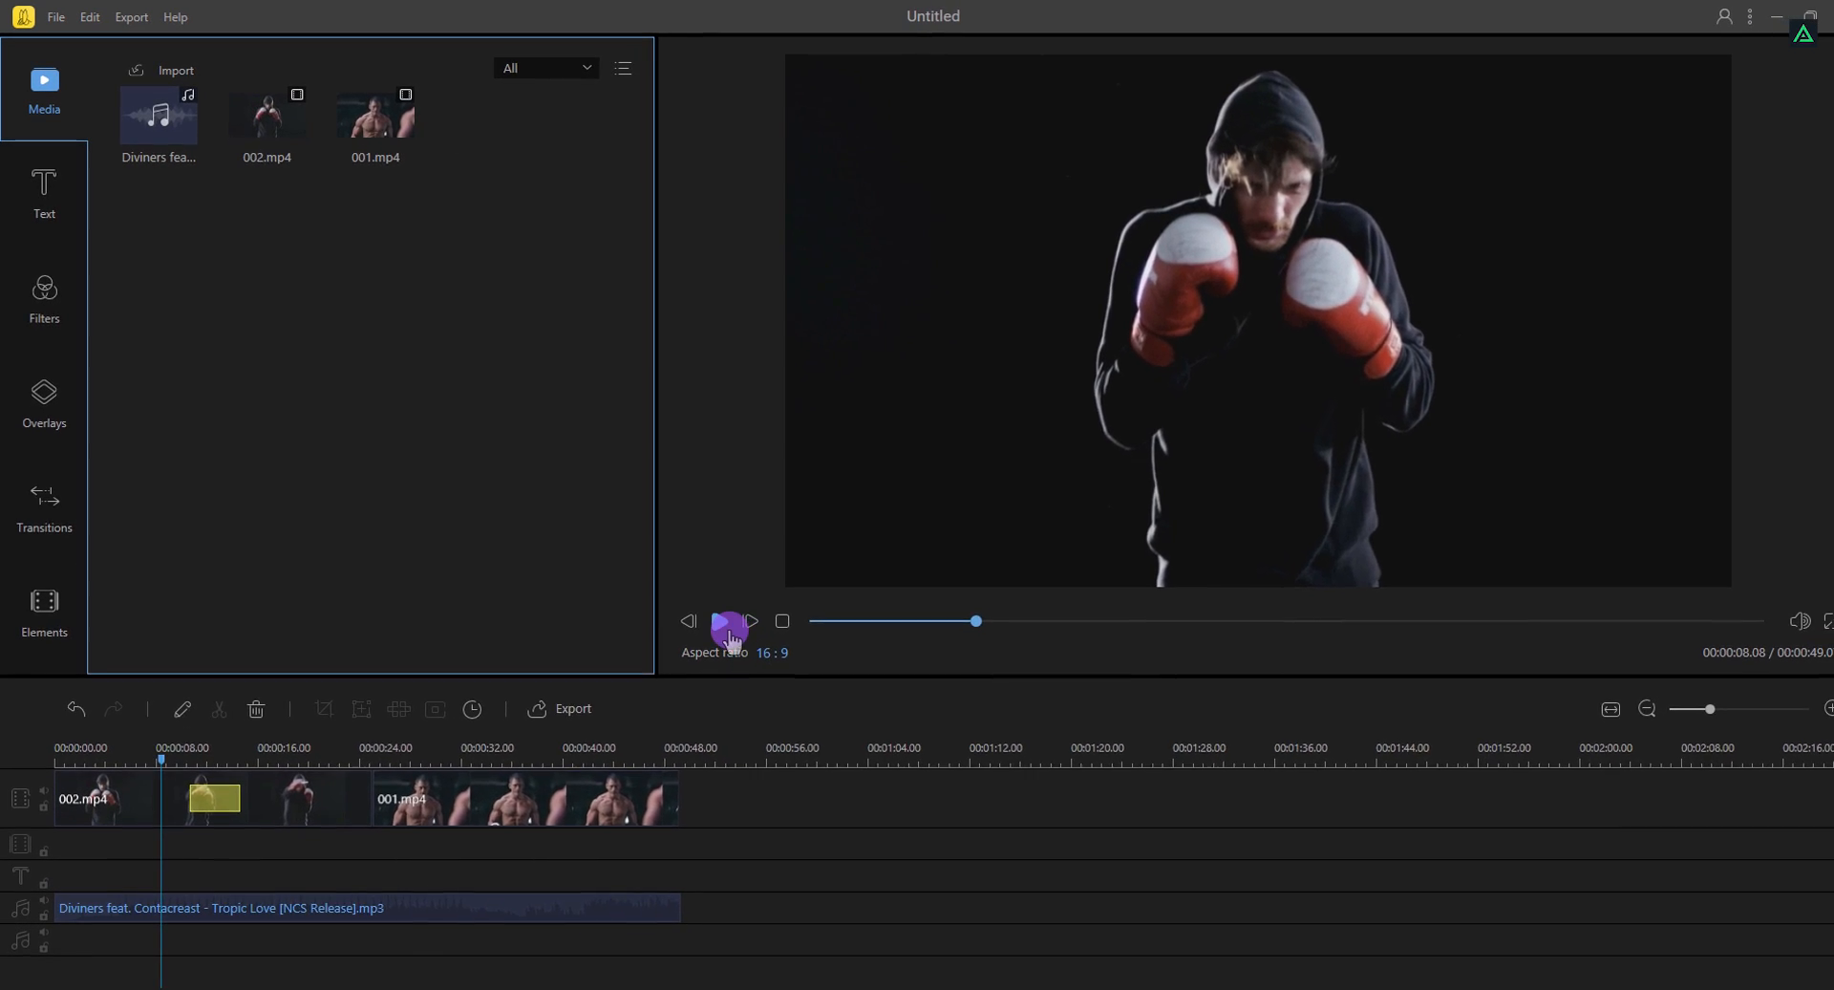
# Play the zoomed section of 002.mp4 through into clip 001, then stop playback
pyautogui.click(713, 621)
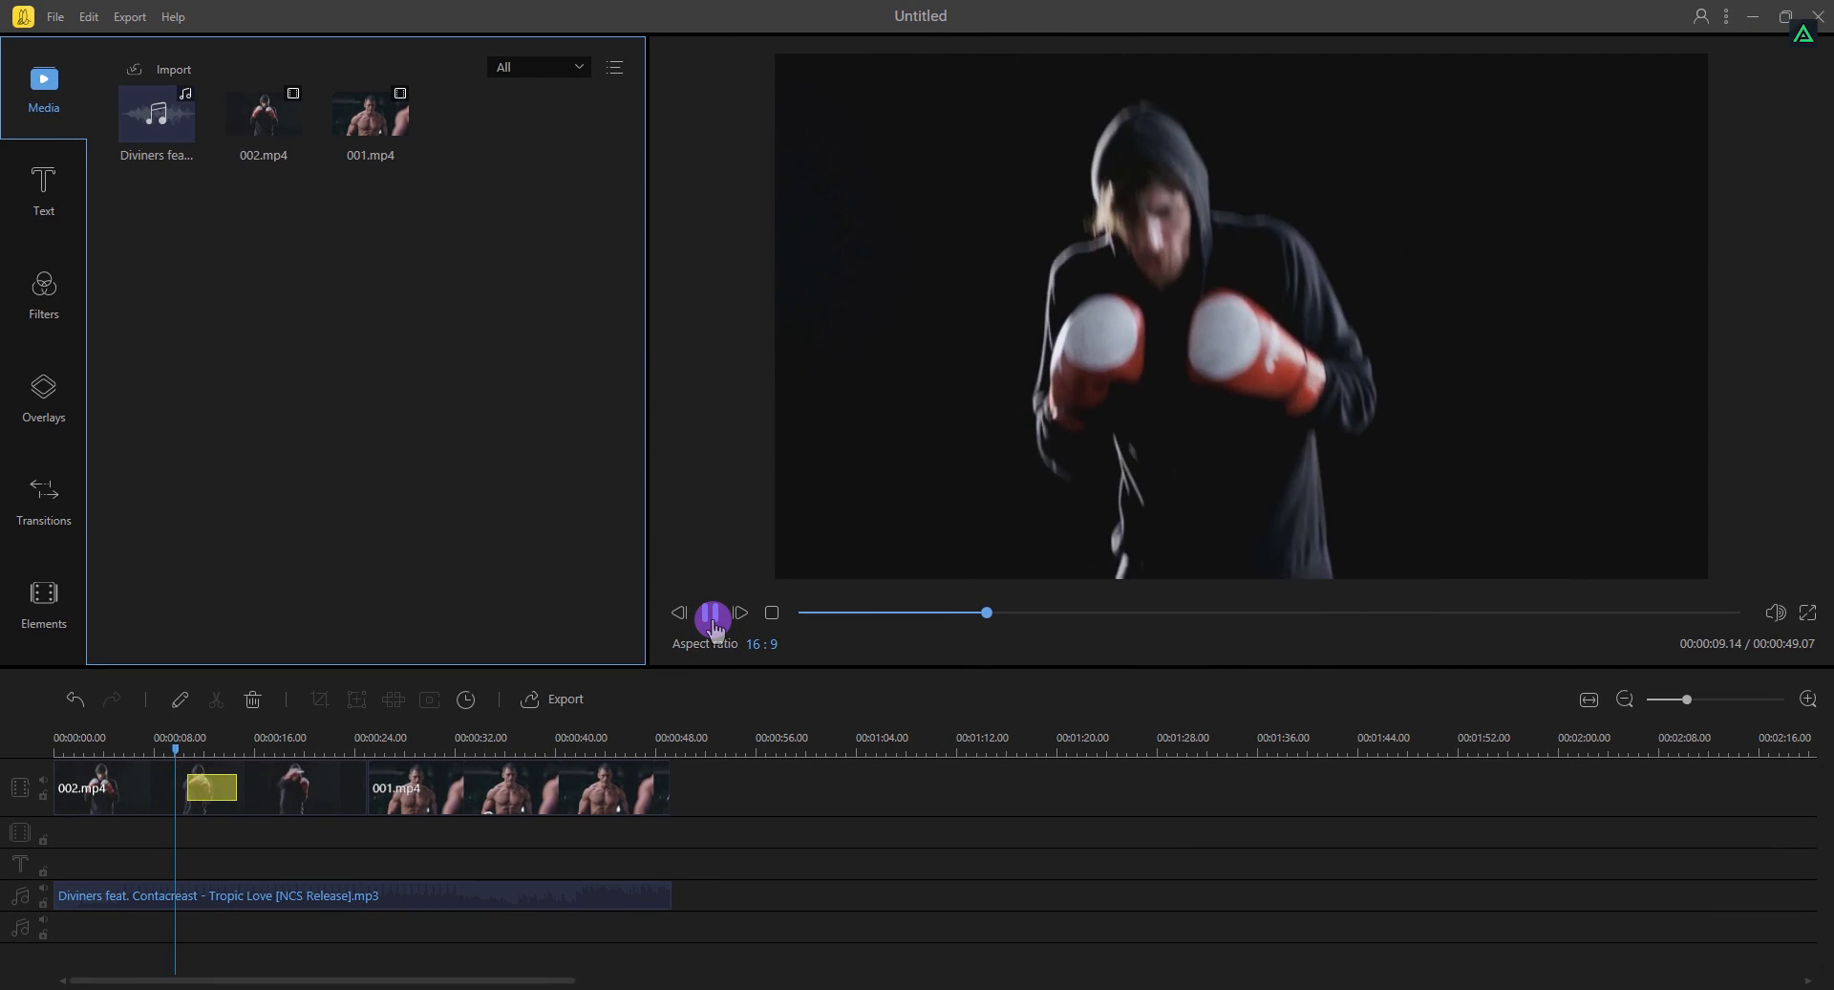
pyautogui.click(713, 612)
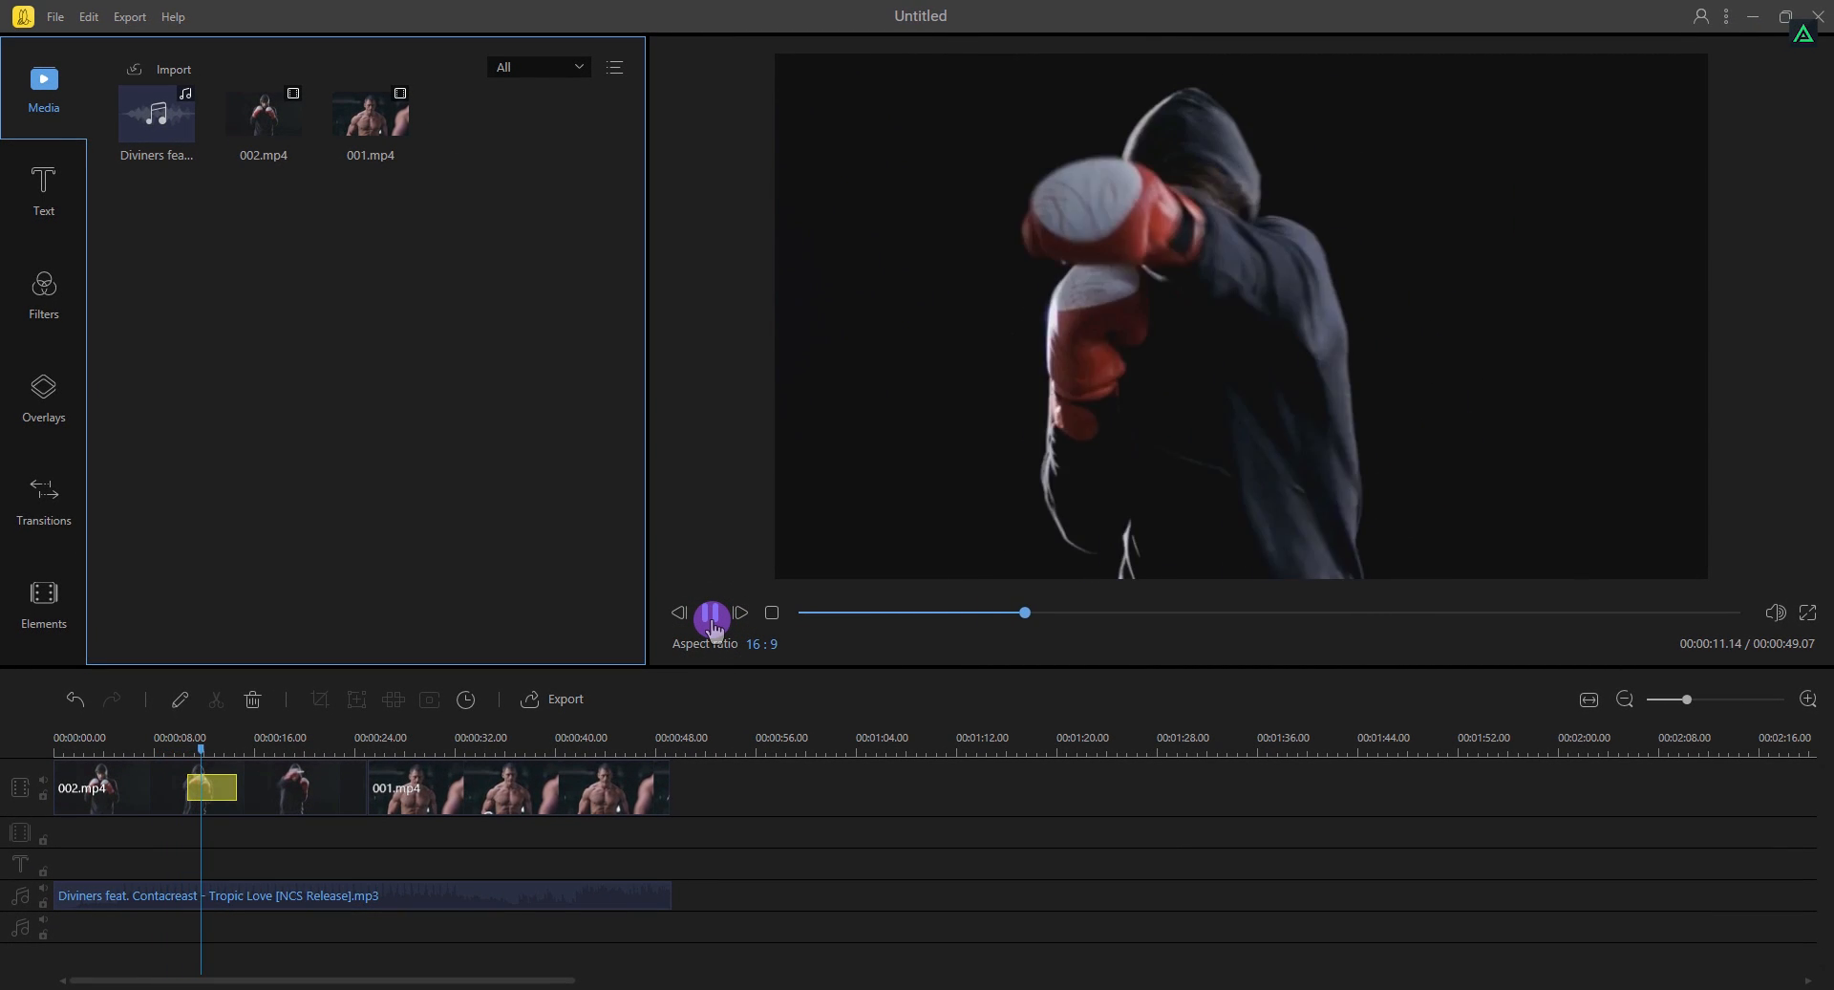
pyautogui.click(711, 612)
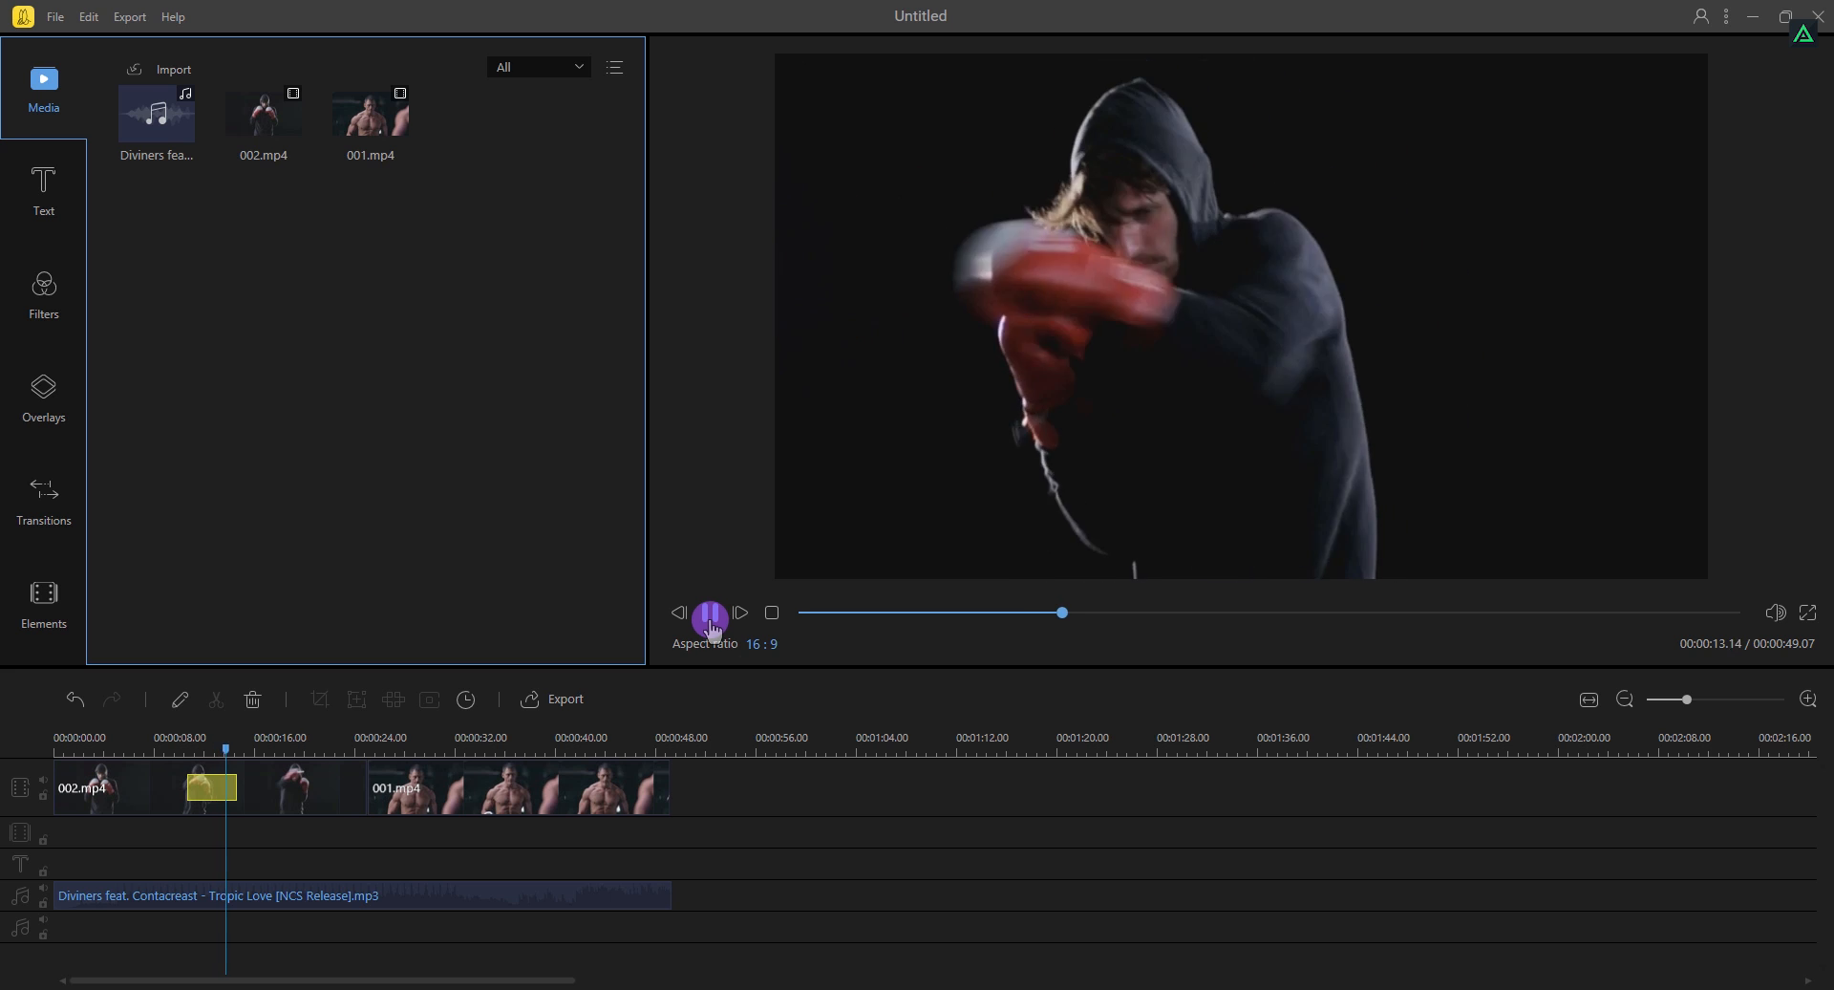
pyautogui.click(709, 617)
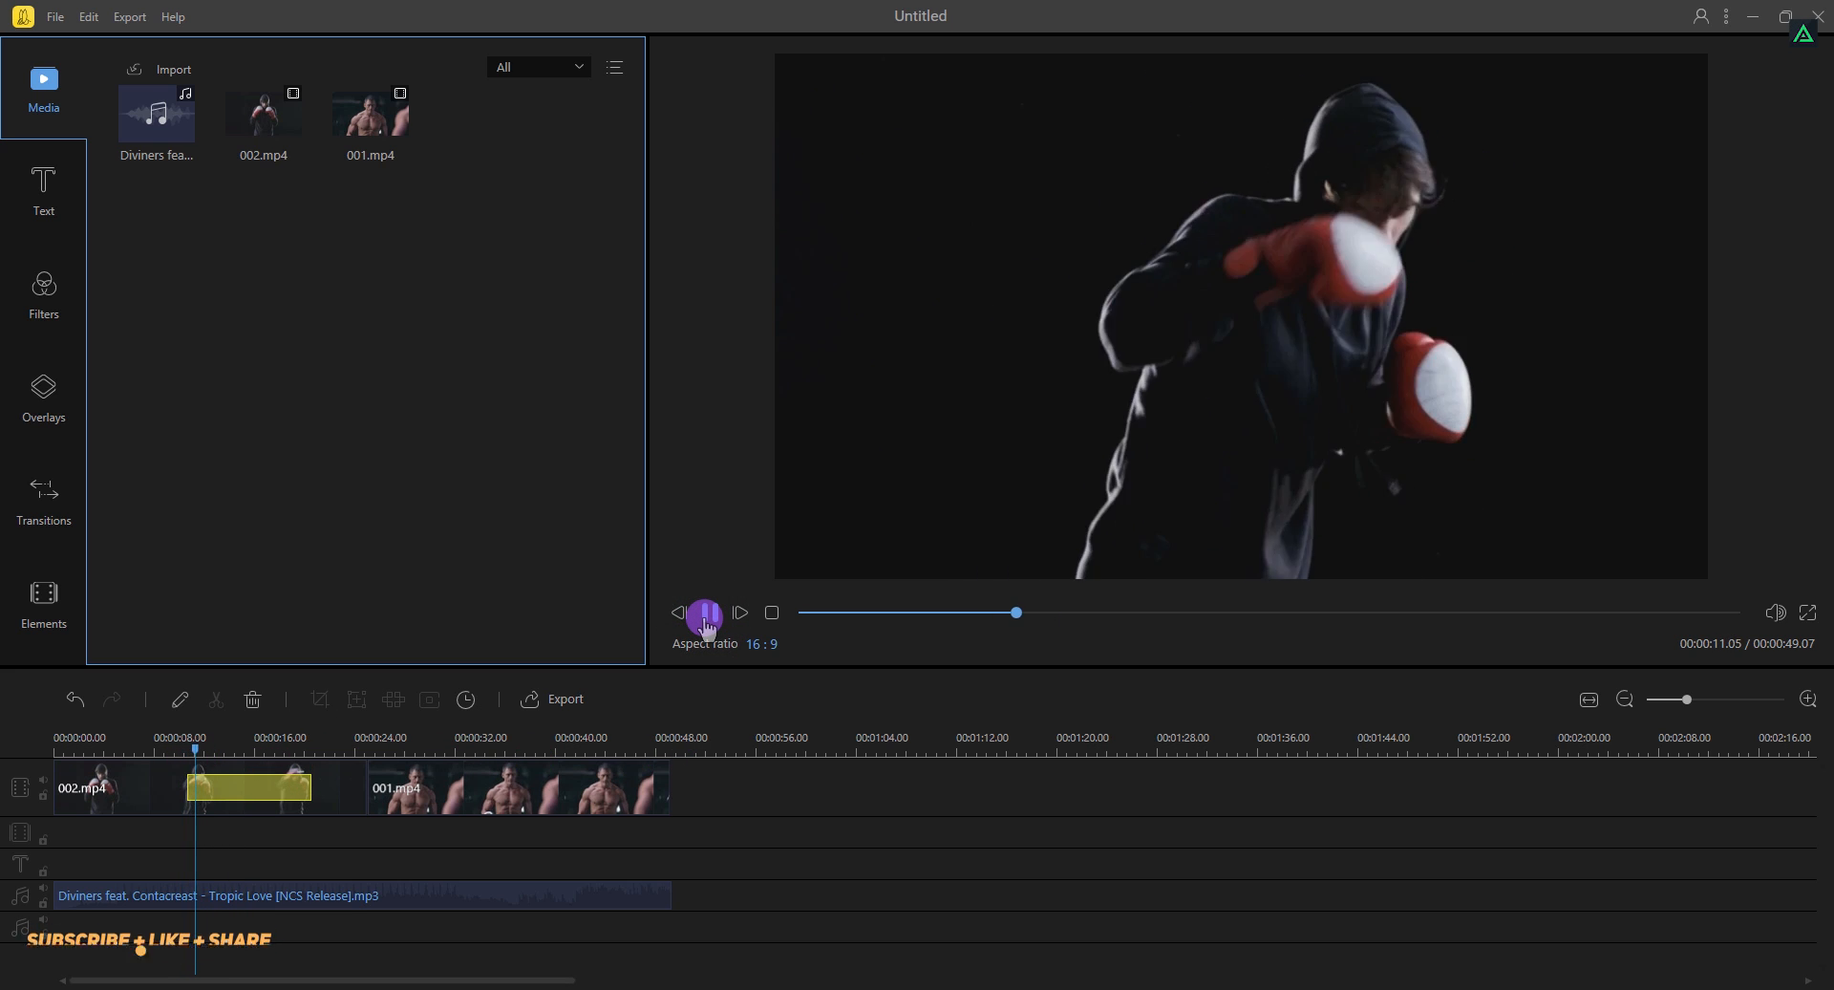
pyautogui.click(705, 611)
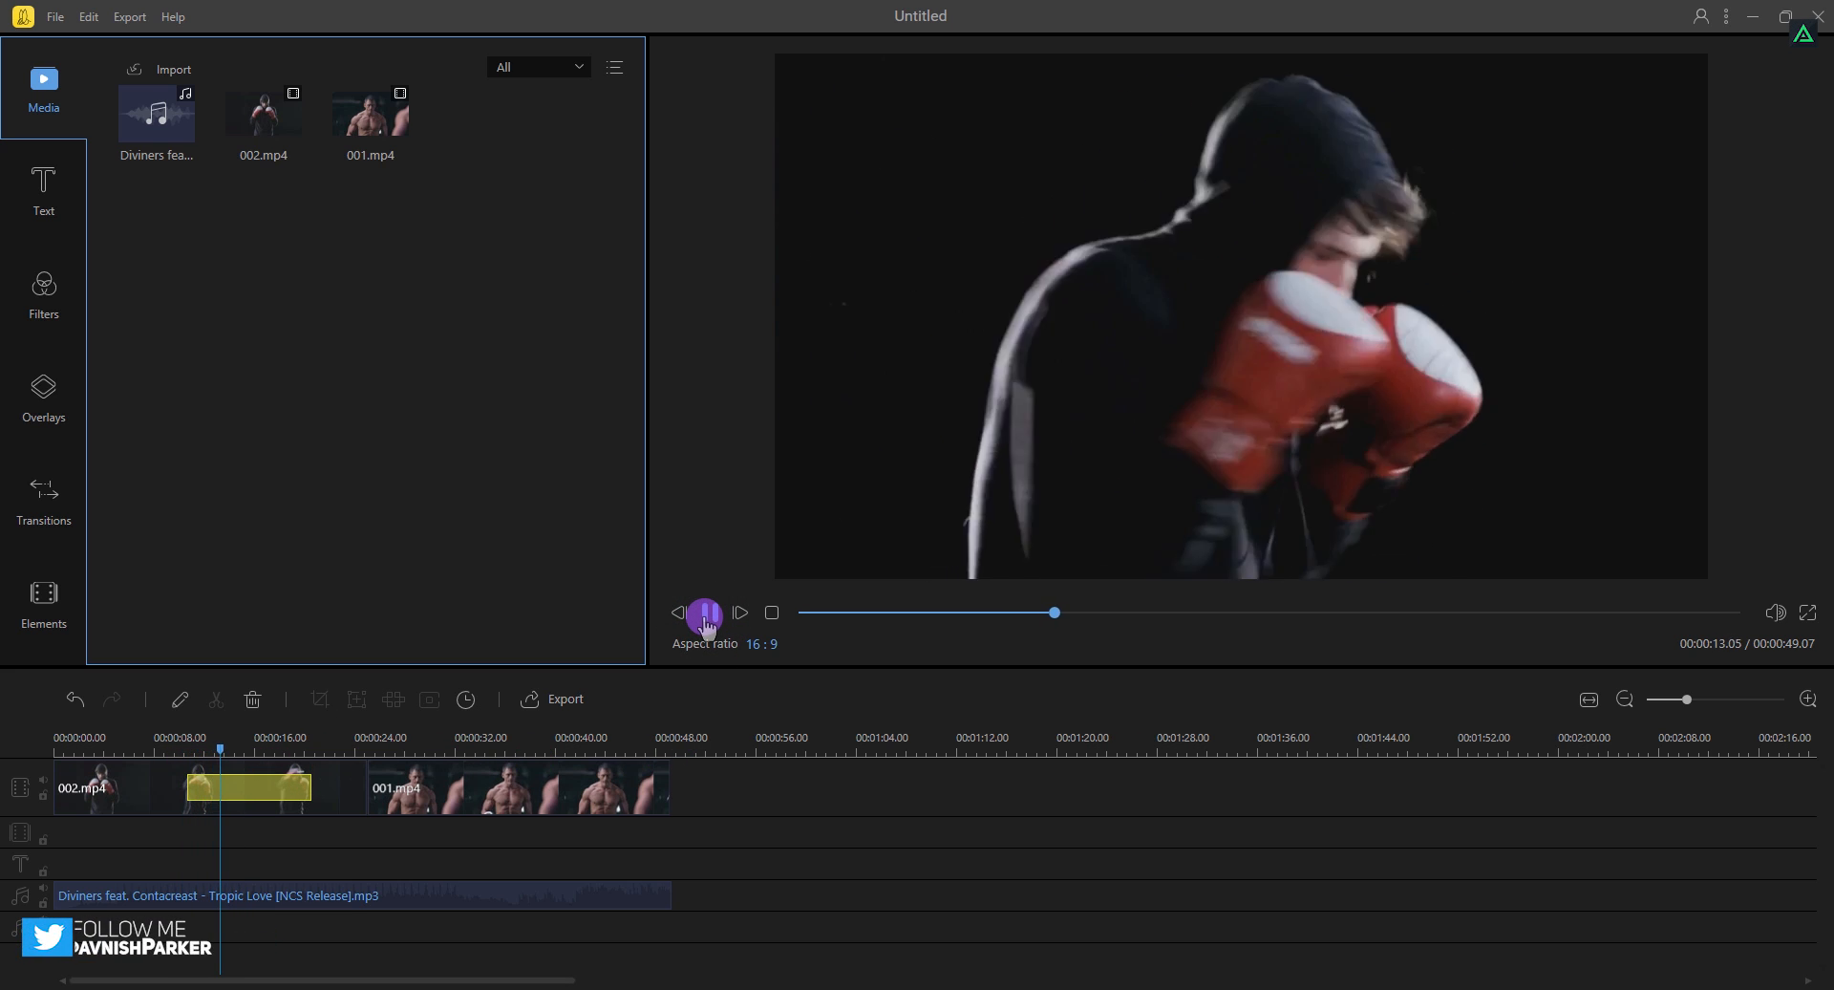
pyautogui.click(705, 612)
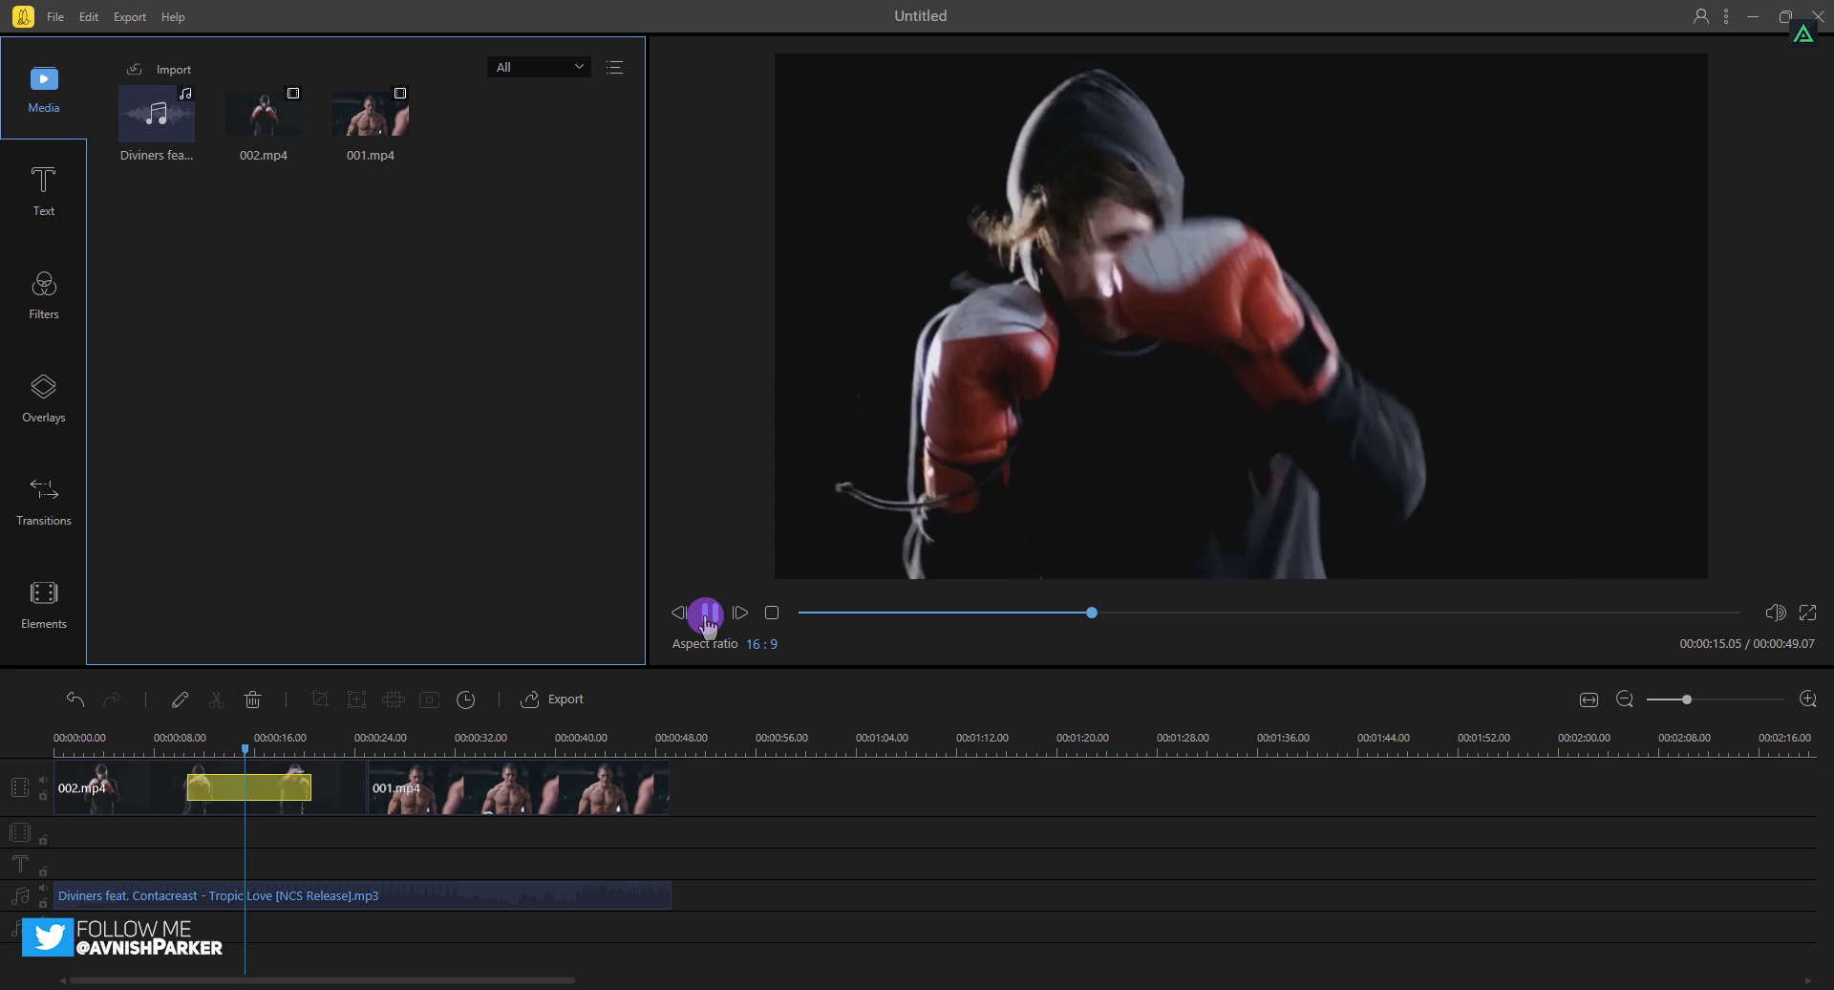
pyautogui.click(705, 611)
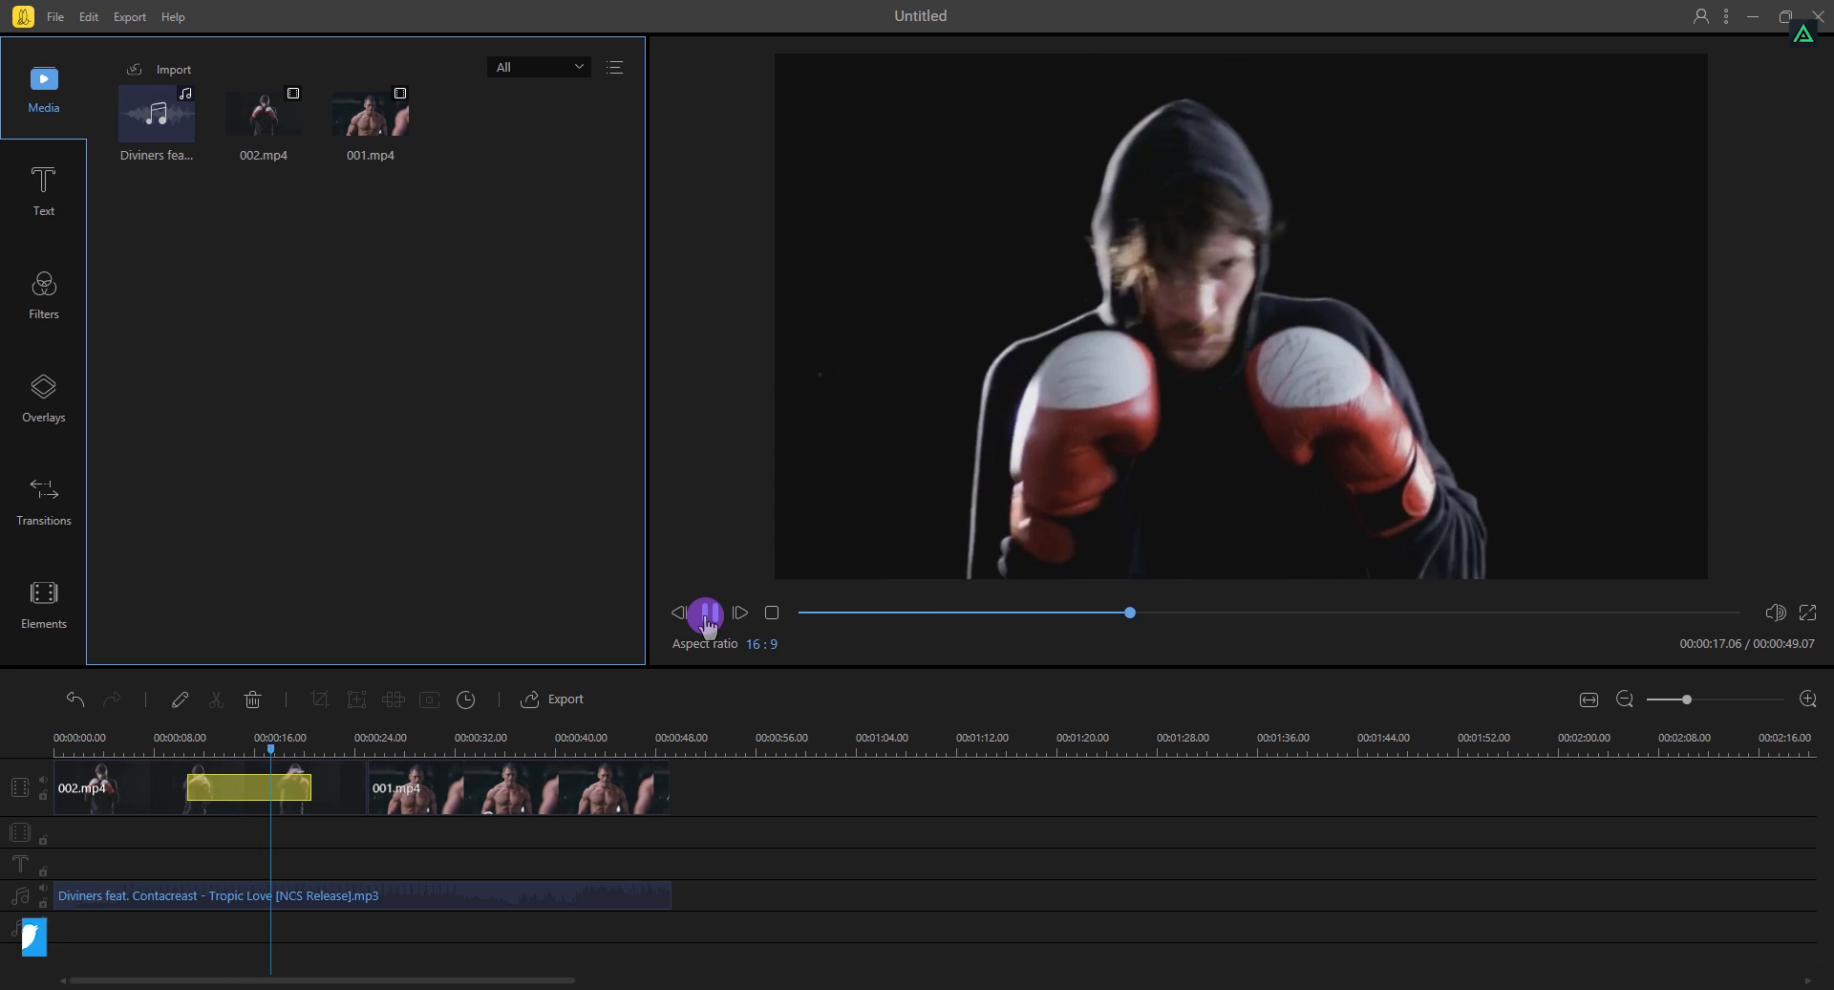
pyautogui.click(705, 611)
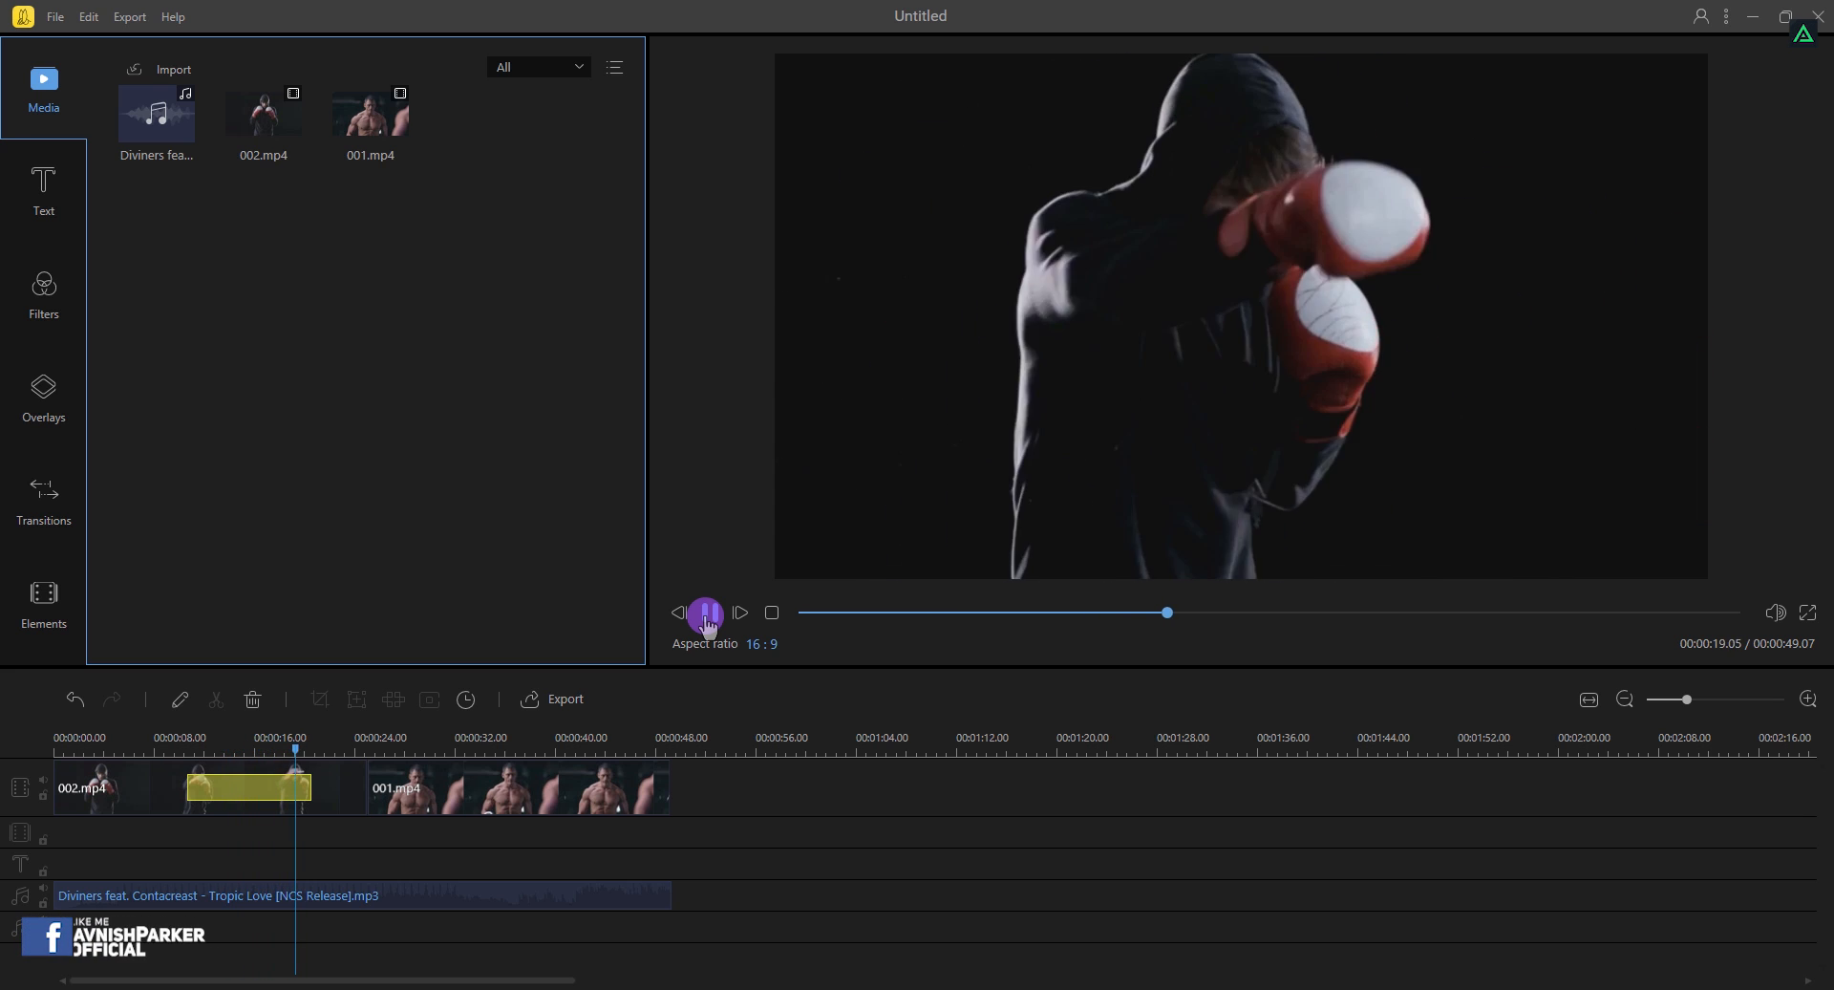
pyautogui.click(705, 611)
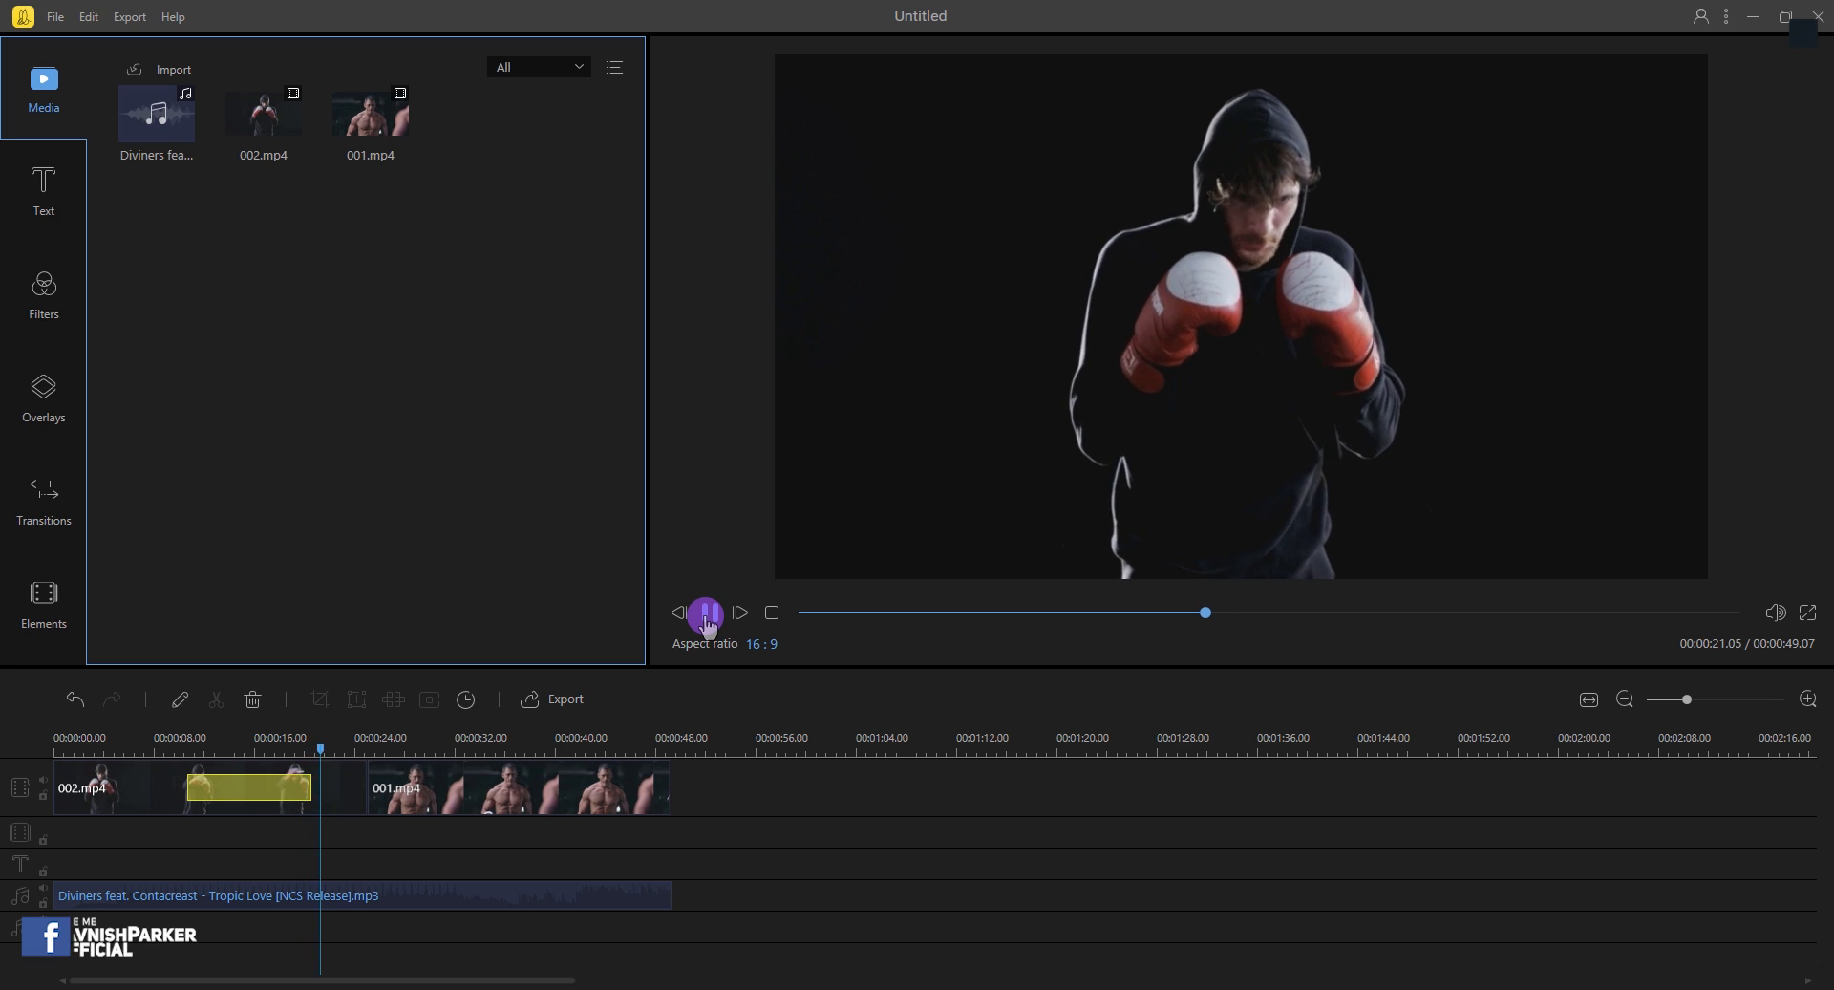
pyautogui.click(705, 611)
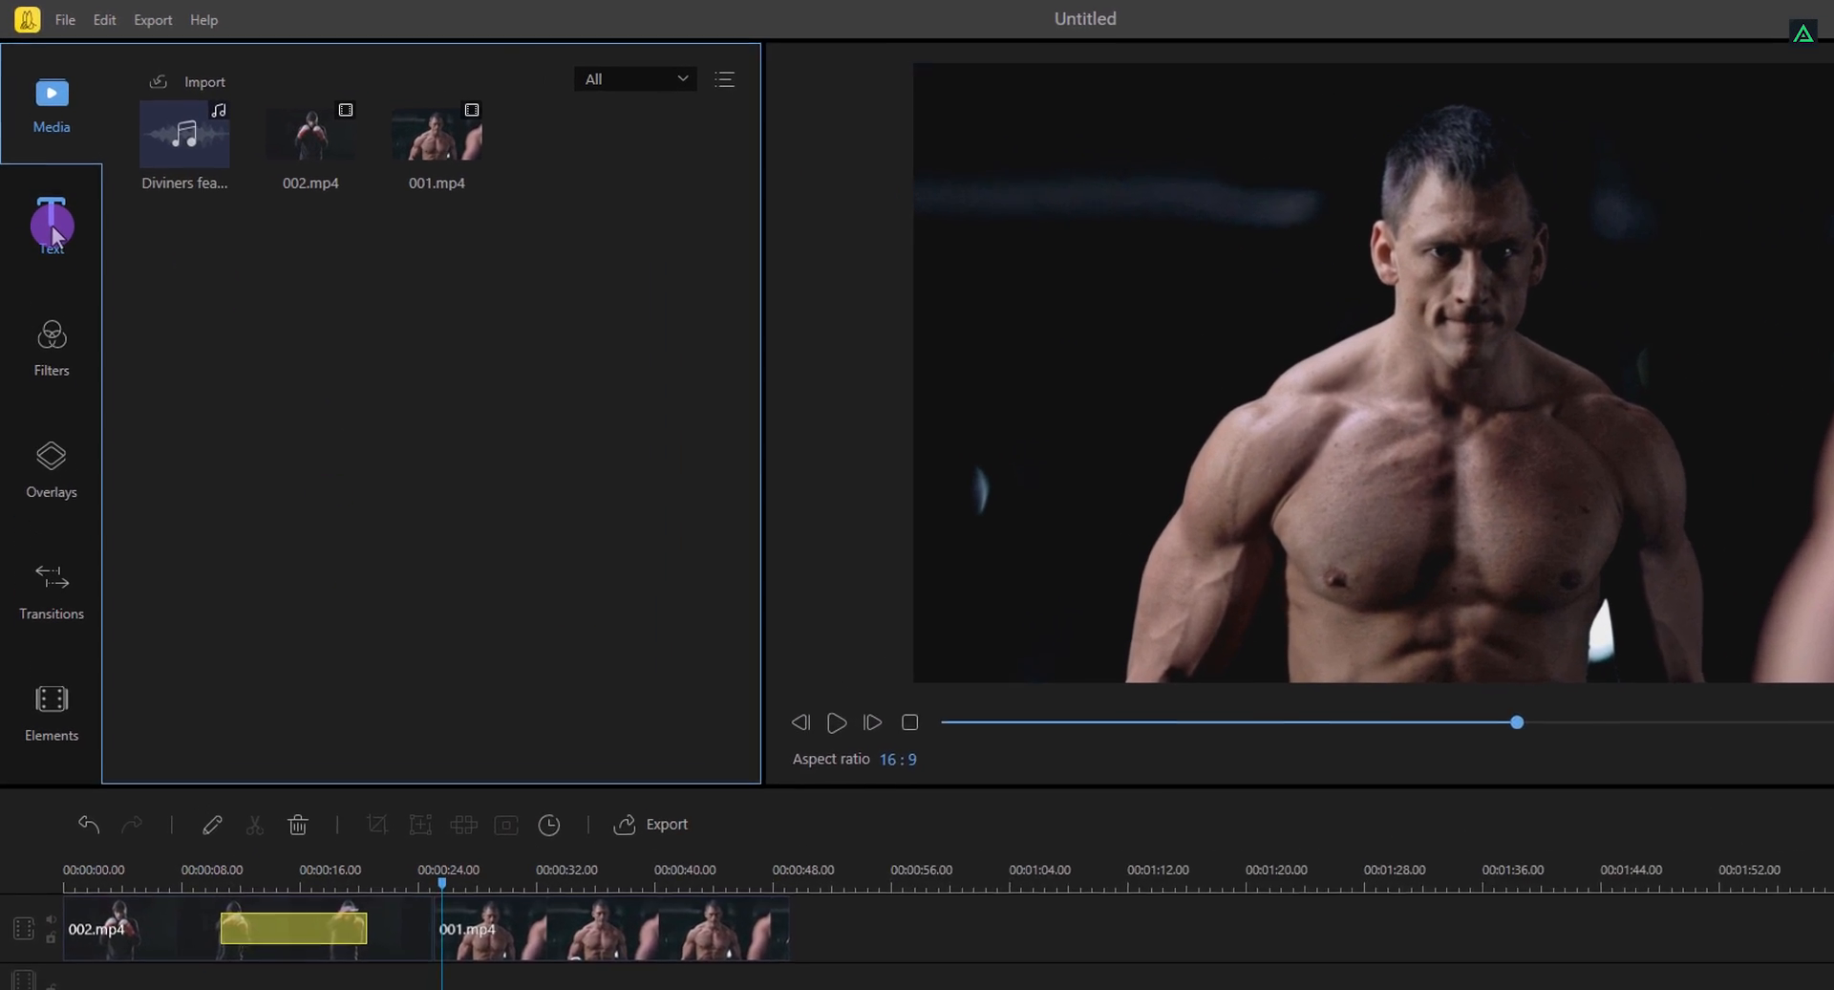
# Browse the text templates, then switch to the video filters collection for Chromatic Aberration and Jitter
pyautogui.click(50, 222)
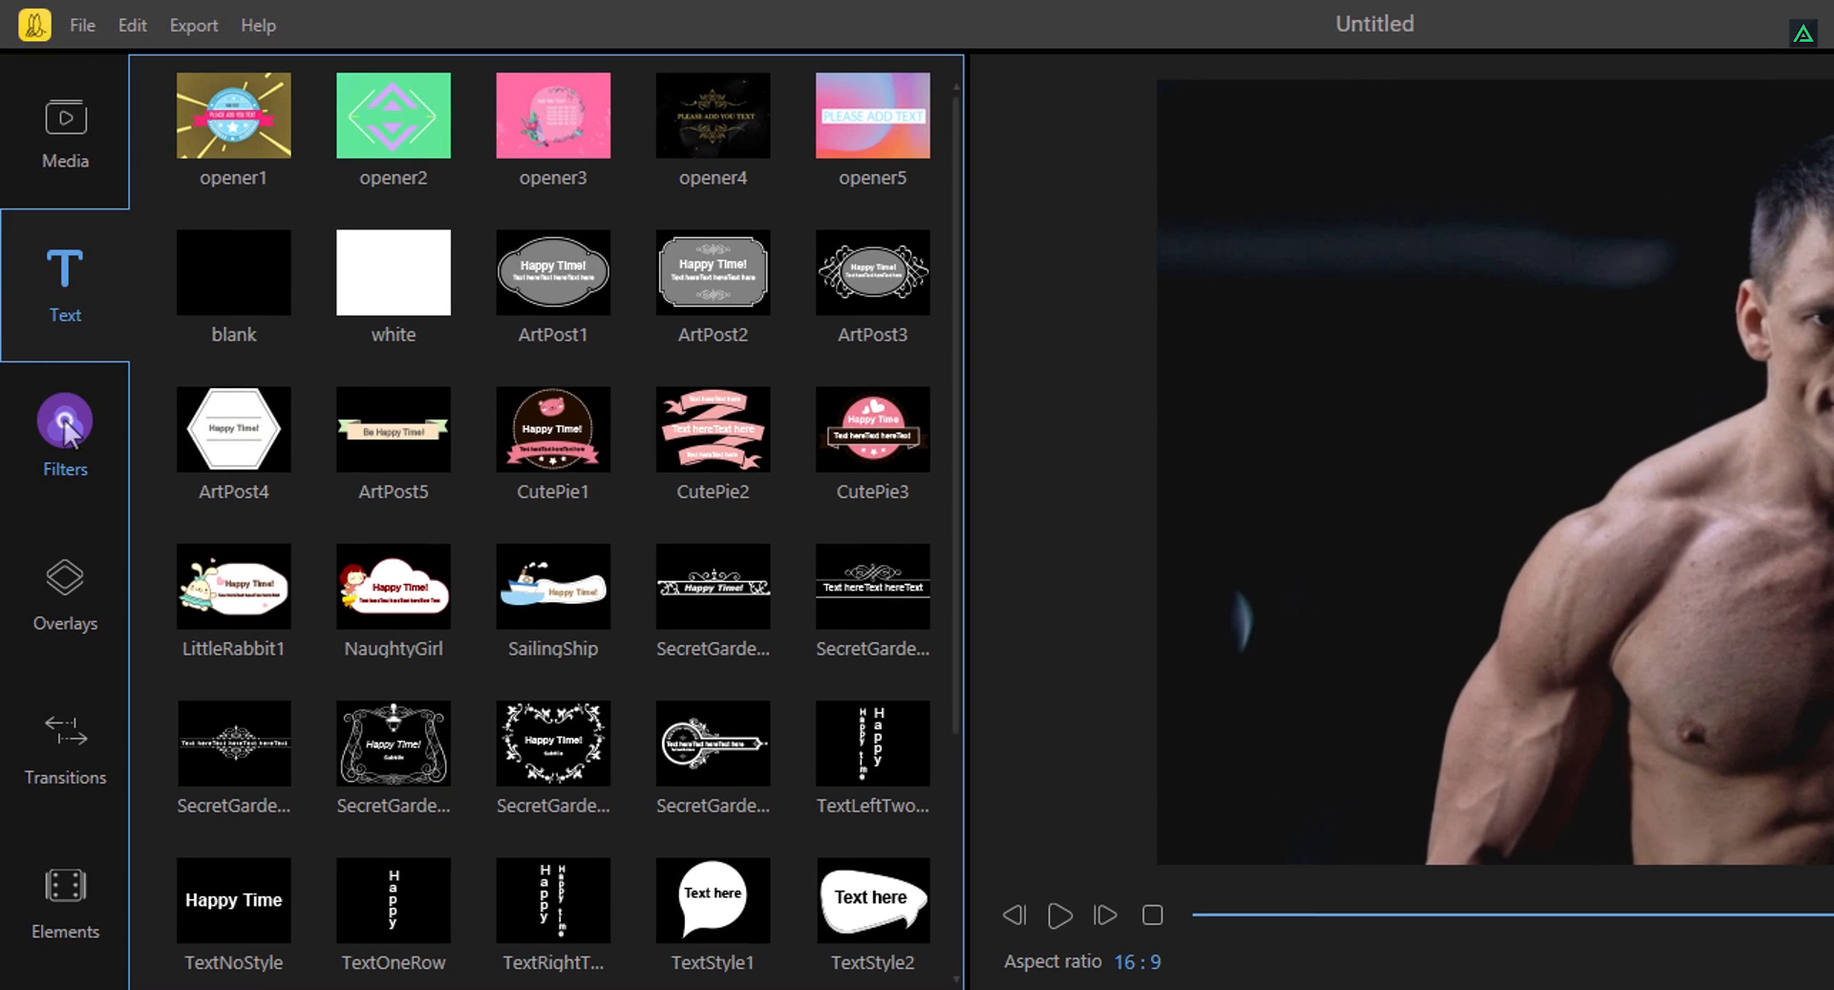
pyautogui.click(65, 426)
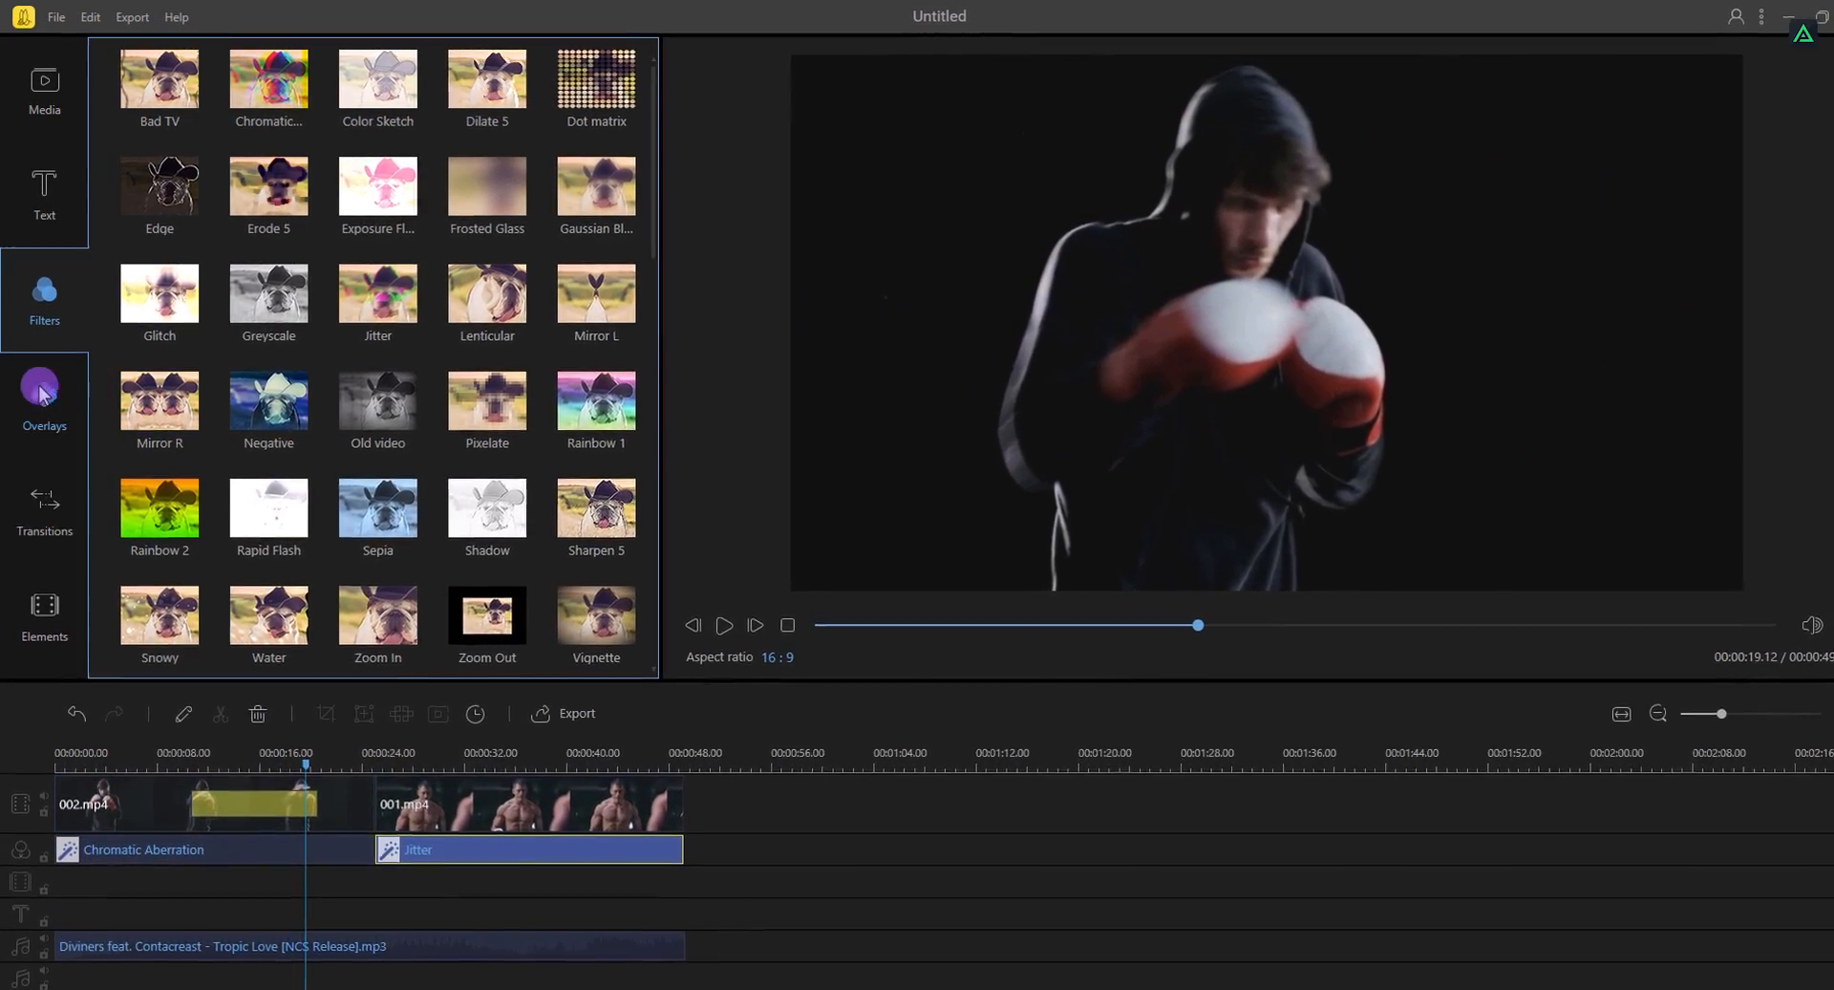
# Bring up the overlay effects collection holding Flare and Light1
pyautogui.click(43, 403)
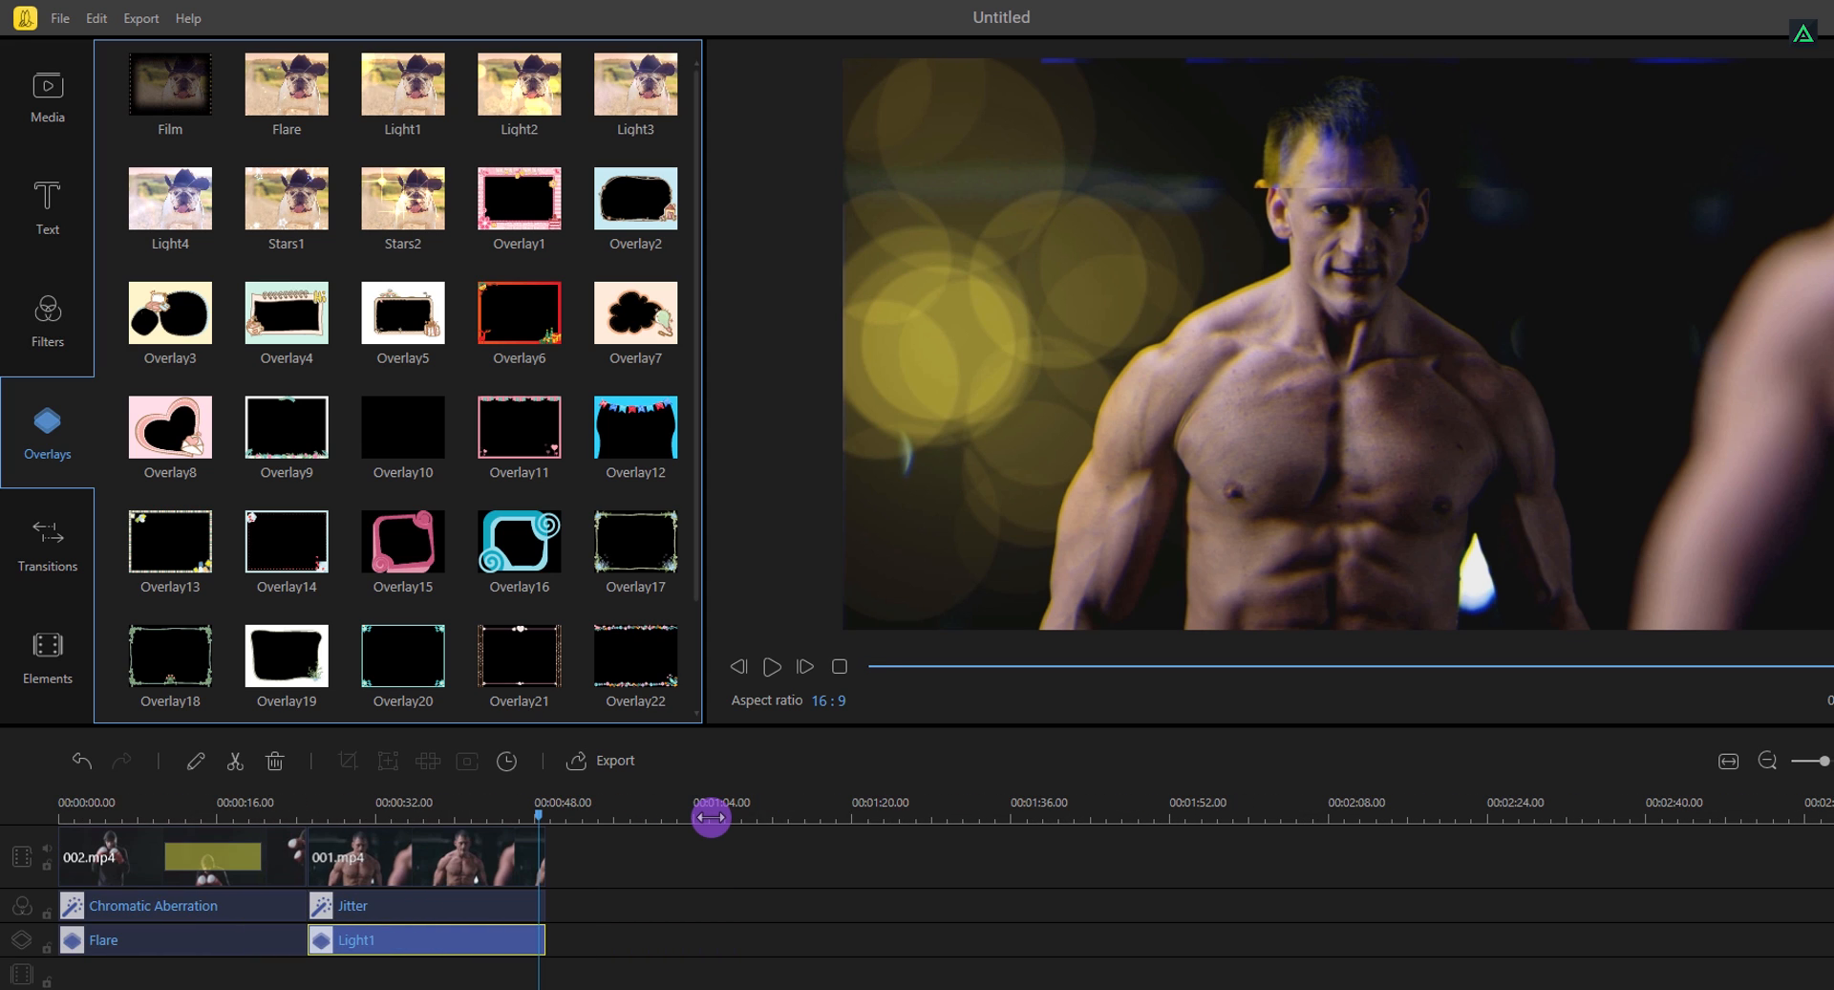
pyautogui.moveTo(46, 514)
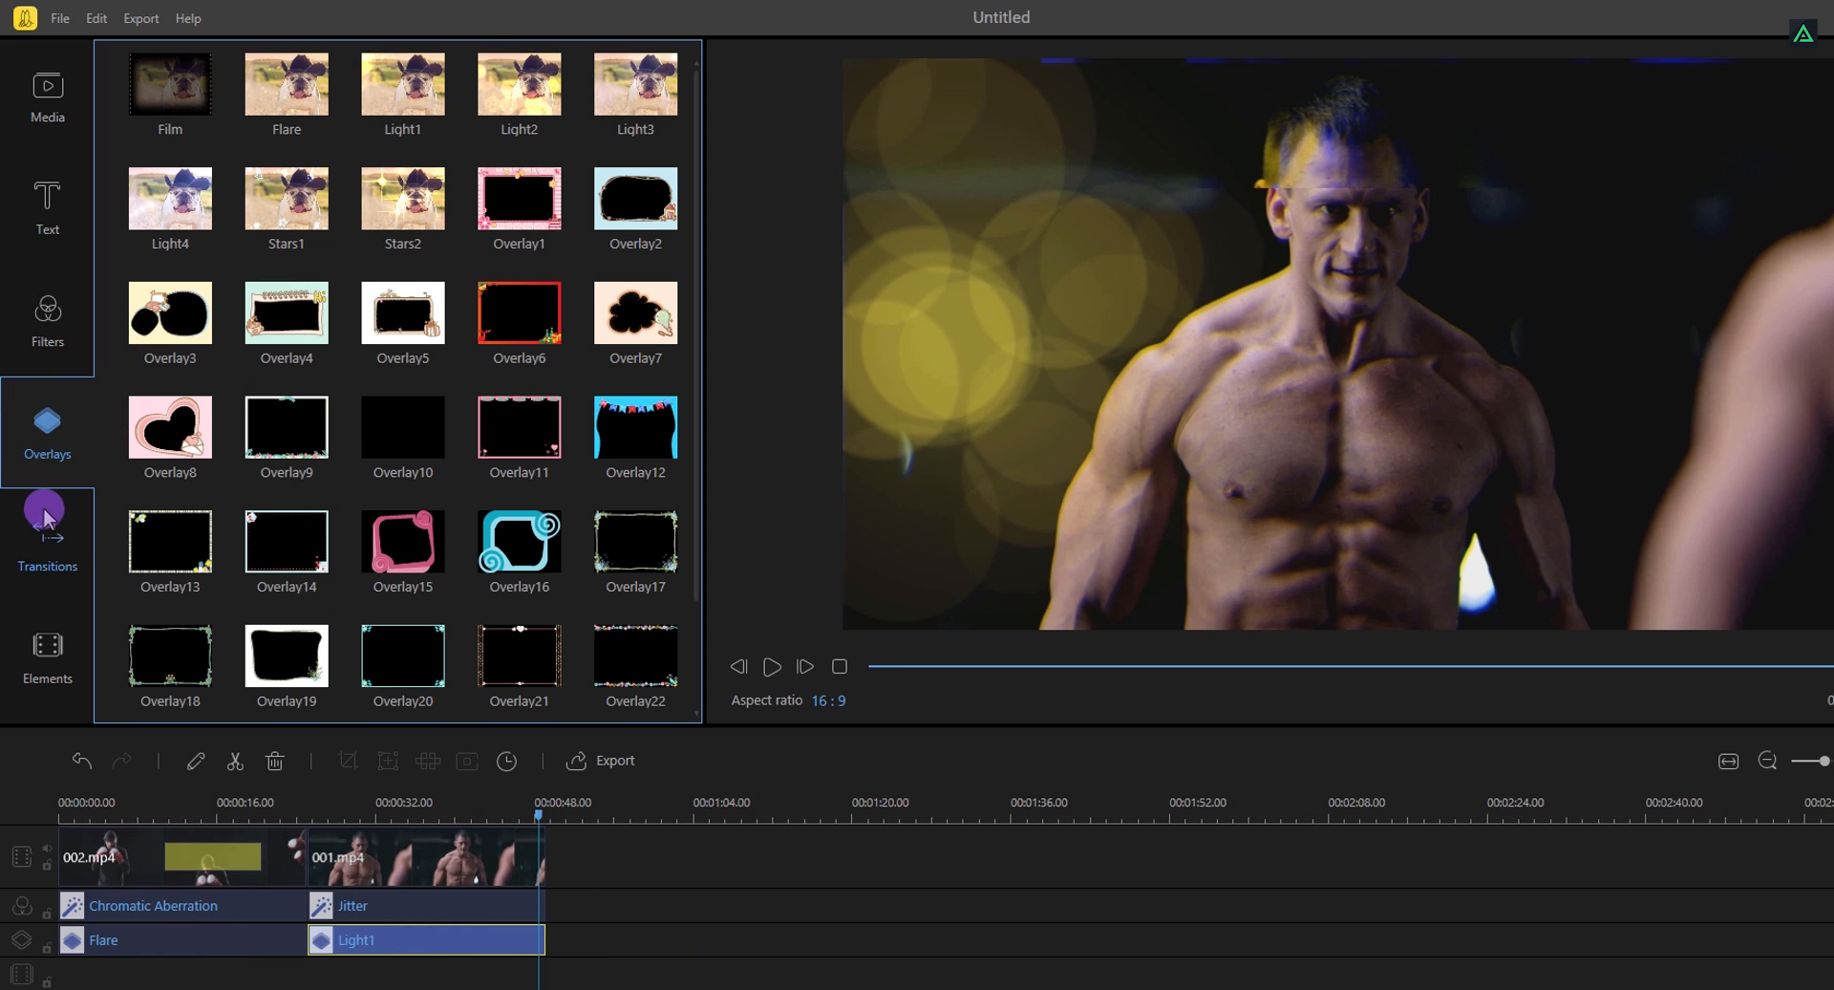
pyautogui.click(46, 544)
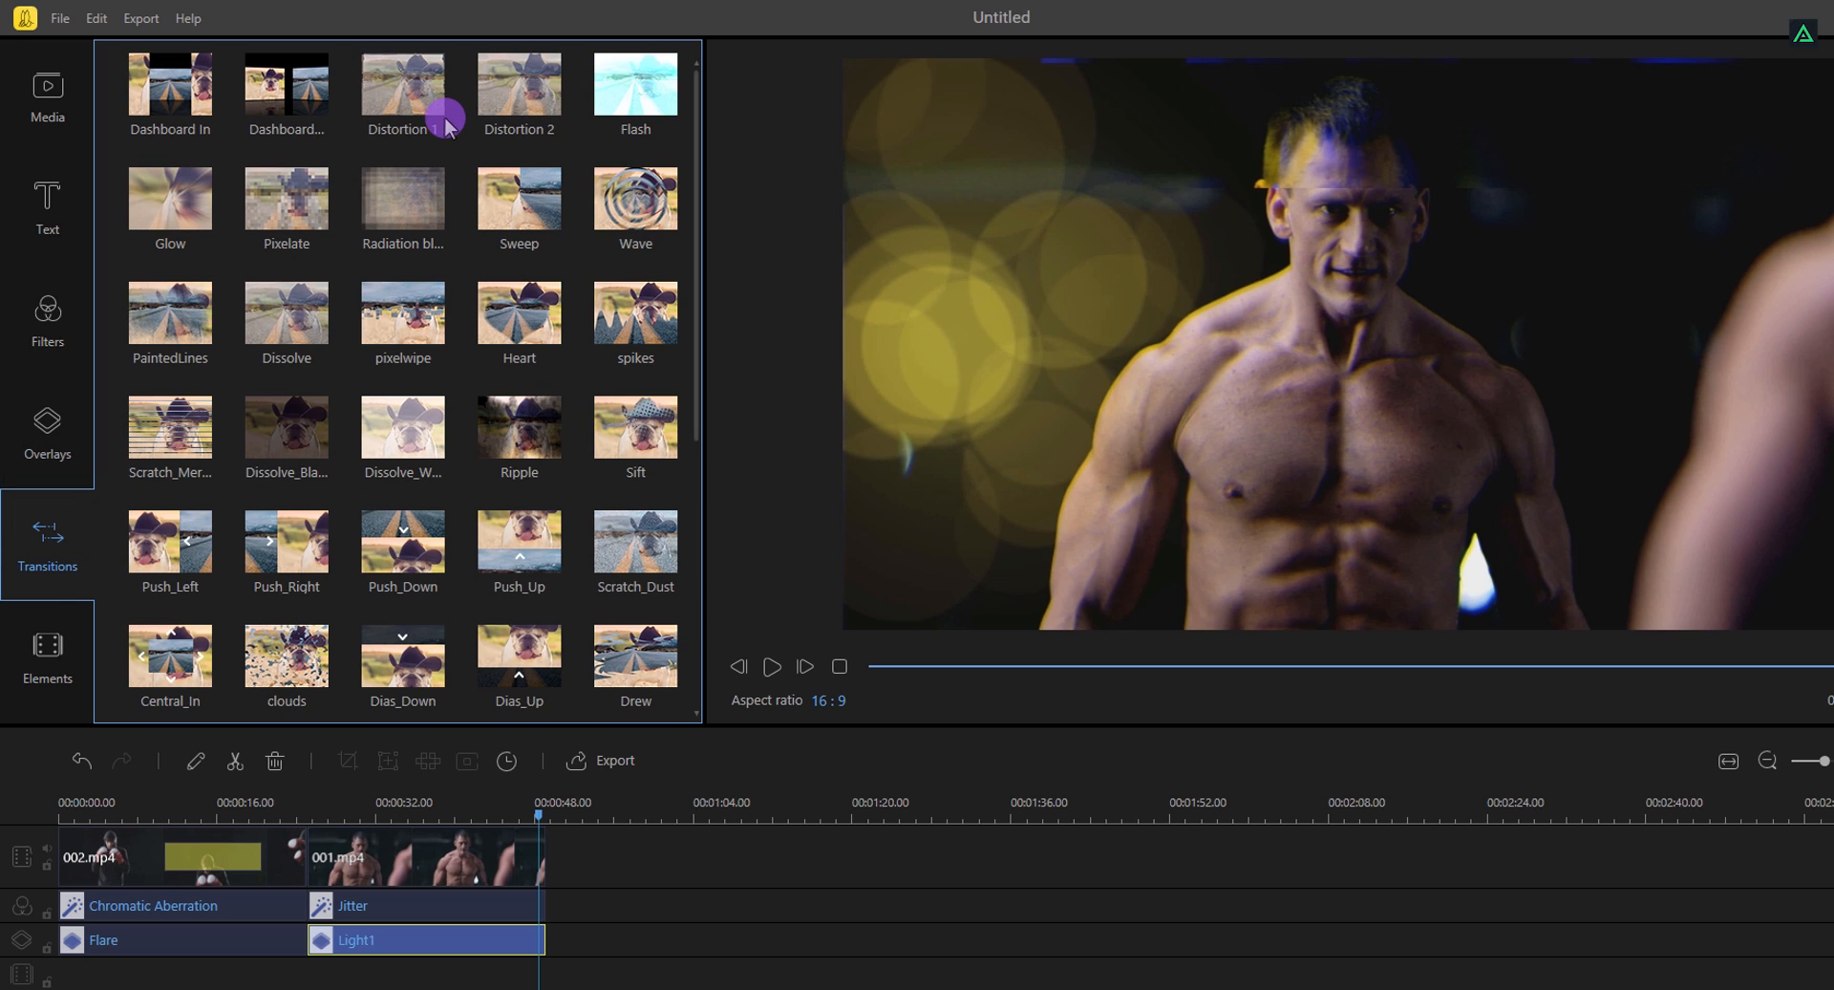
pyautogui.scroll(-3)
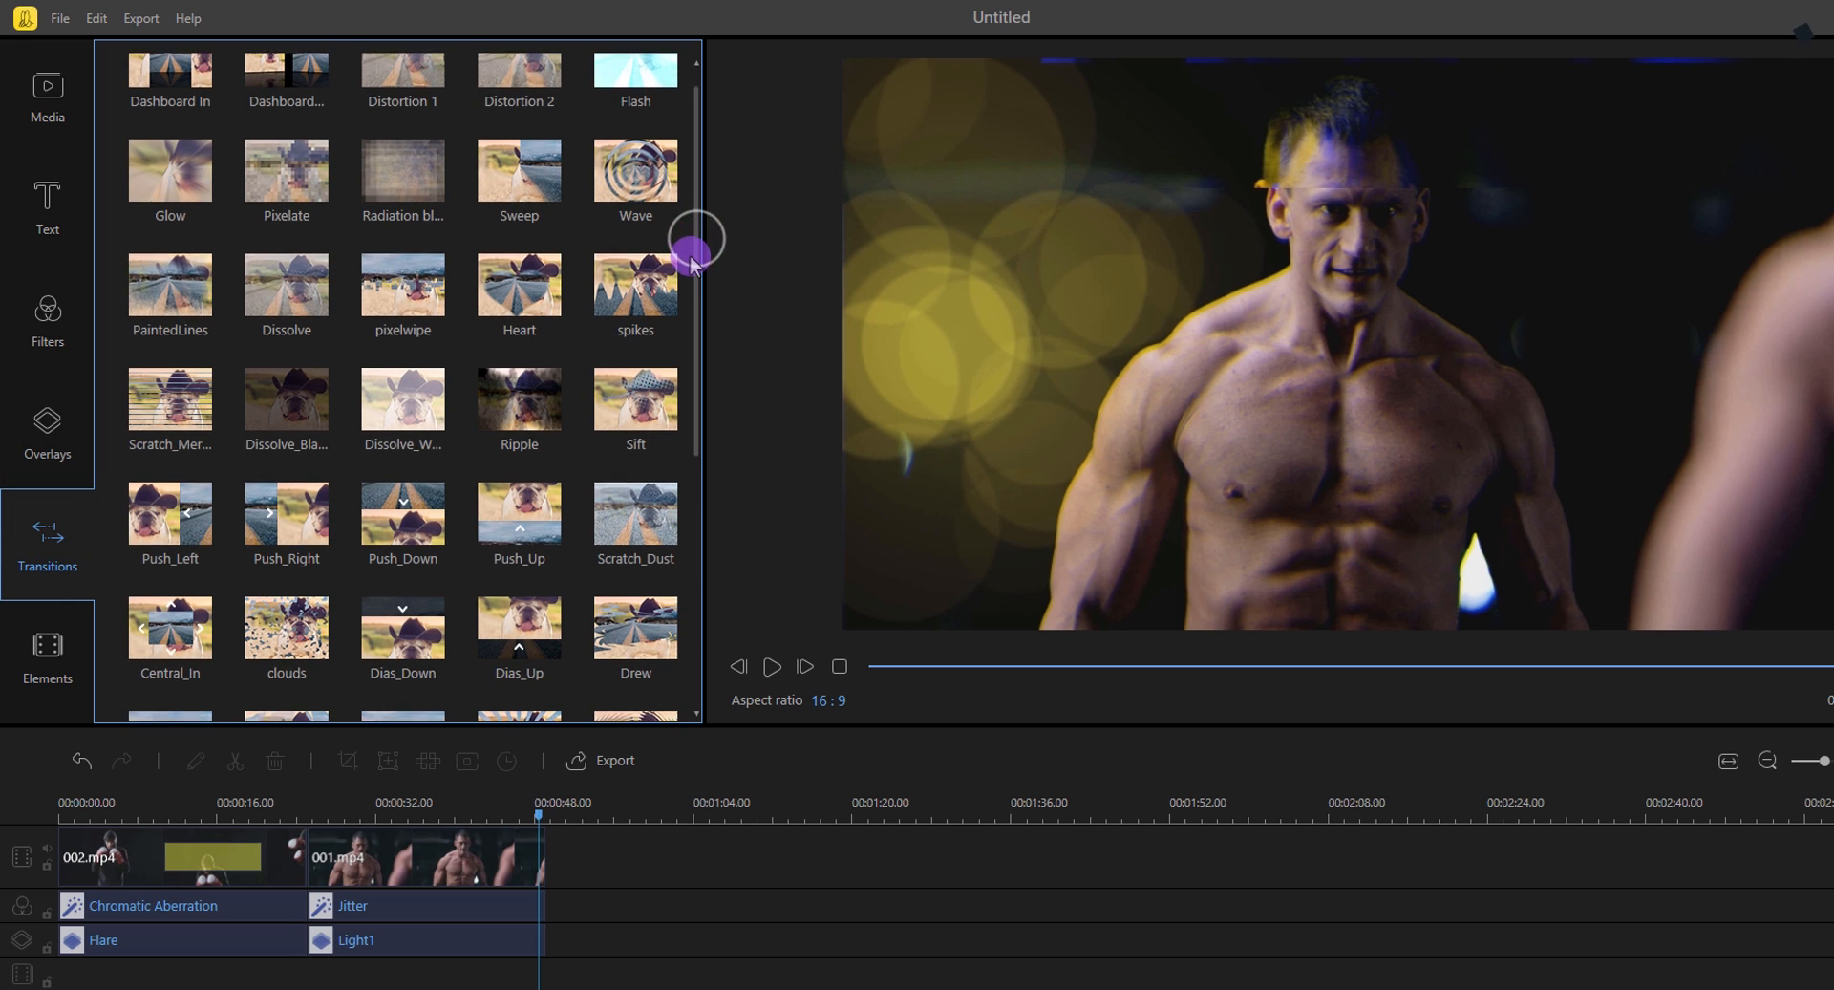
pyautogui.scroll(-3)
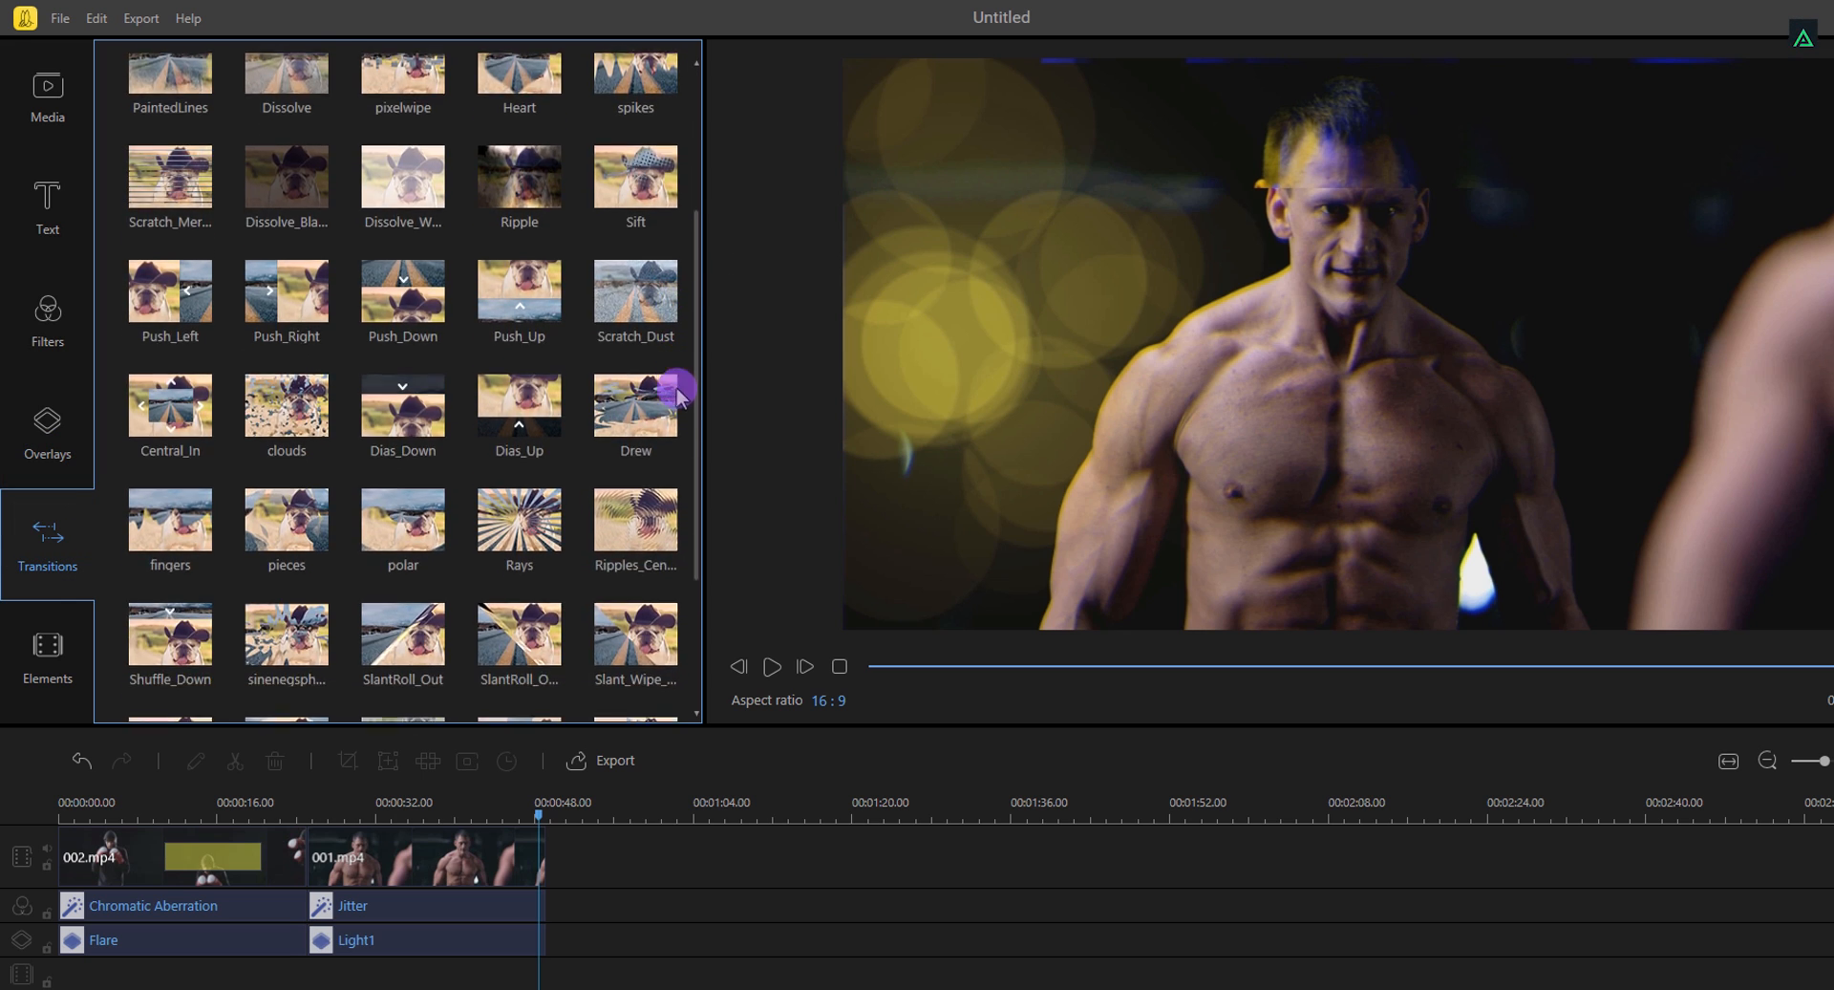
pyautogui.scroll(-3)
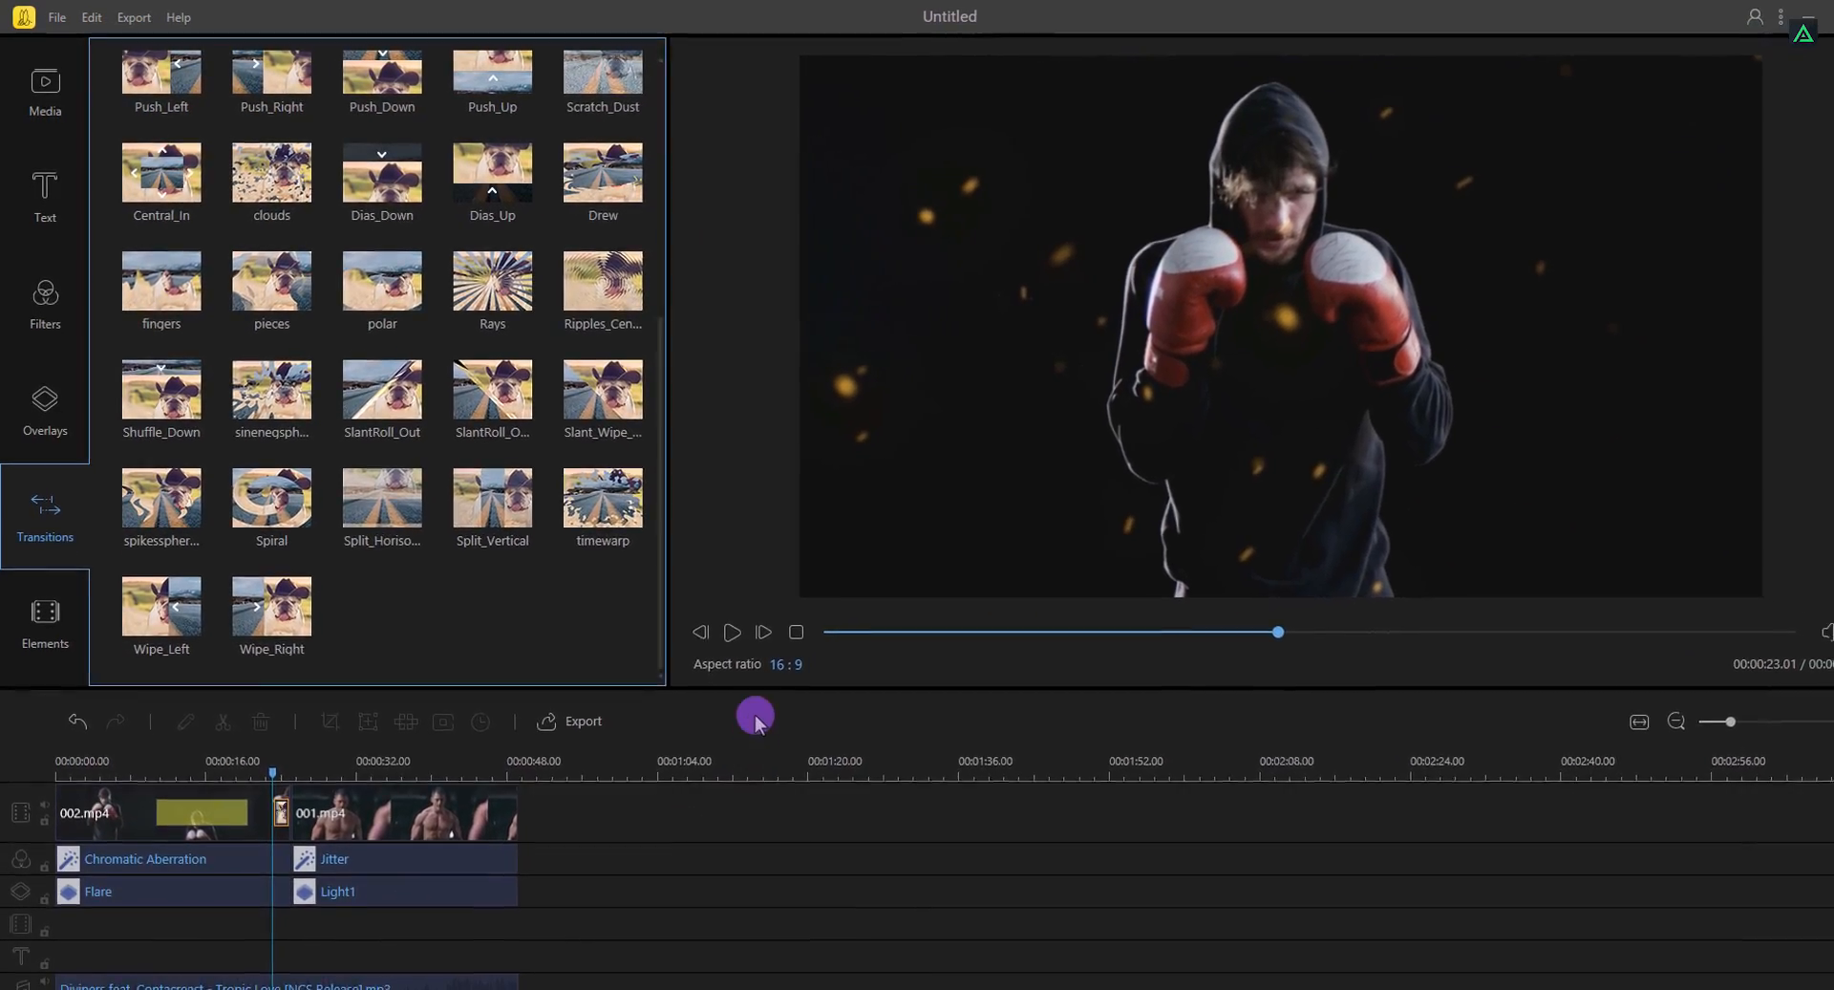
pyautogui.click(732, 632)
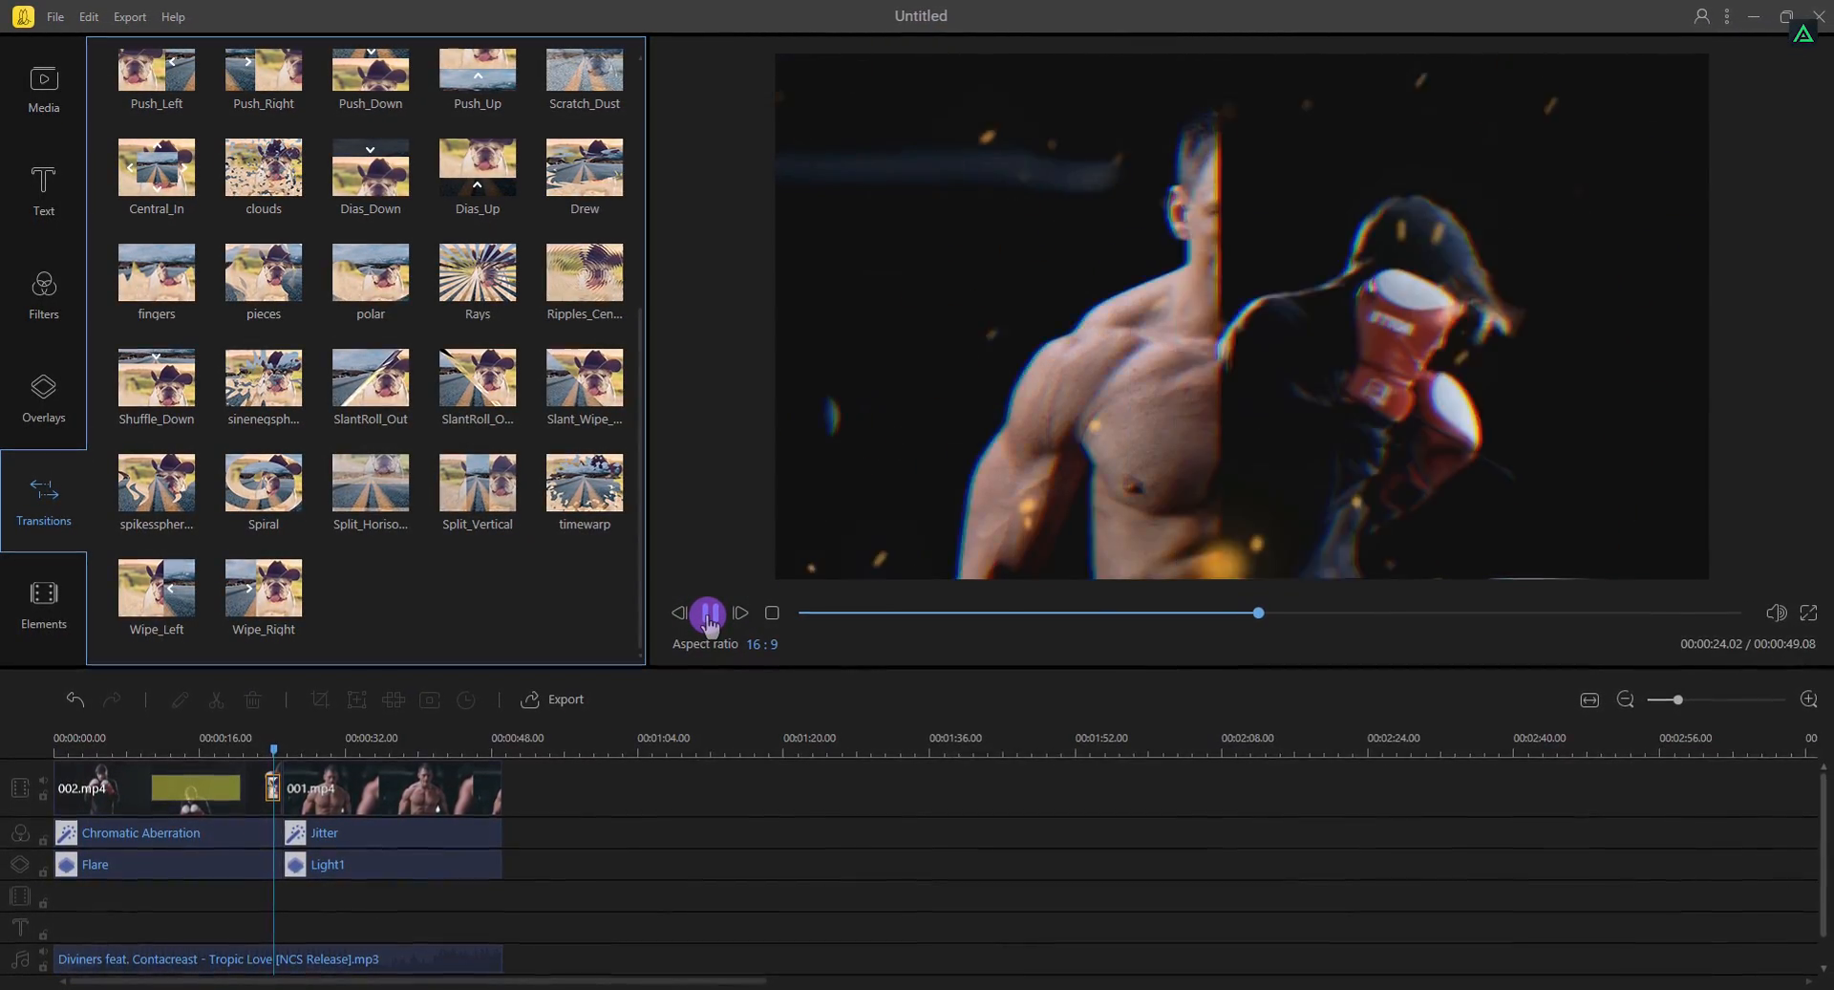
pyautogui.click(707, 611)
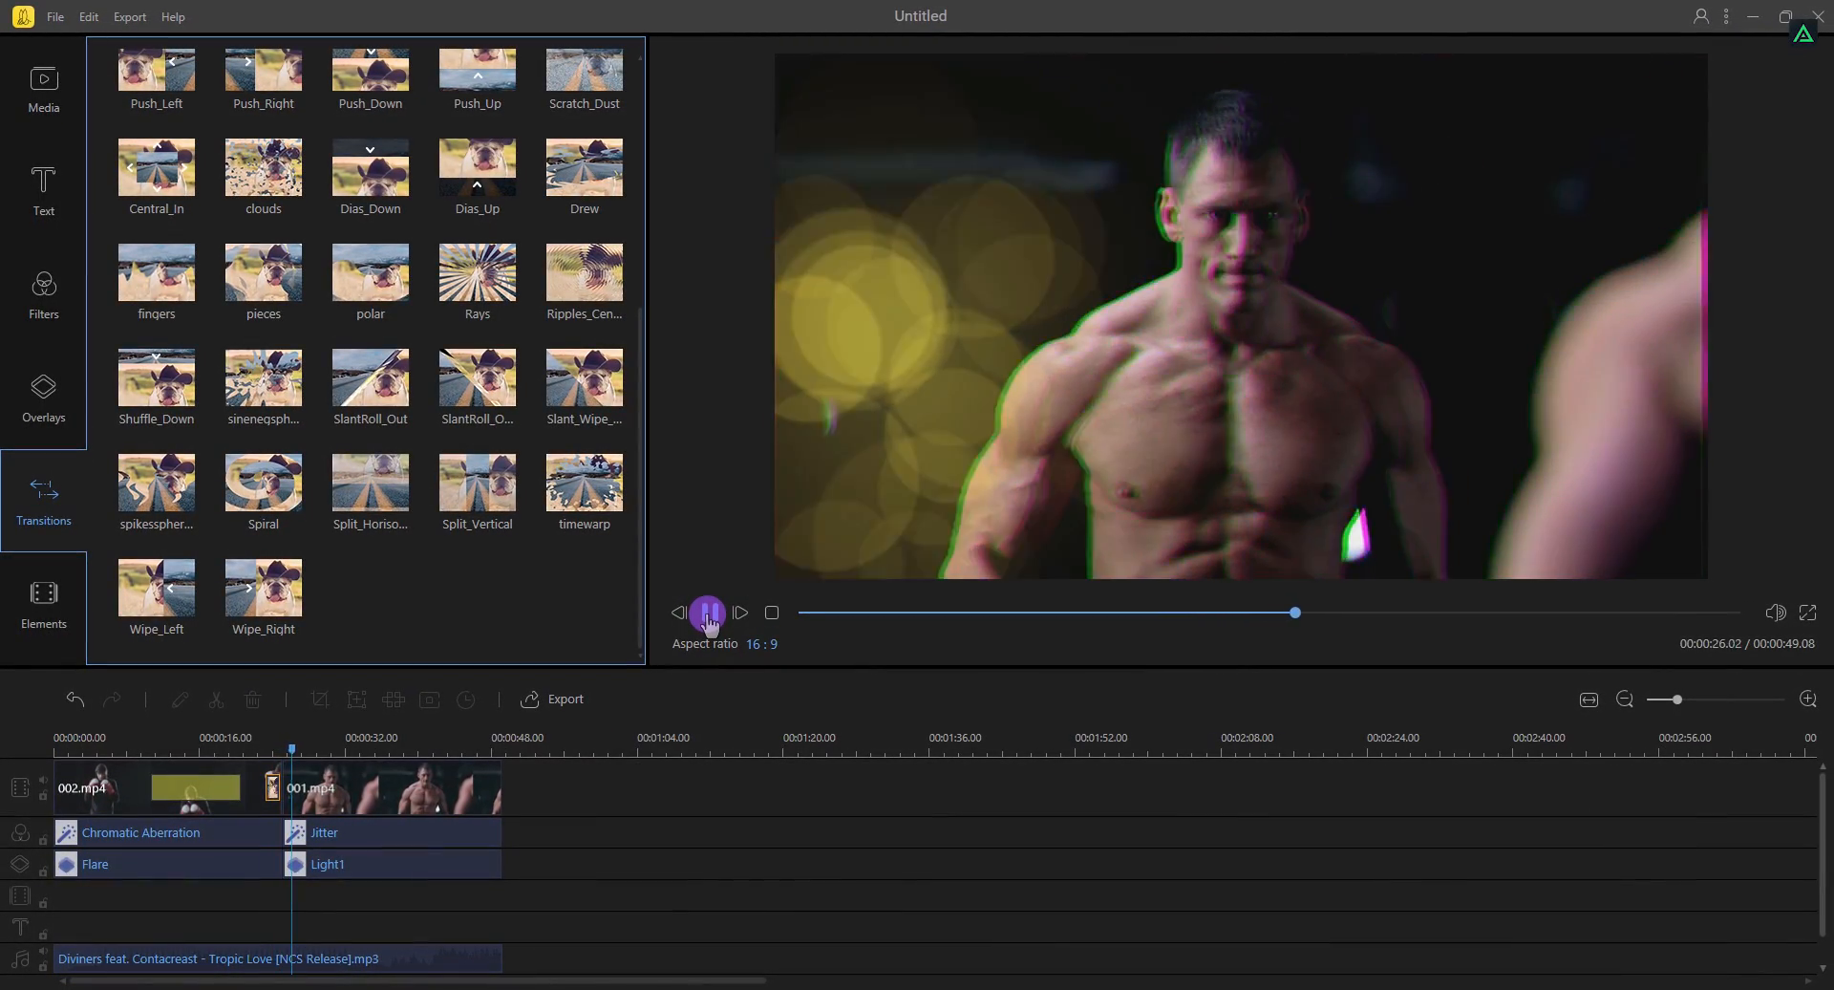
pyautogui.click(707, 611)
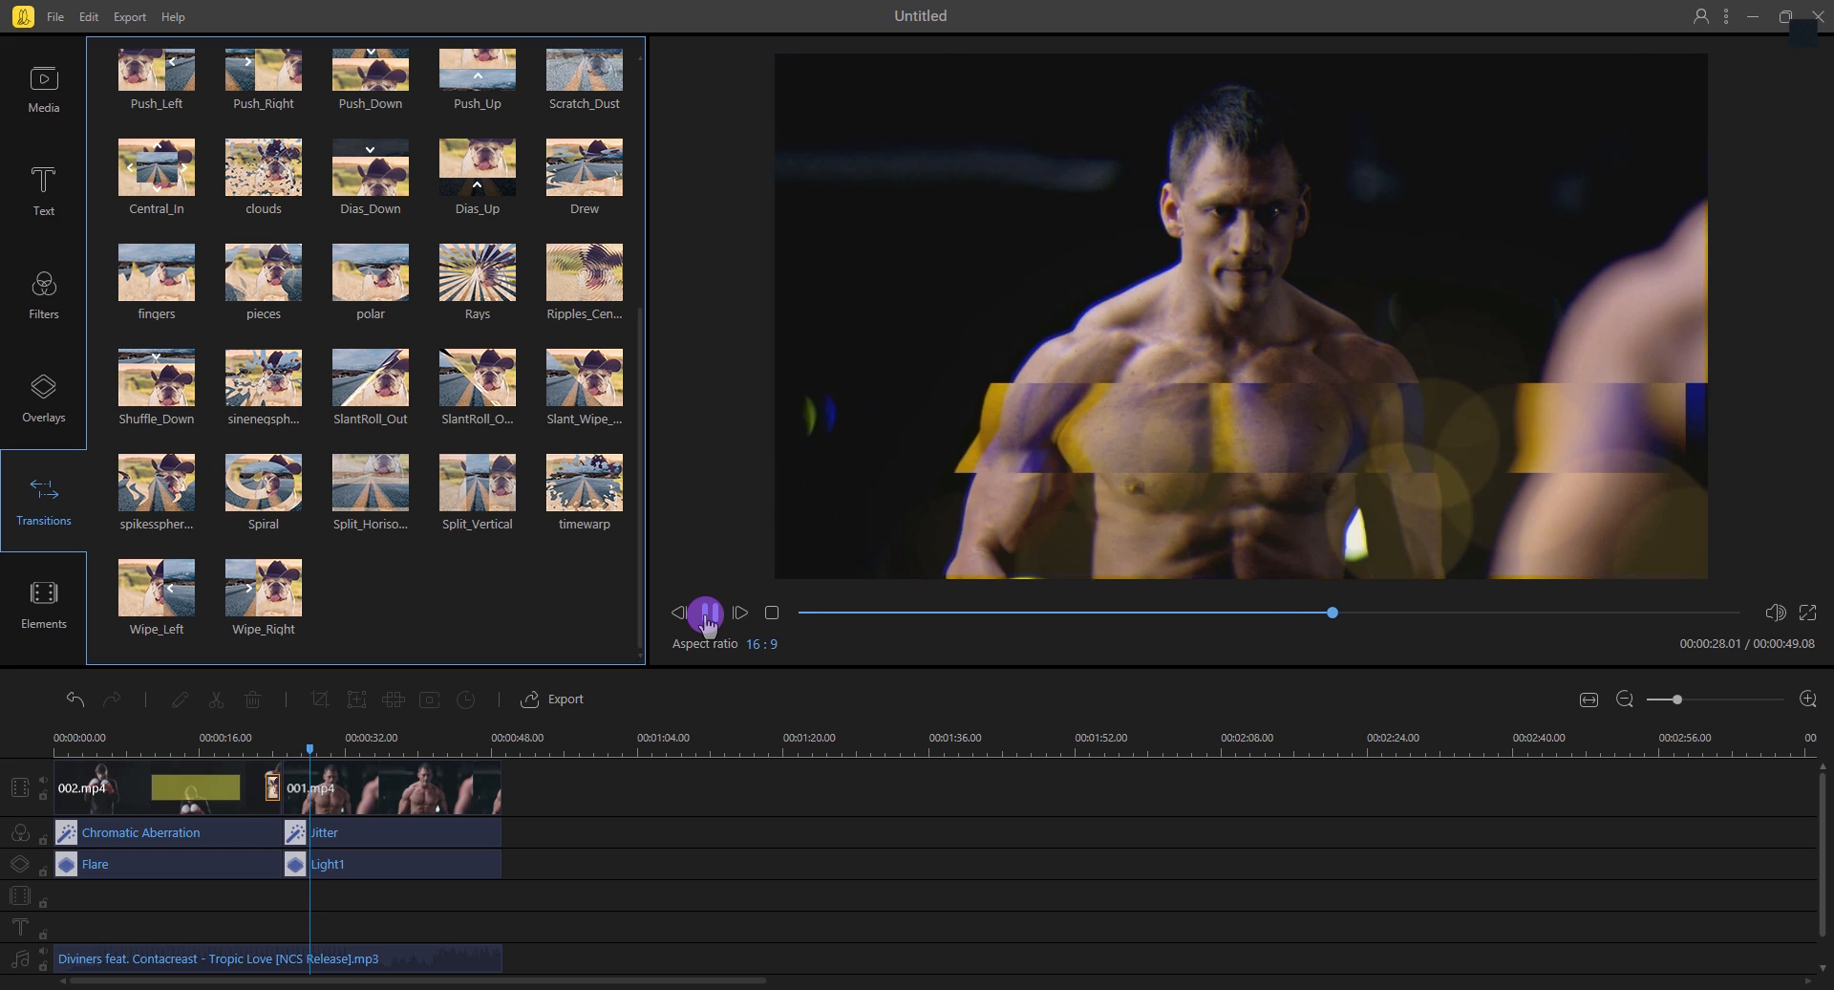
pyautogui.click(703, 612)
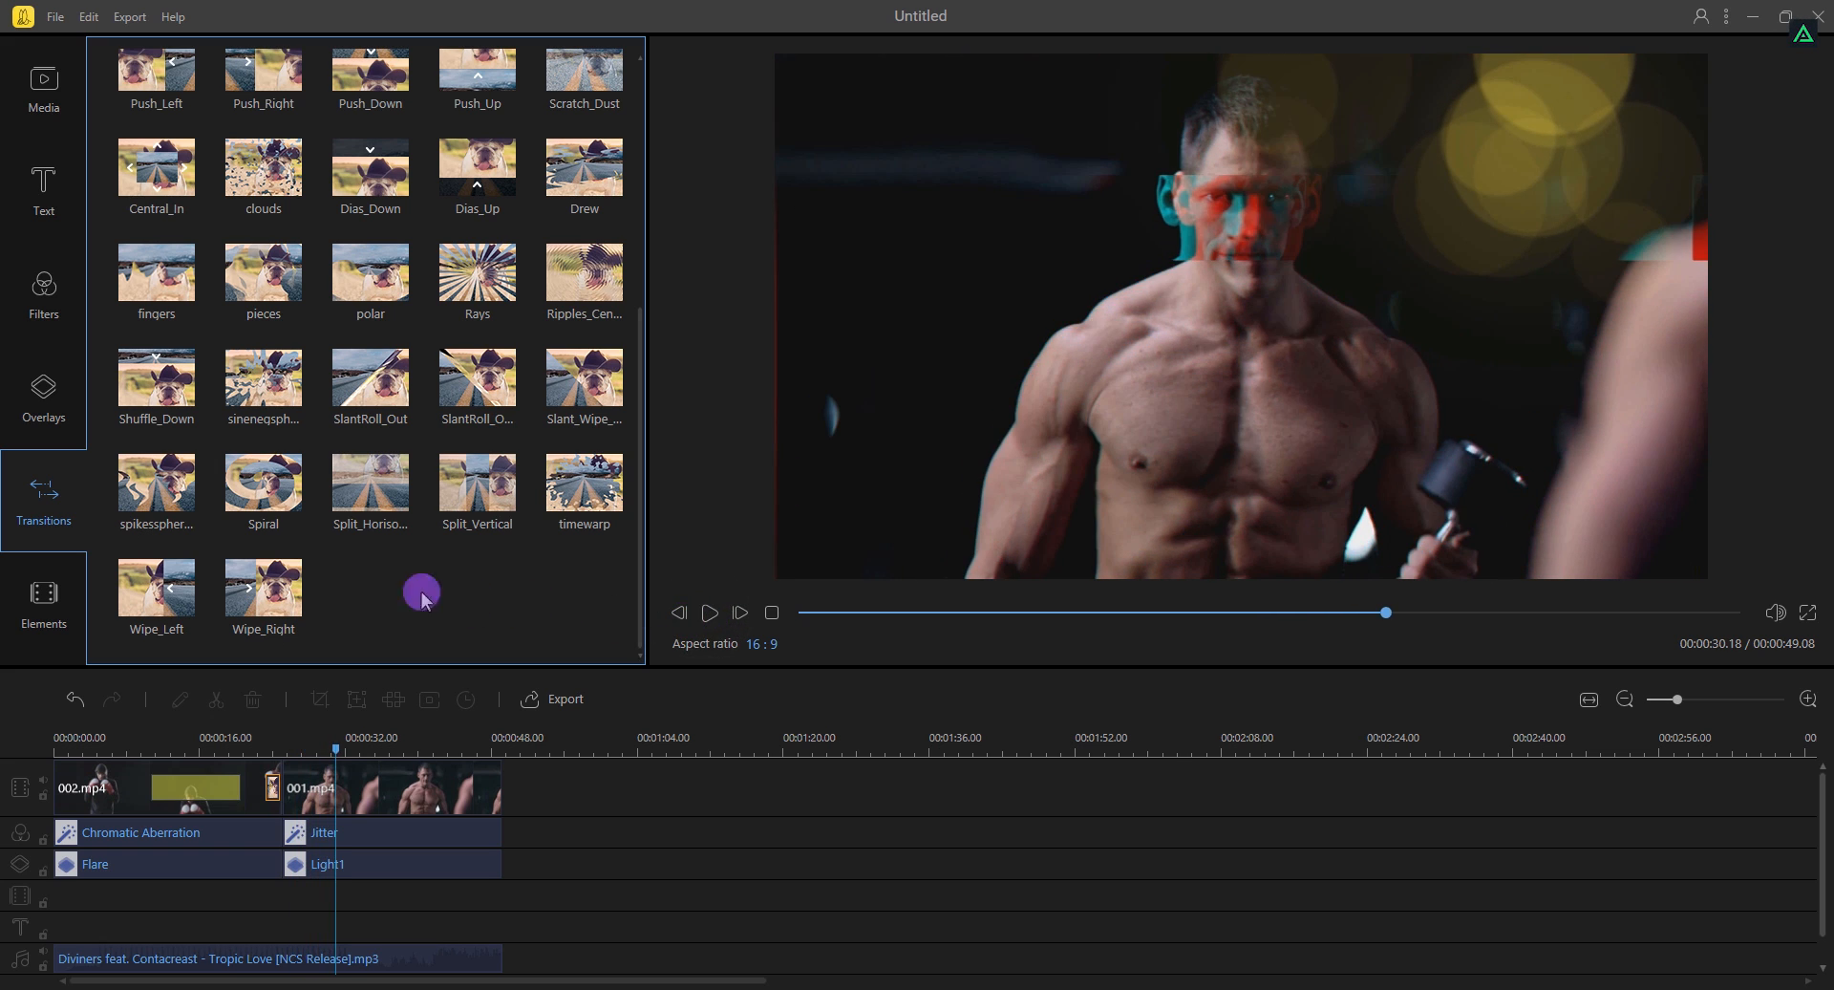
# Place the 'blank' text template onto the text track from the templates collection
pyautogui.click(44, 187)
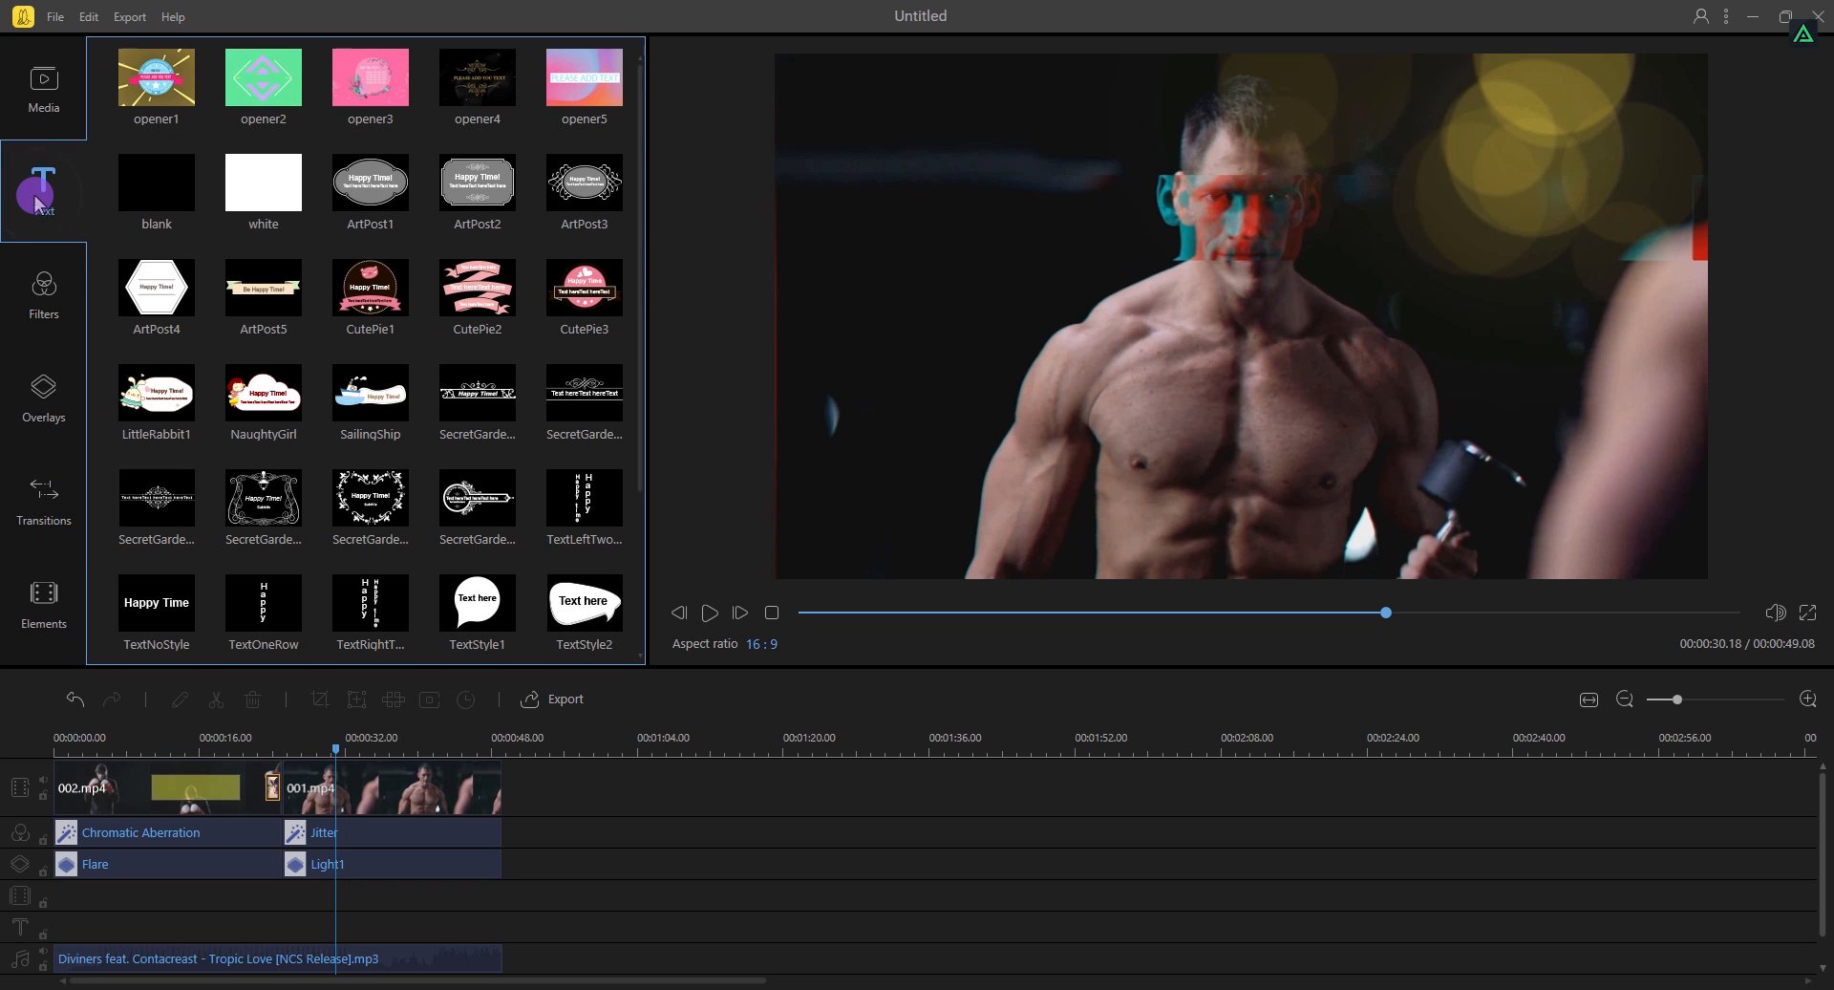
pyautogui.click(44, 187)
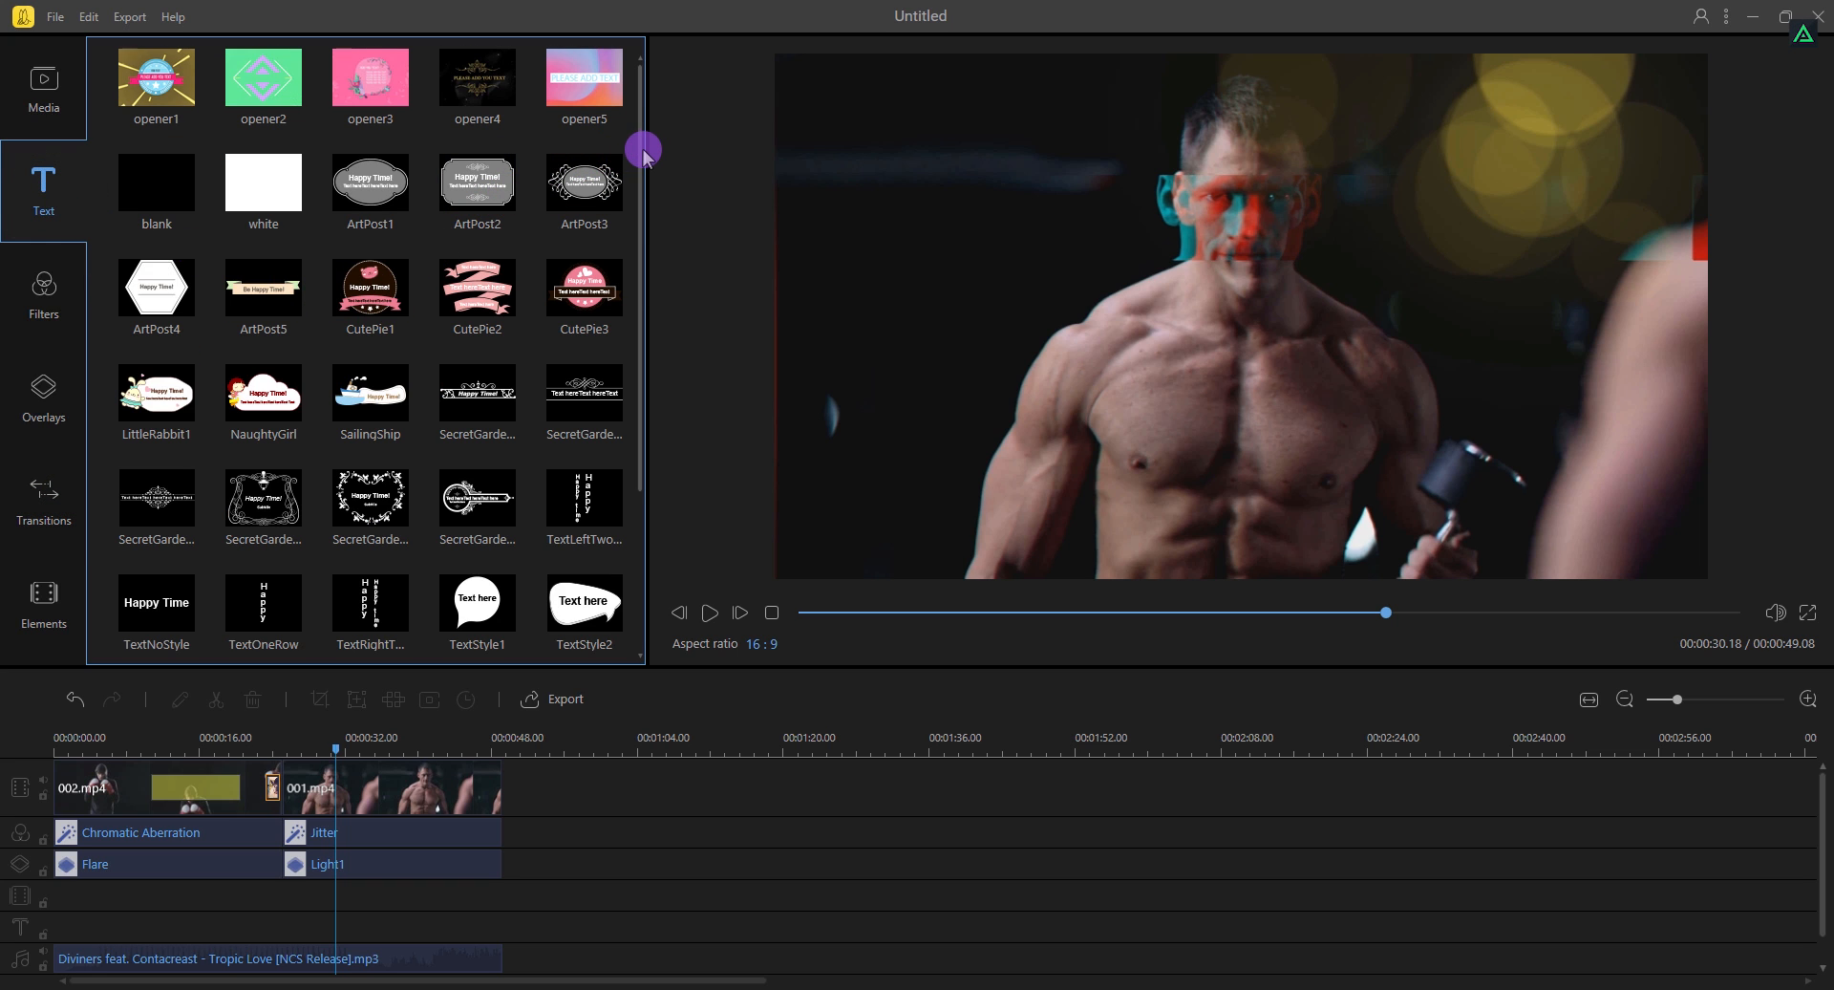
pyautogui.scroll(-3)
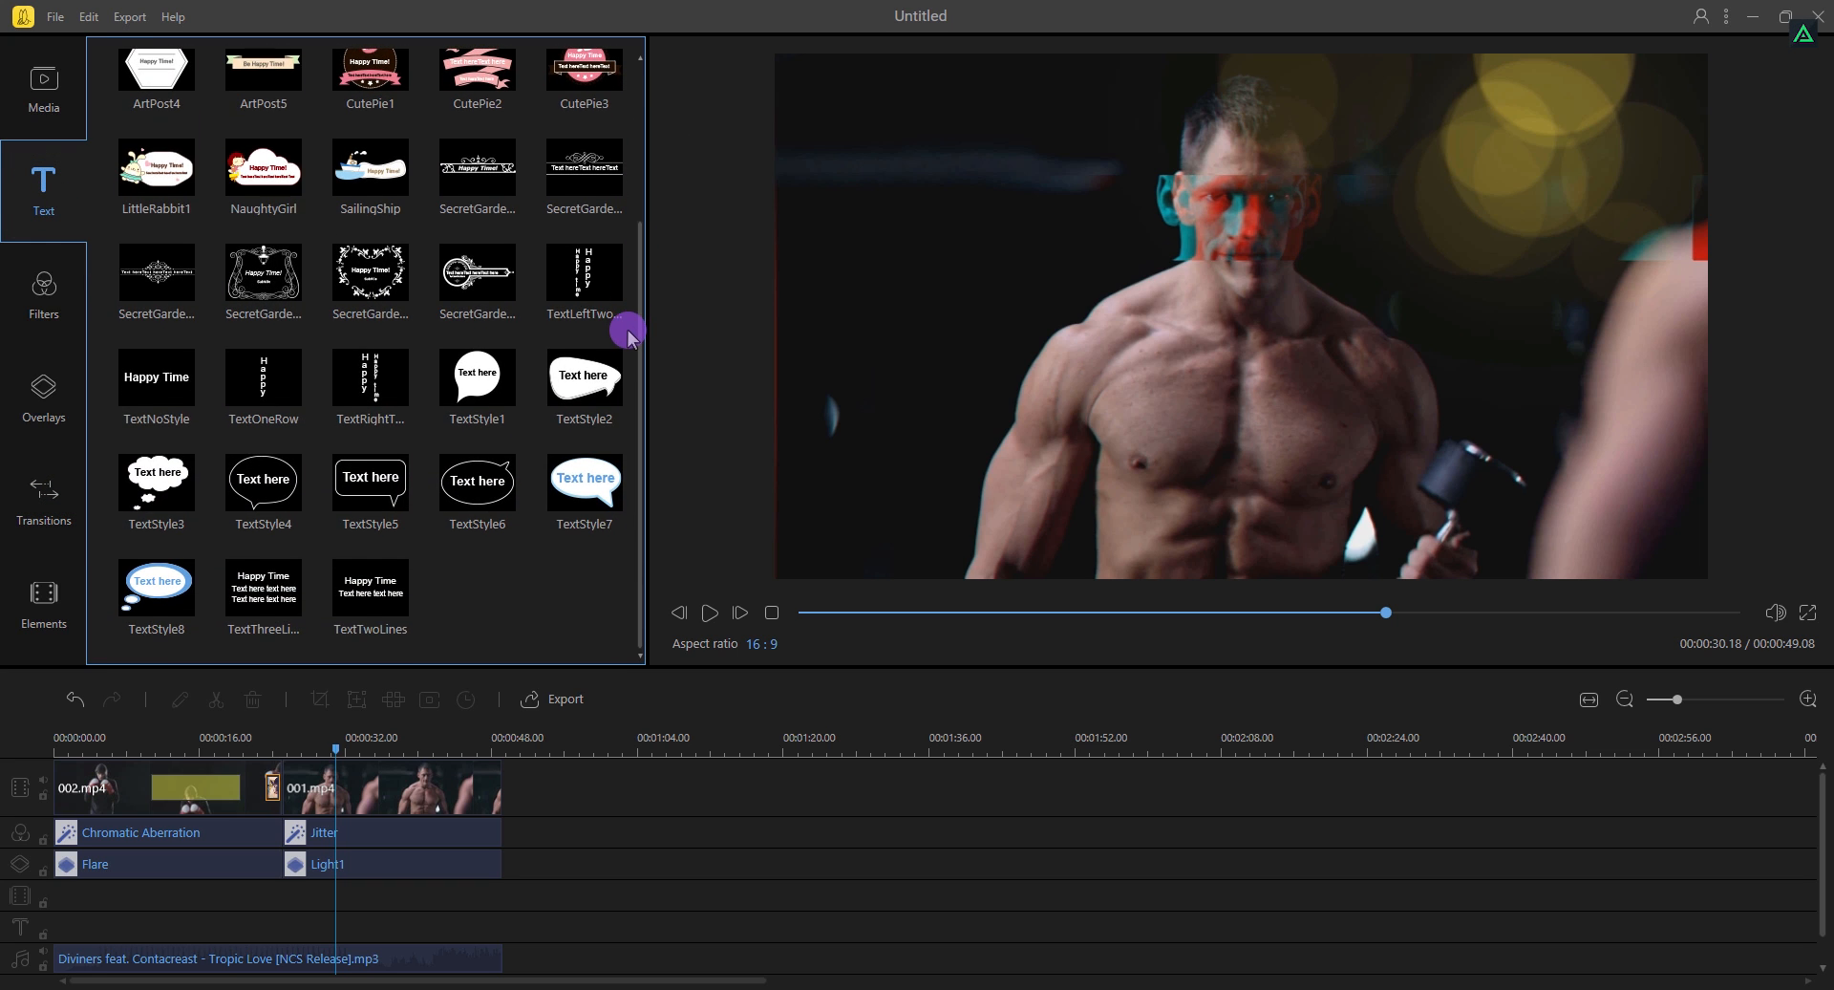
pyautogui.scroll(3)
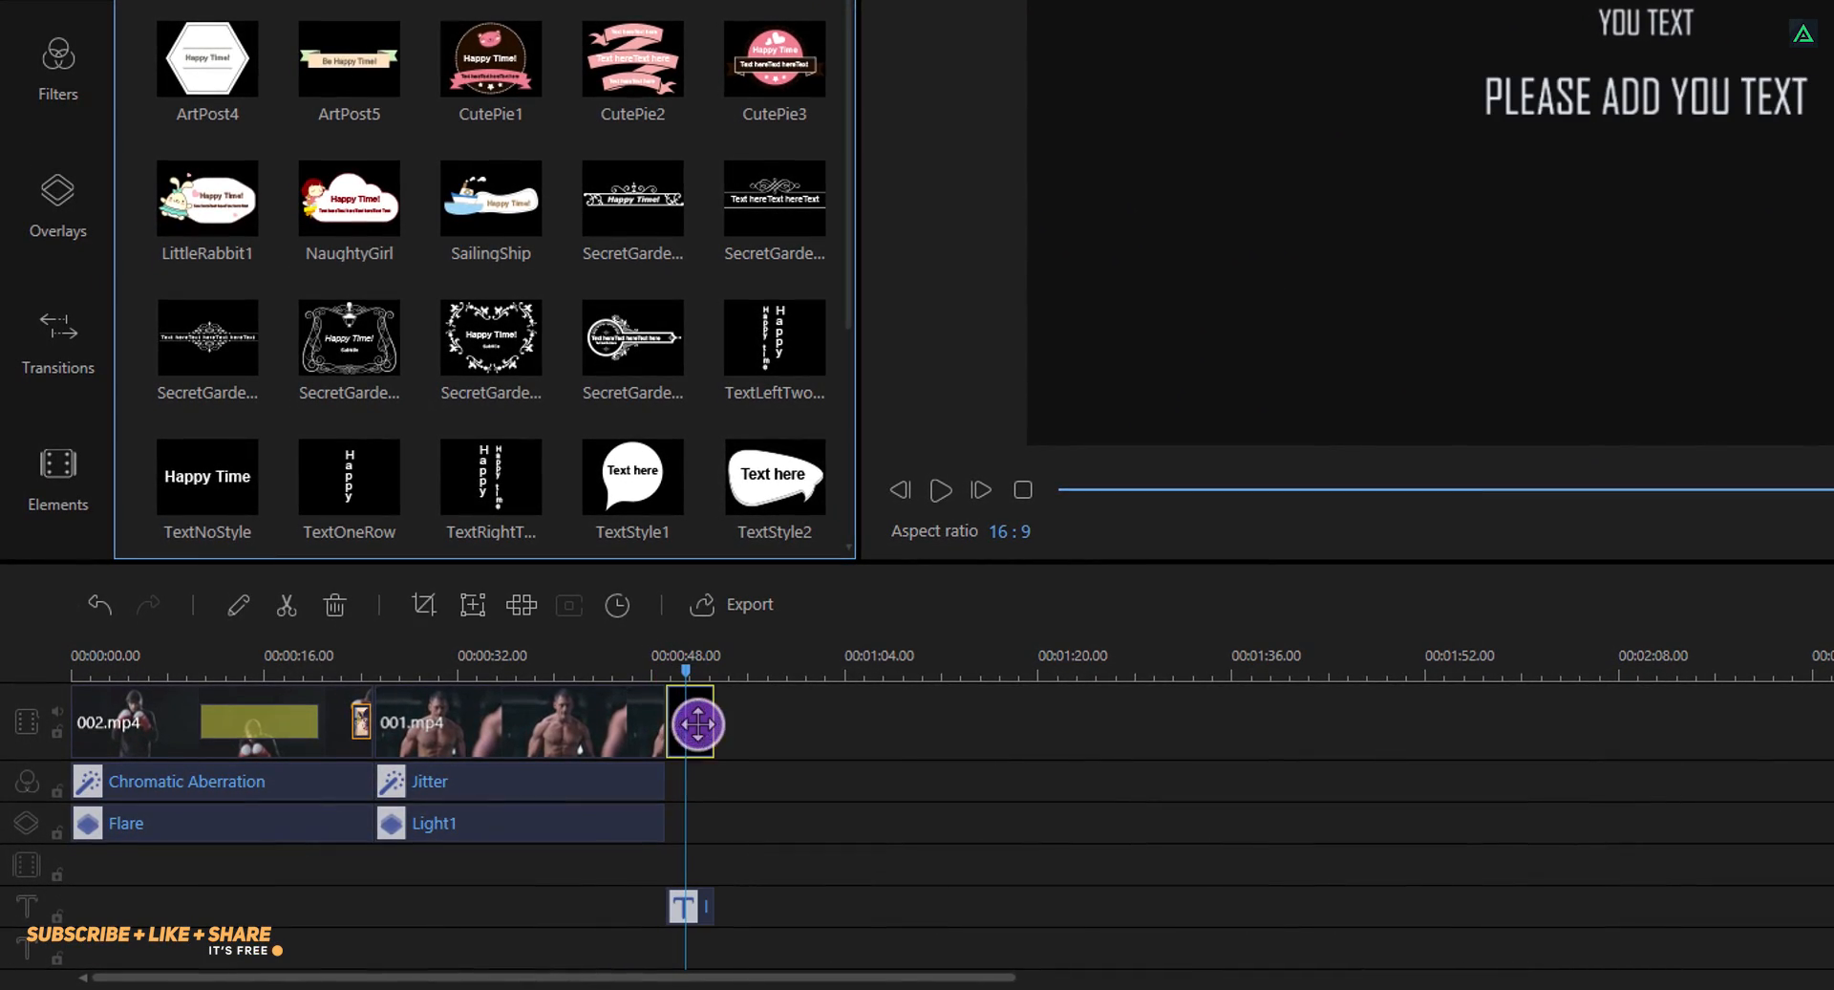
pyautogui.click(696, 722)
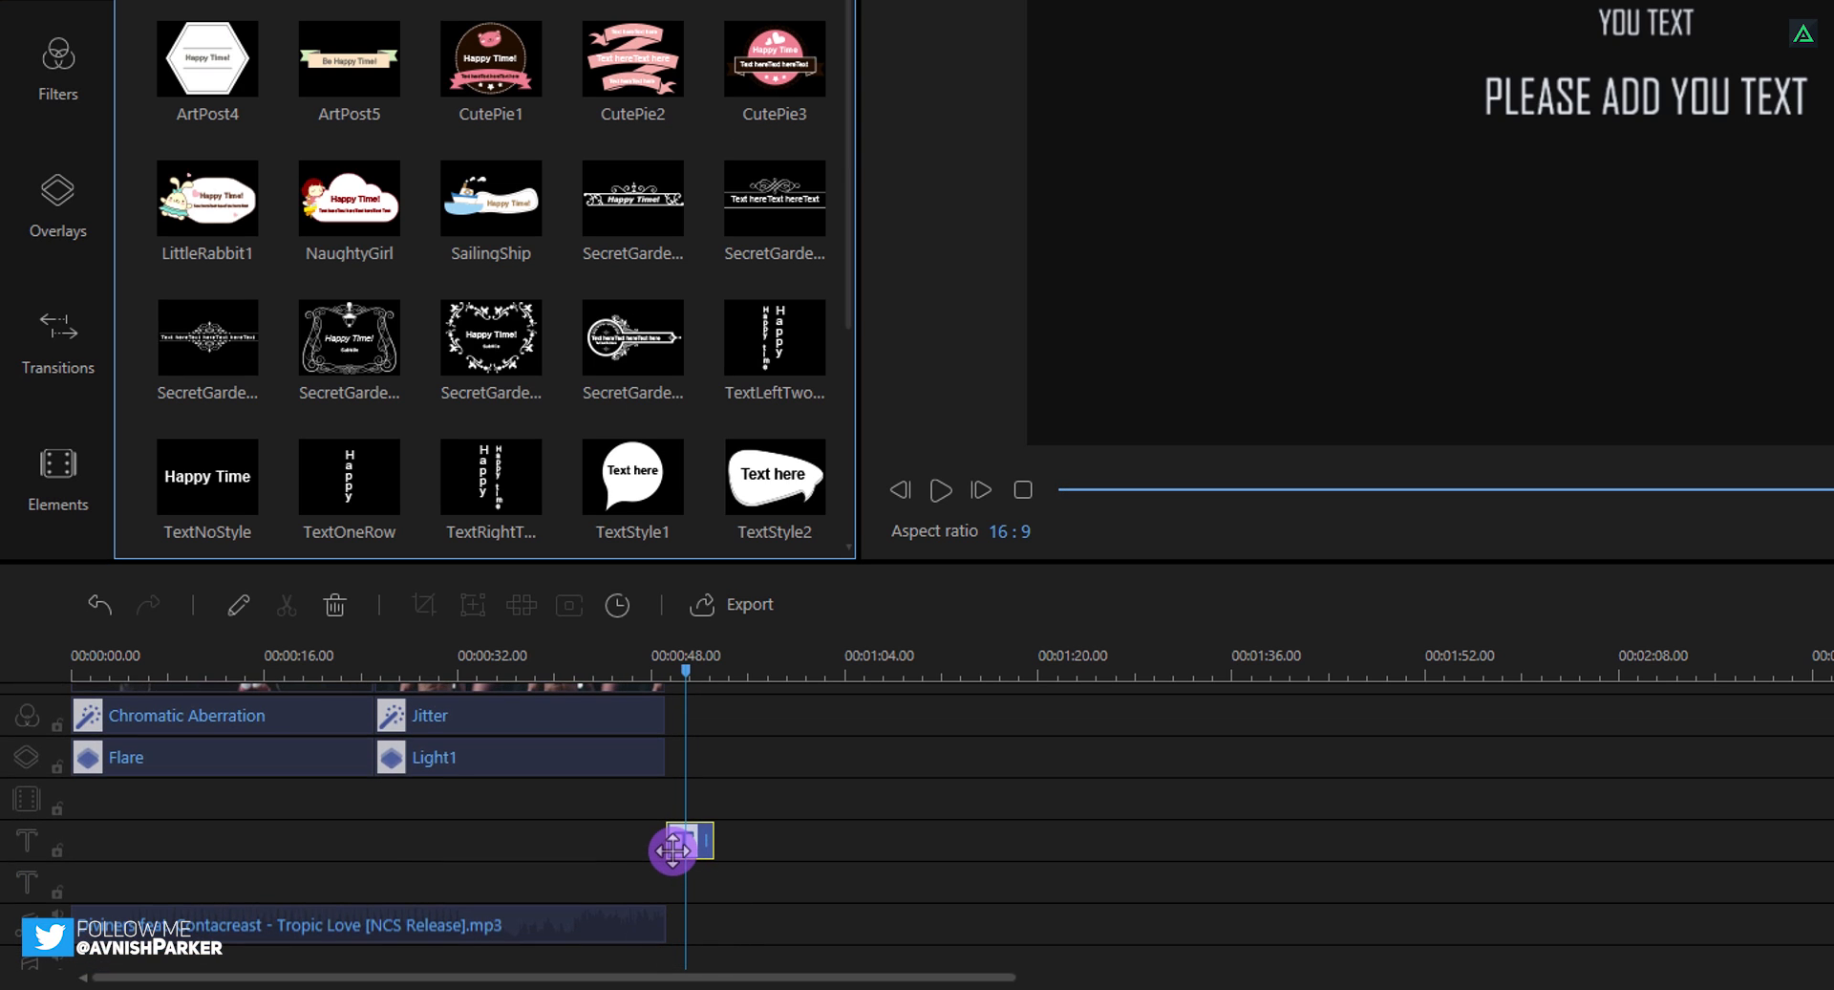
# Move the title clip to 00:00:00 and bring the video's opening into the preview
pyautogui.moveTo(673, 841); pyautogui.dragTo(183, 825)
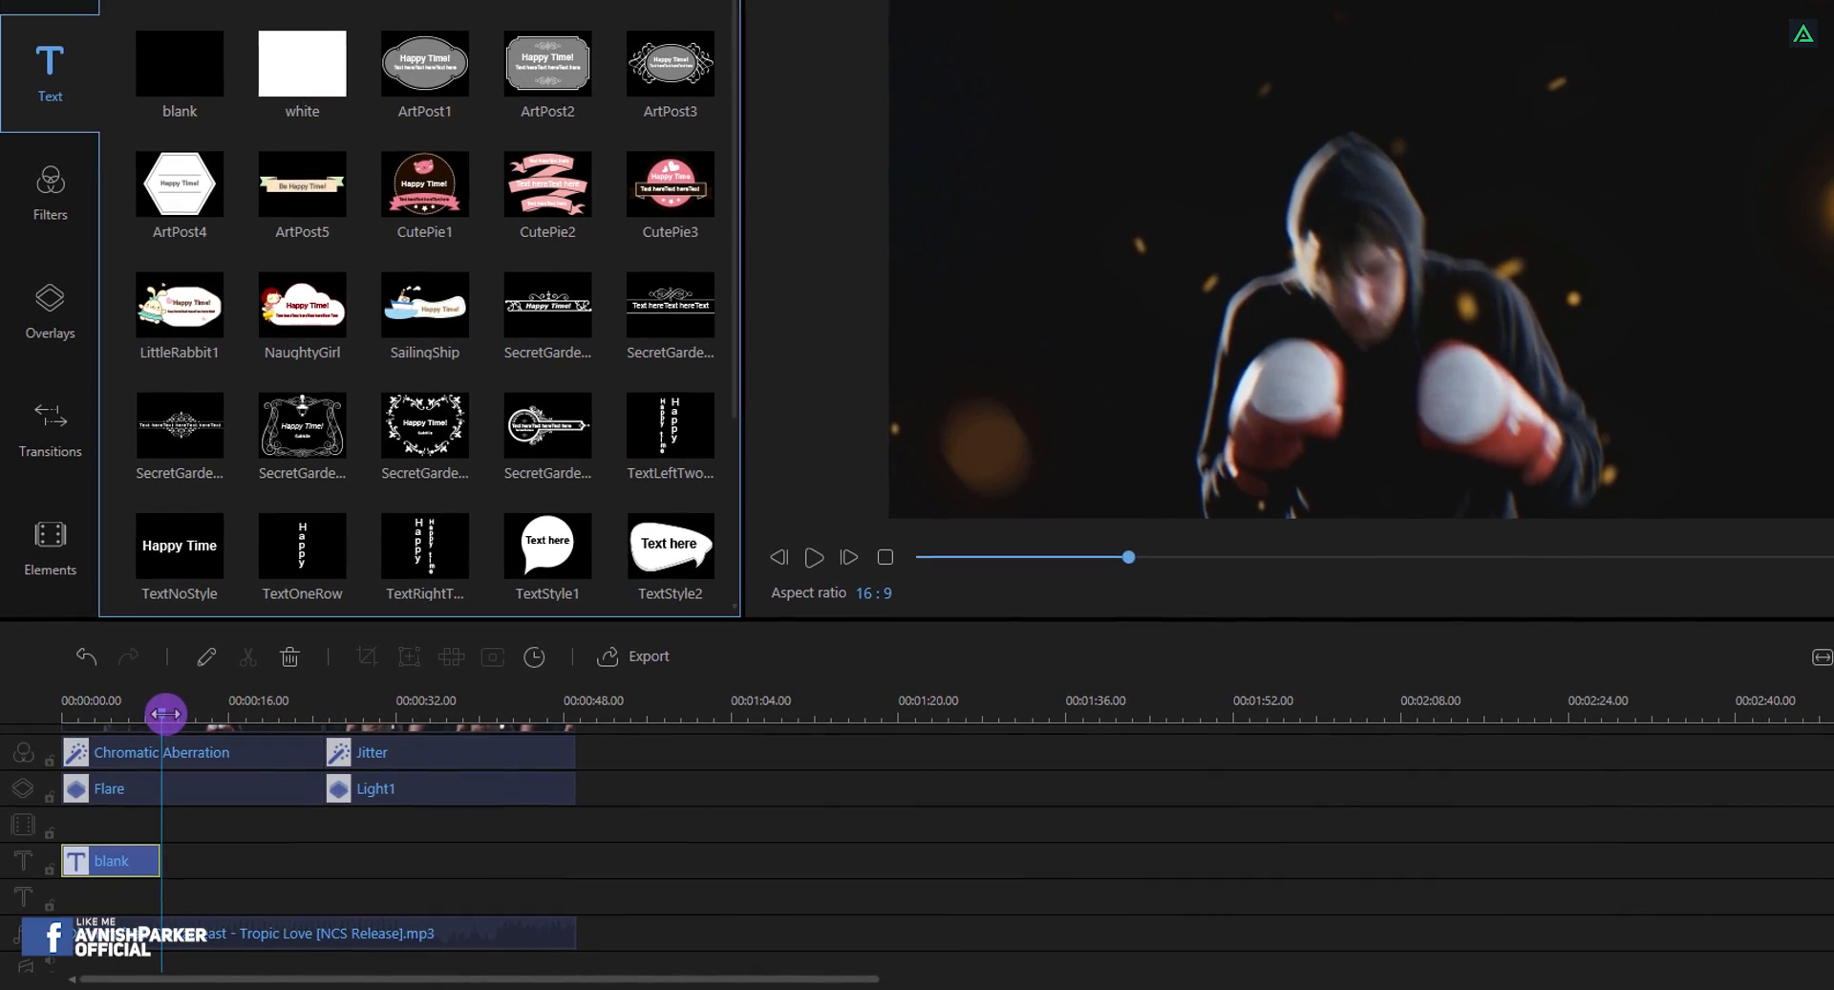
pyautogui.moveTo(165, 712); pyautogui.dragTo(107, 713)
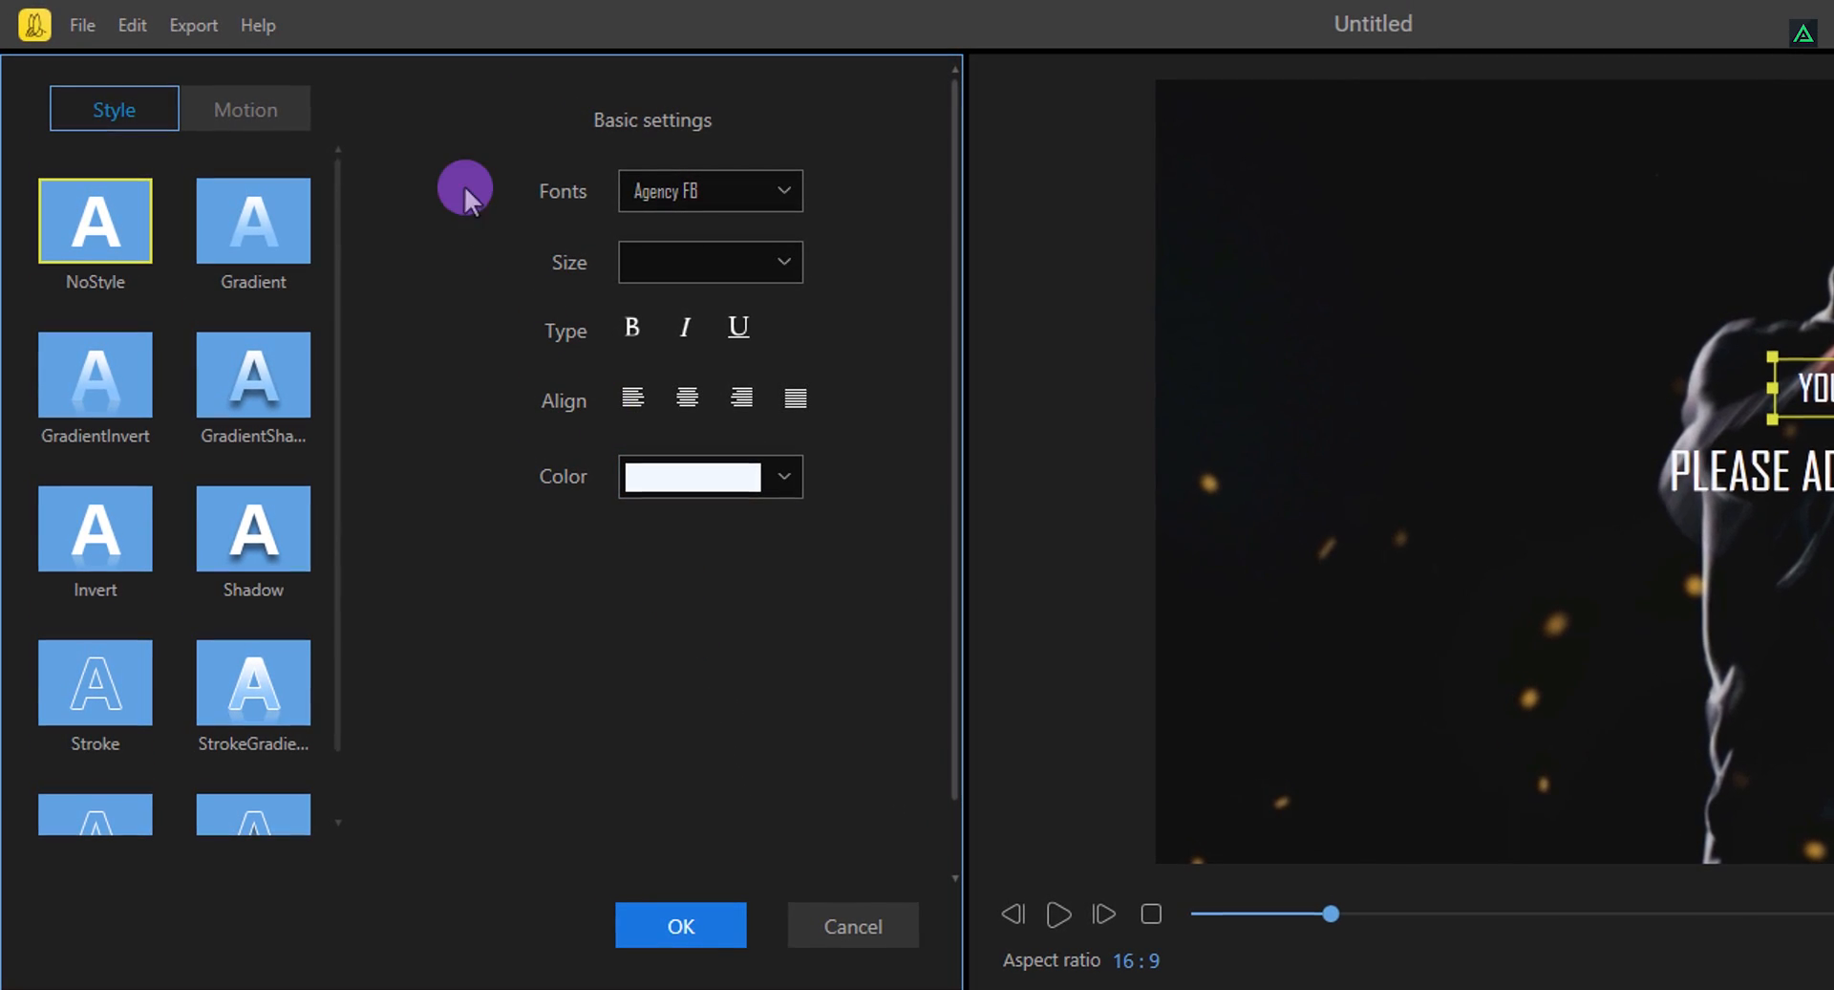
# Make the title read THE BOXING MAN ACTOR and colour it yellow
pyautogui.click(245, 109)
pyautogui.write('Power G')
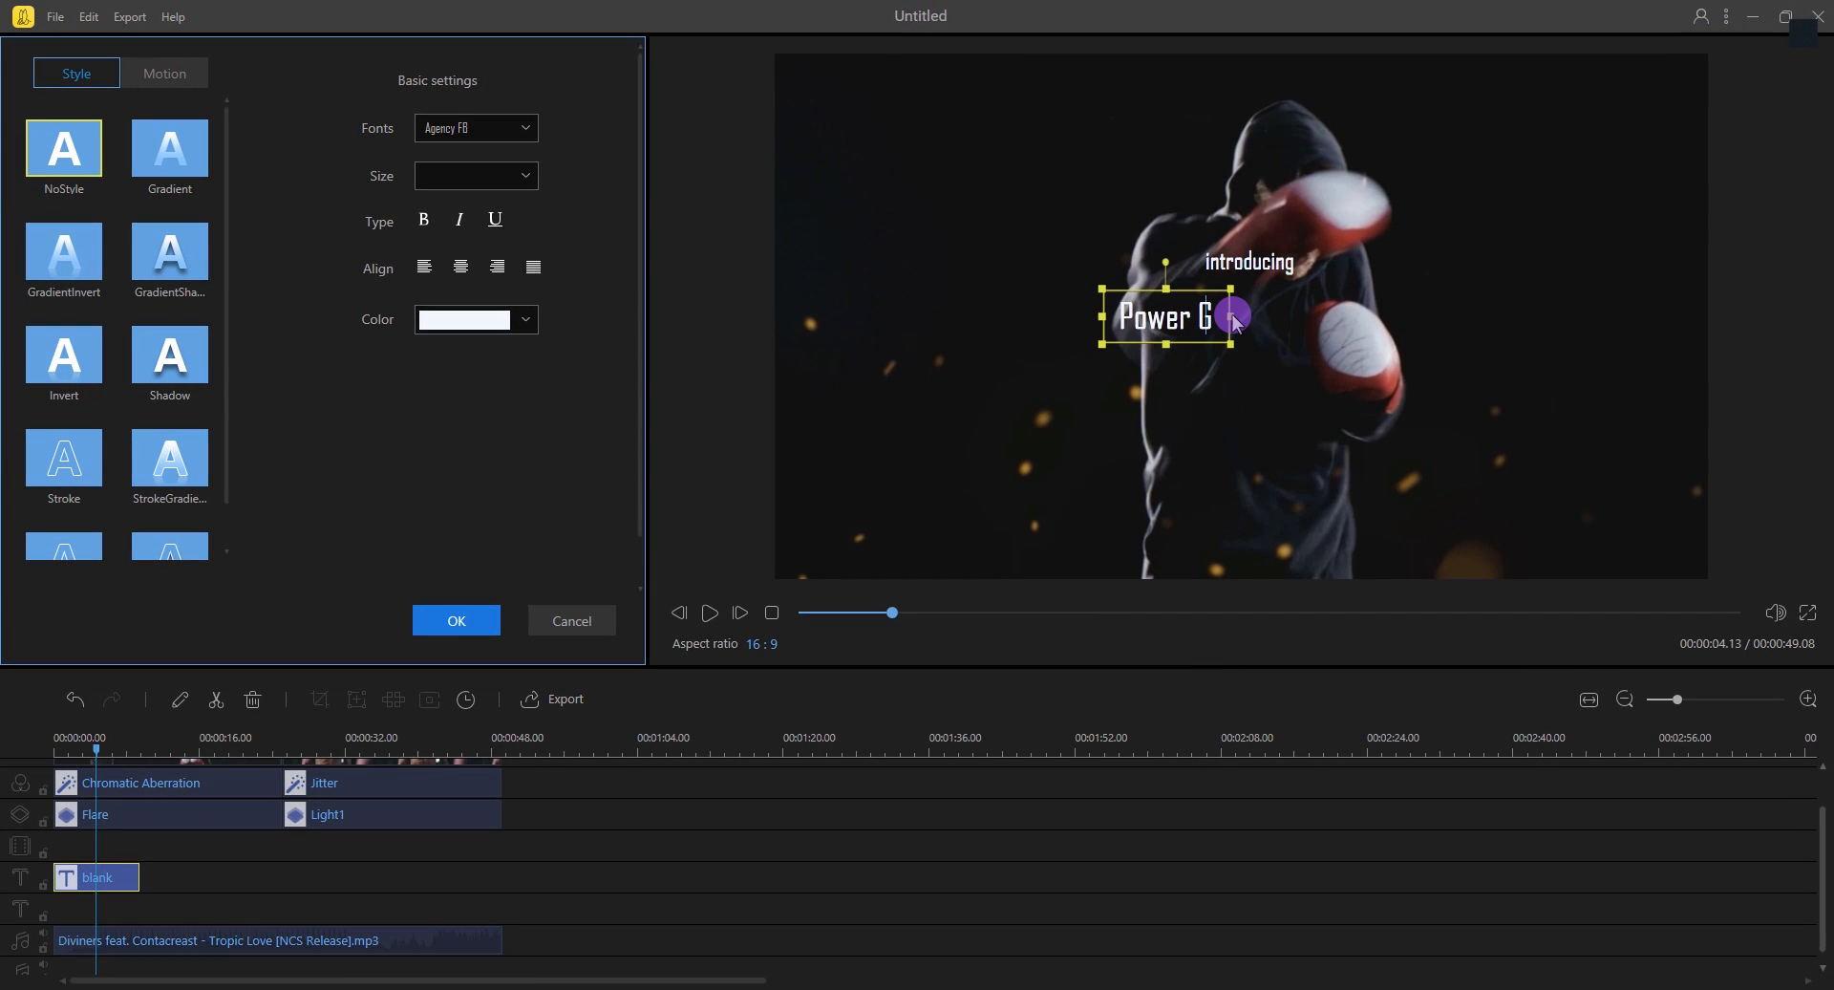
pyautogui.write('THE BOXING MAN ACTOR')
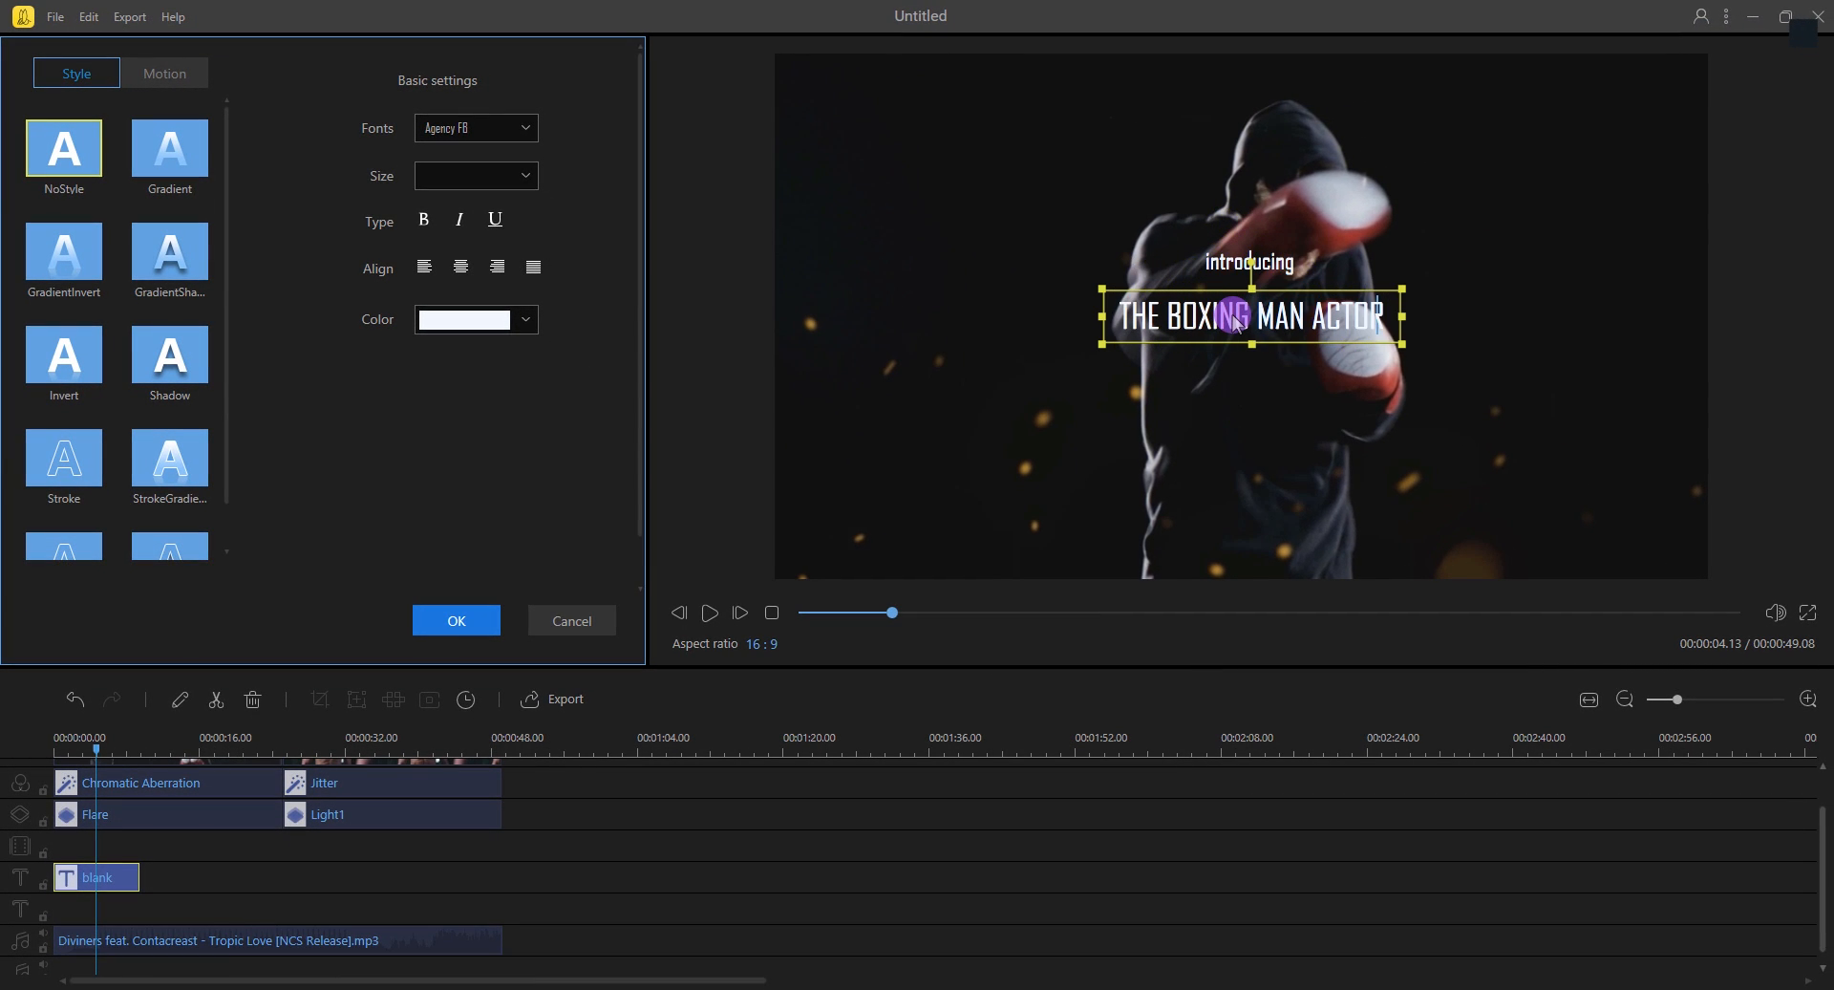
pyautogui.click(464, 319)
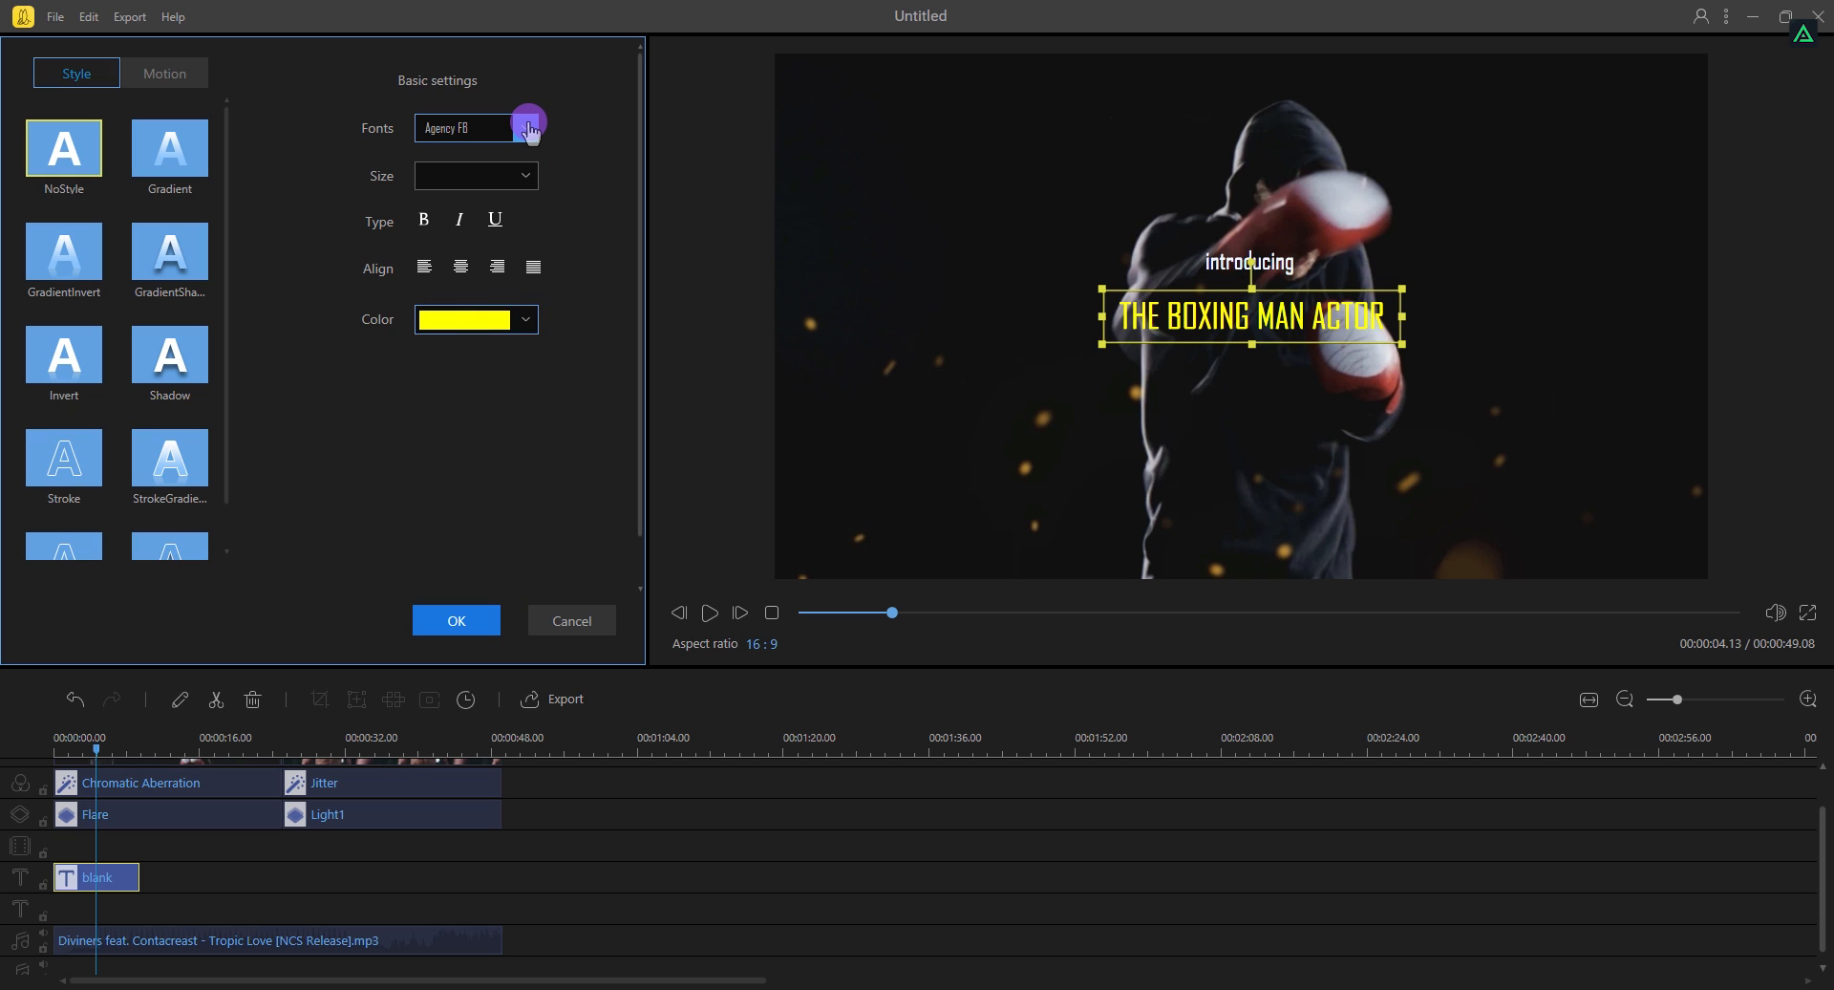
# Try ZEBULON, settle on the ADAMGORRY-LIGHTS font, and confirm the title changes
pyautogui.click(526, 128)
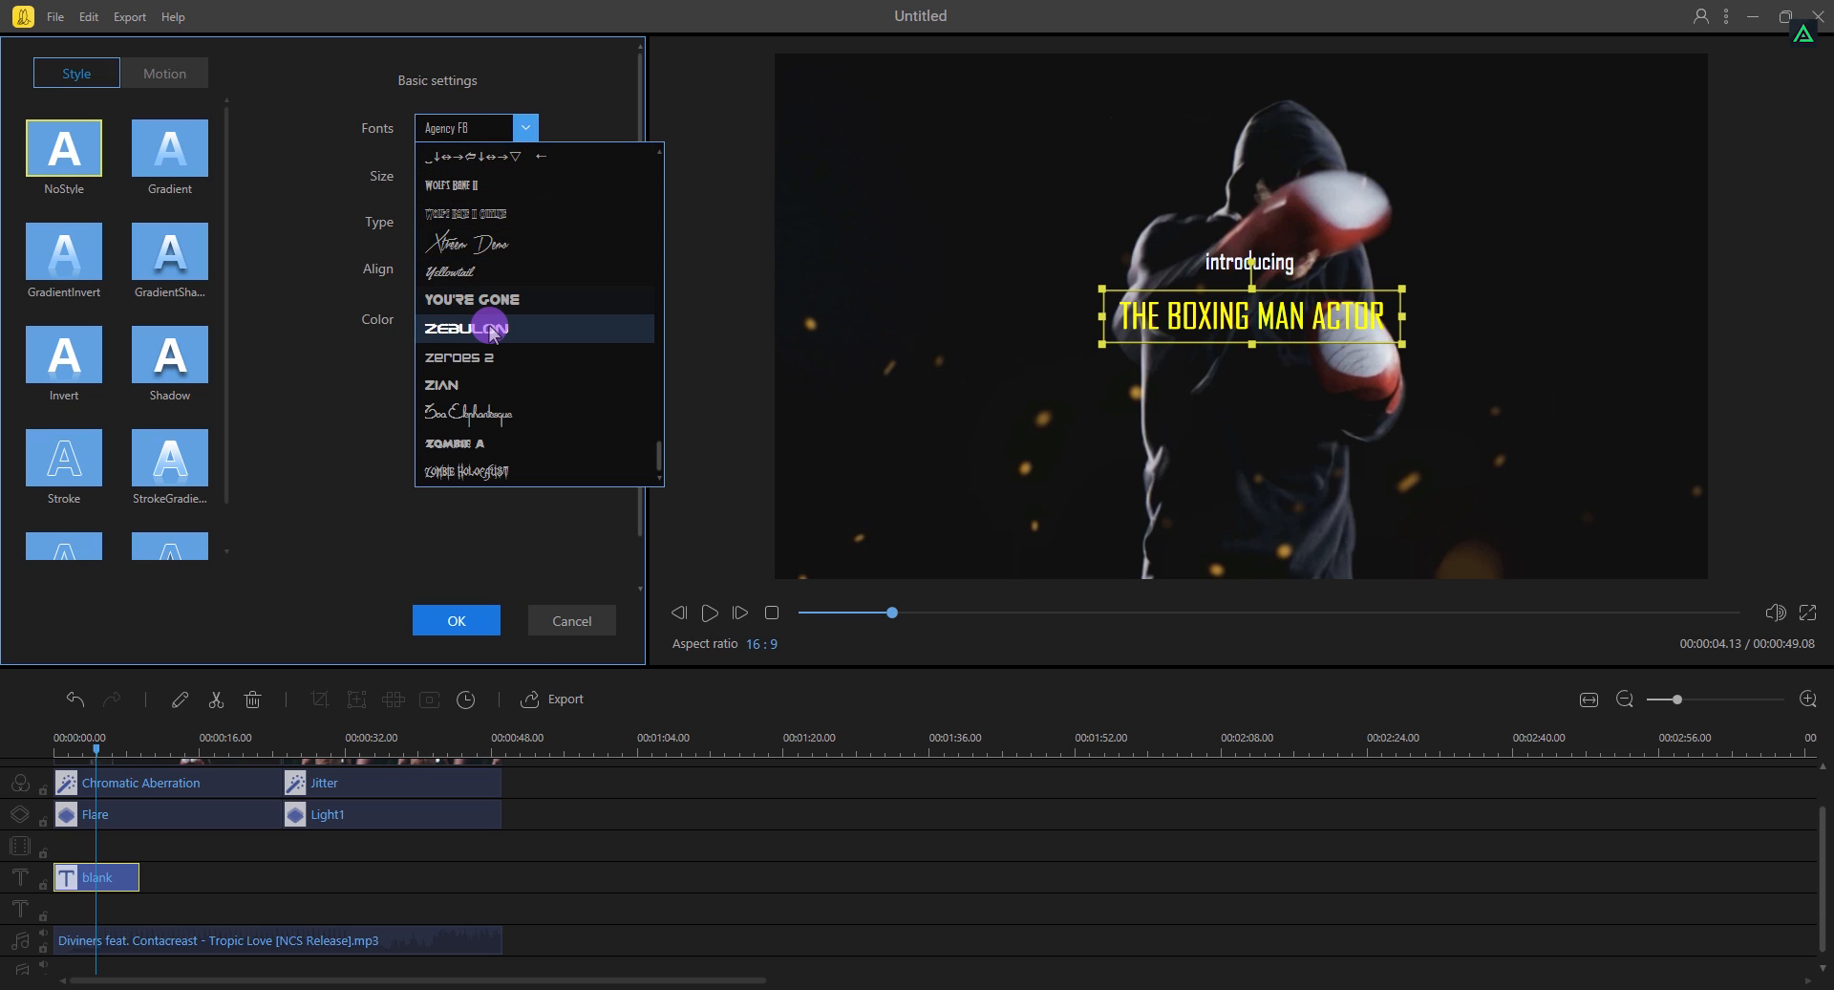
pyautogui.click(460, 327)
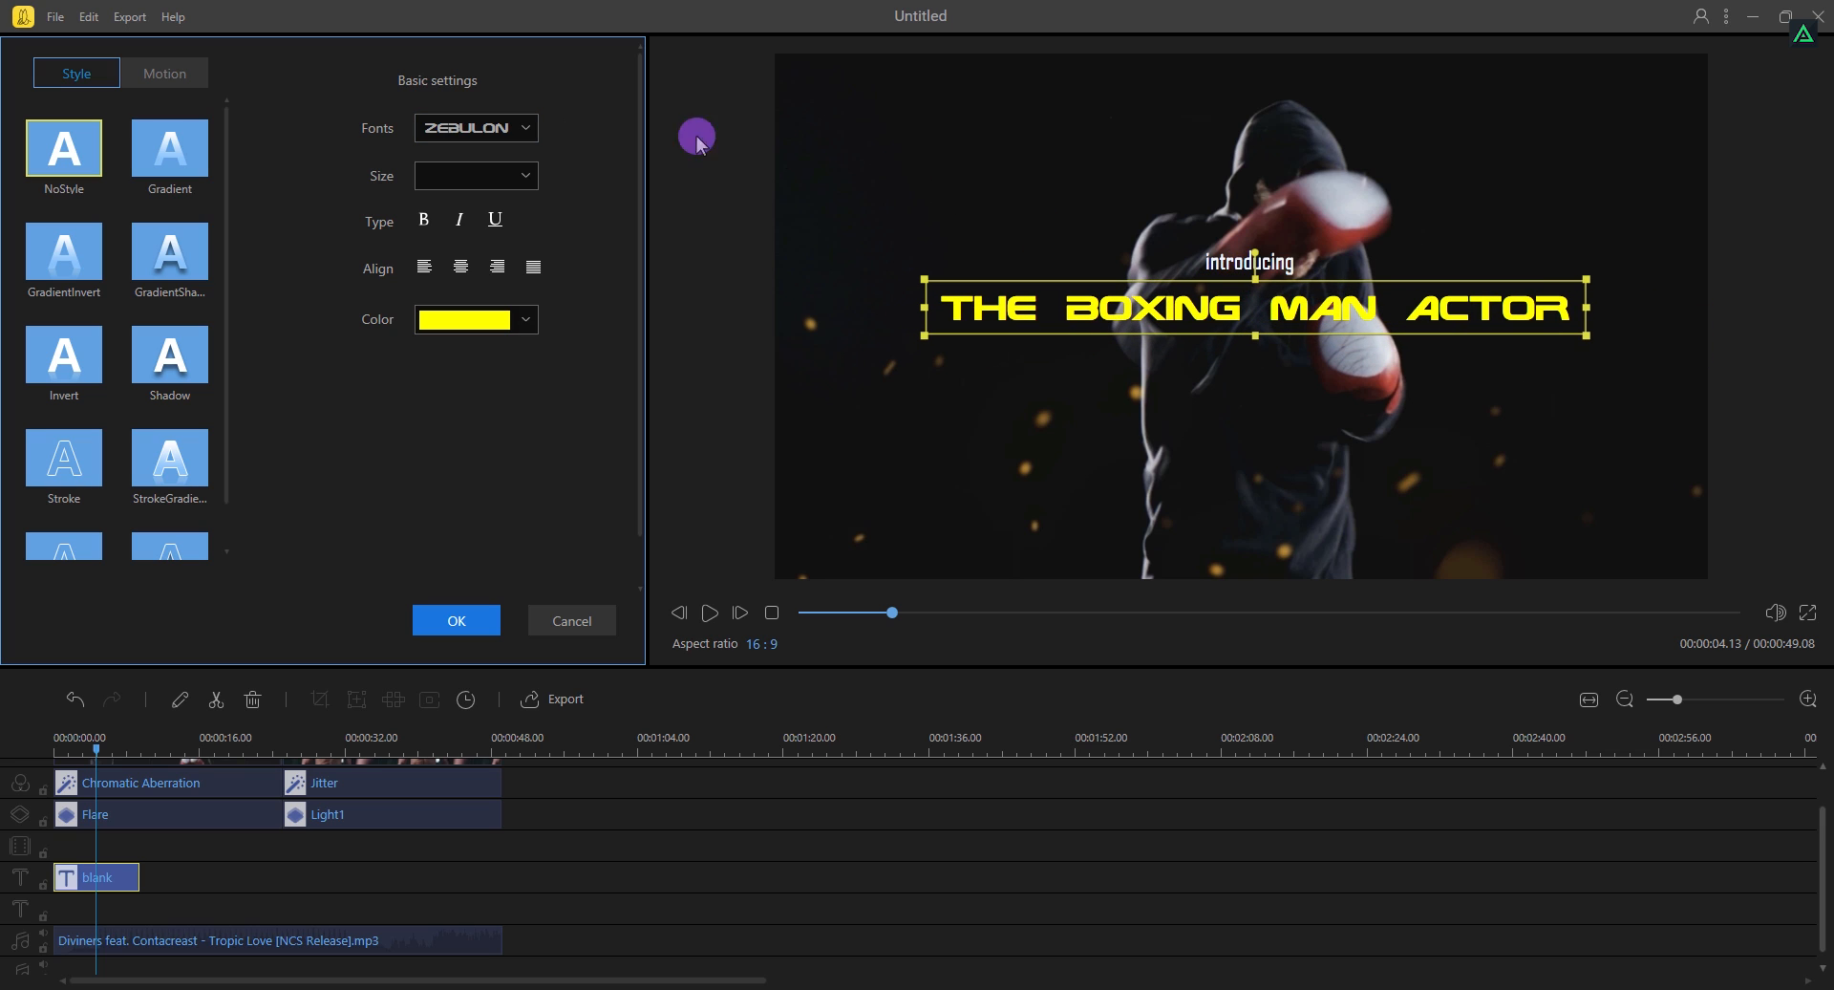
pyautogui.click(476, 128)
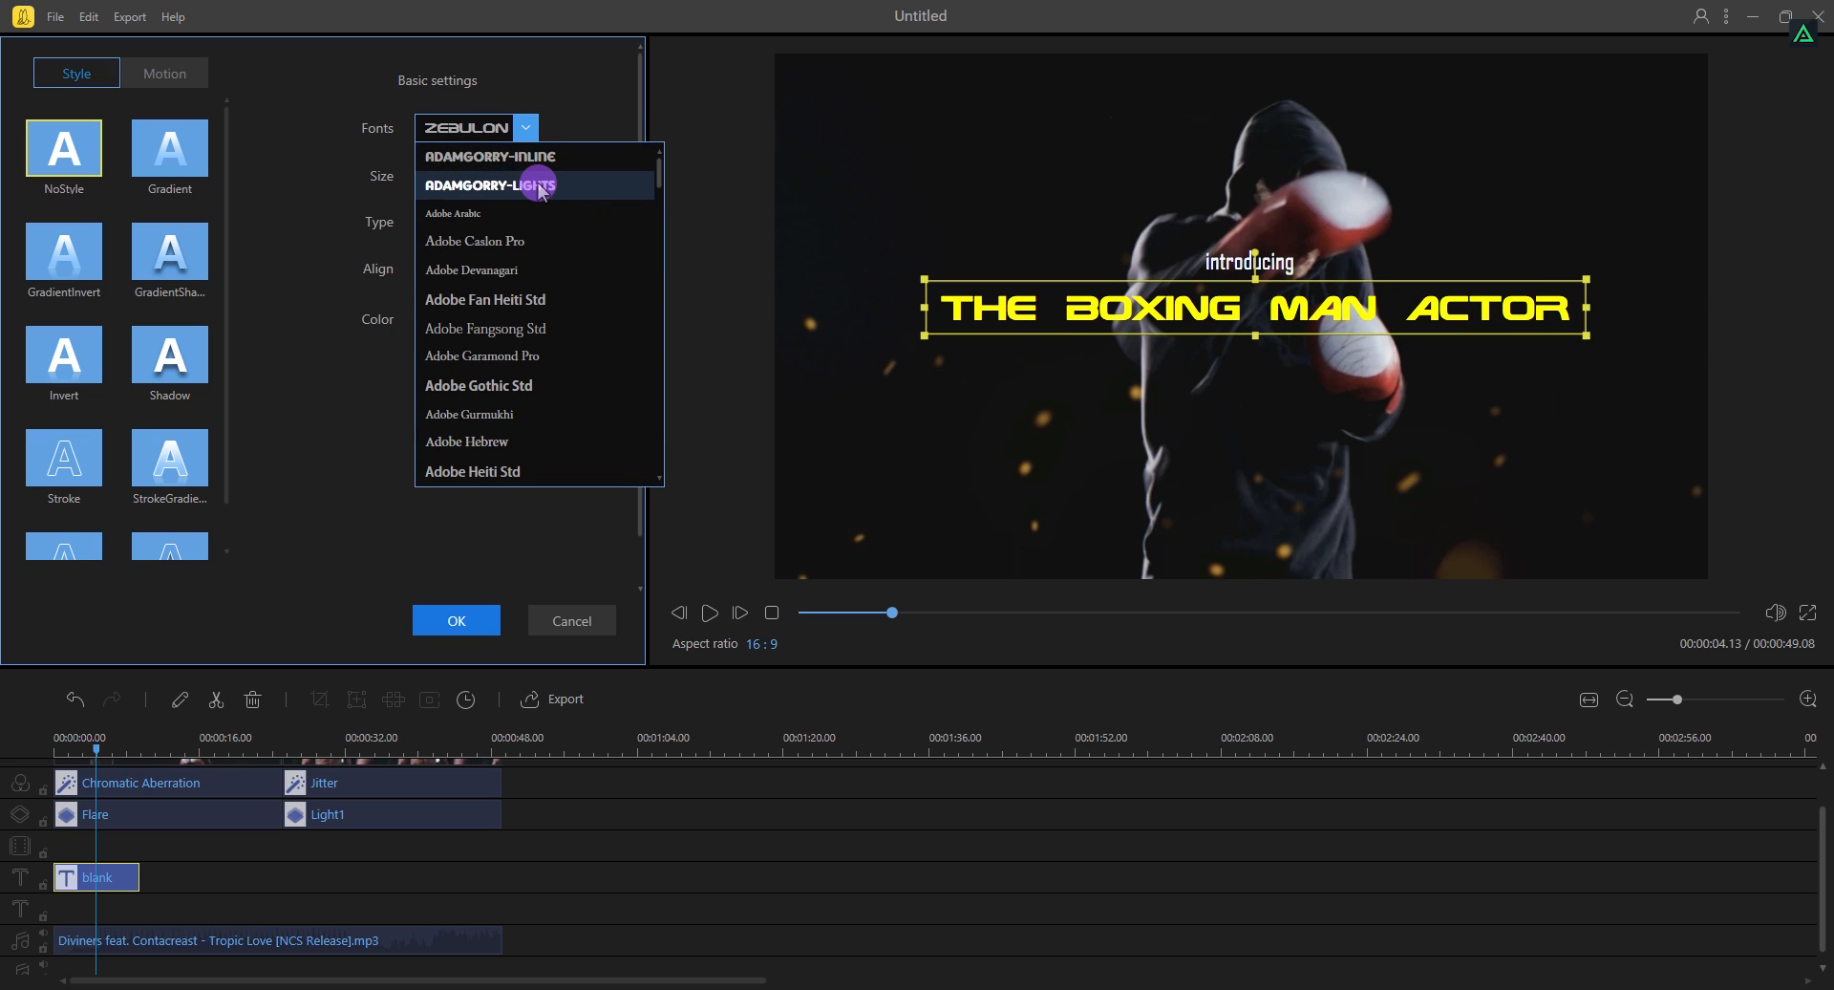
pyautogui.click(496, 186)
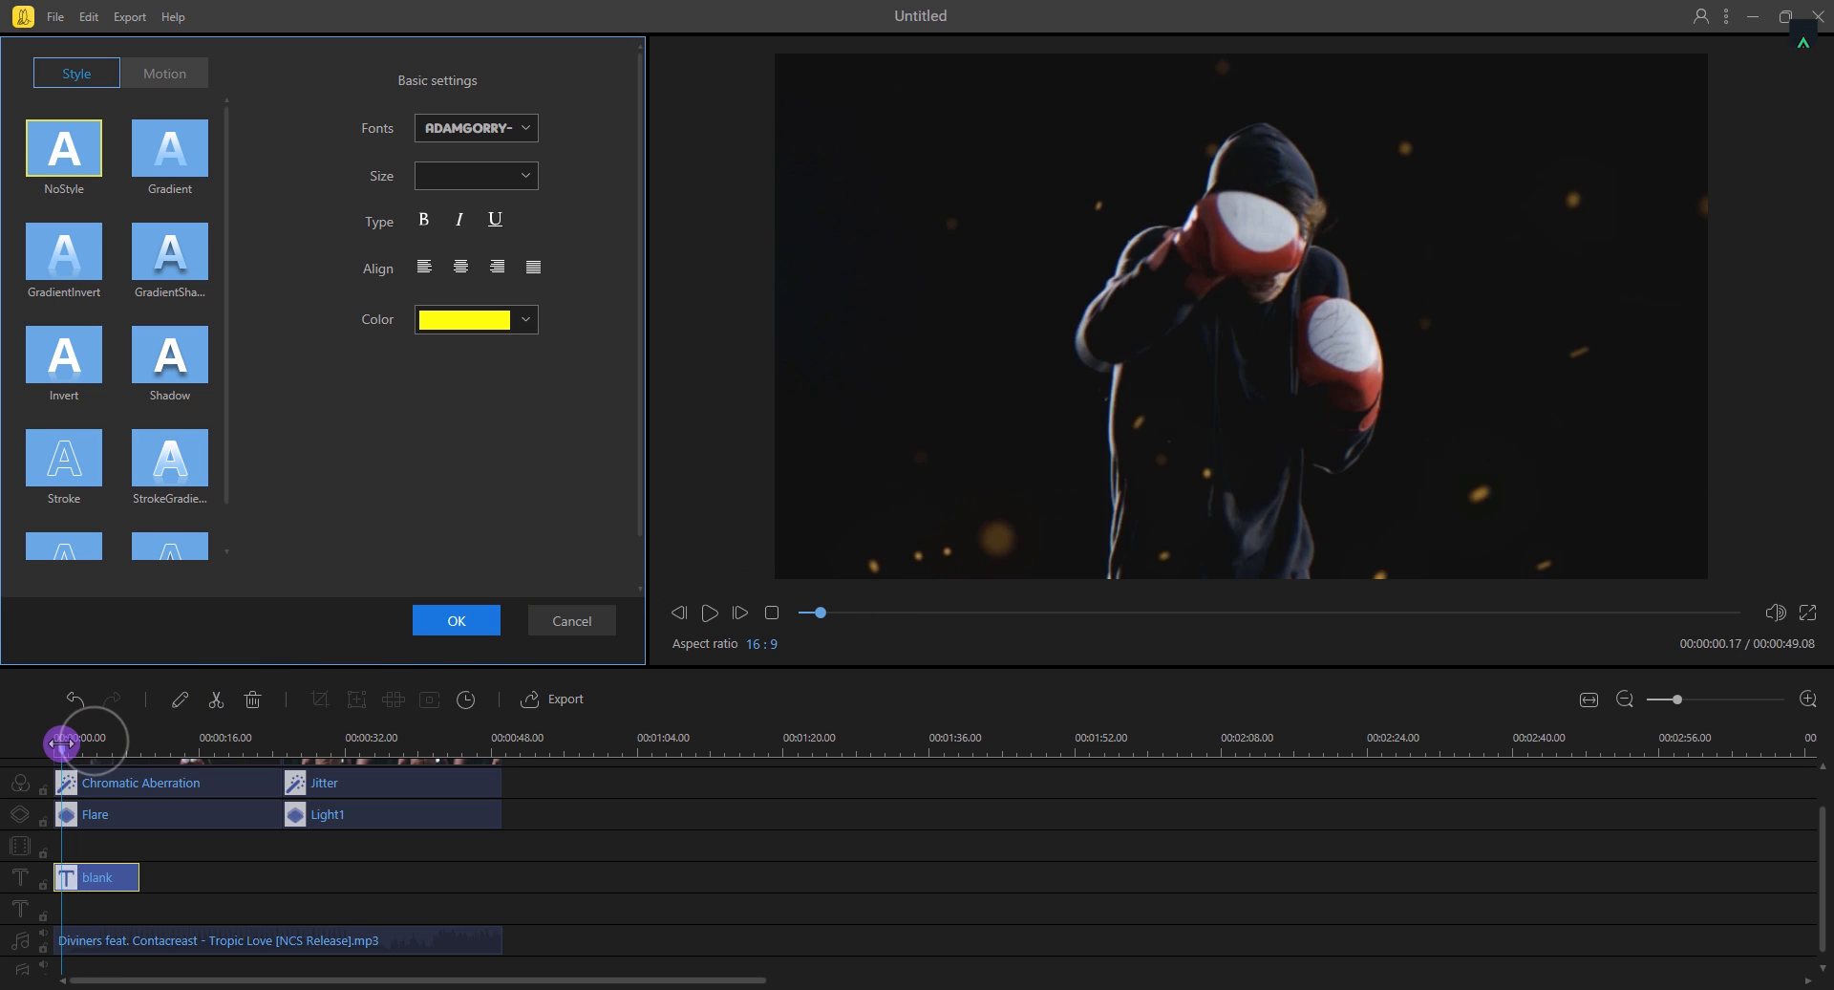
pyautogui.click(455, 621)
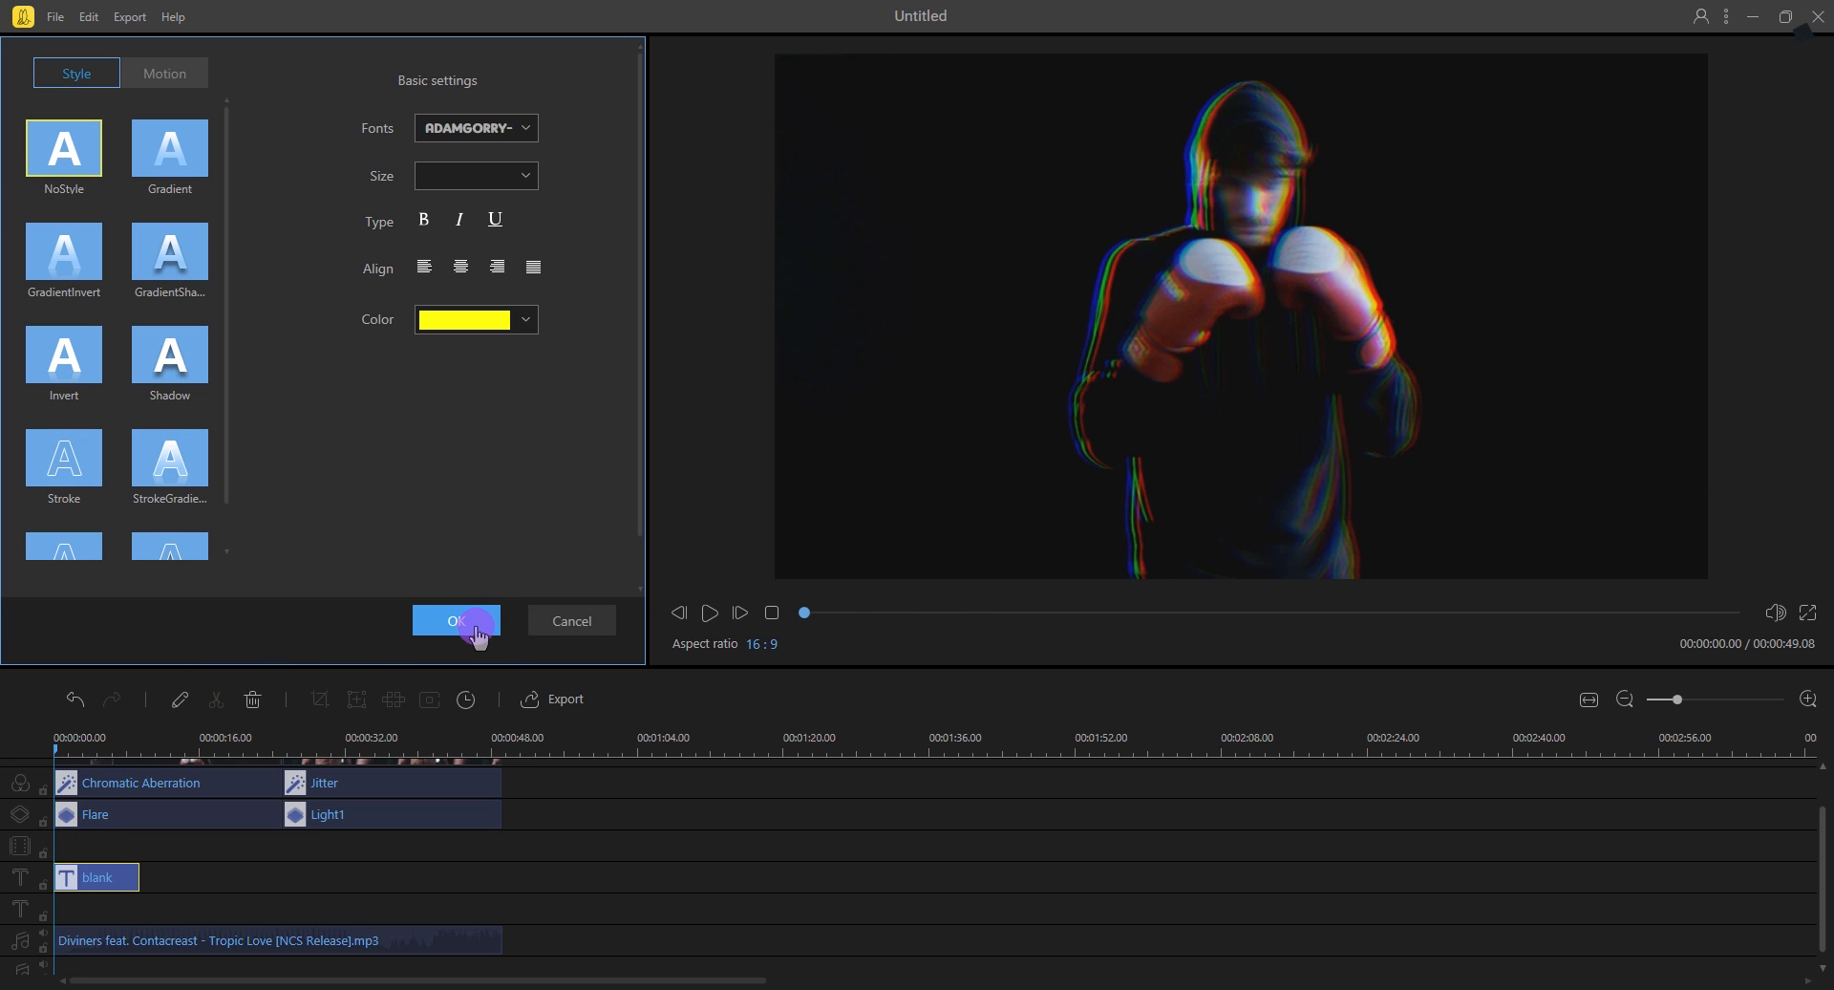
pyautogui.click(454, 621)
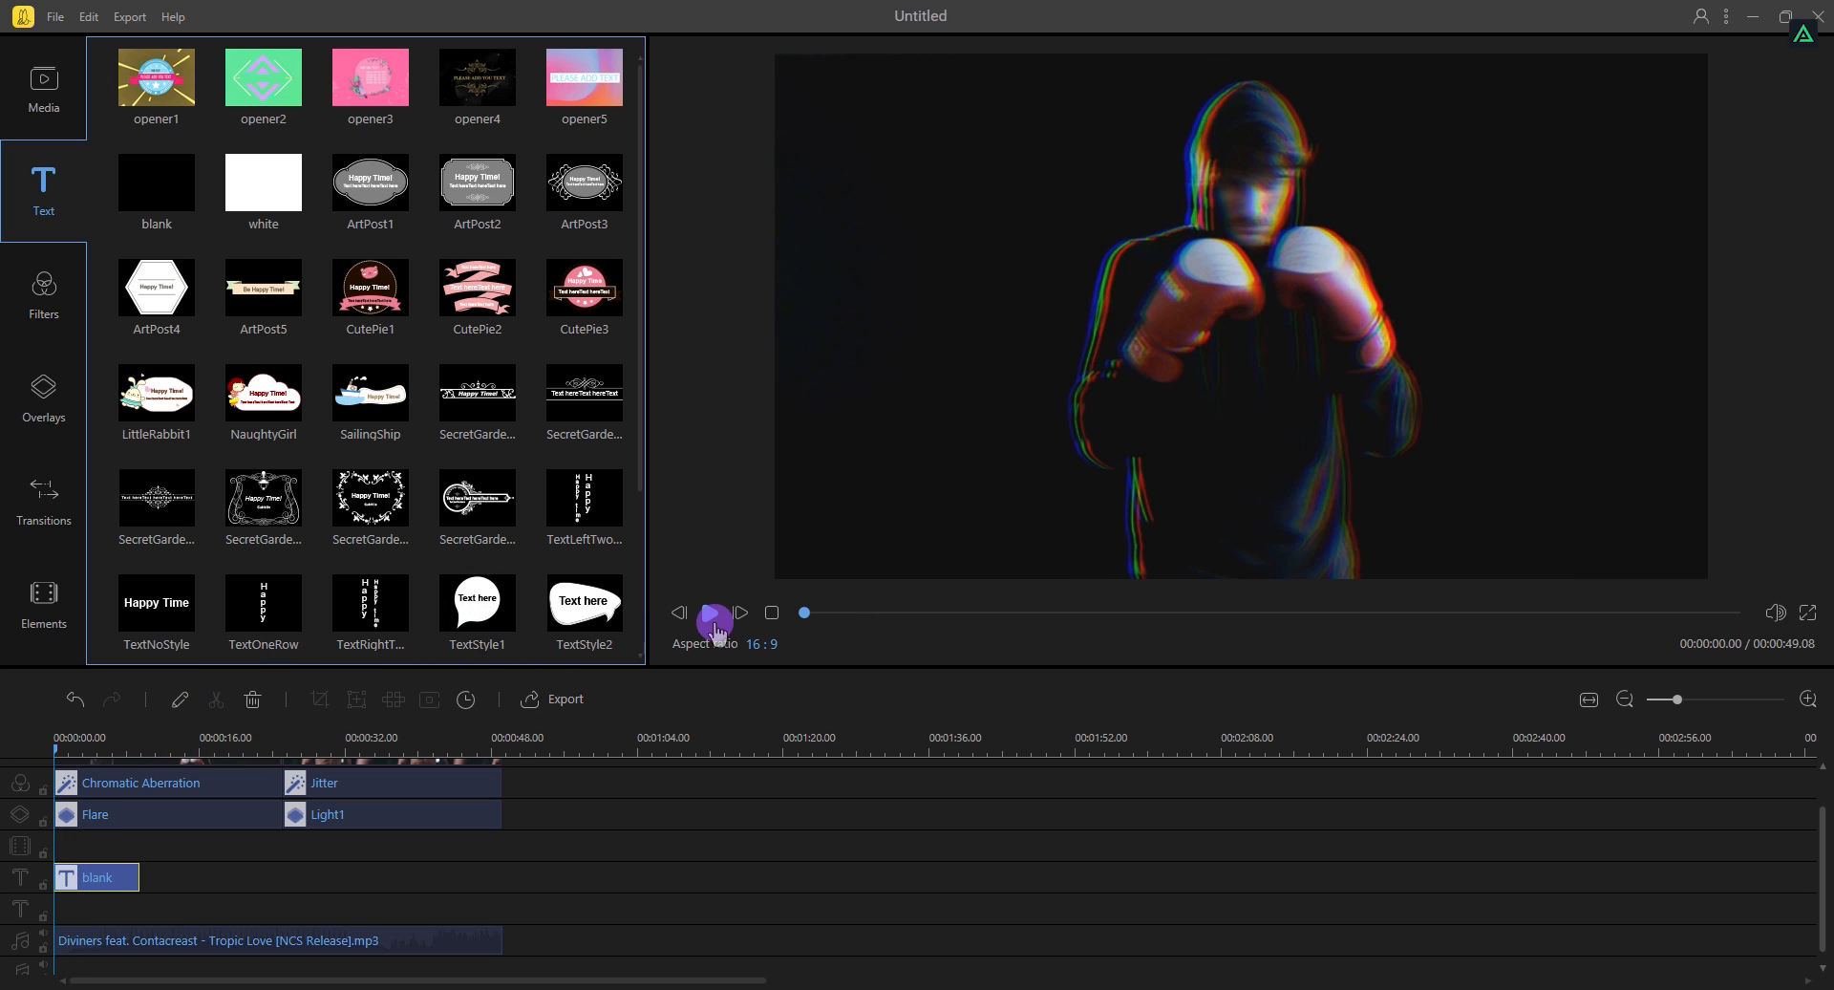
# Play and pause the opening to check the yellow title over the boxer footage
pyautogui.click(713, 611)
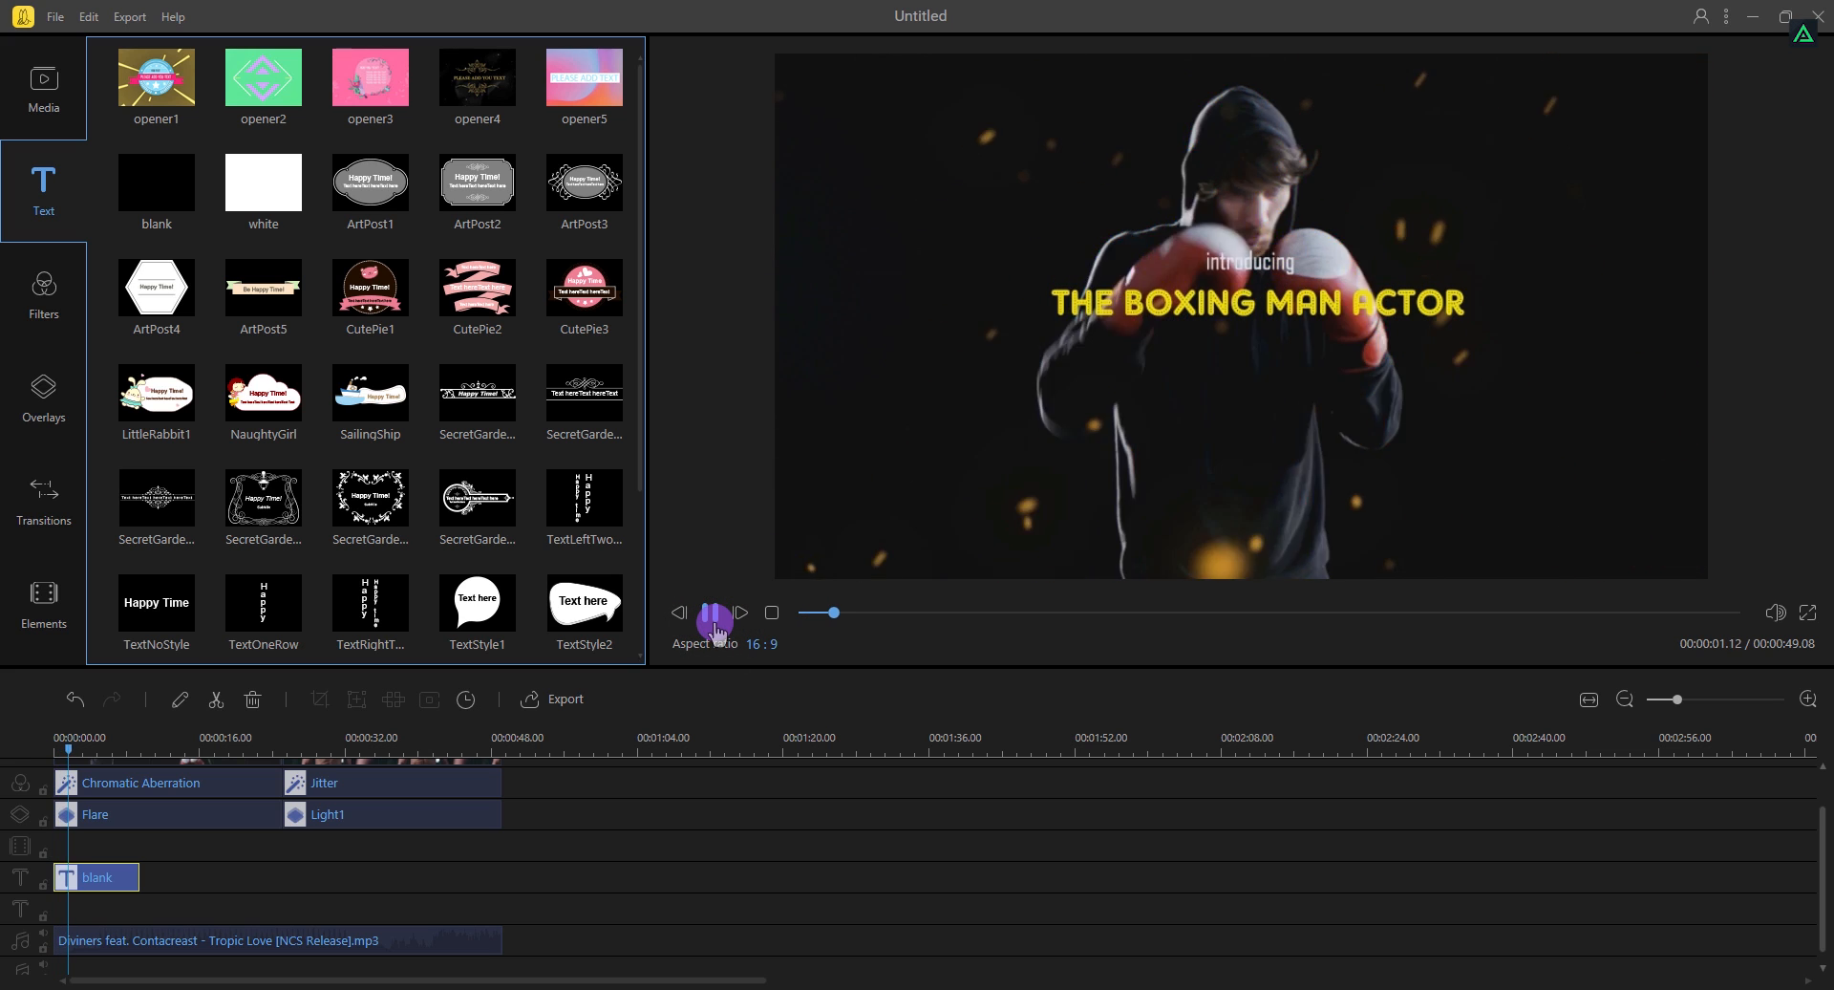
pyautogui.click(713, 611)
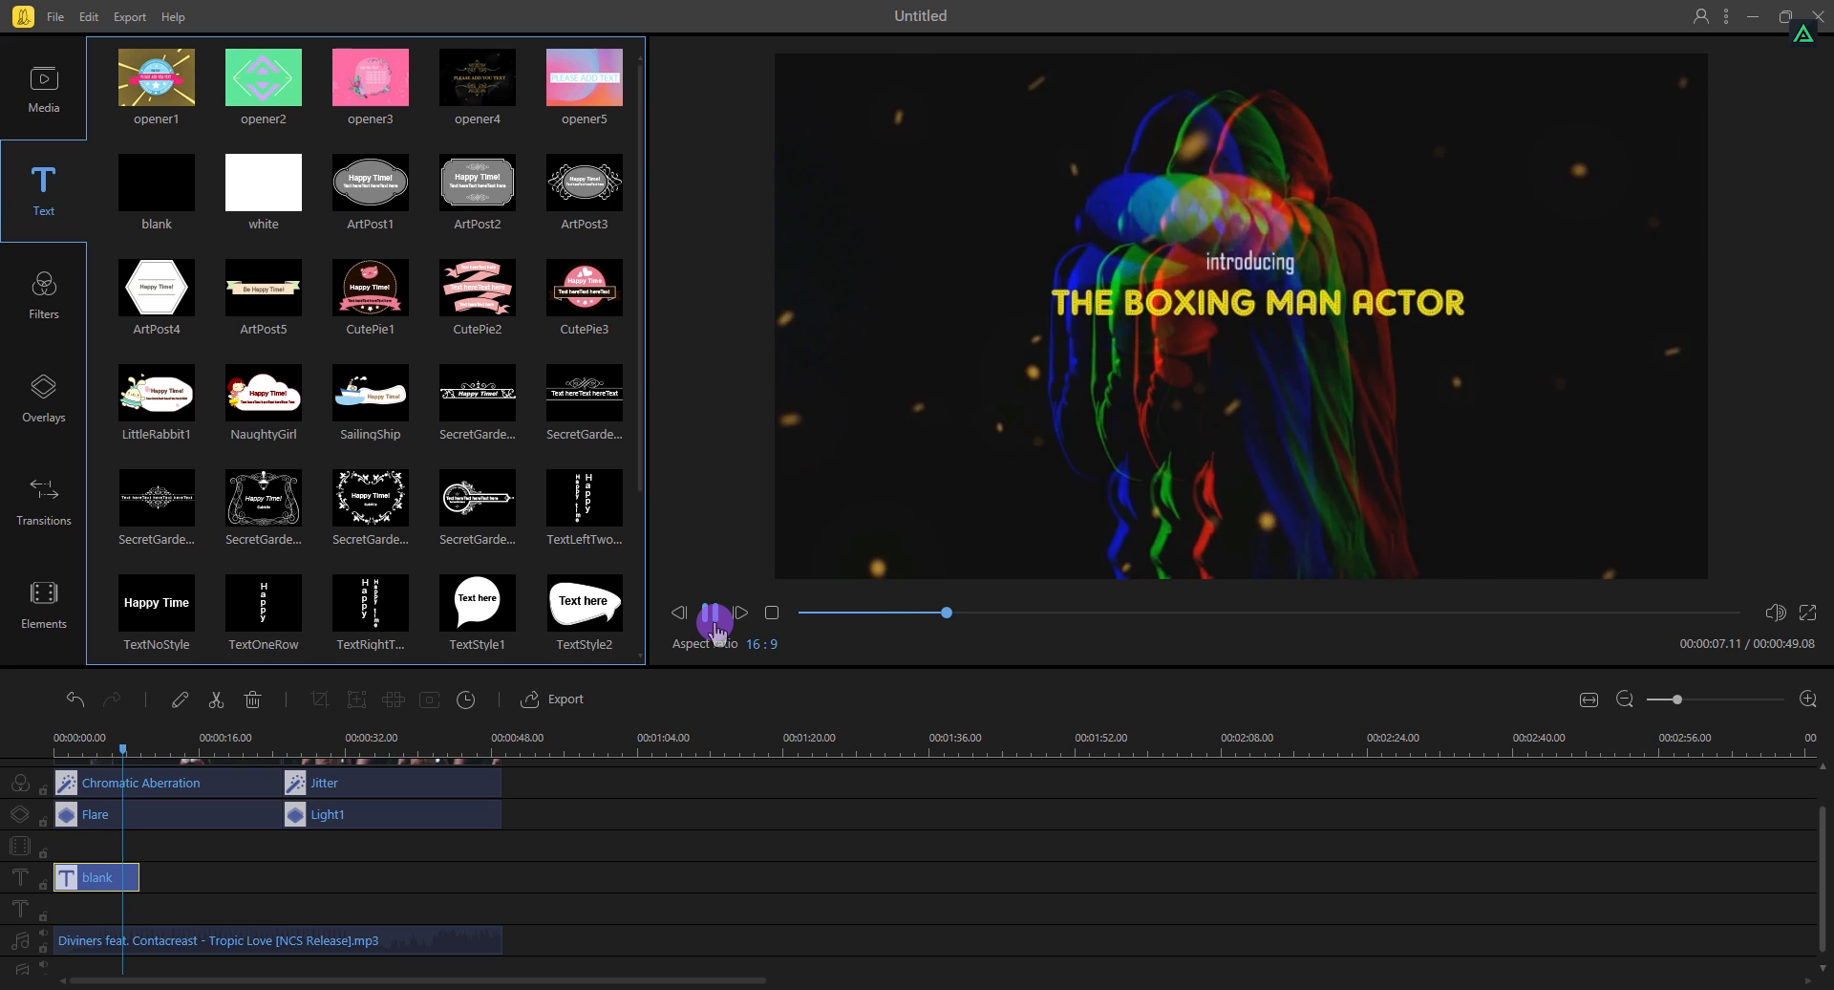
pyautogui.click(711, 612)
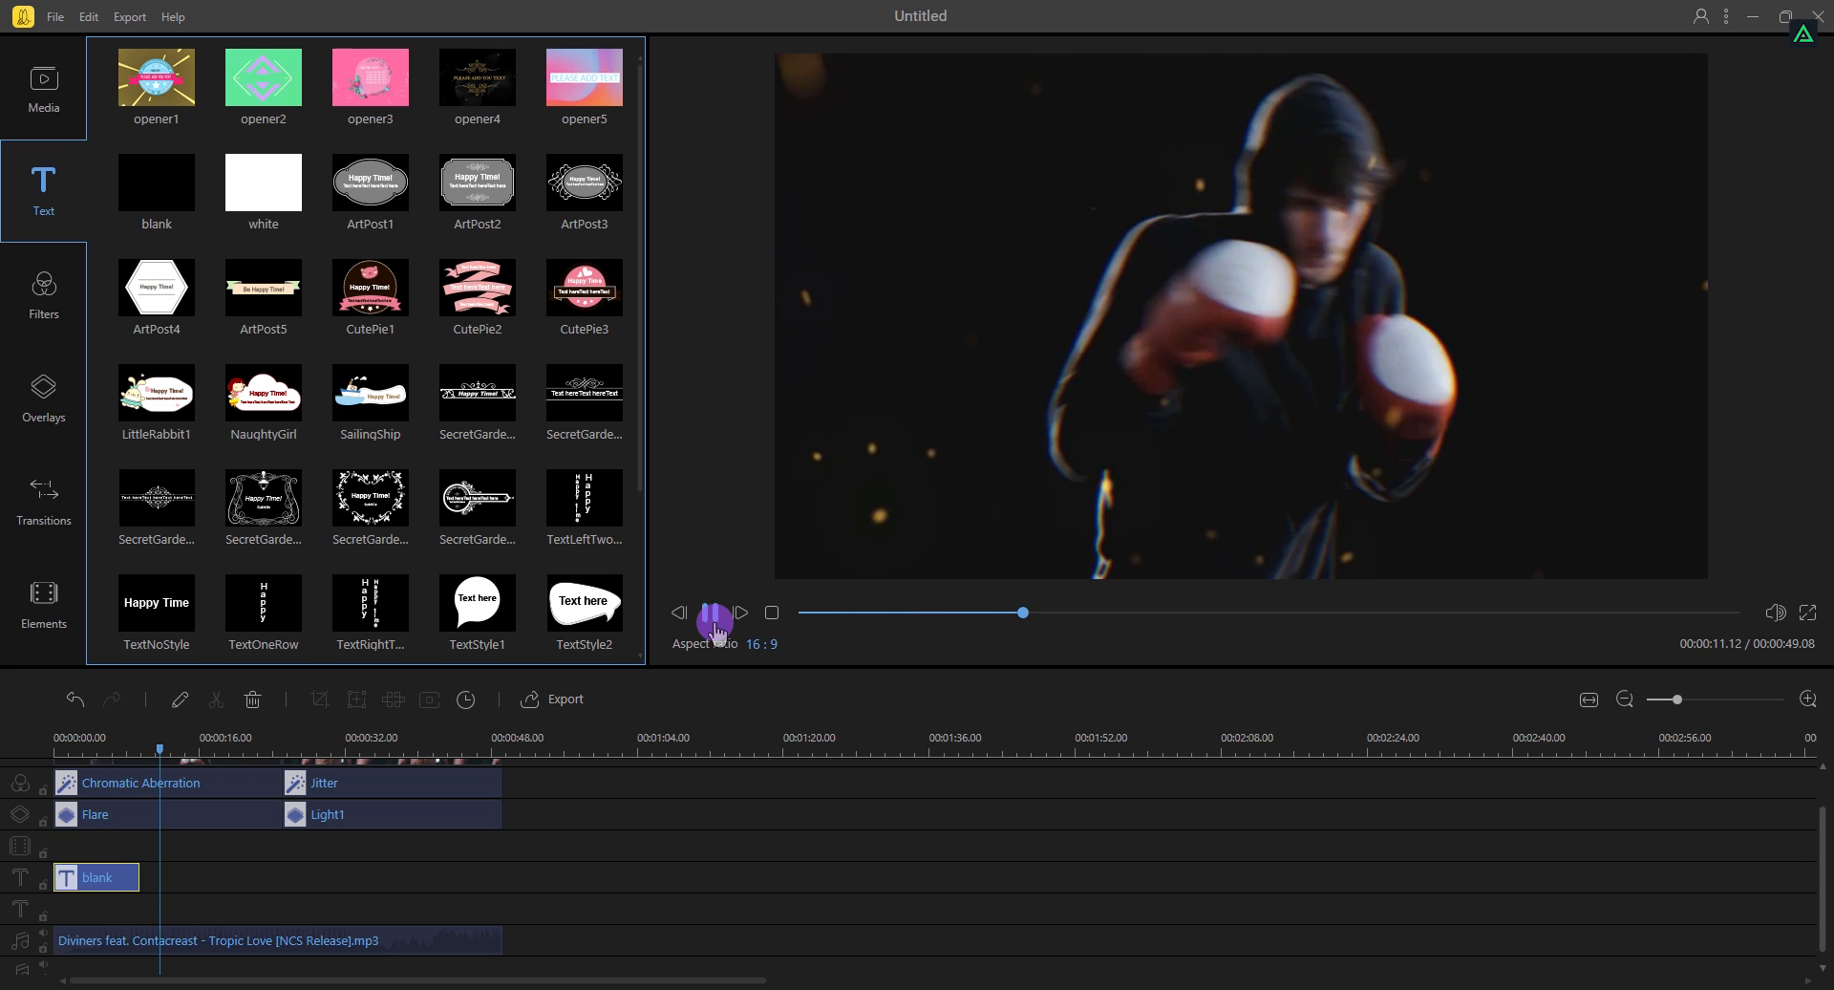
pyautogui.click(712, 612)
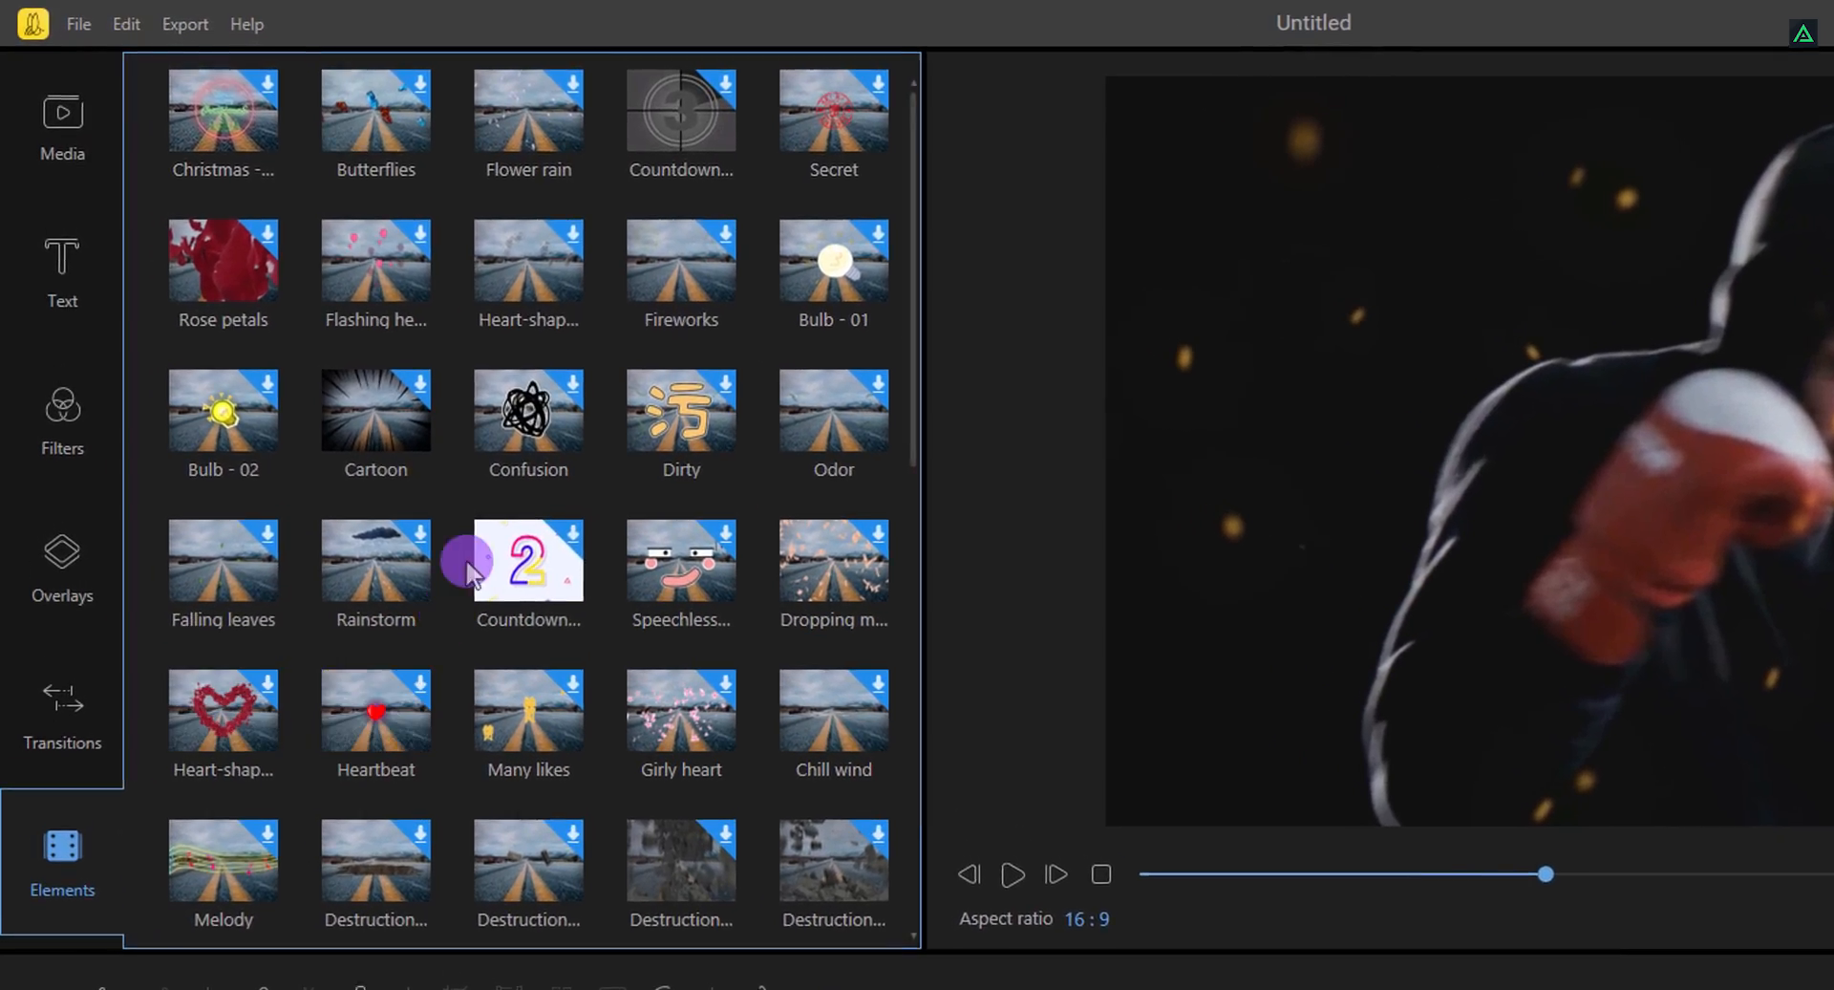
pyautogui.moveTo(393, 275)
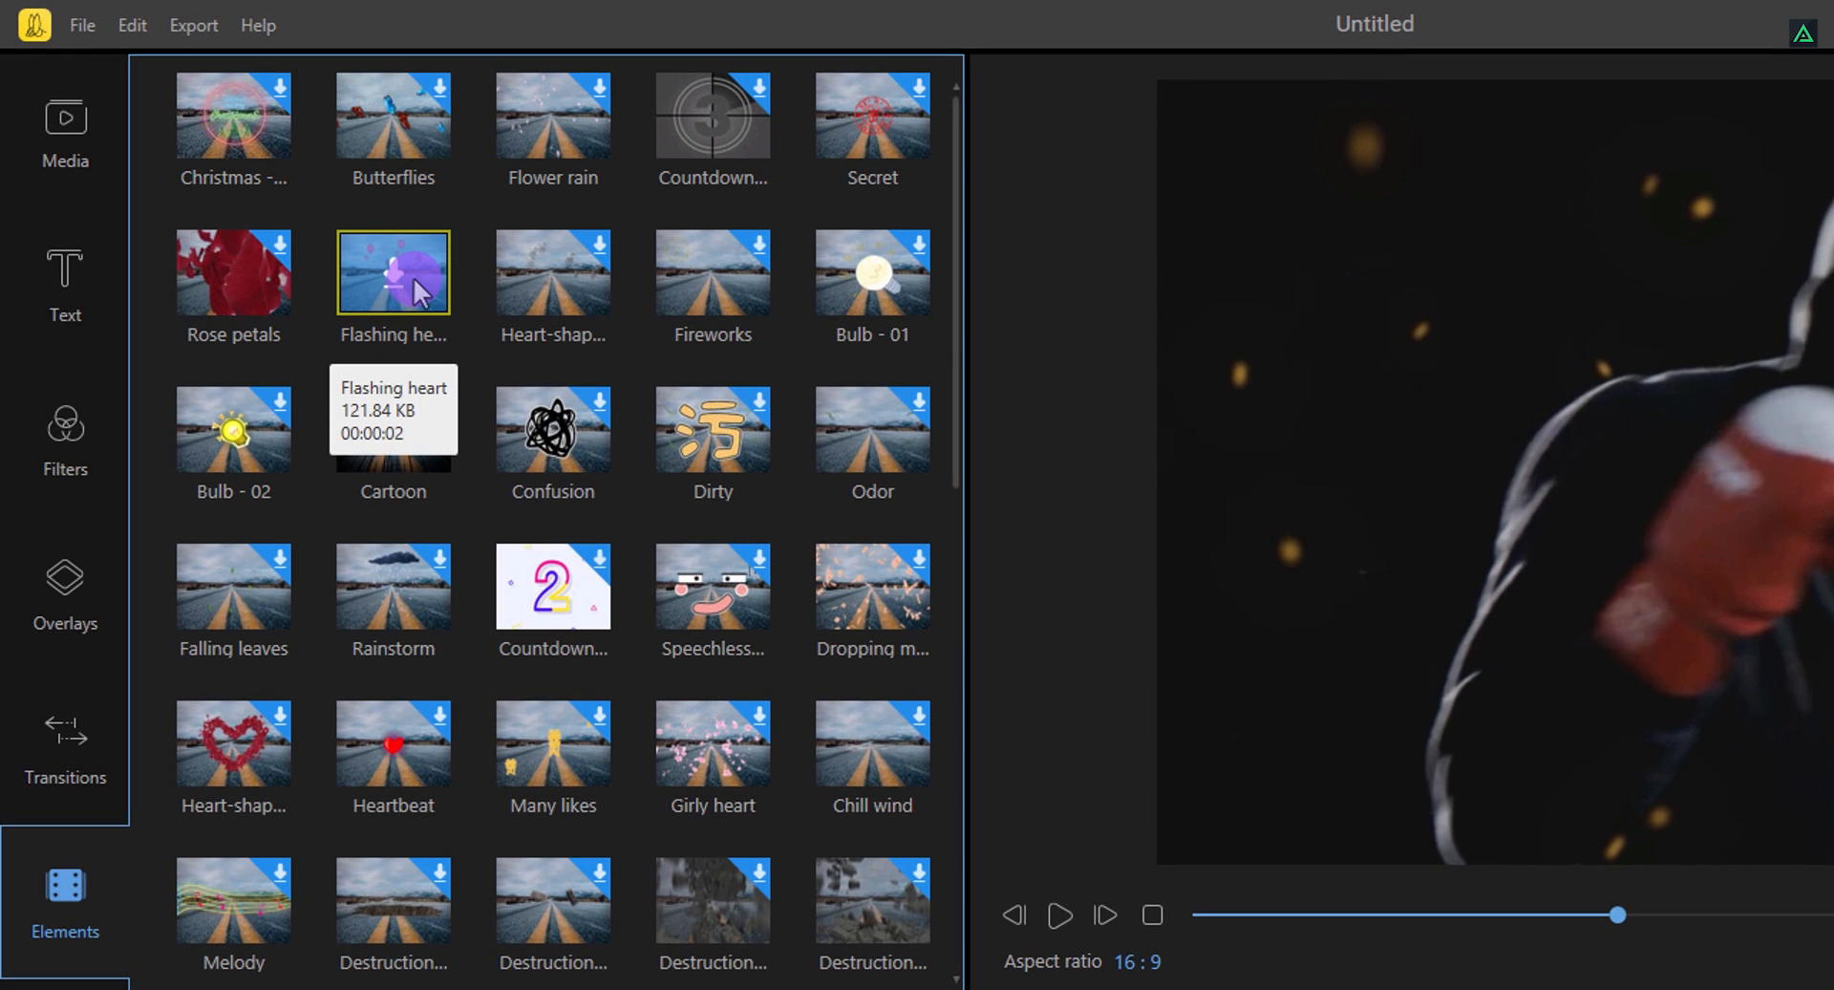
pyautogui.moveTo(961, 252)
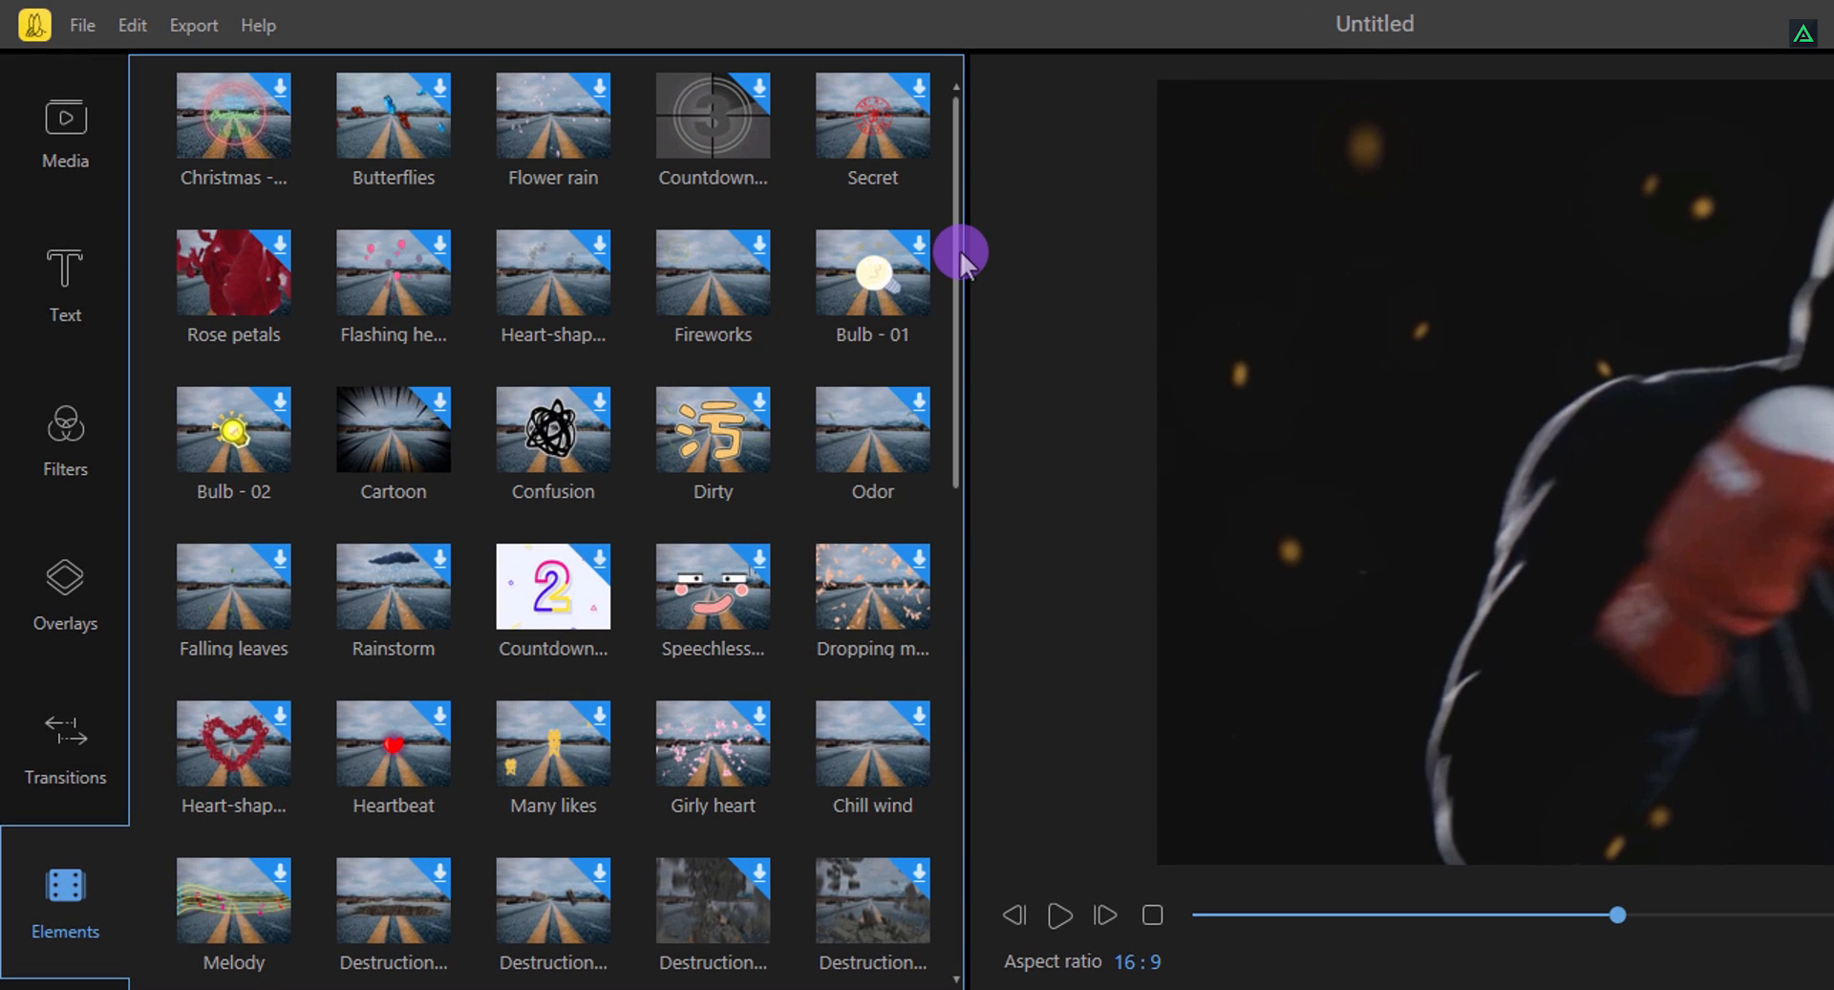
pyautogui.scroll(-3)
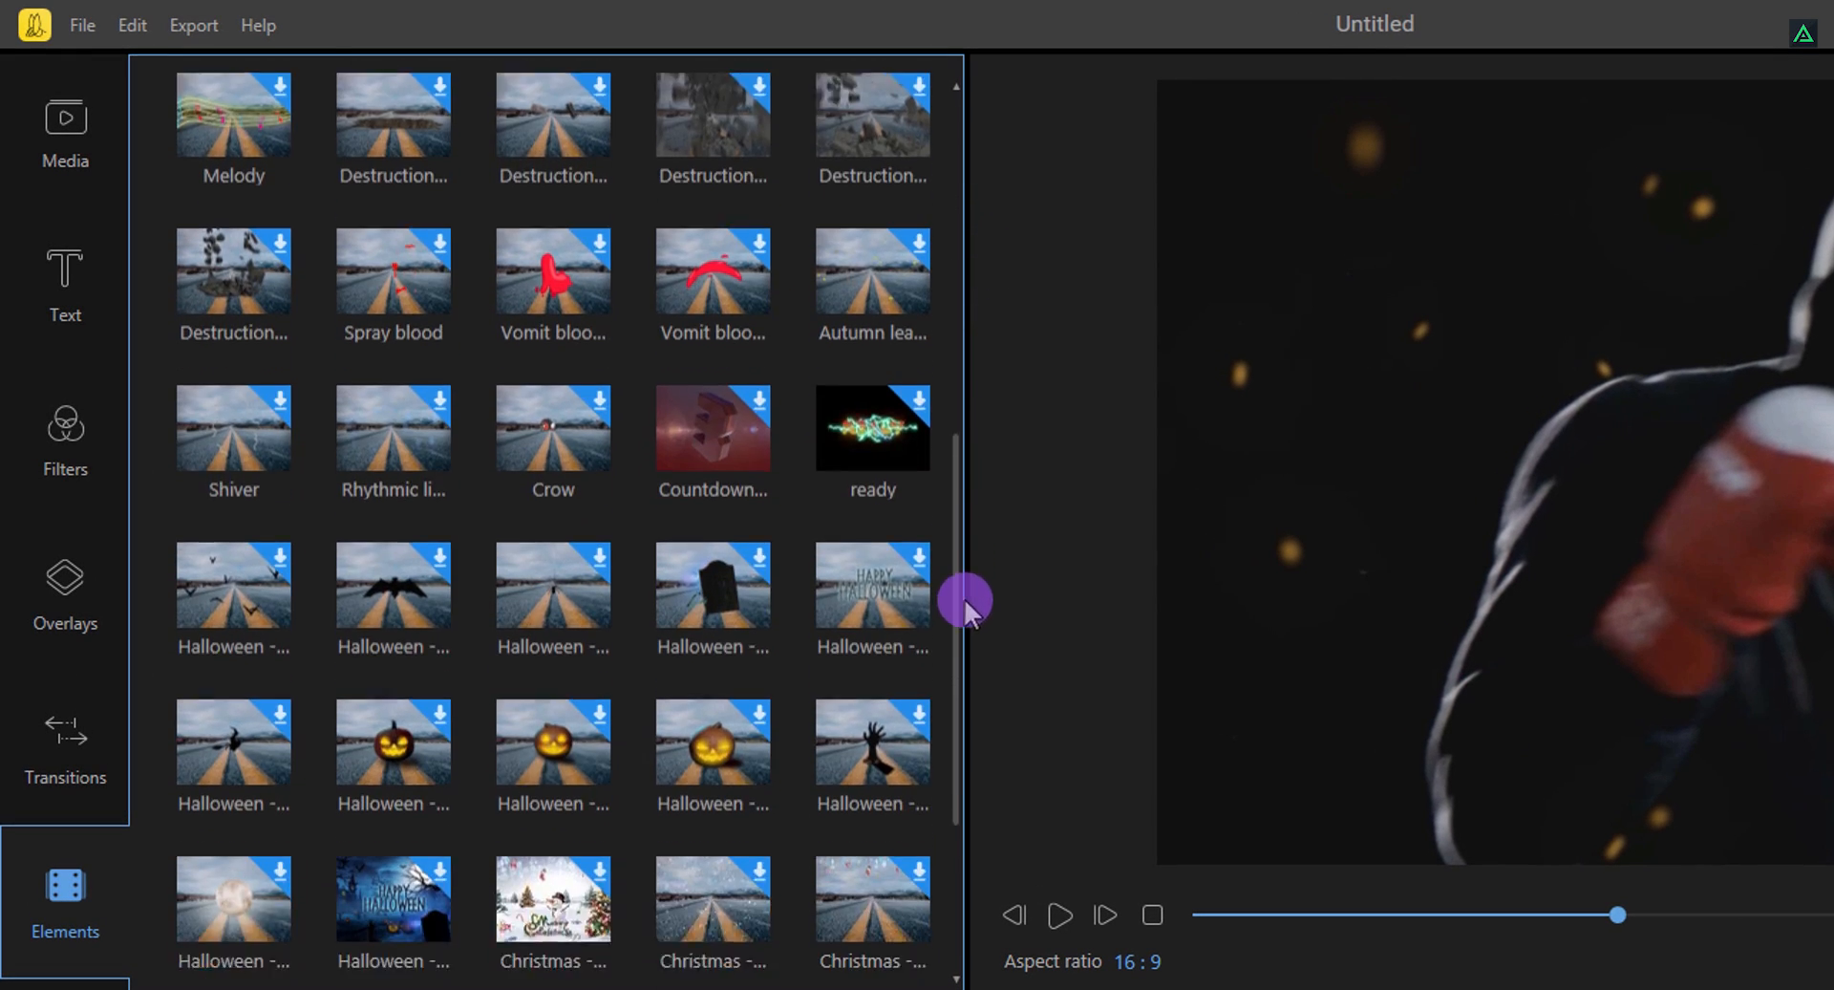
pyautogui.scroll(-3)
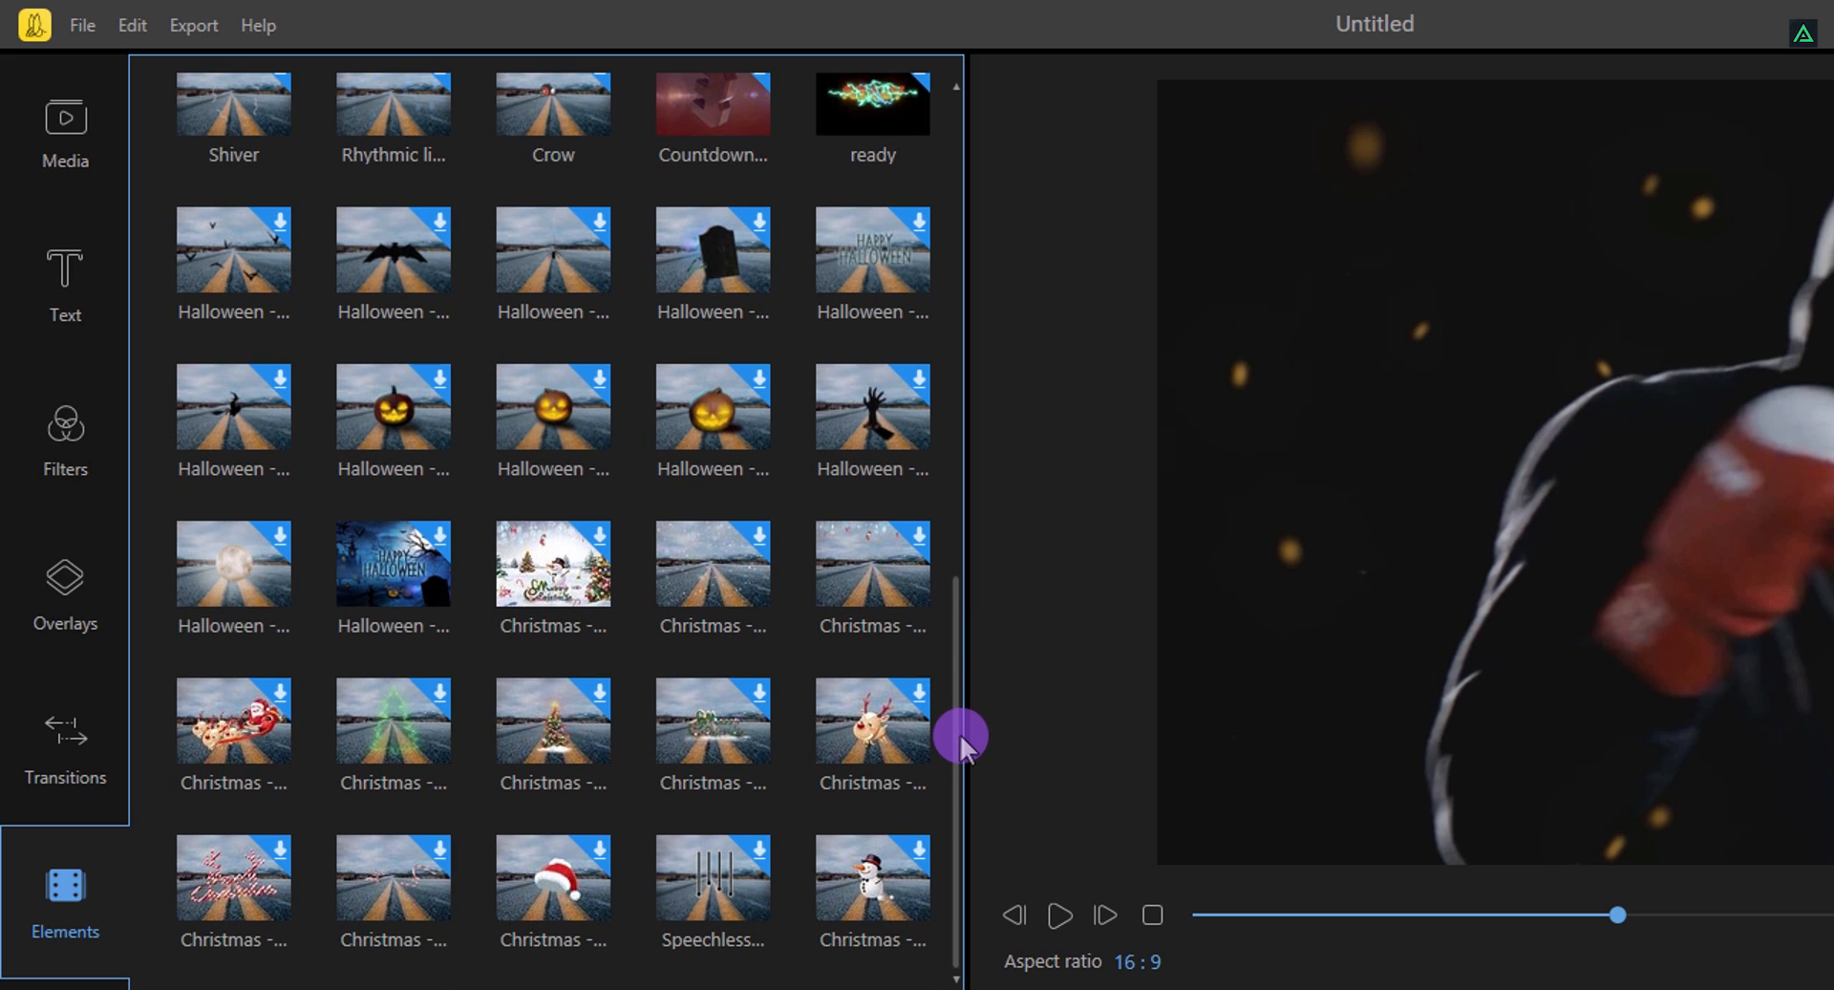
pyautogui.moveTo(956, 716)
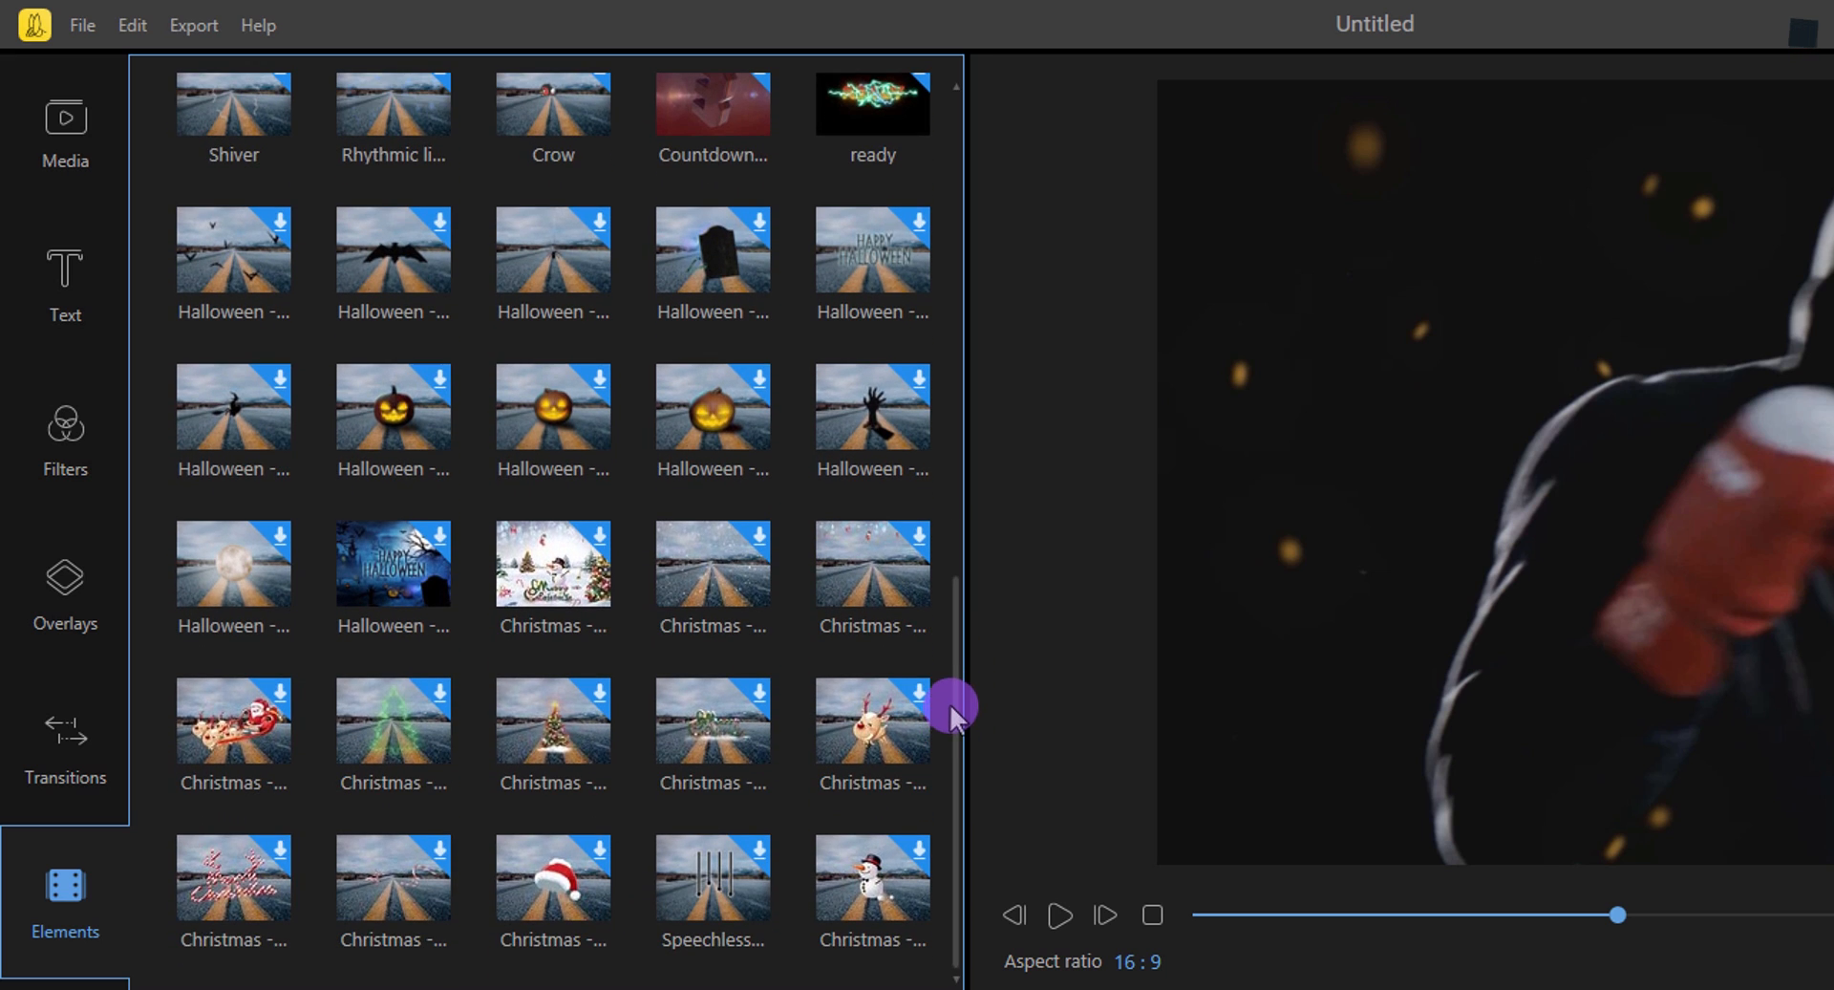
pyautogui.scroll(3)
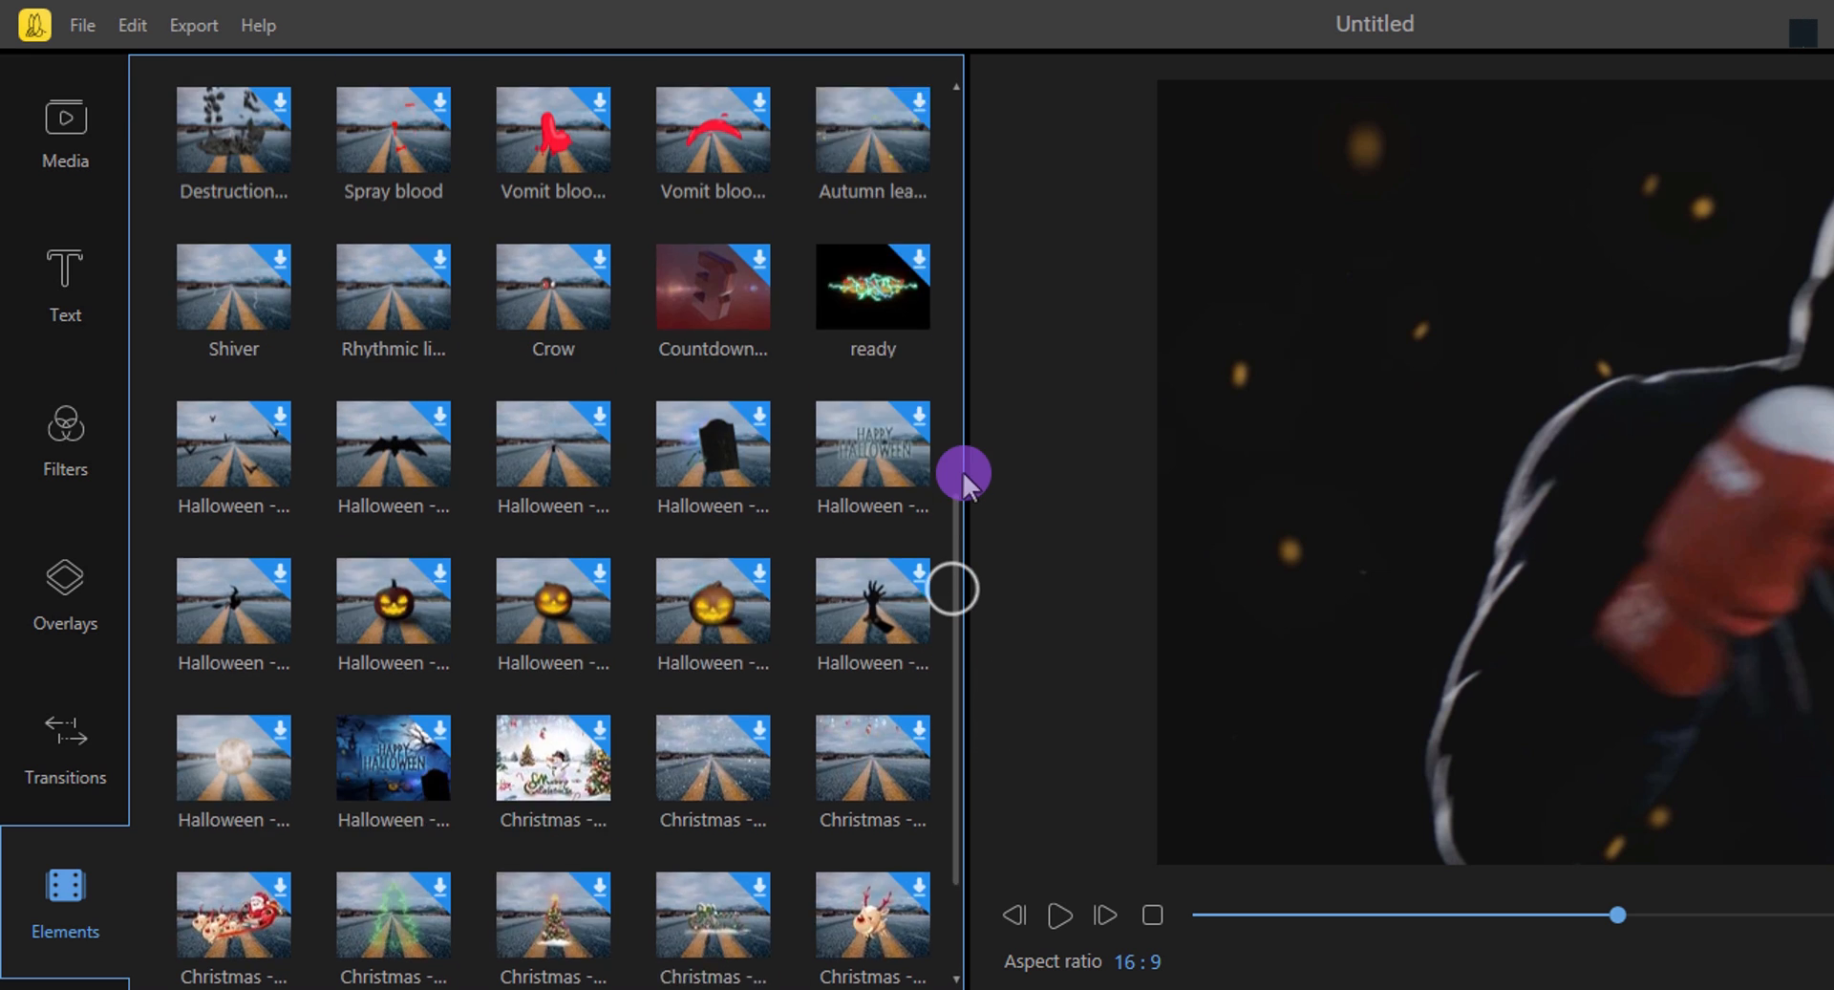
pyautogui.scroll(3)
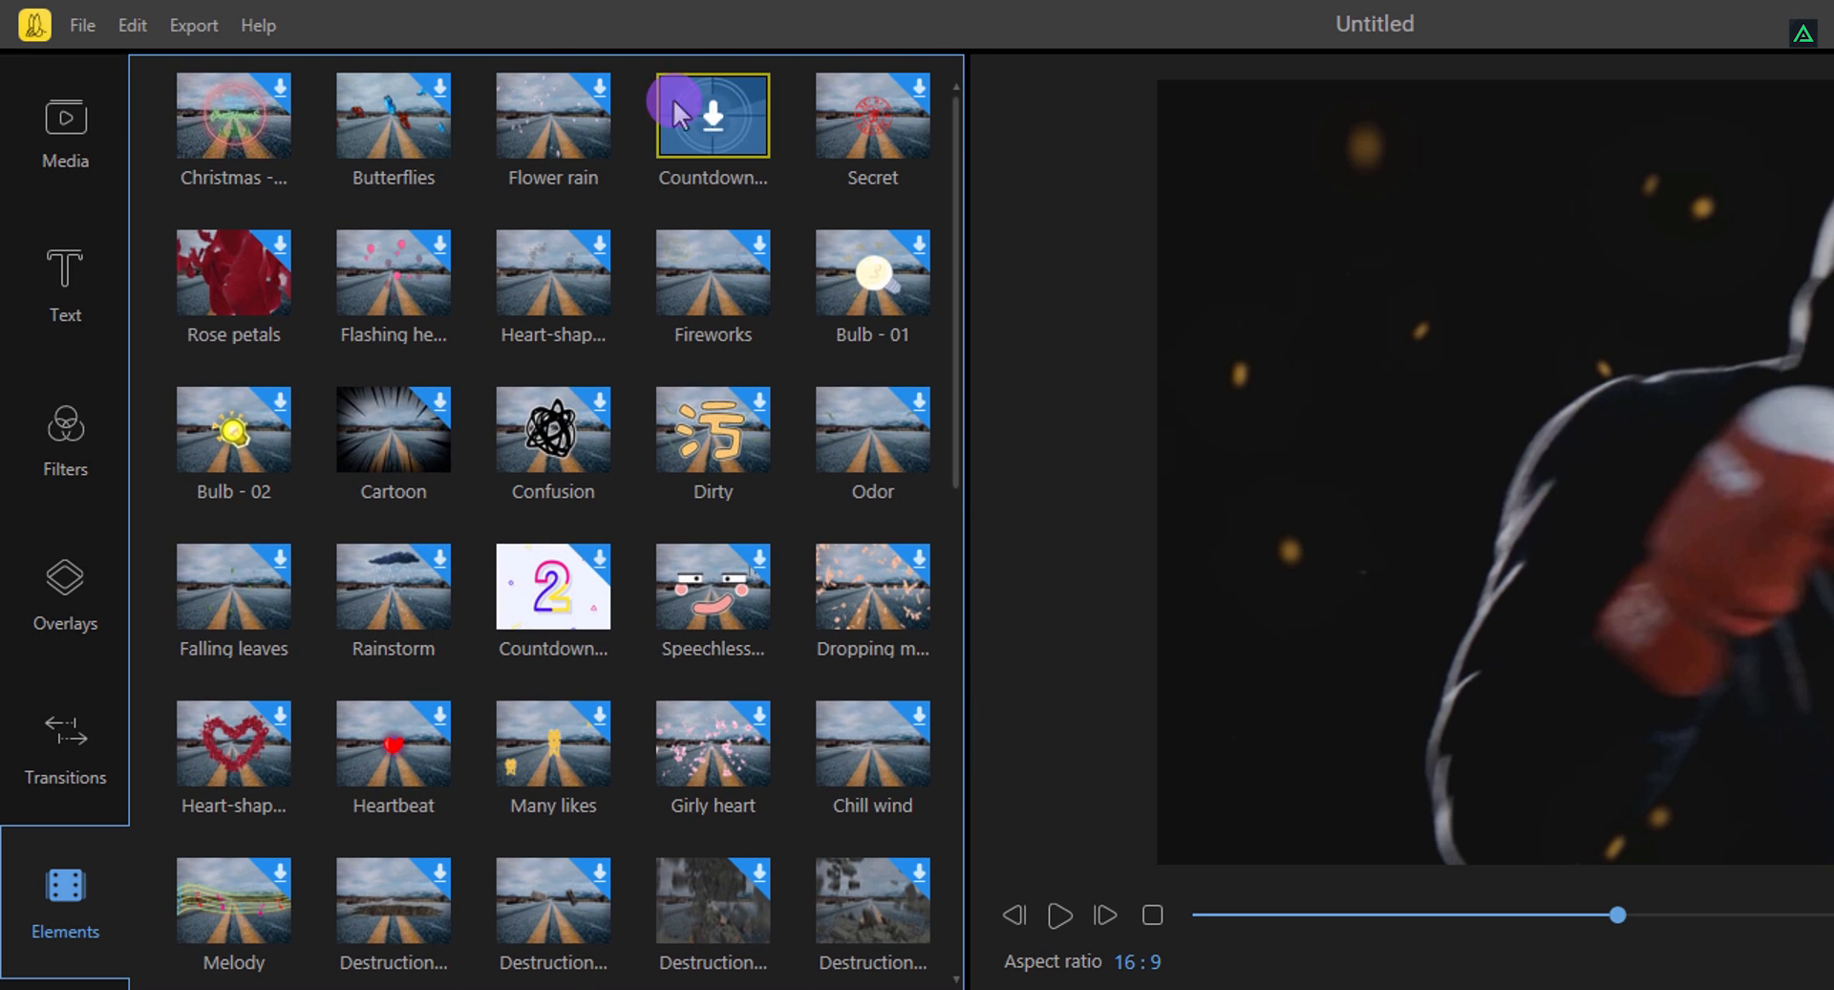
pyautogui.click(554, 111)
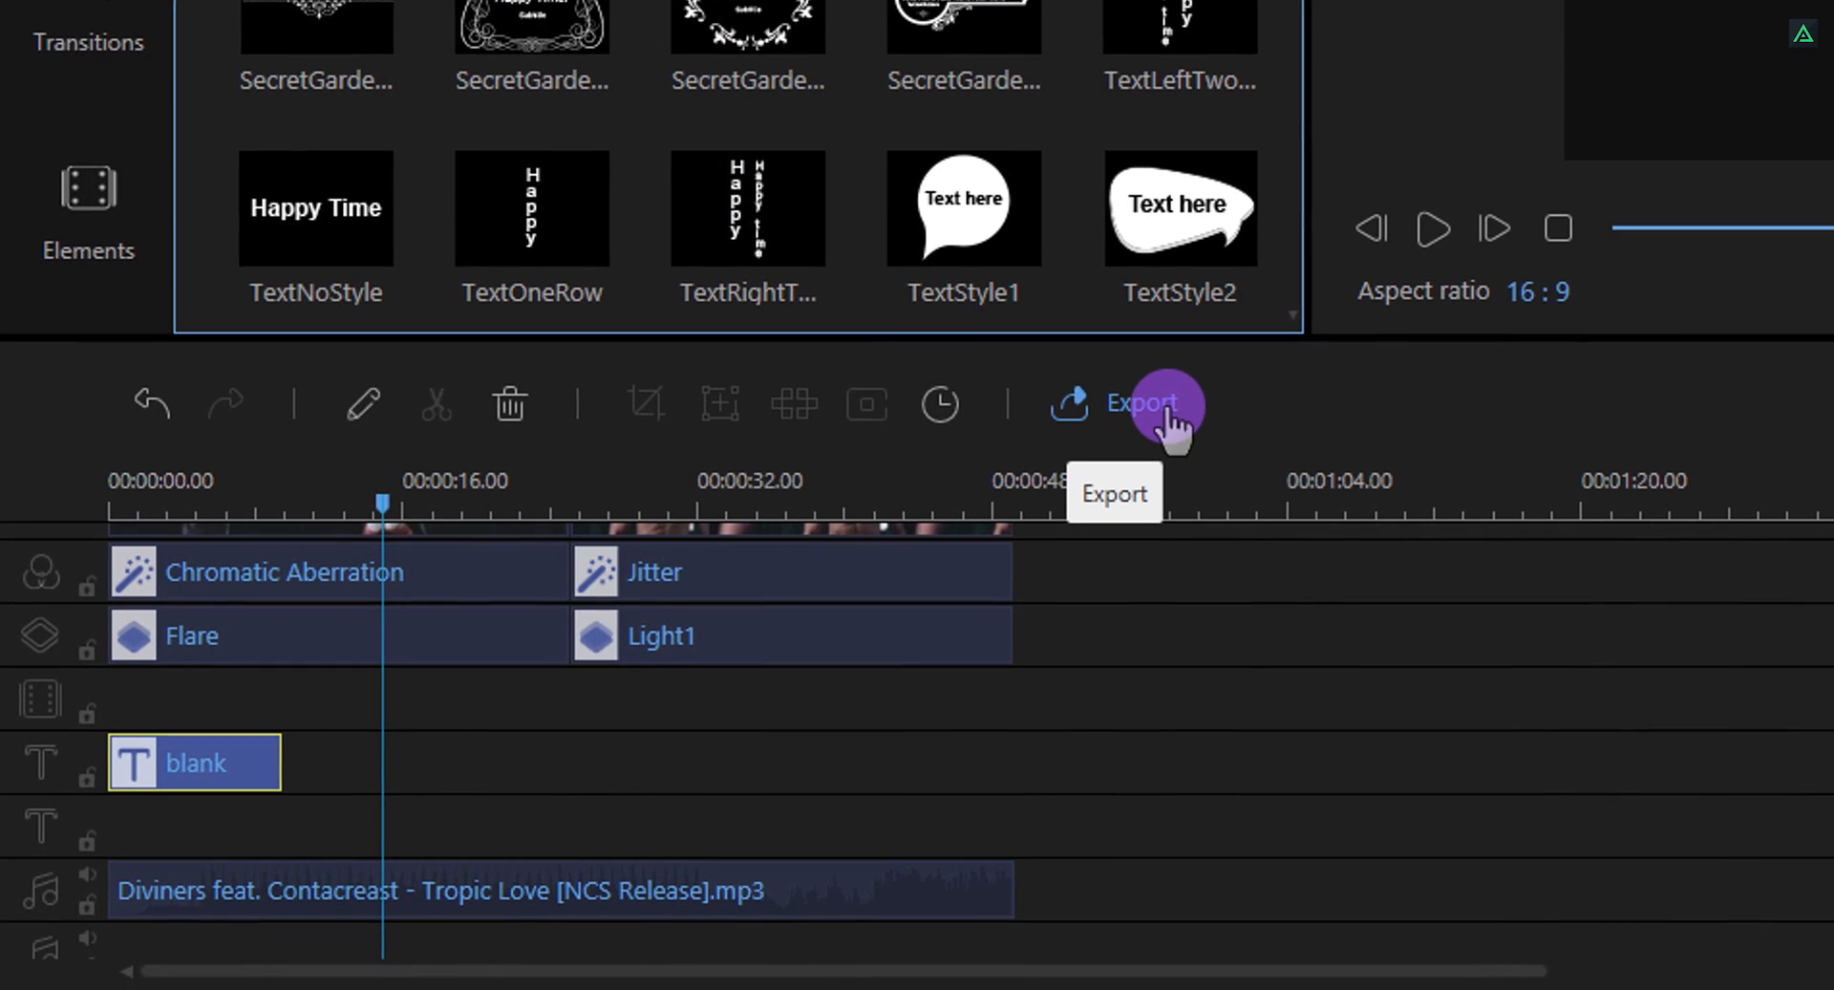
# Bring up export, glance at Device and Audio formats, and return to Video/MP4
pyautogui.click(1148, 403)
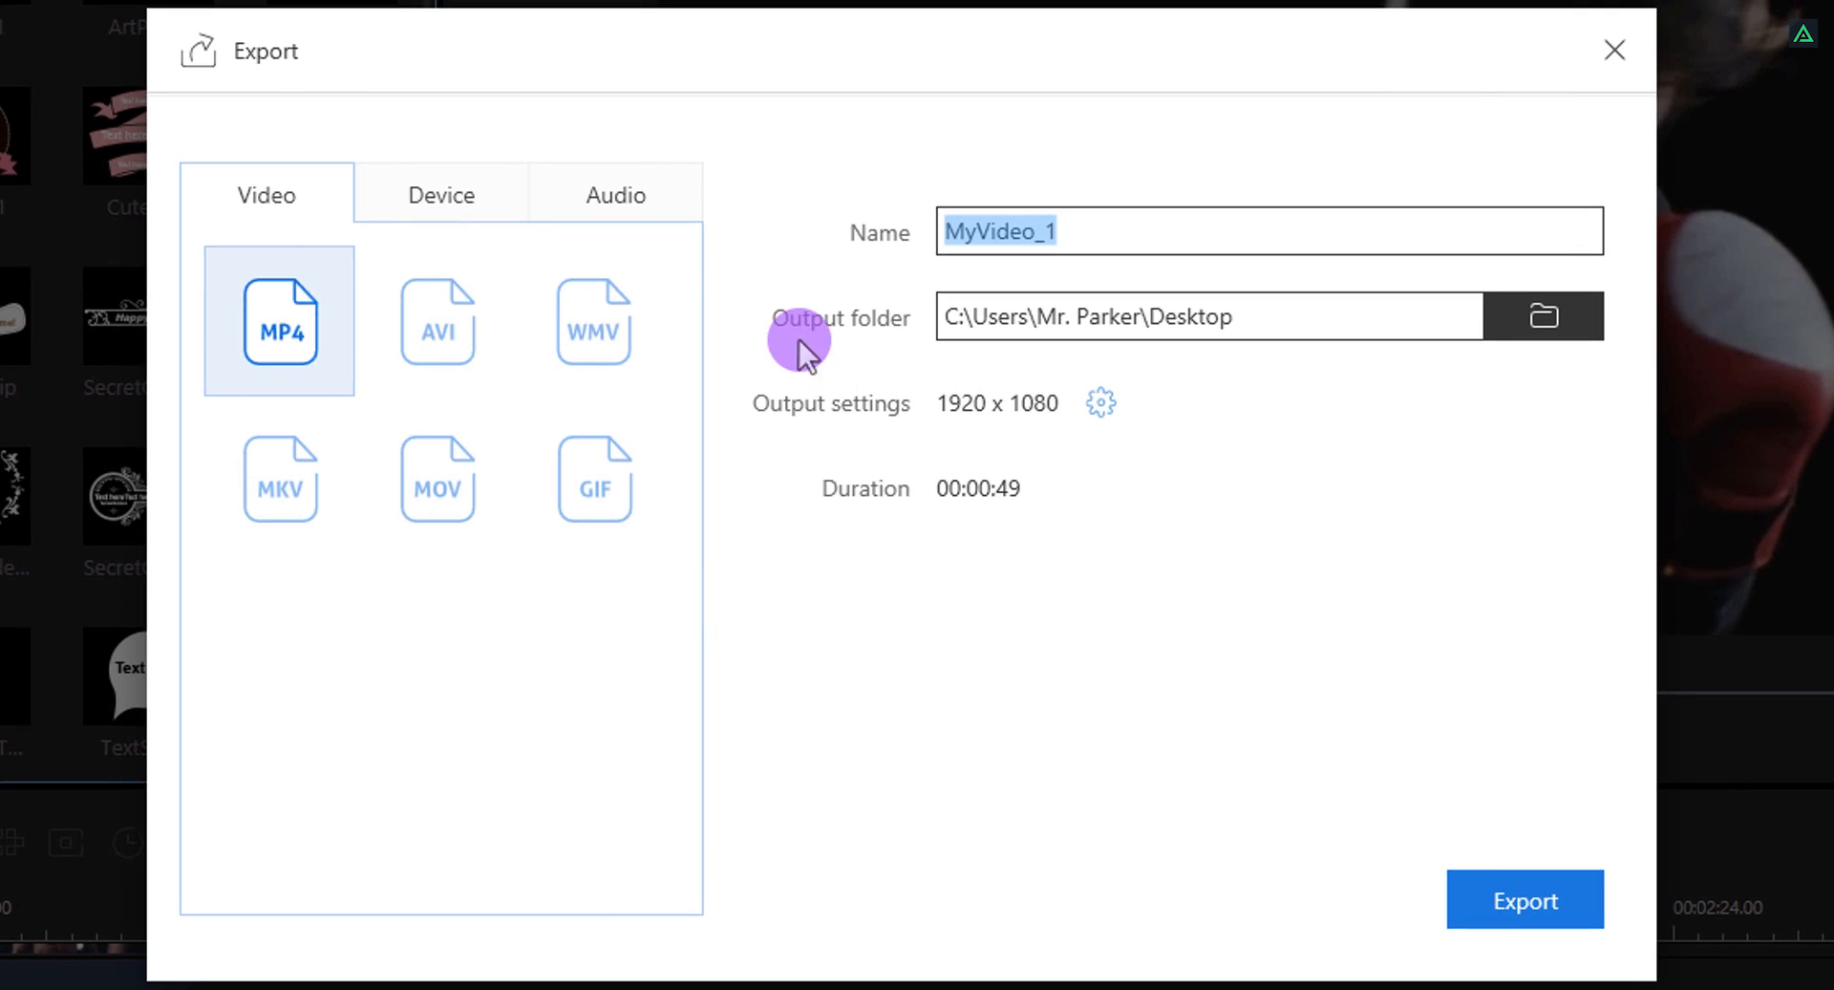
pyautogui.click(441, 195)
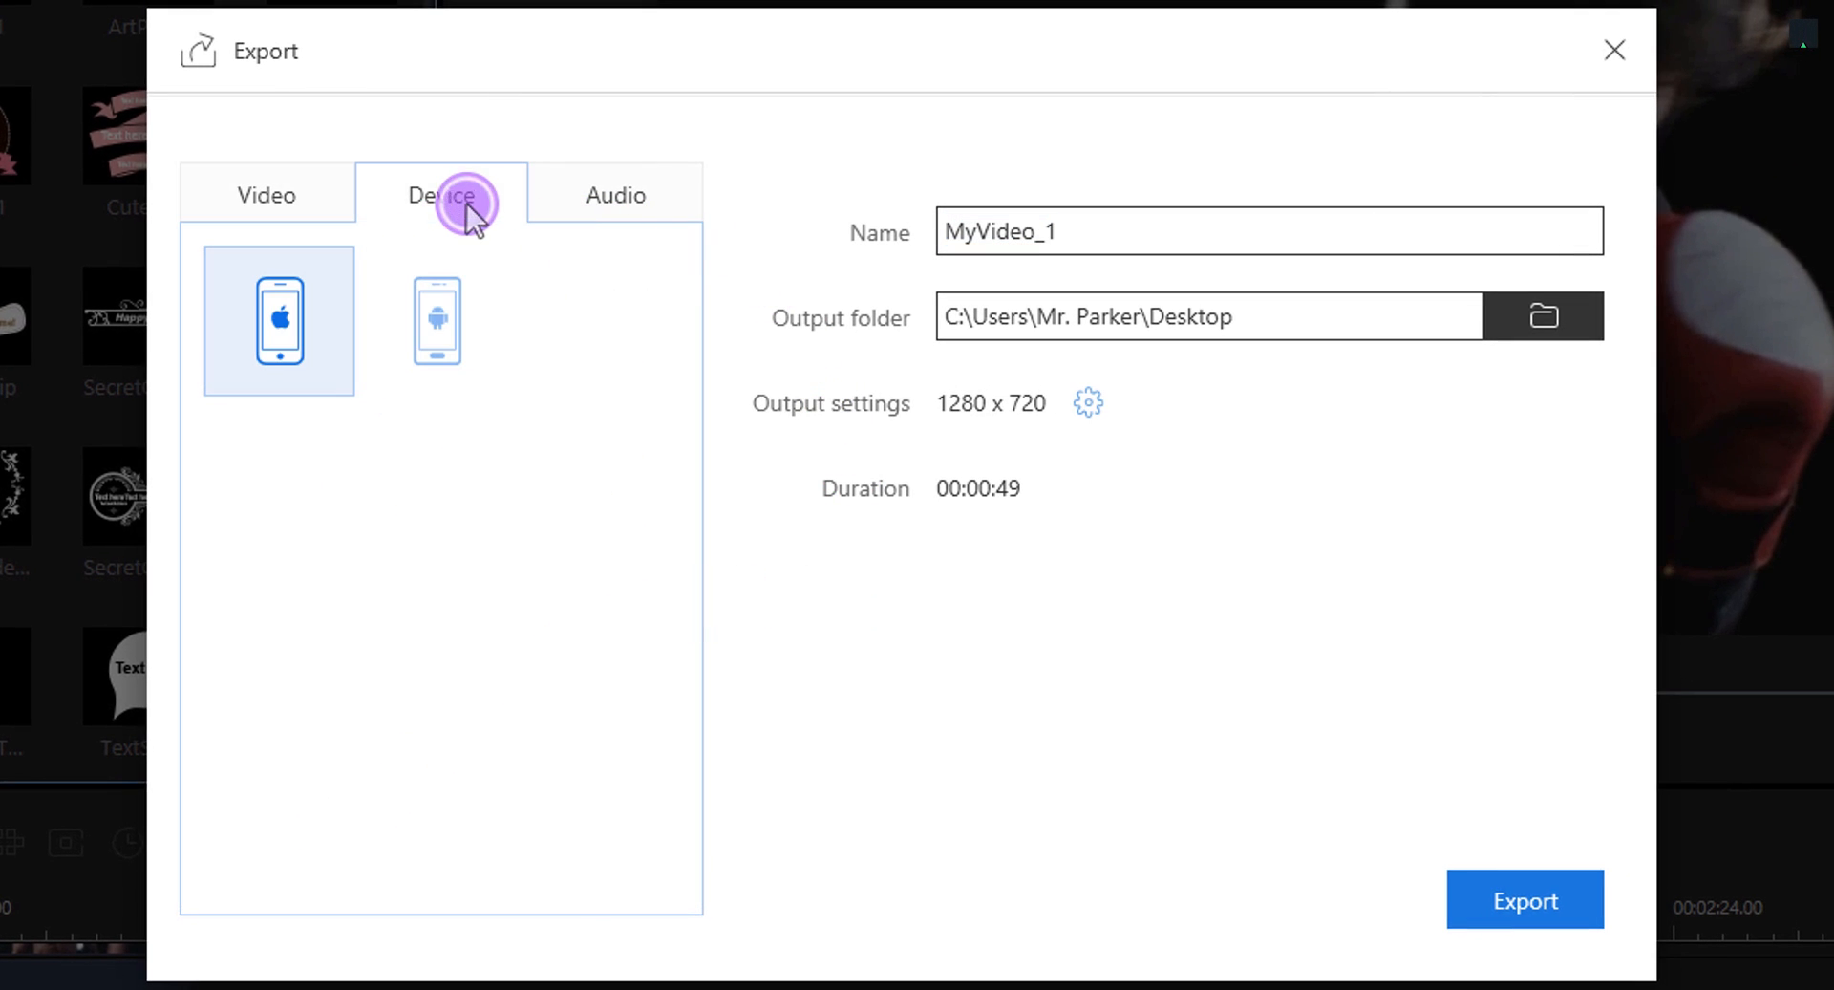
pyautogui.click(616, 195)
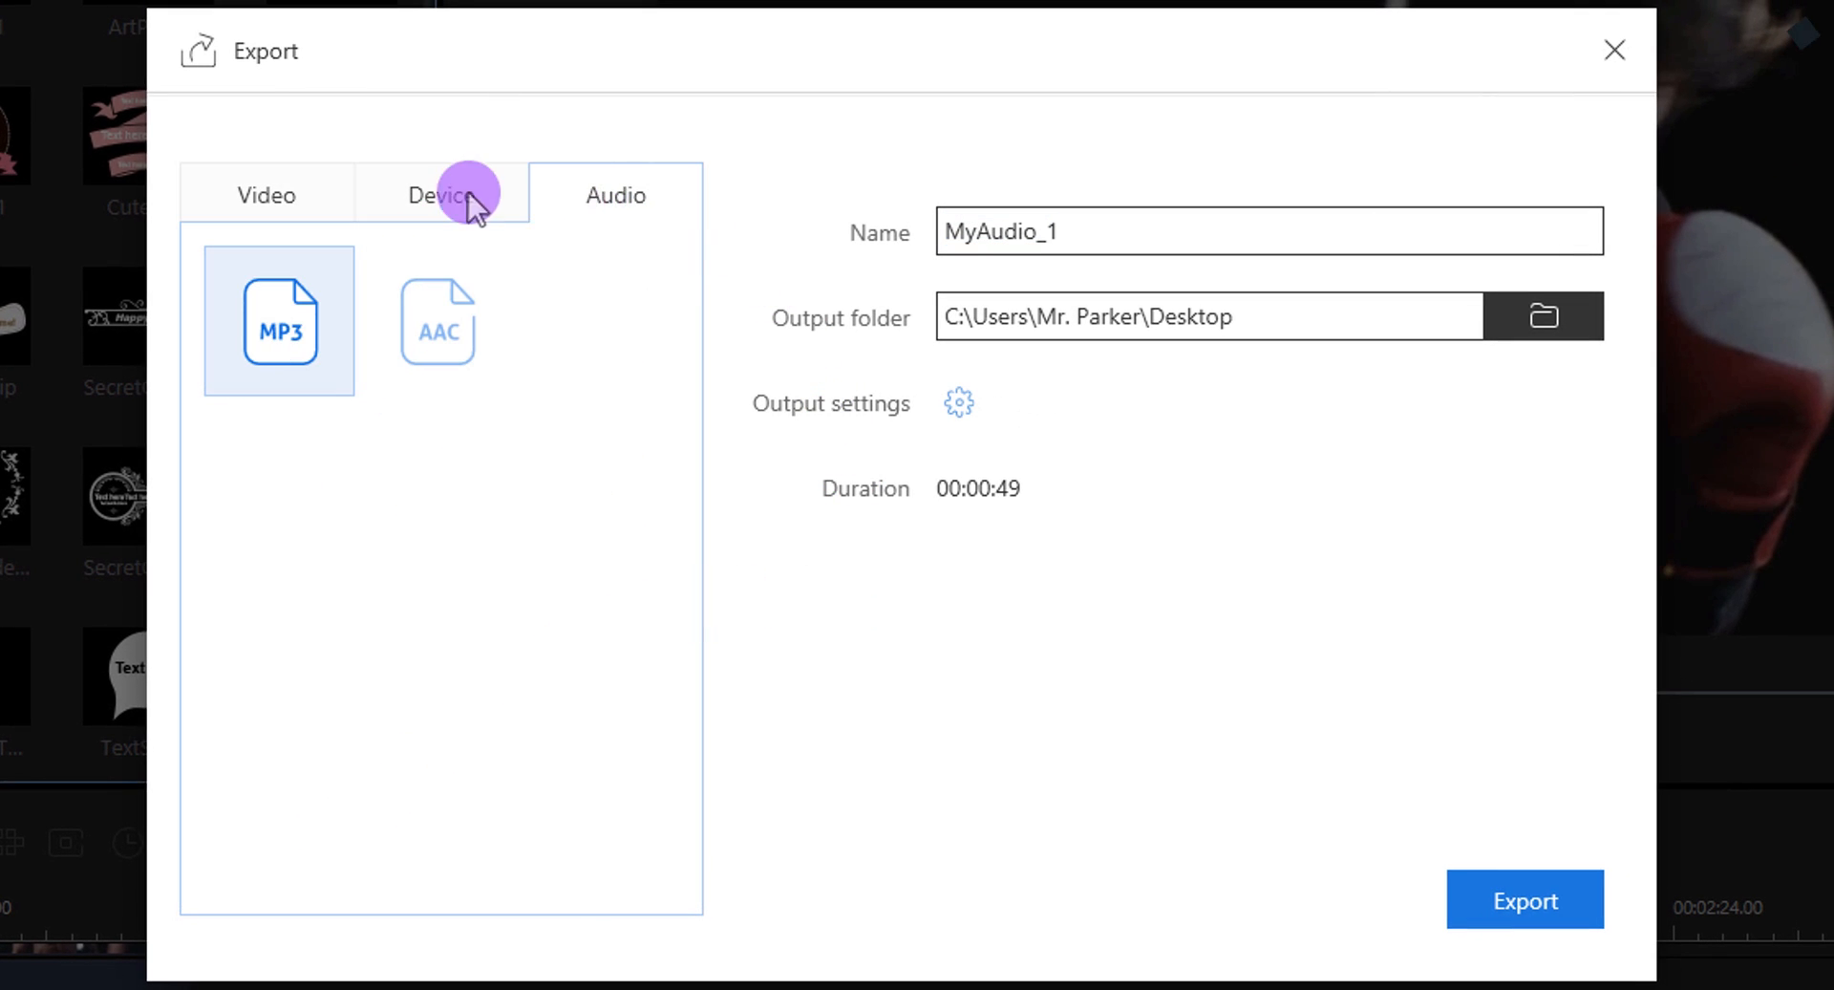
pyautogui.click(267, 195)
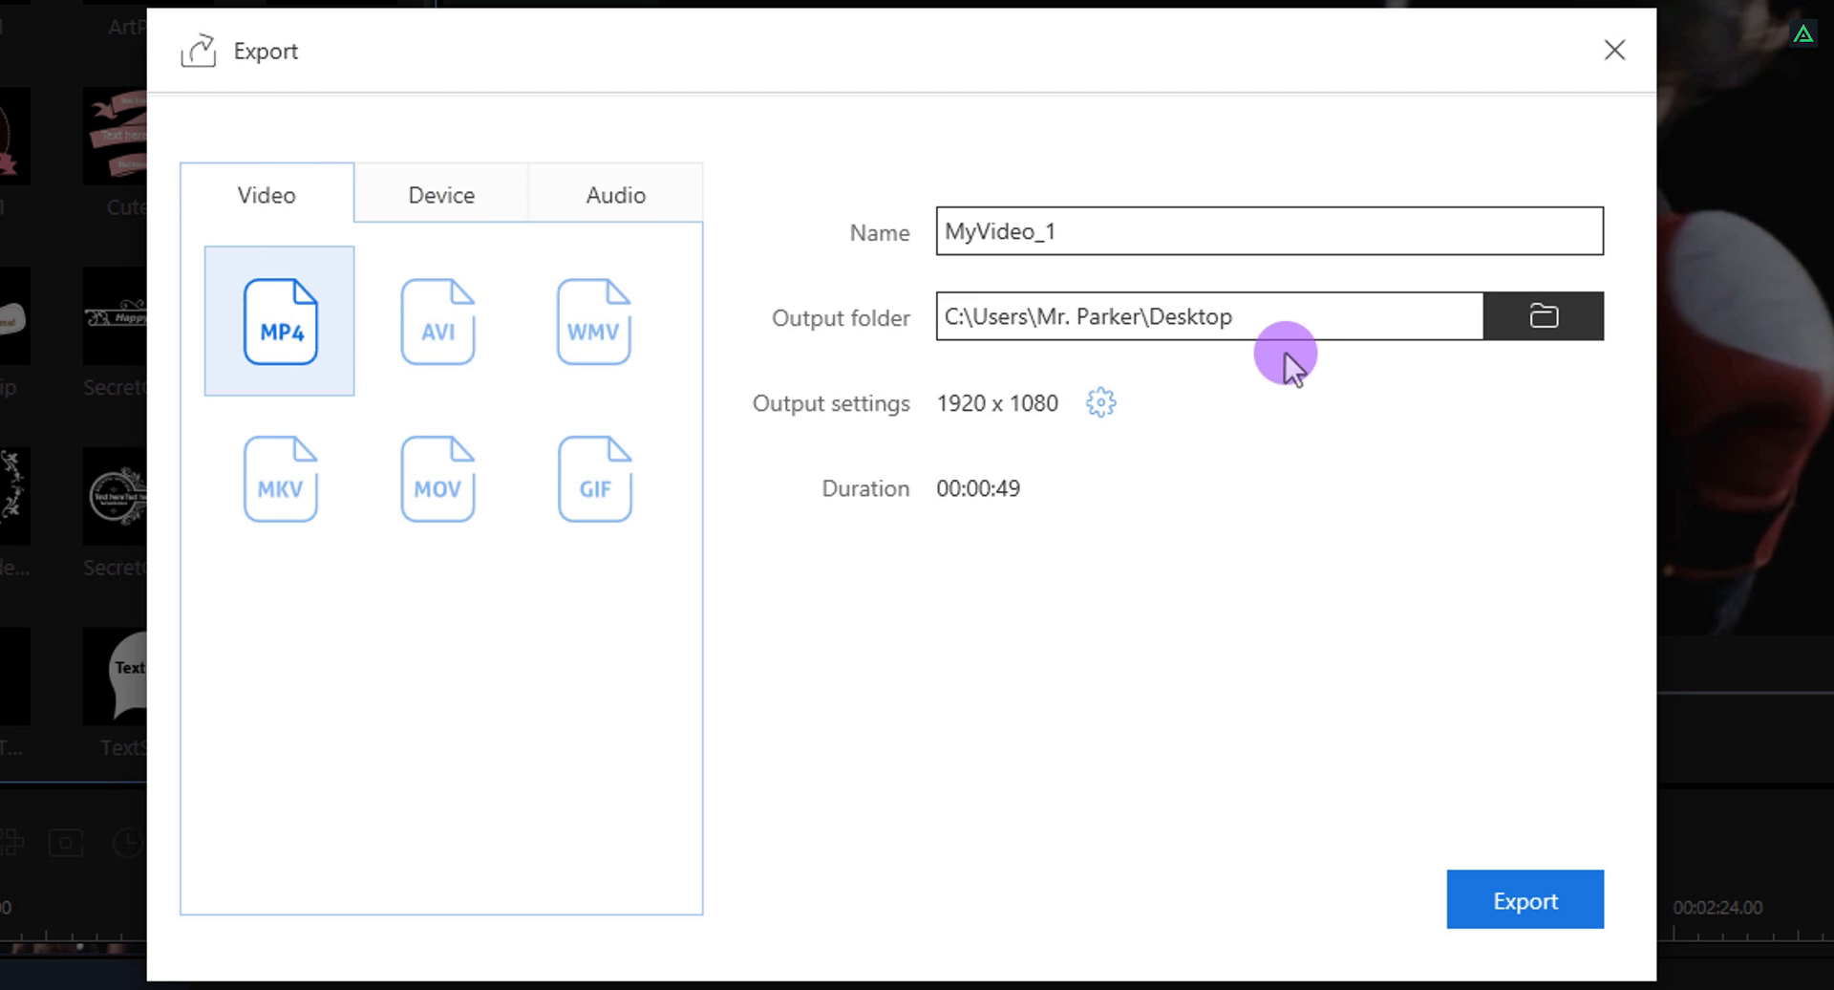
pyautogui.moveTo(1341, 302)
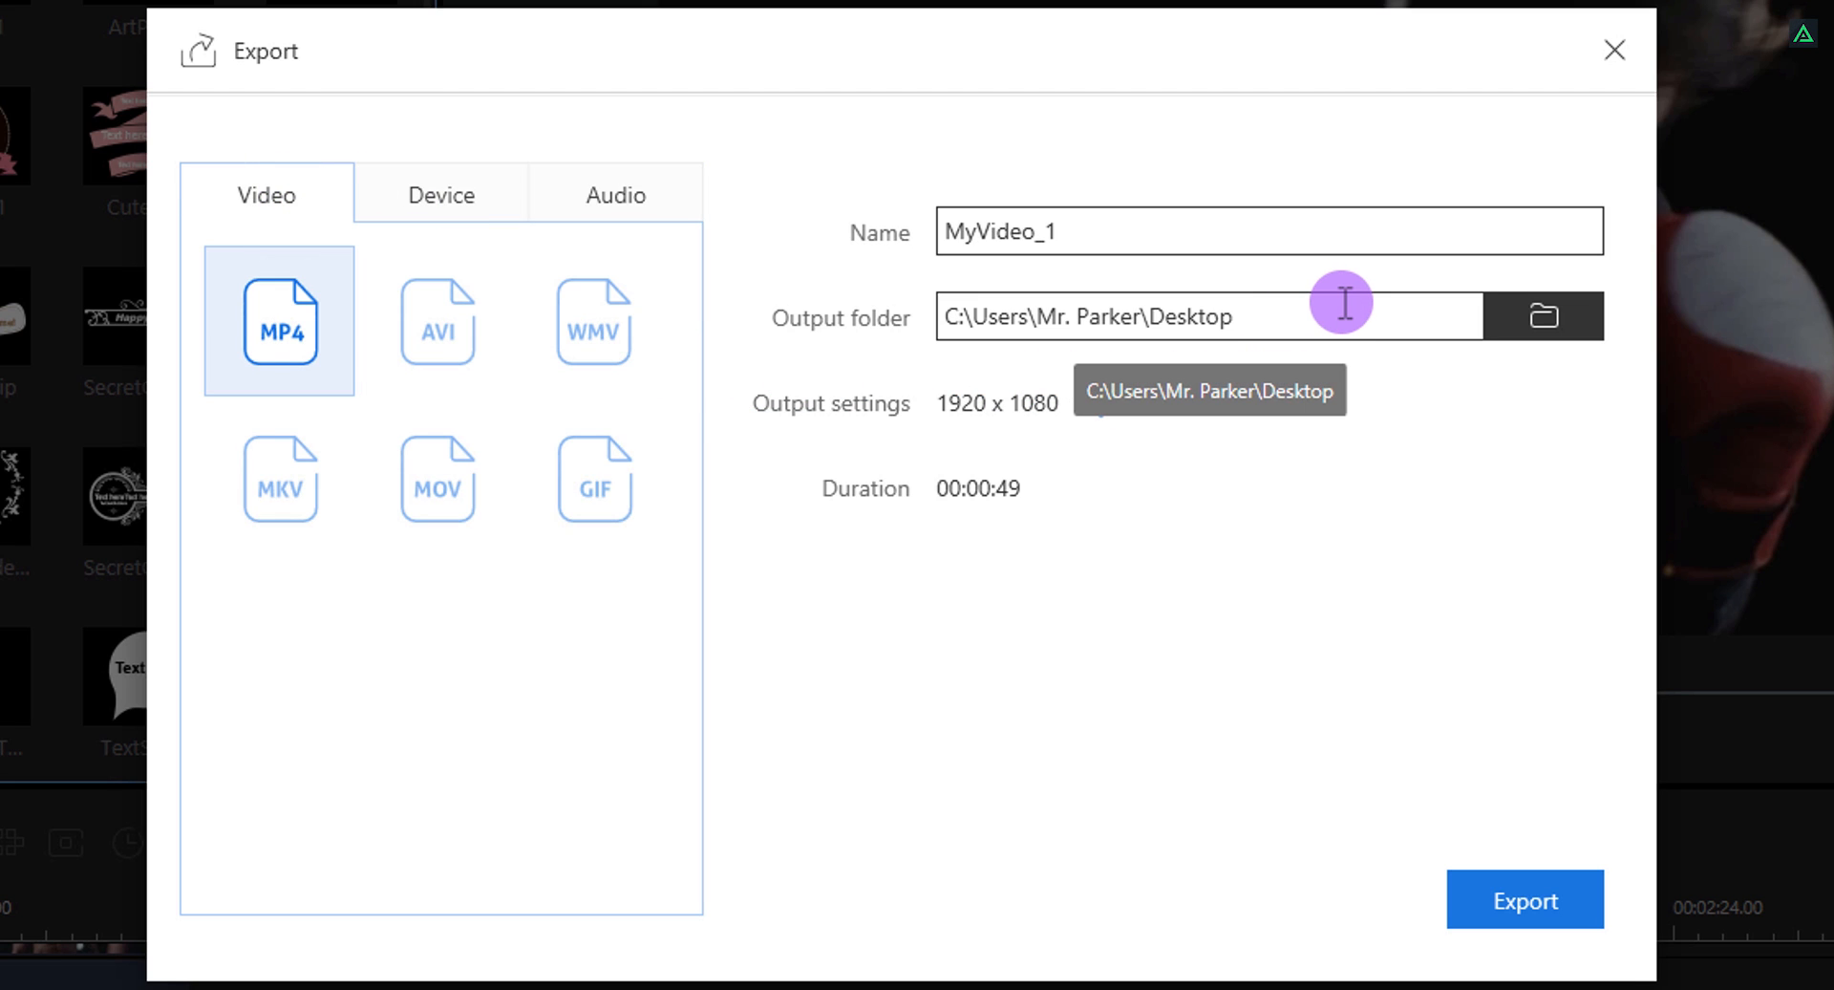
# Name the output BoxingMan and go to its detailed quality settings
pyautogui.tripleClick(1267, 231)
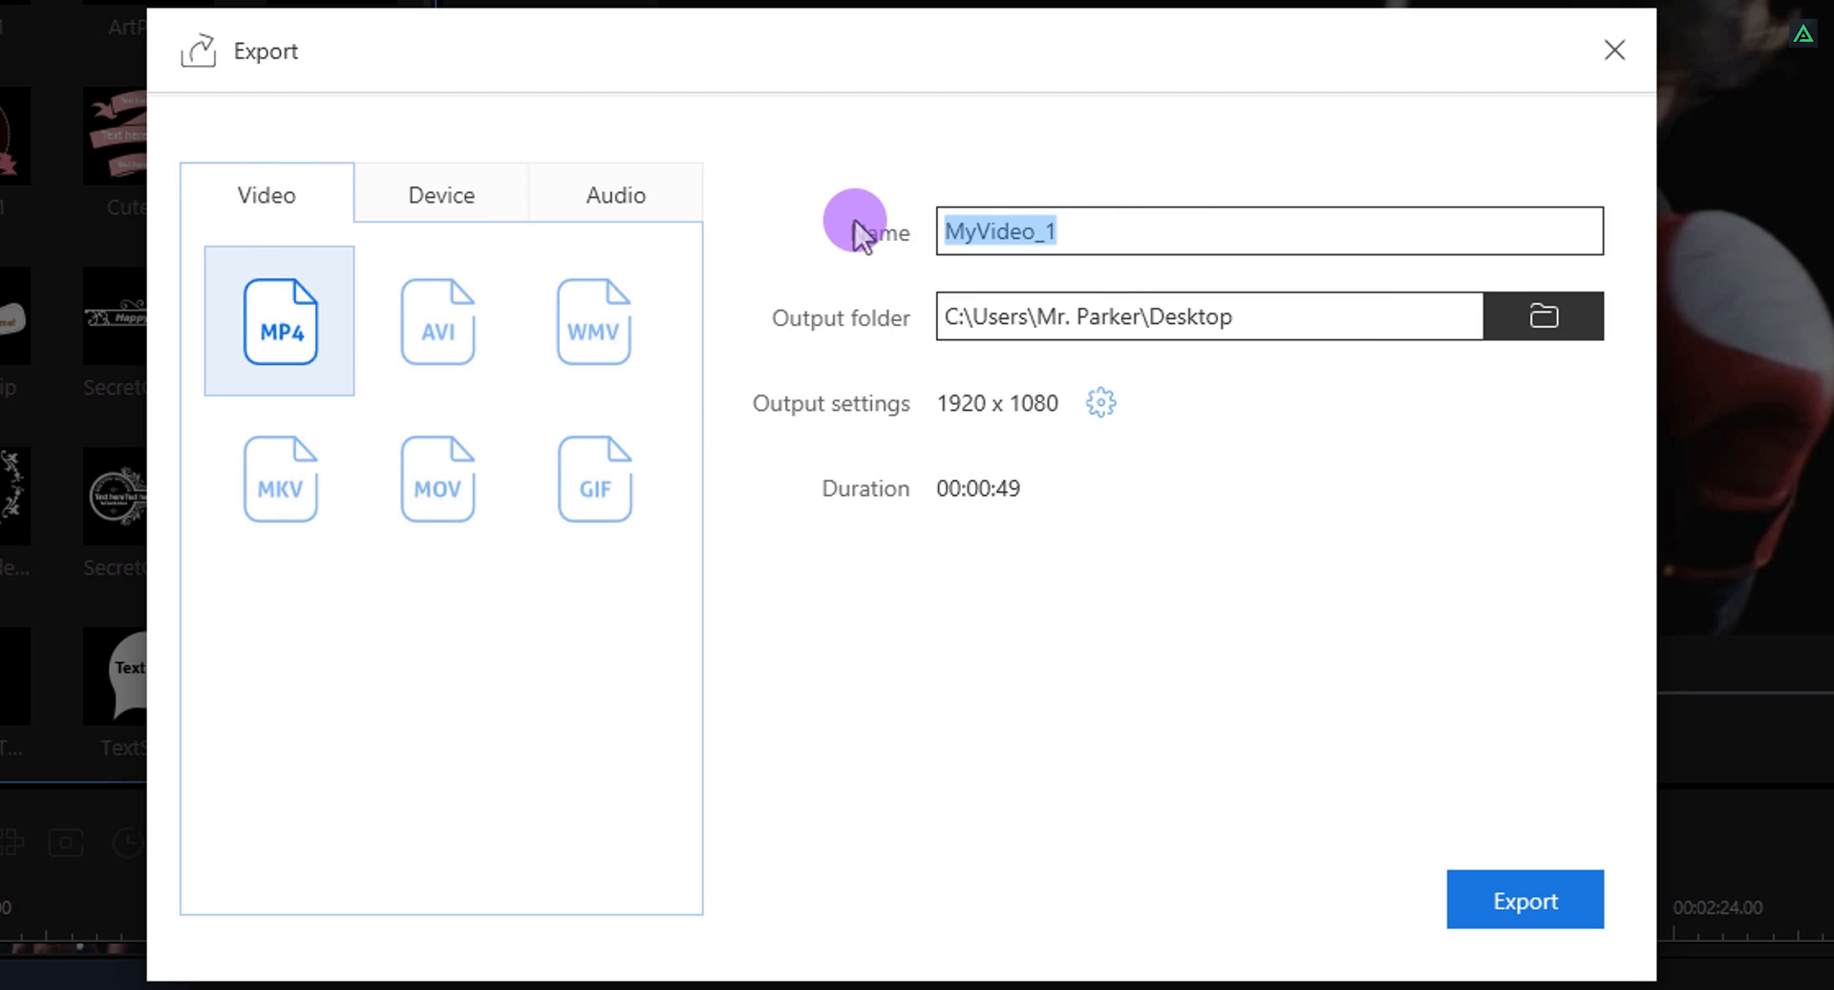
pyautogui.write('BoxingMan')
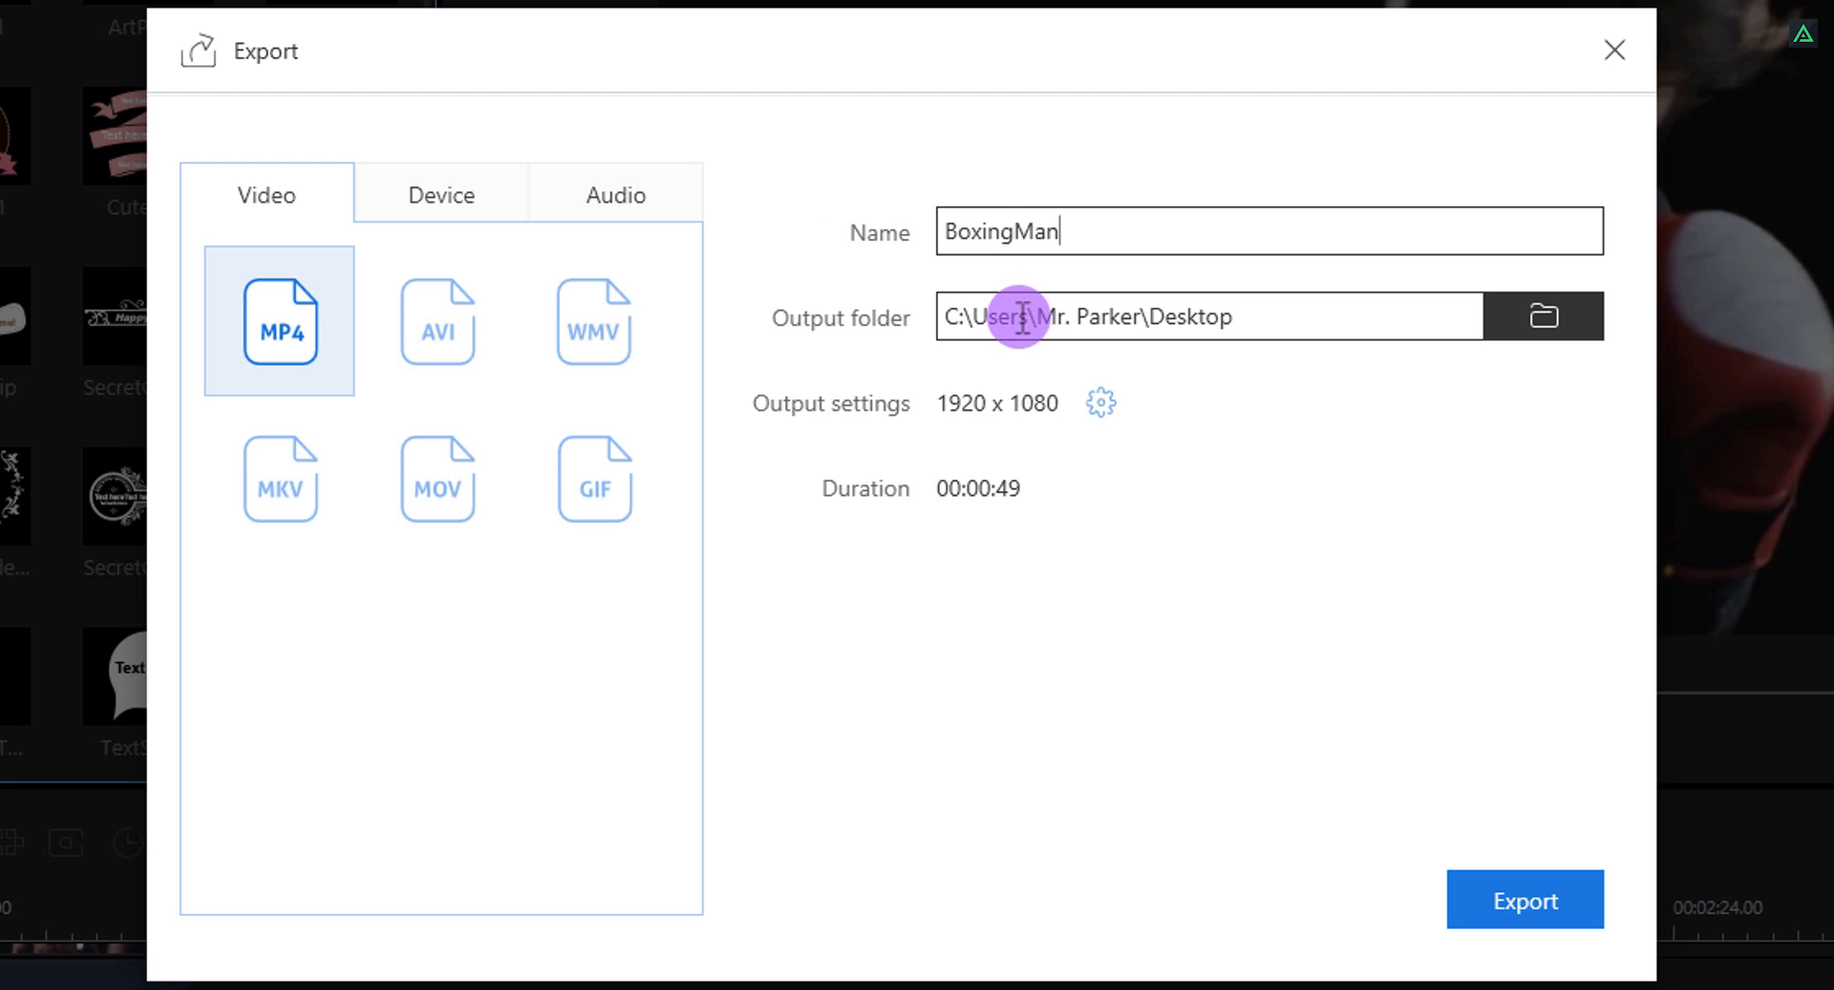
pyautogui.click(1100, 403)
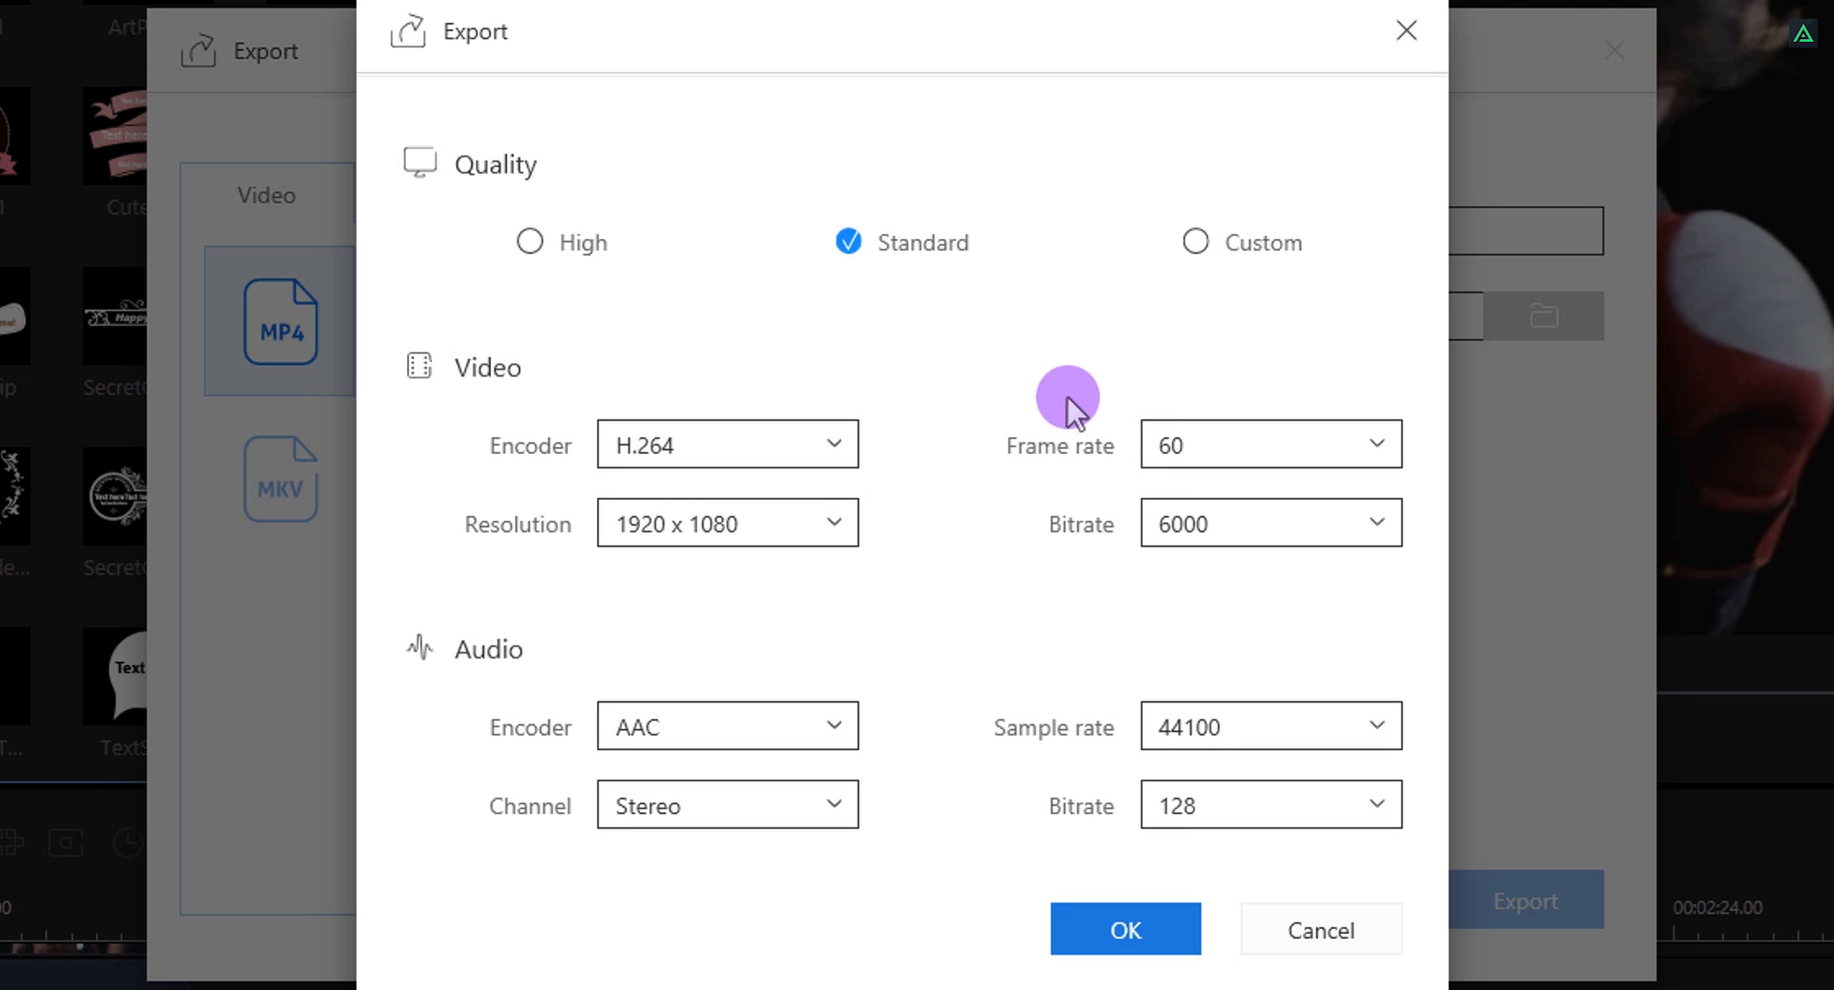
# Set High quality with H.264 at 60 fps and 10000 video bitrate, then confirm
pyautogui.click(529, 243)
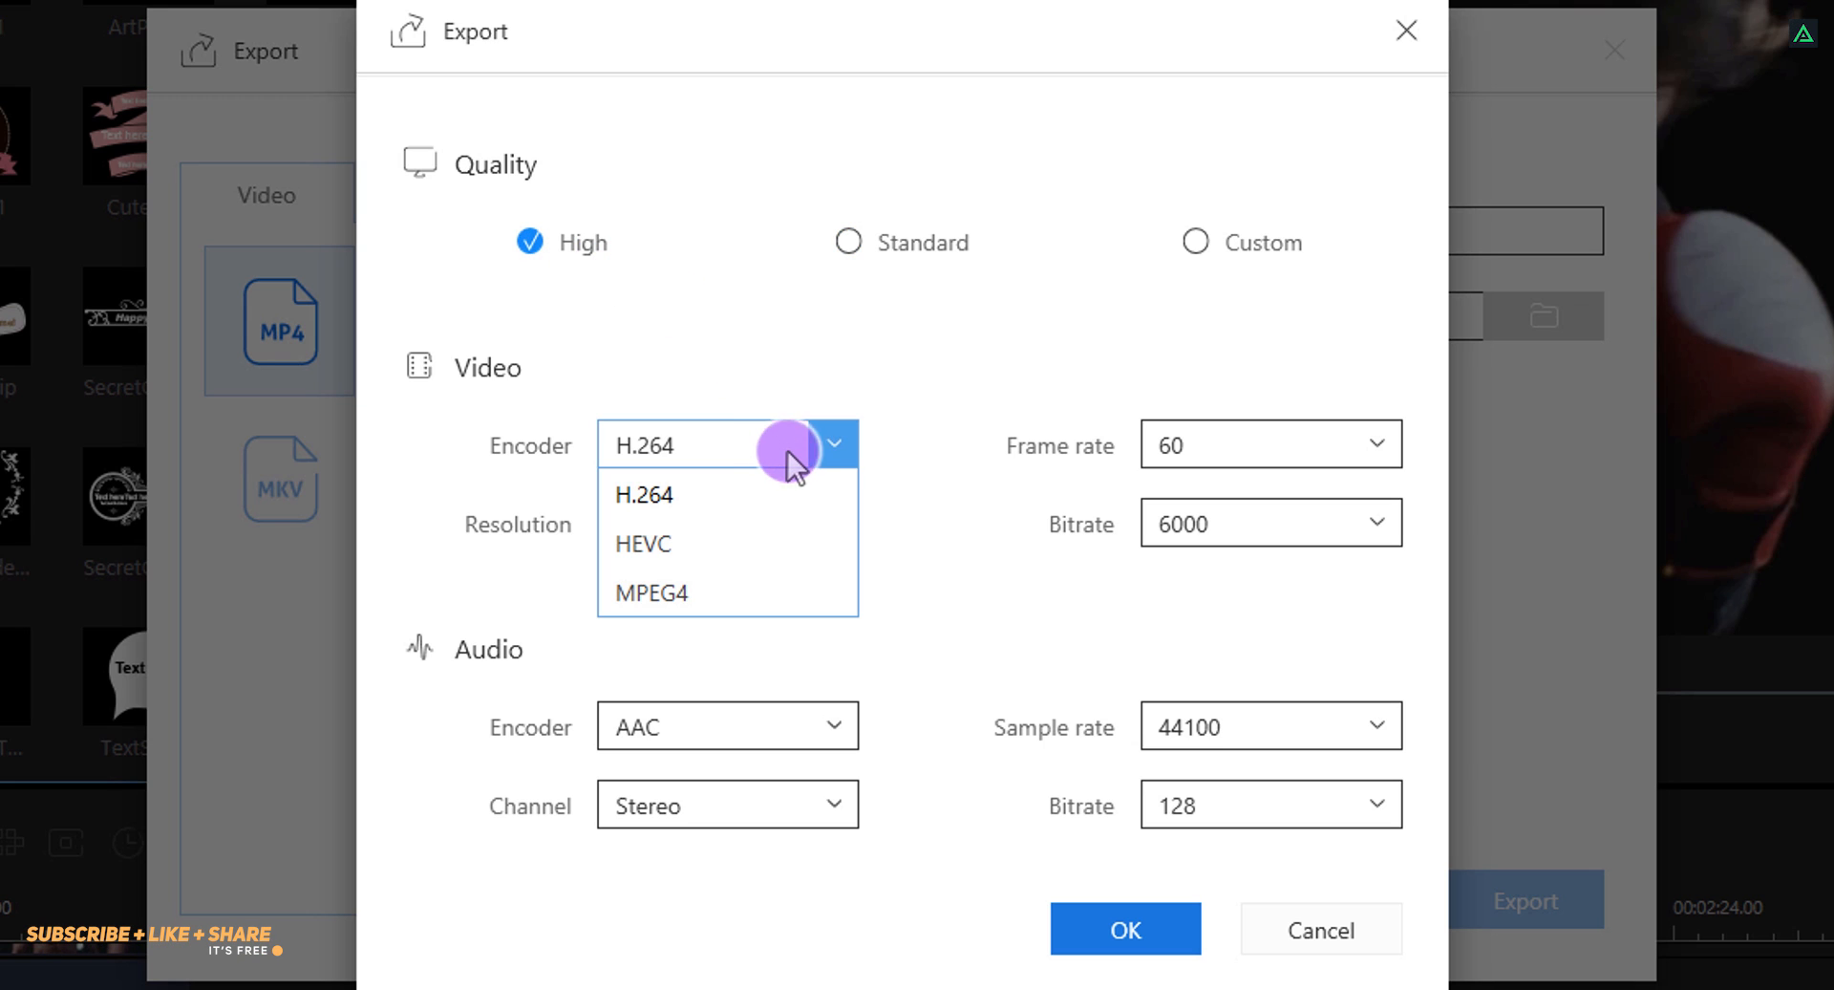
pyautogui.click(642, 495)
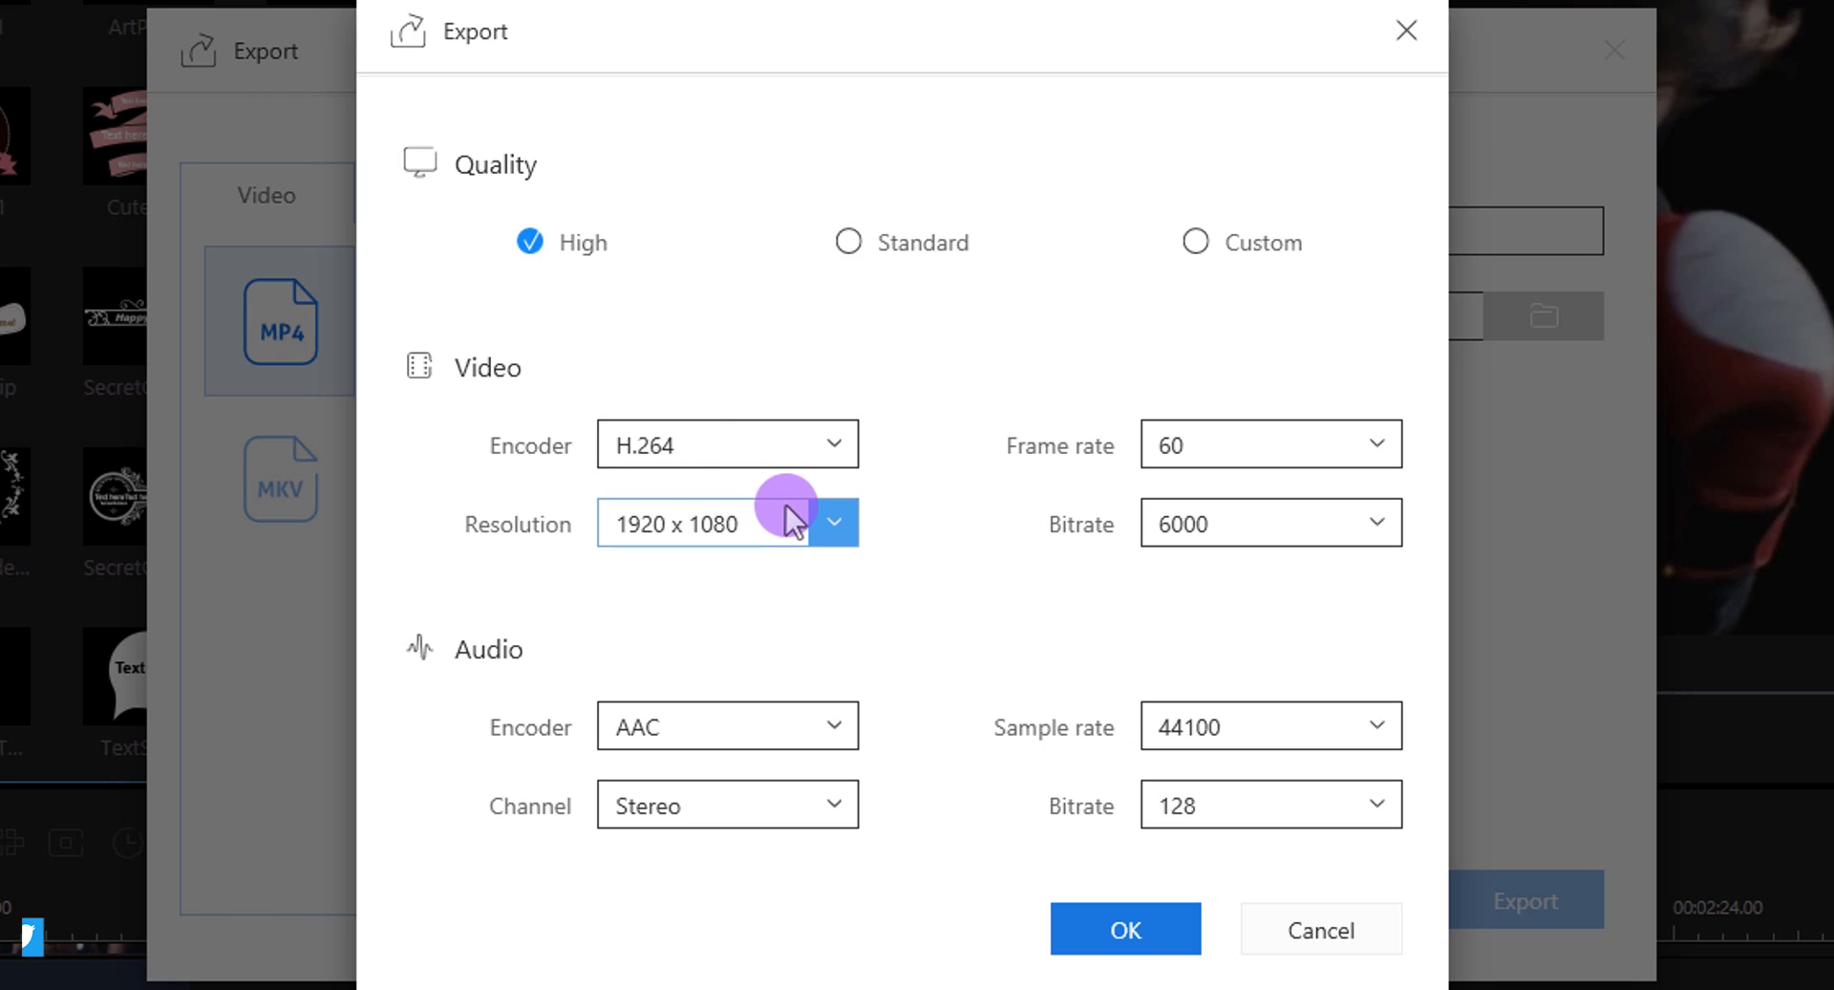
pyautogui.moveTo(745, 672)
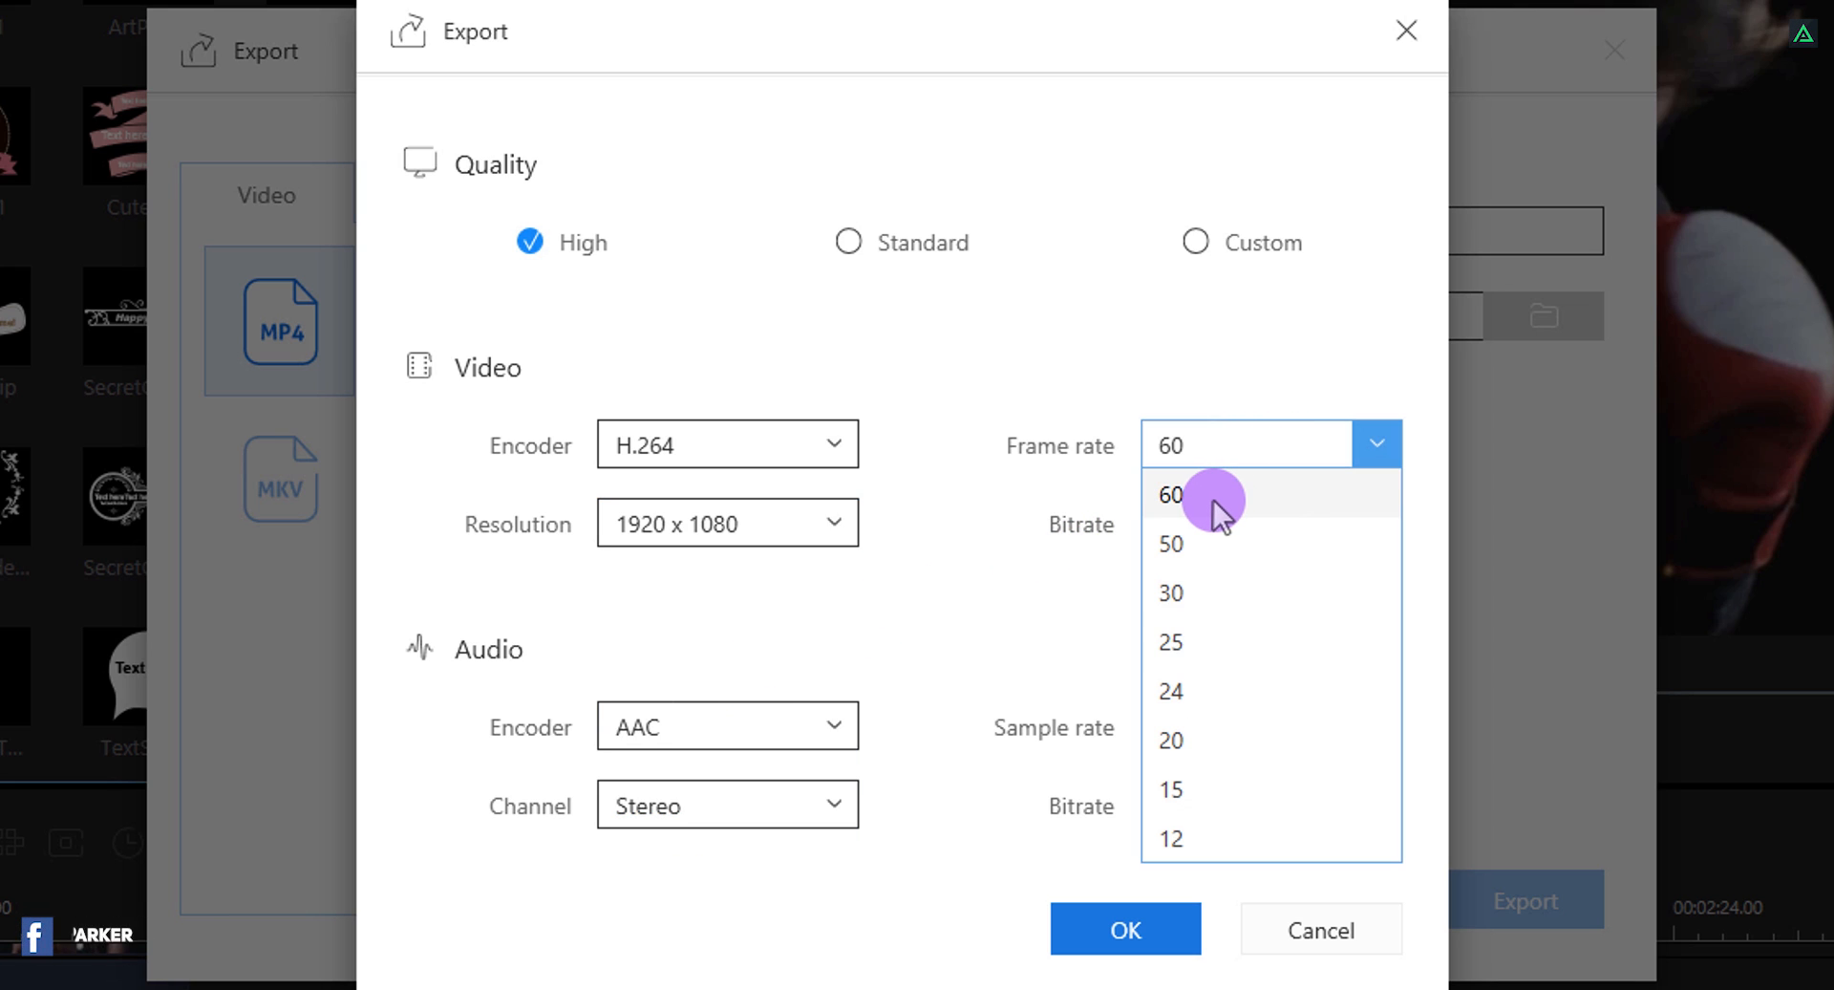
pyautogui.click(1387, 524)
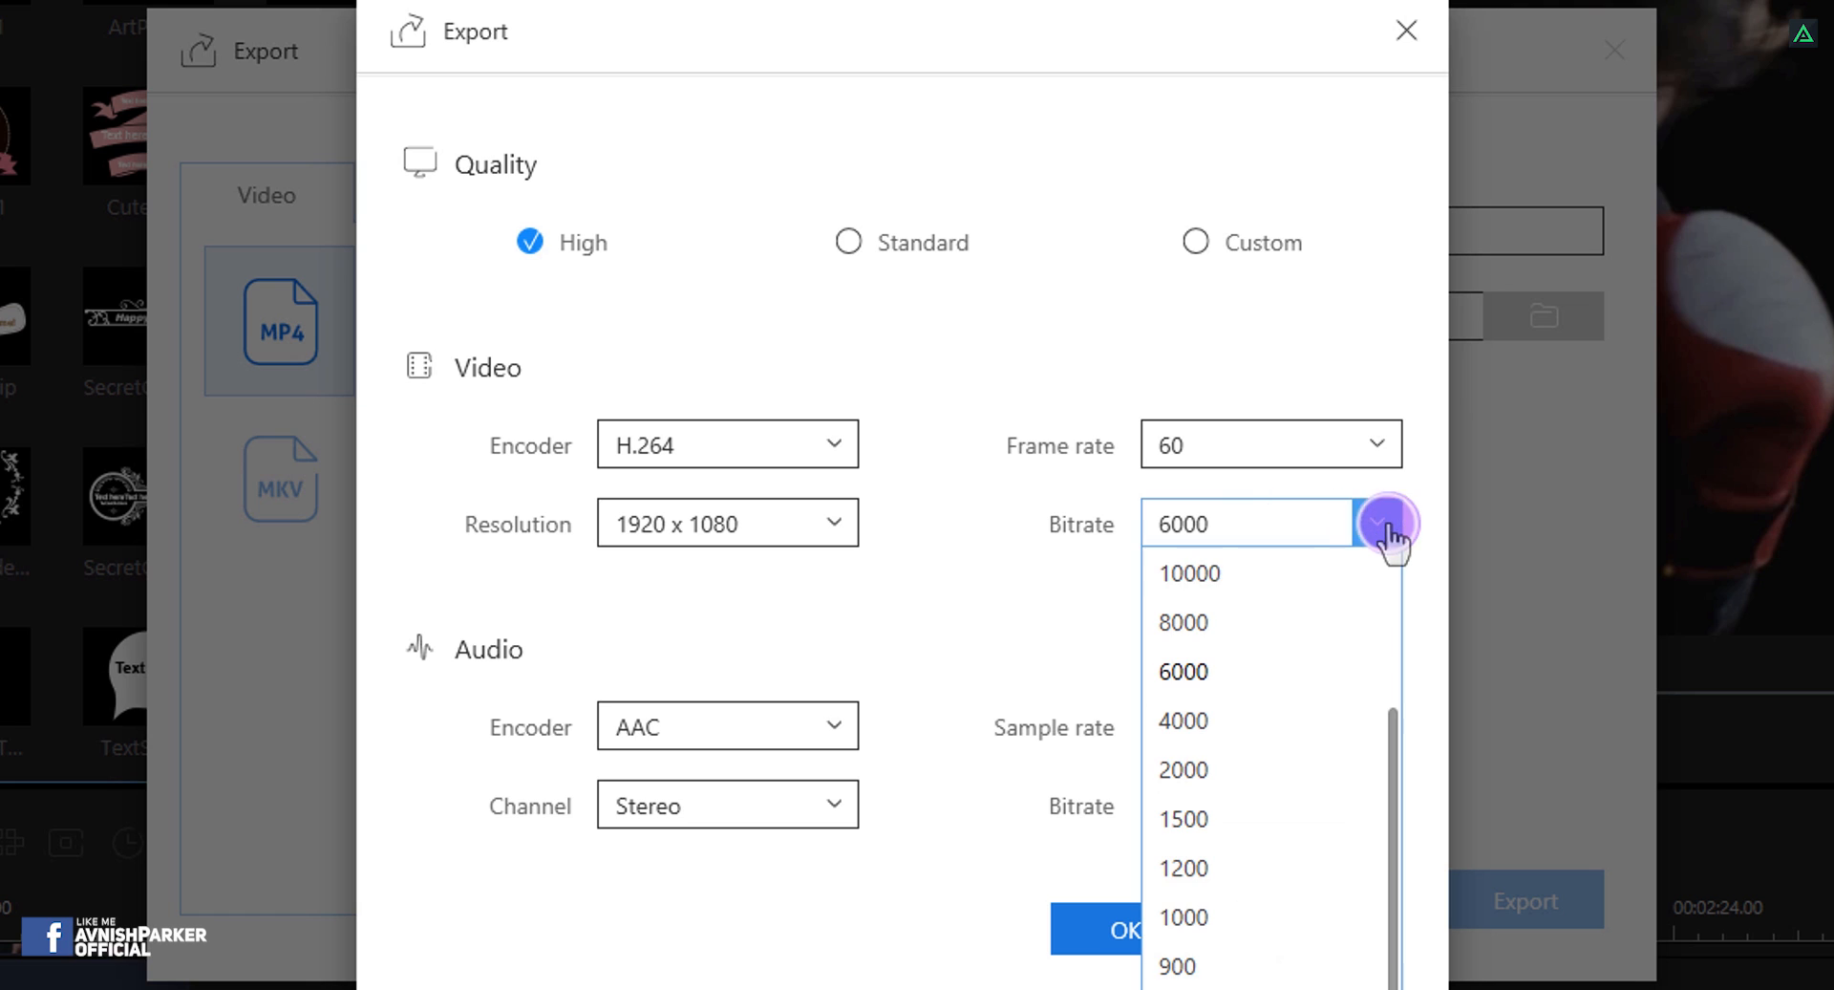
pyautogui.scroll(3)
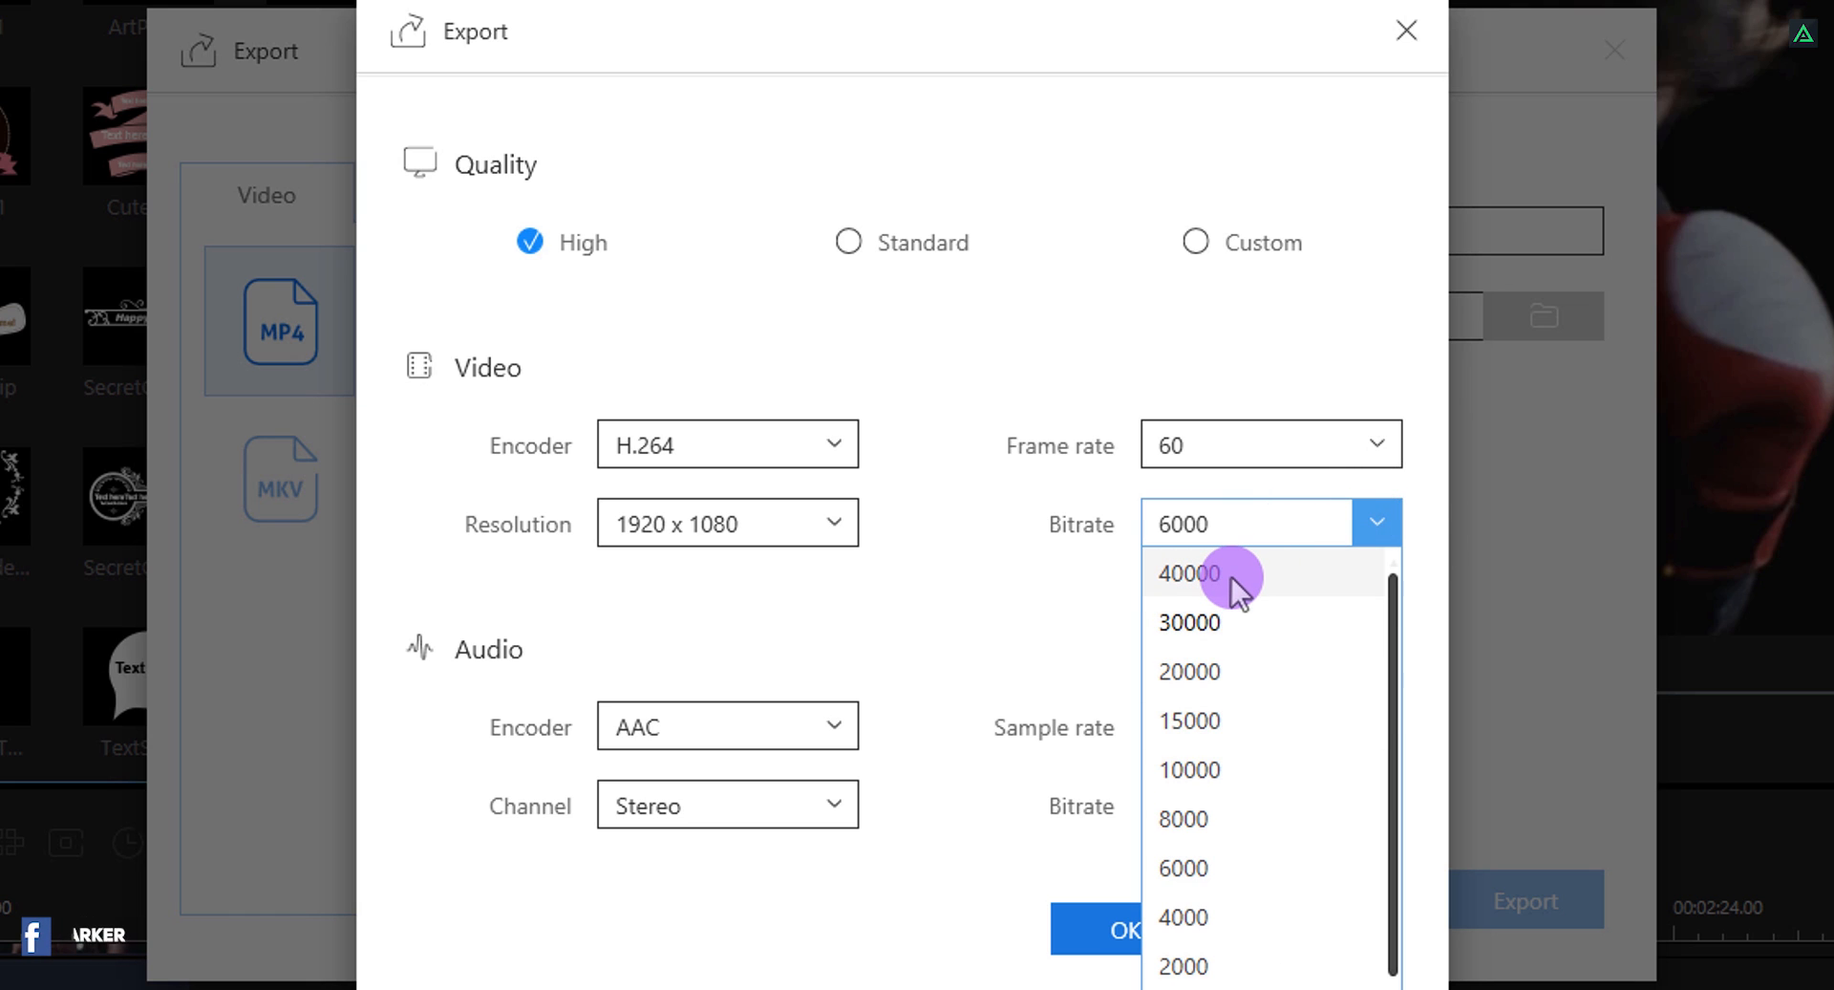
pyautogui.moveTo(1190, 770)
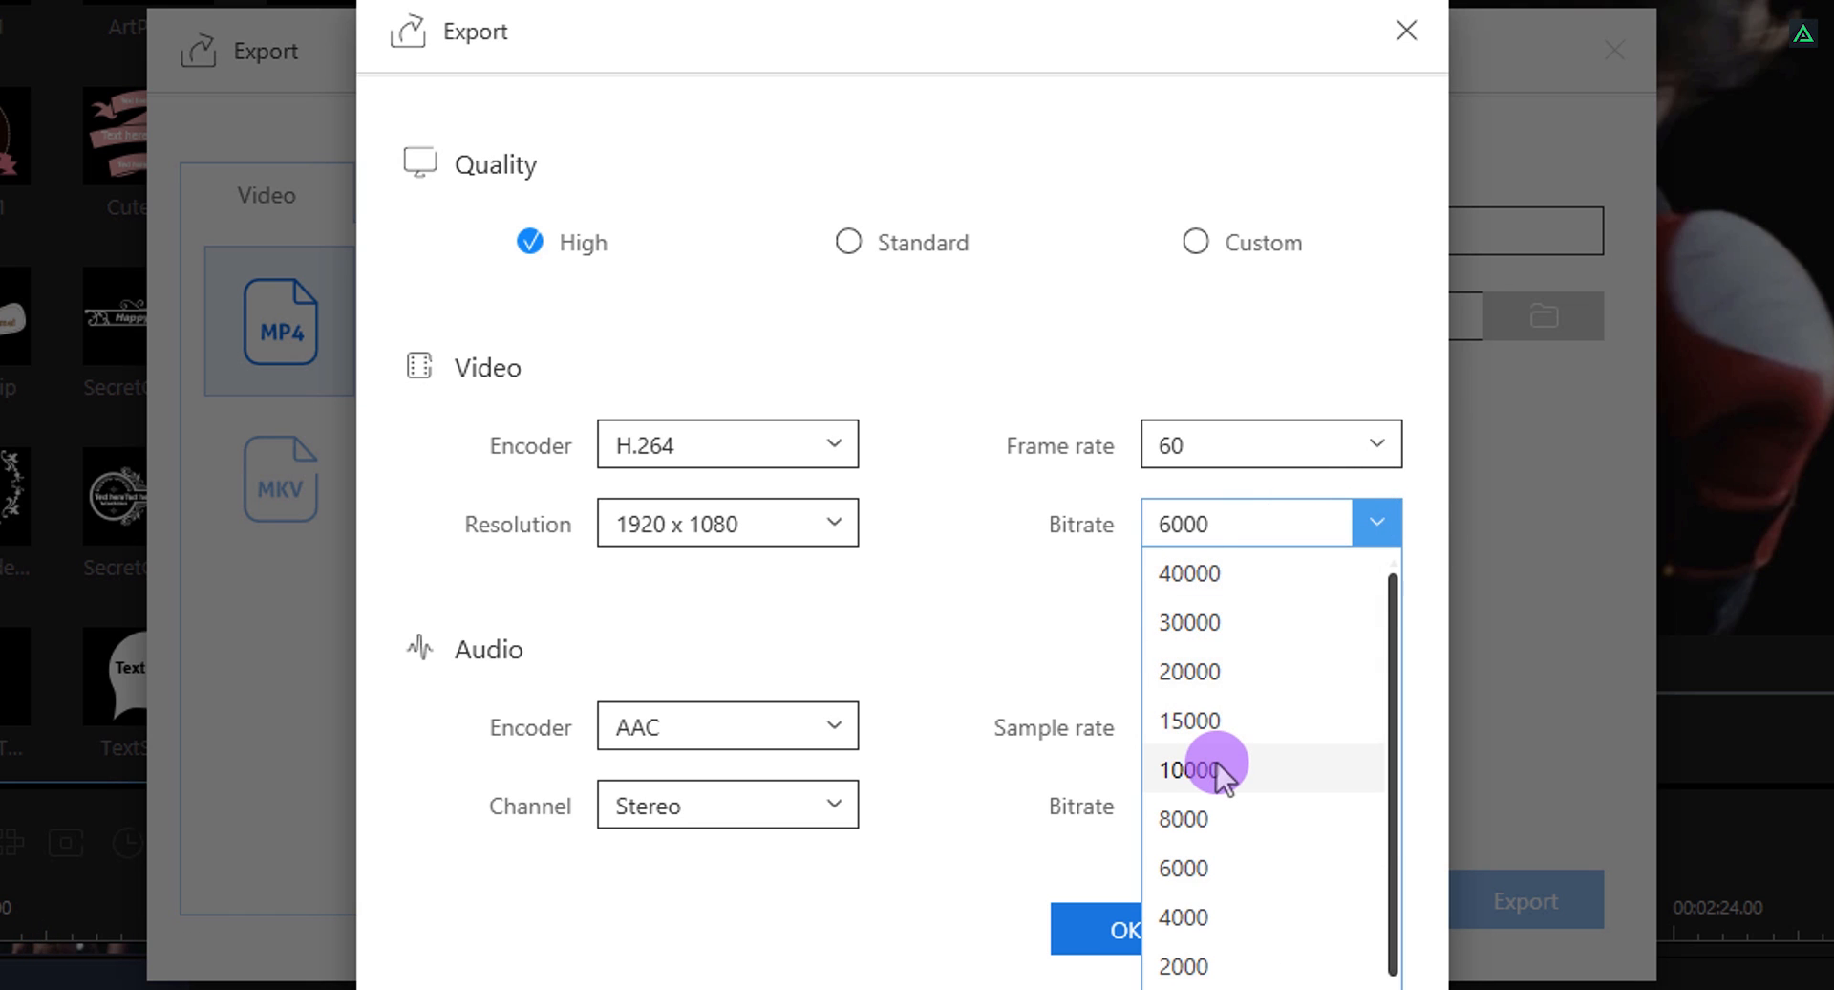
pyautogui.click(1186, 770)
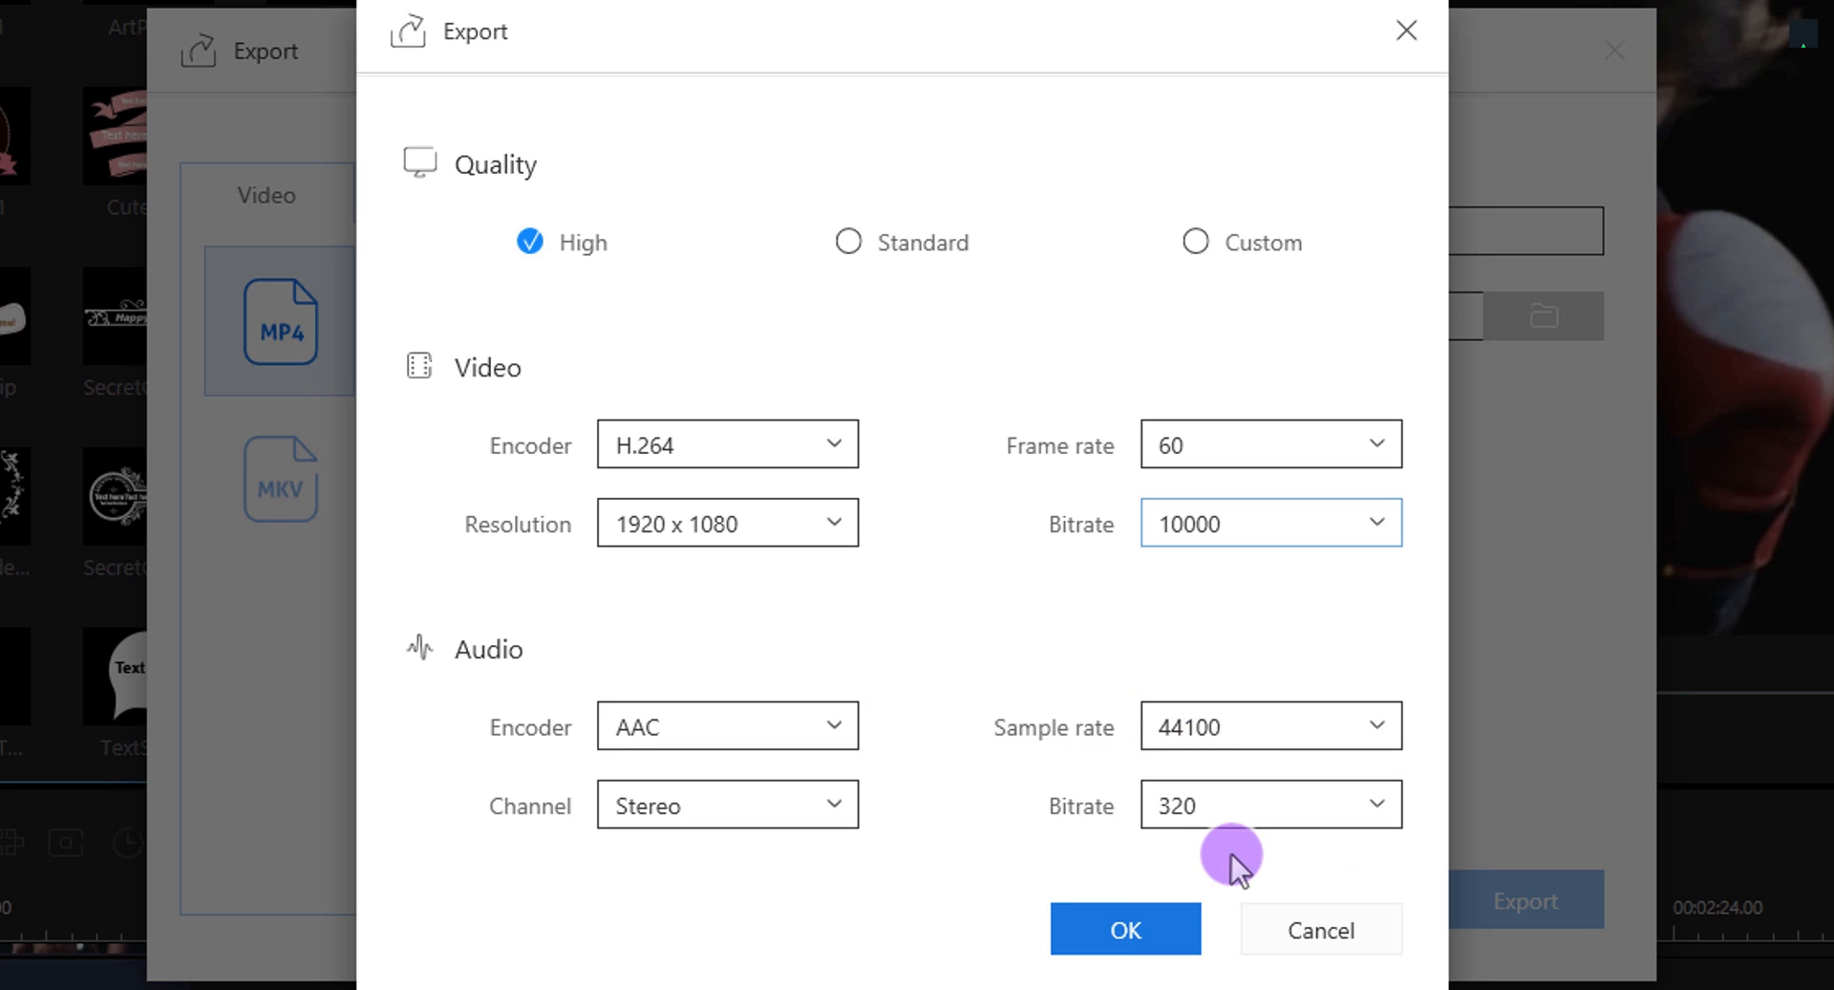
pyautogui.click(1124, 928)
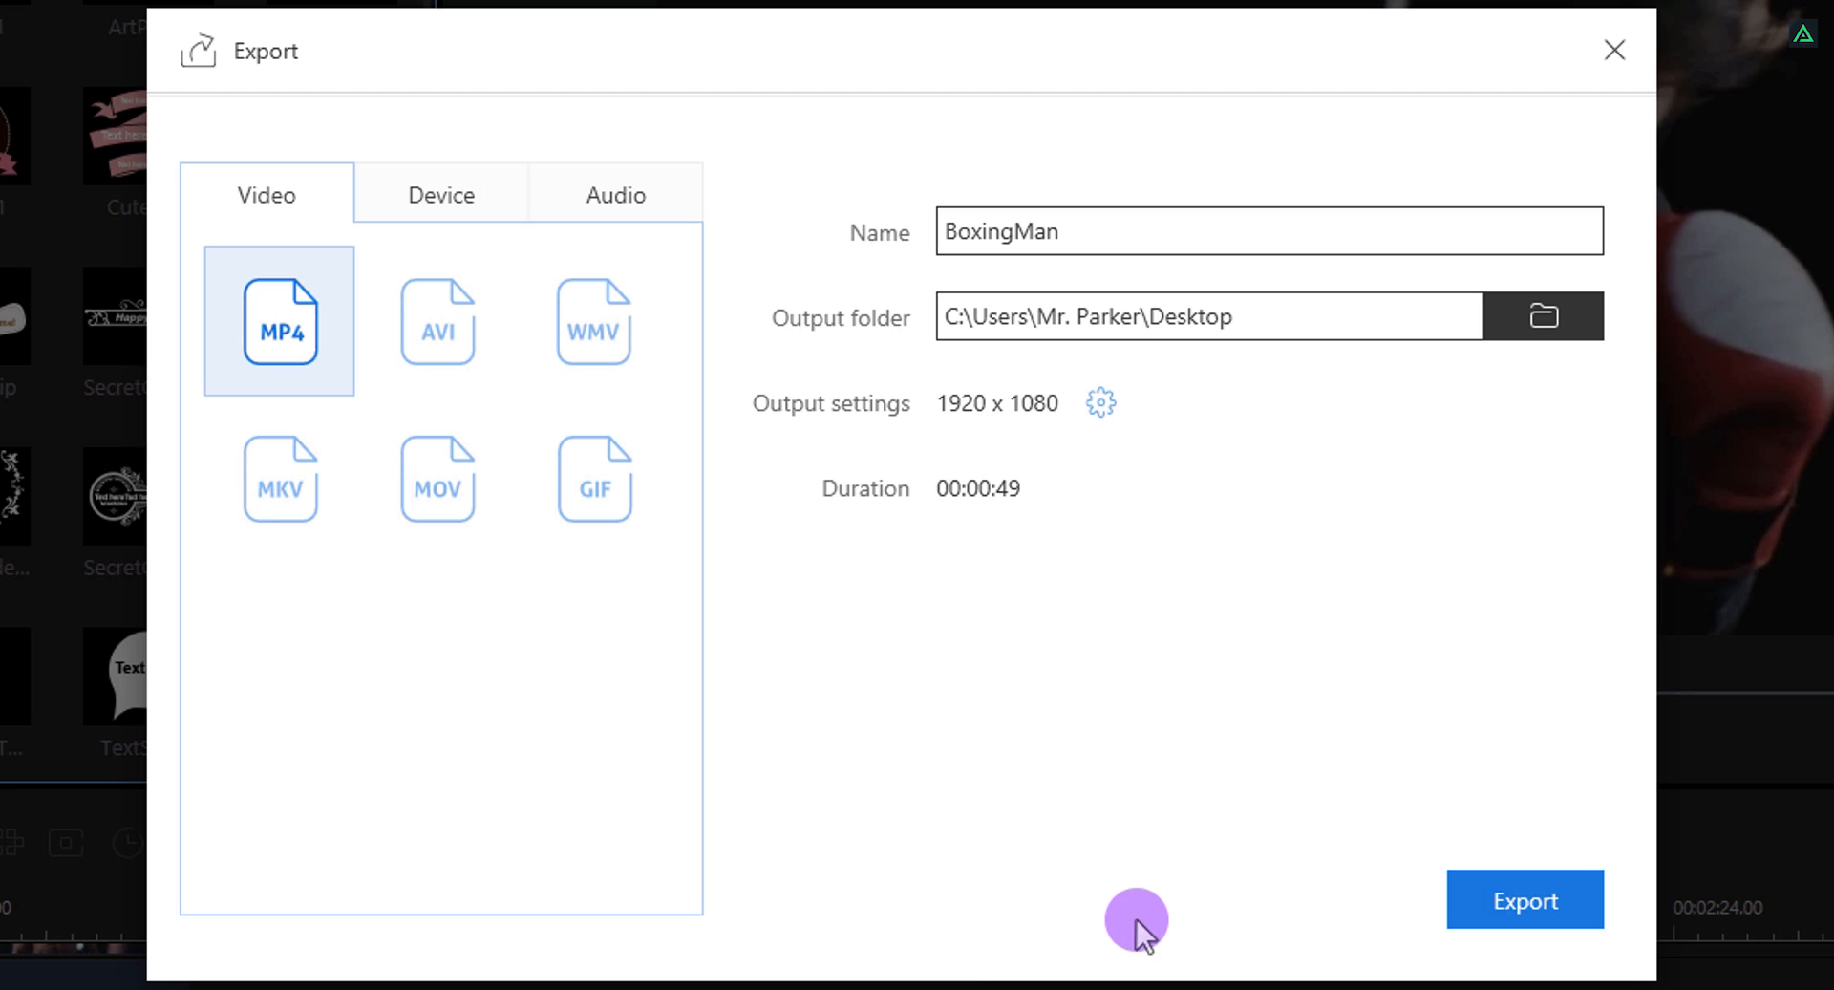
pyautogui.moveTo(1524, 900)
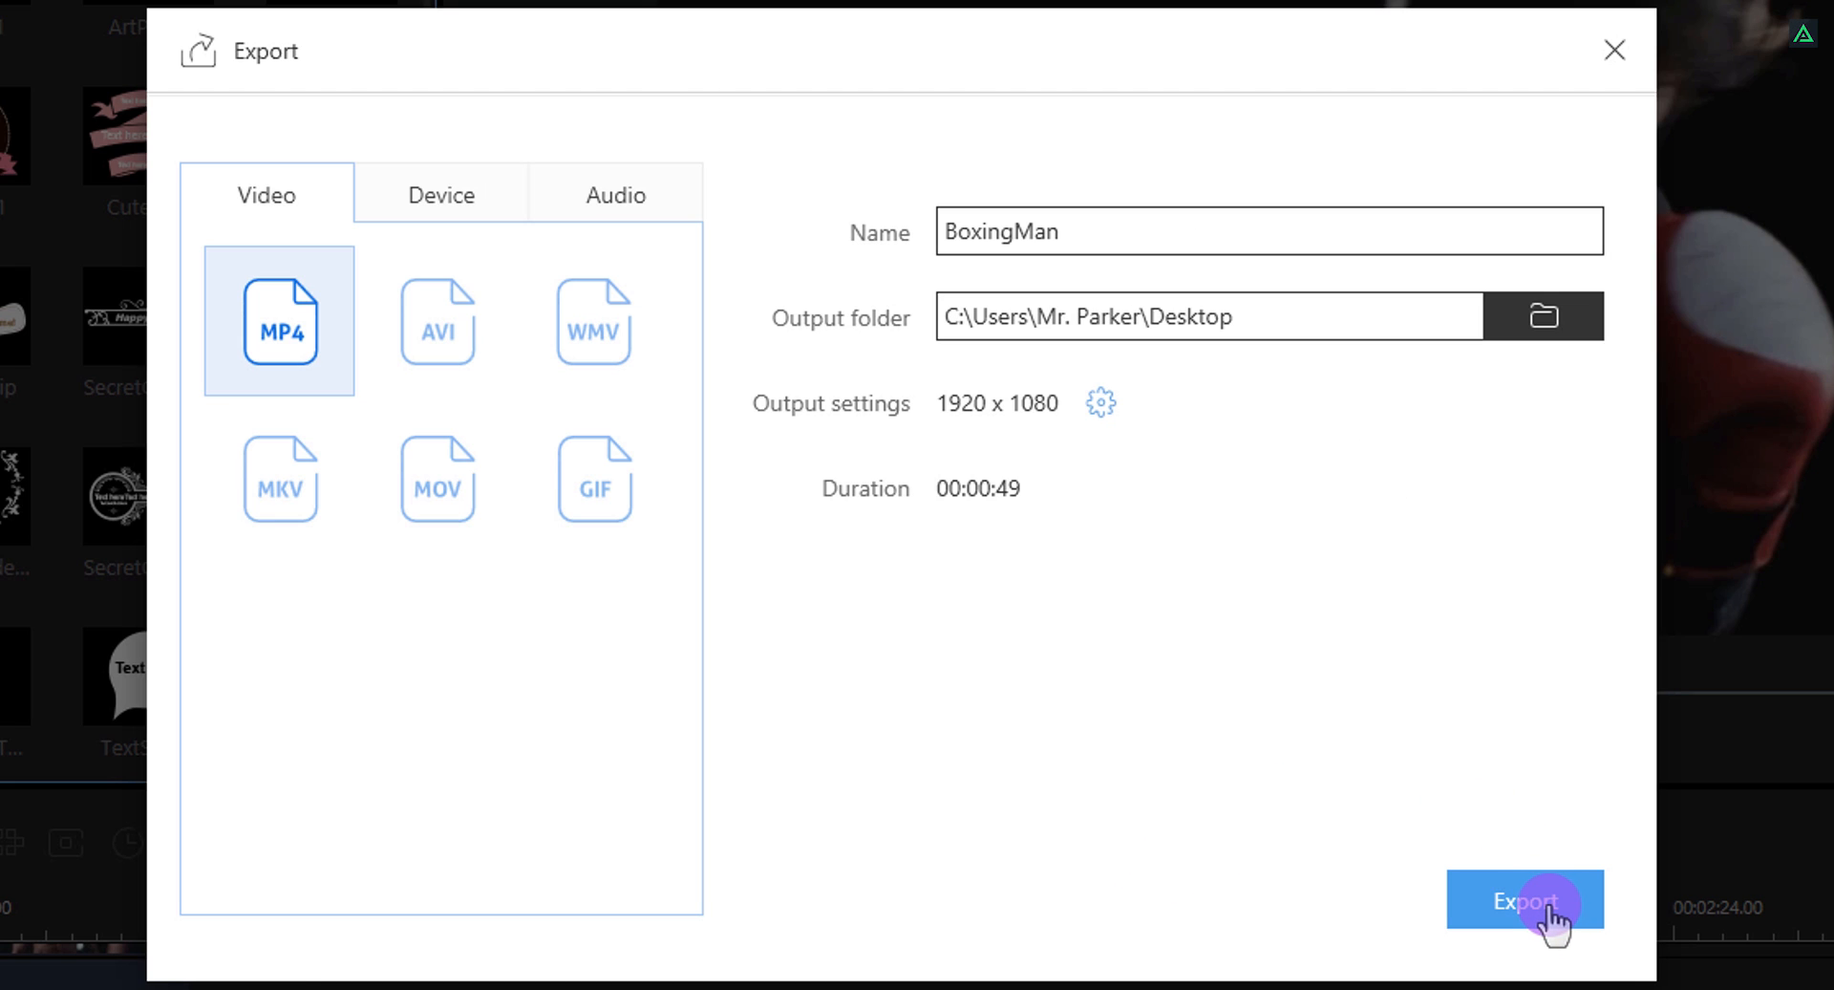
# Start rendering the project out as BoxingMan.mp4
pyautogui.click(1523, 900)
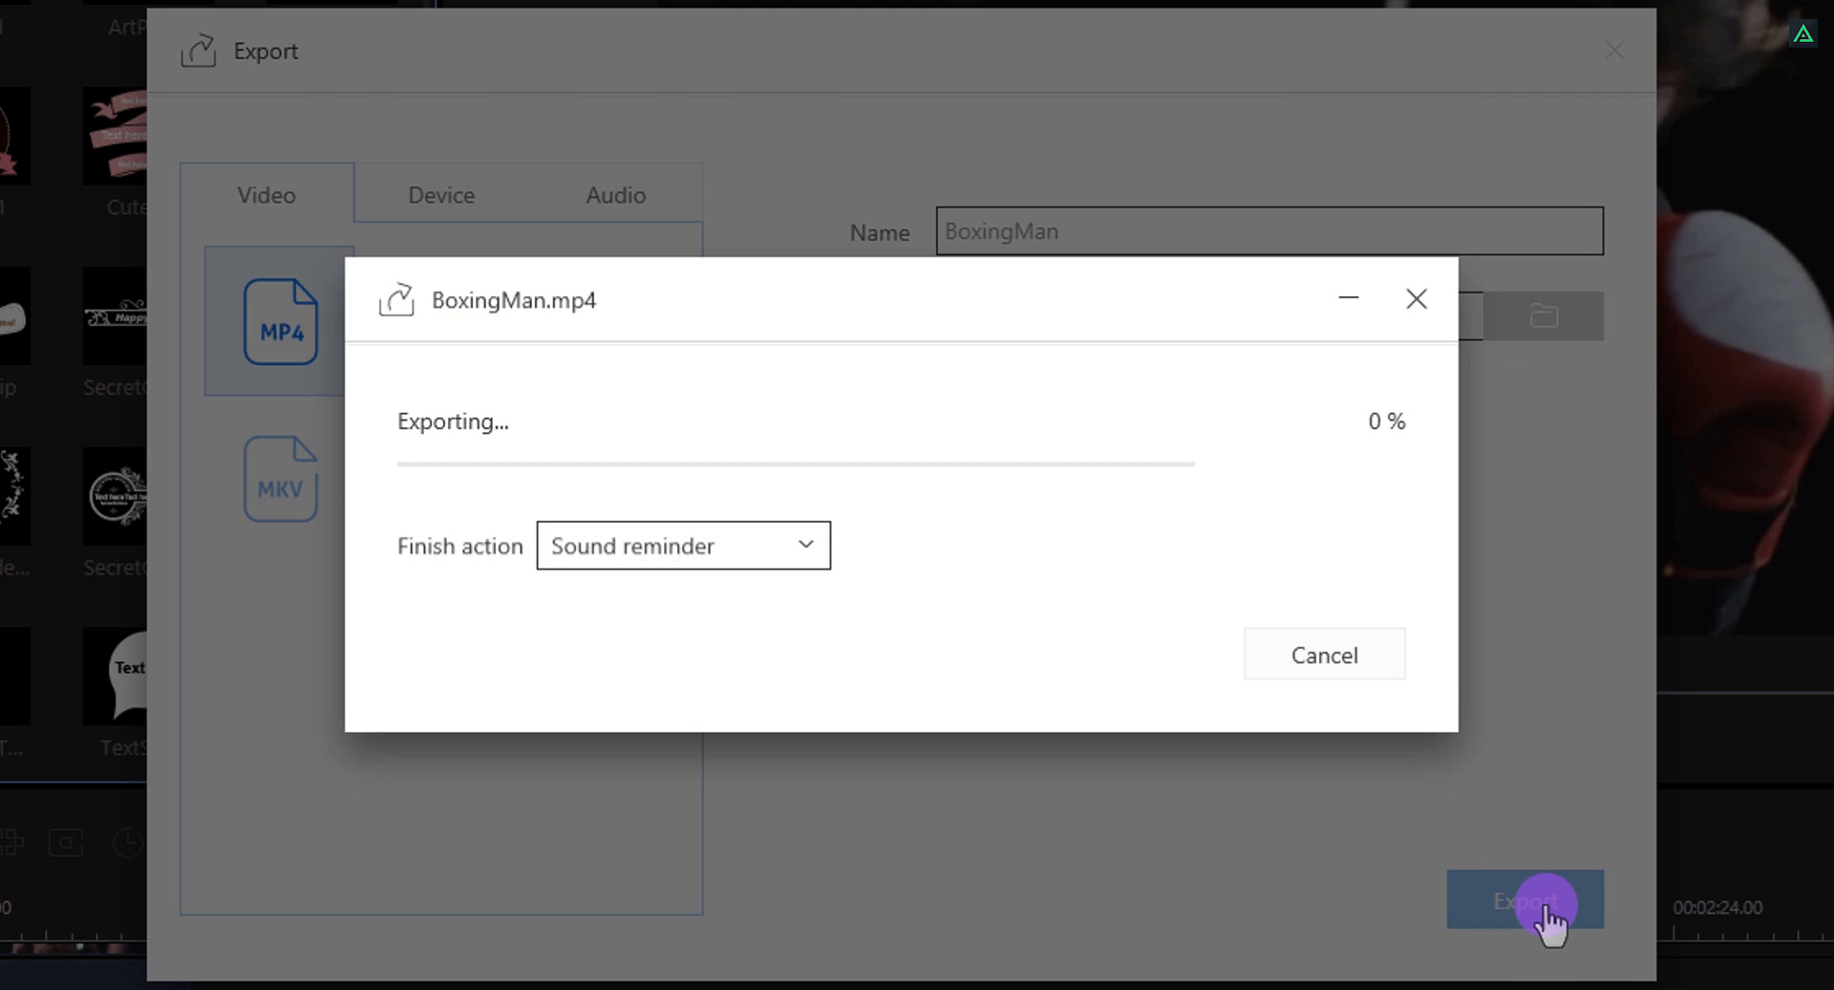